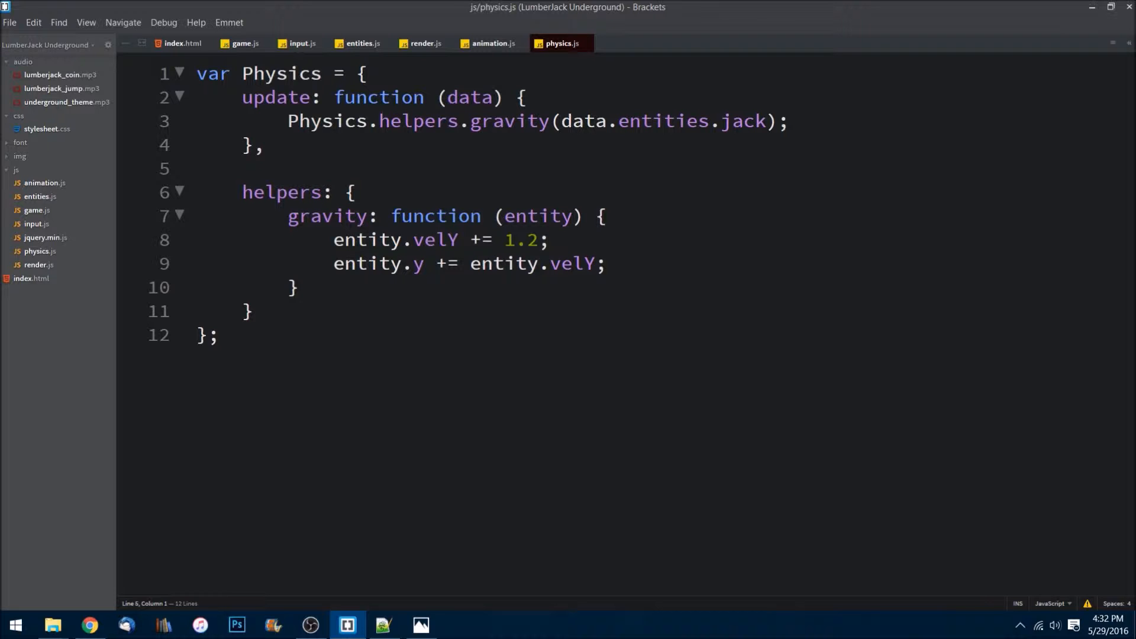
Add collisionDetection: function (data) { }, after the update function in physics.js
{"action": "left_click", "coordinate": [265, 146]}
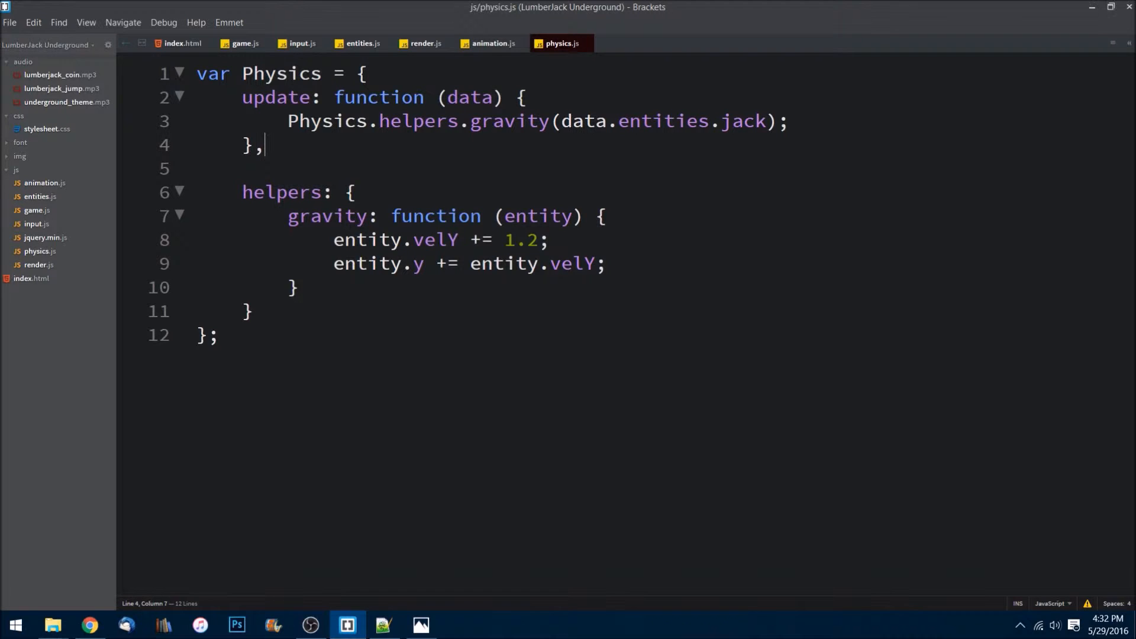
{"action": "type", "text": "collisi"}
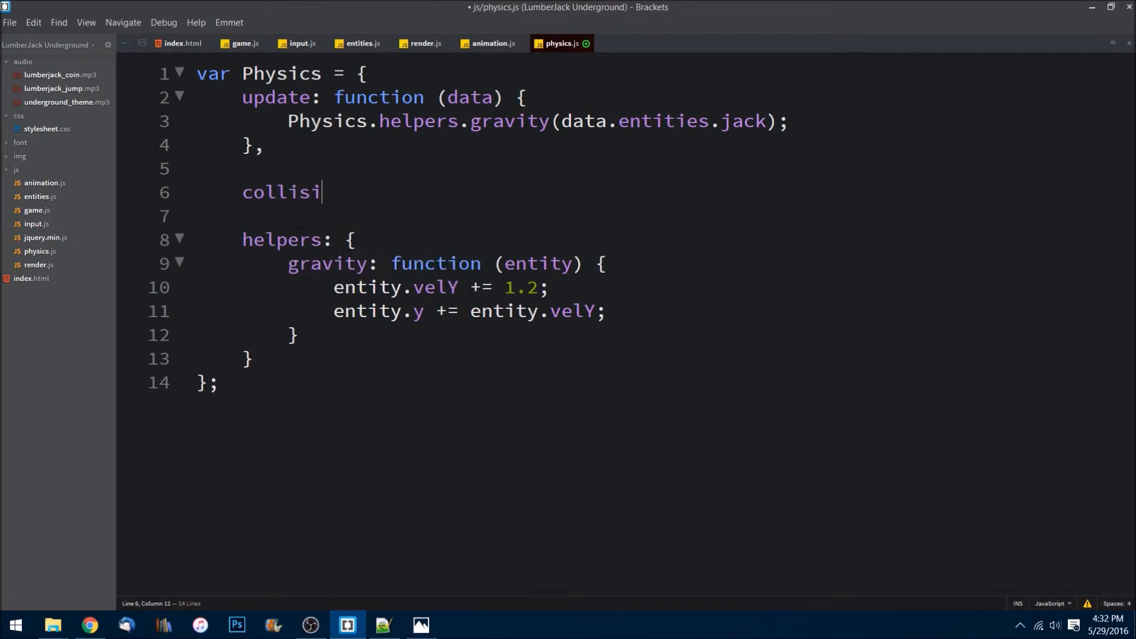
{"action": "type", "text": "onDete"}
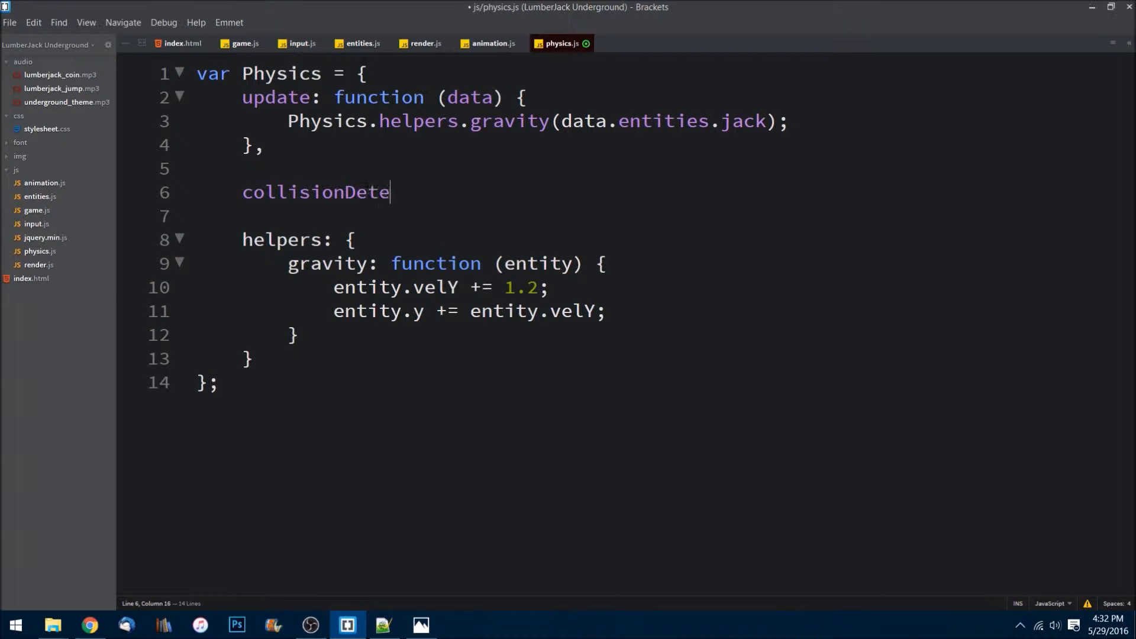
{"action": "type", "text": "ction"}
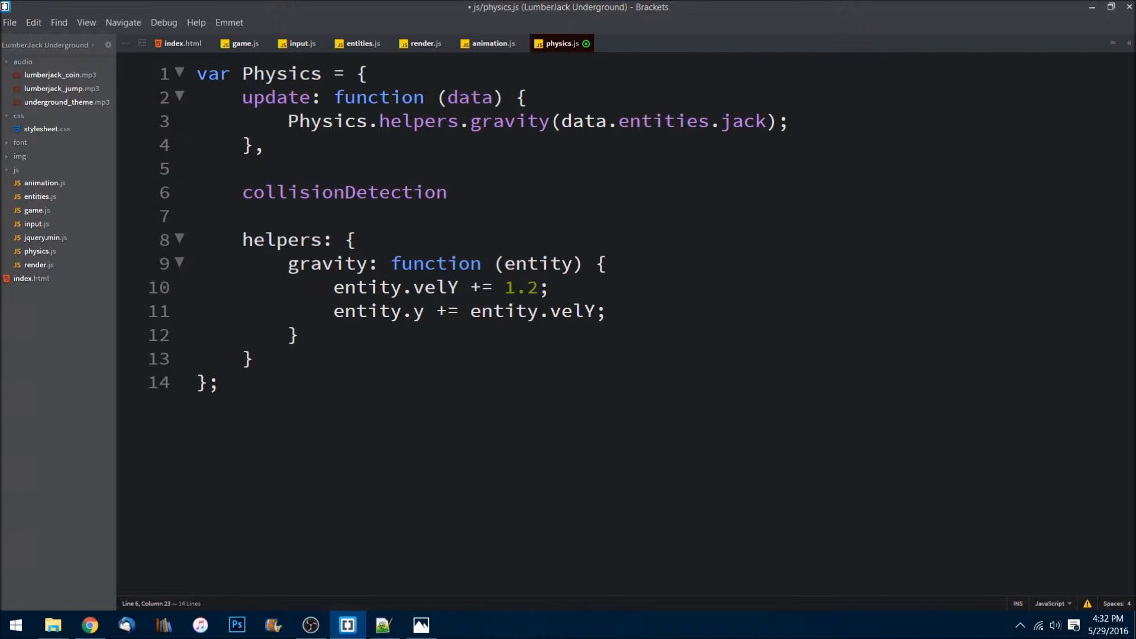
{"action": "type", "text": ":"}
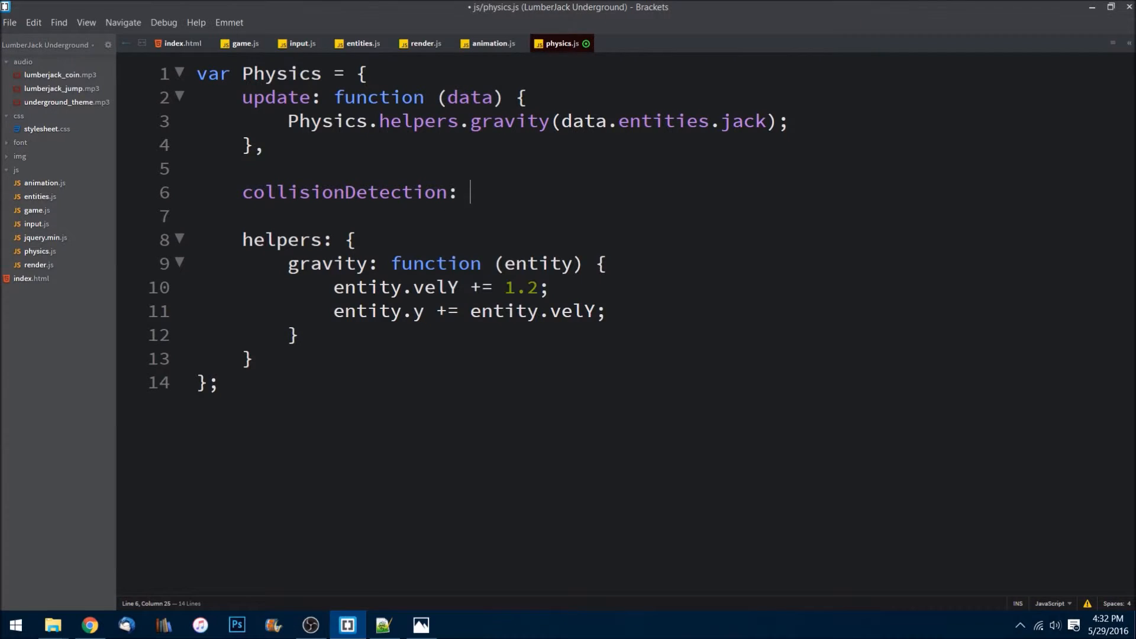
{"action": "type", "text": "function ()"}
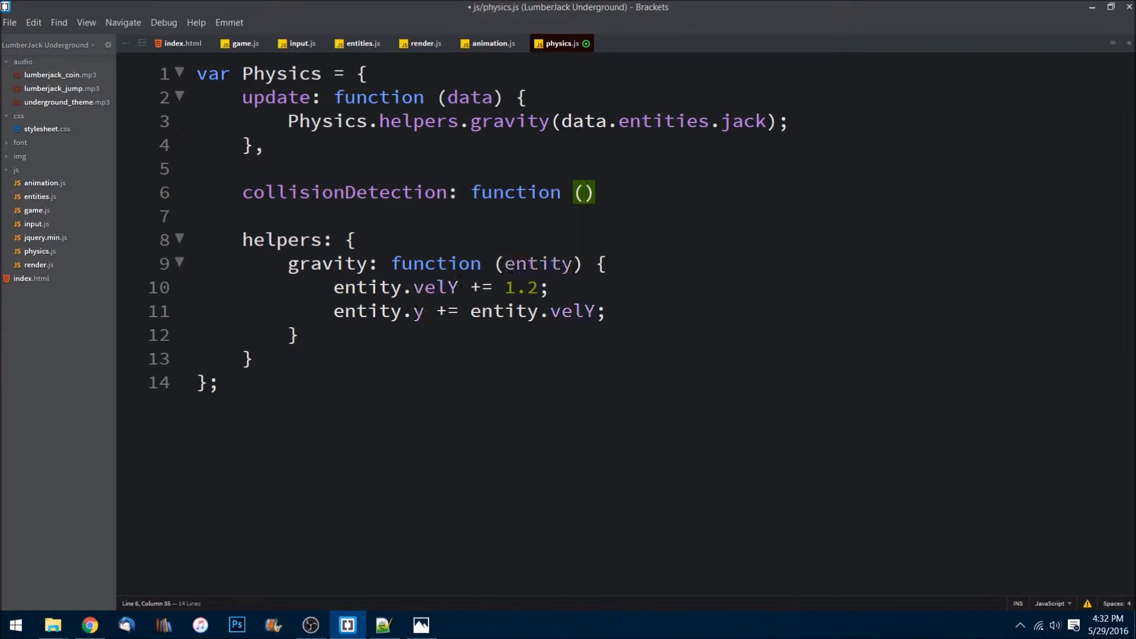
{"action": "type", "text": "data"}
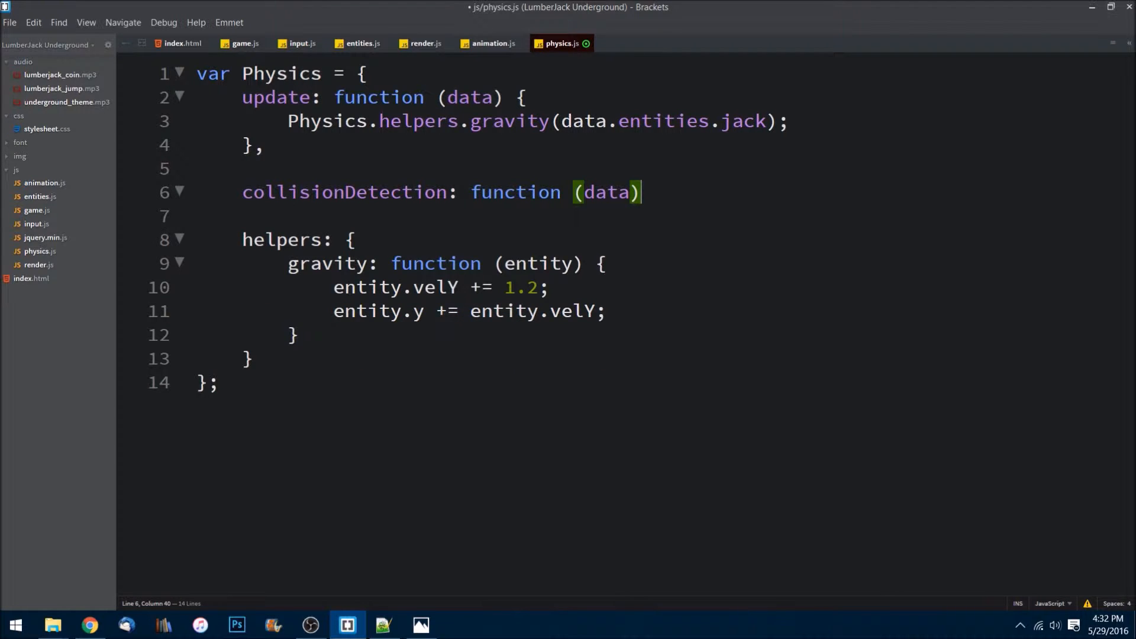
{"action": "type", "text": "{"}
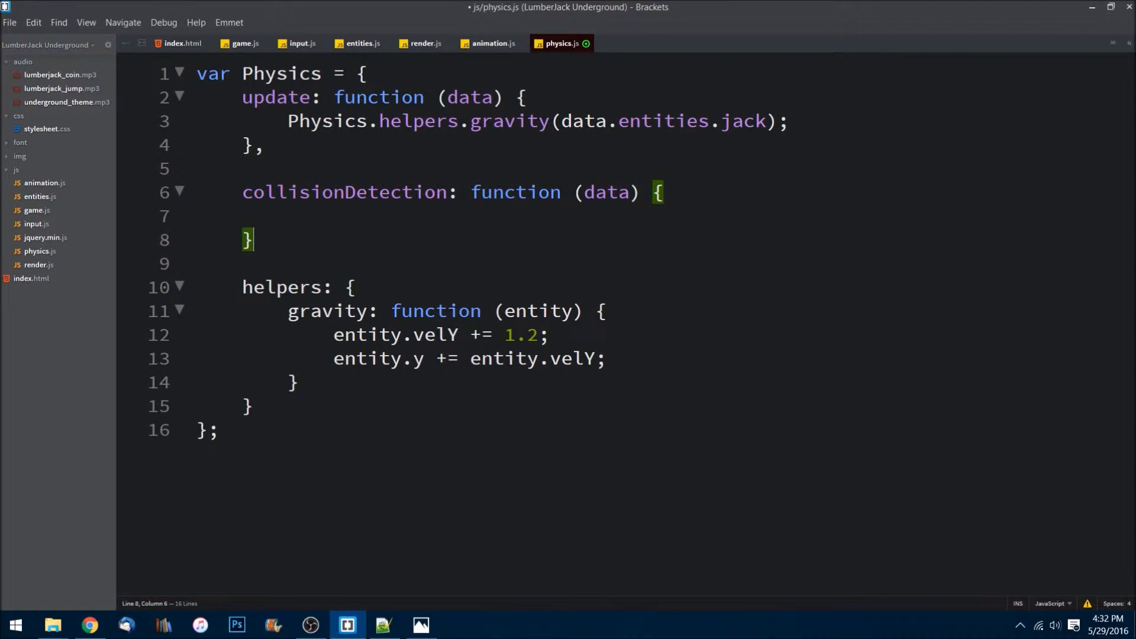
{"action": "type", "text": ","}
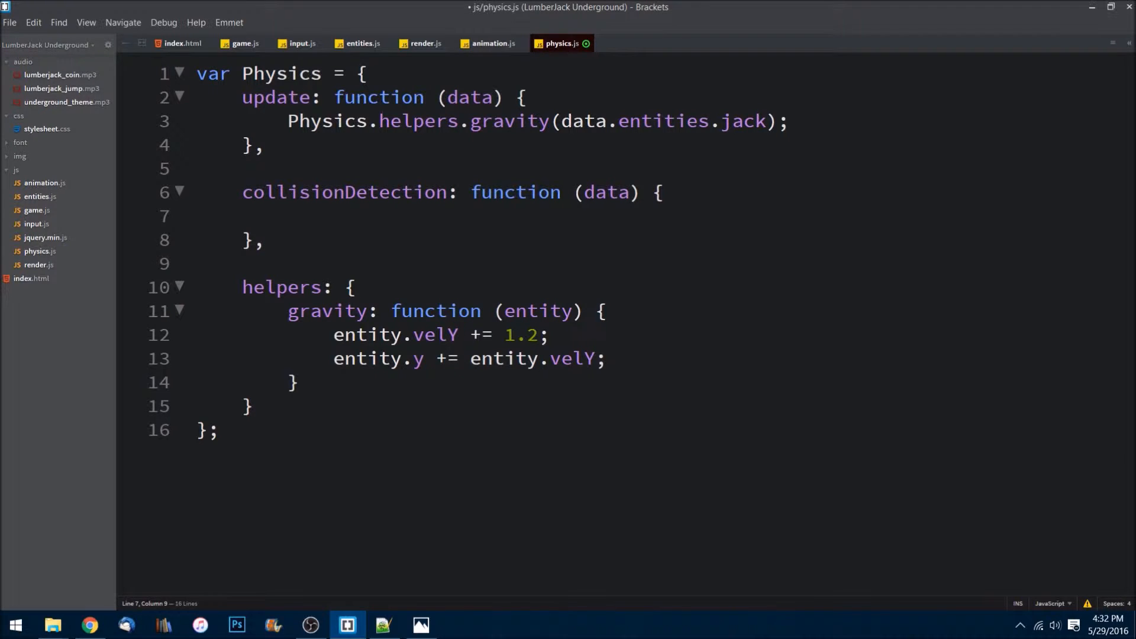
Inside collisionDetection, define var jack = data.entities.jack;
{"action": "type", "text": "var jack ="}
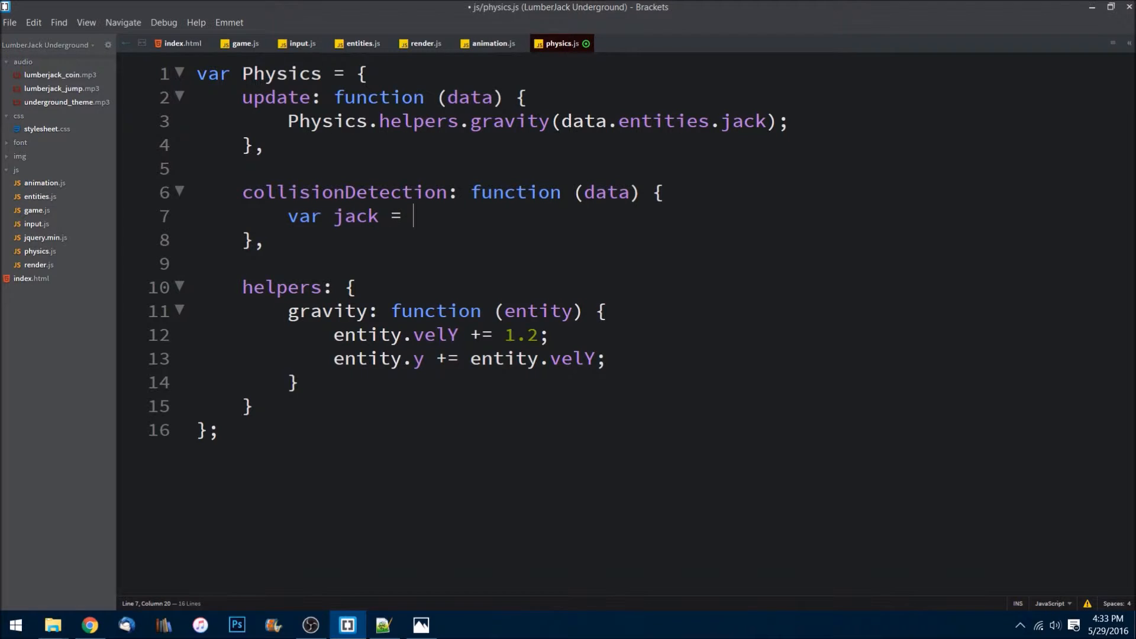
{"action": "type", "text": "data."}
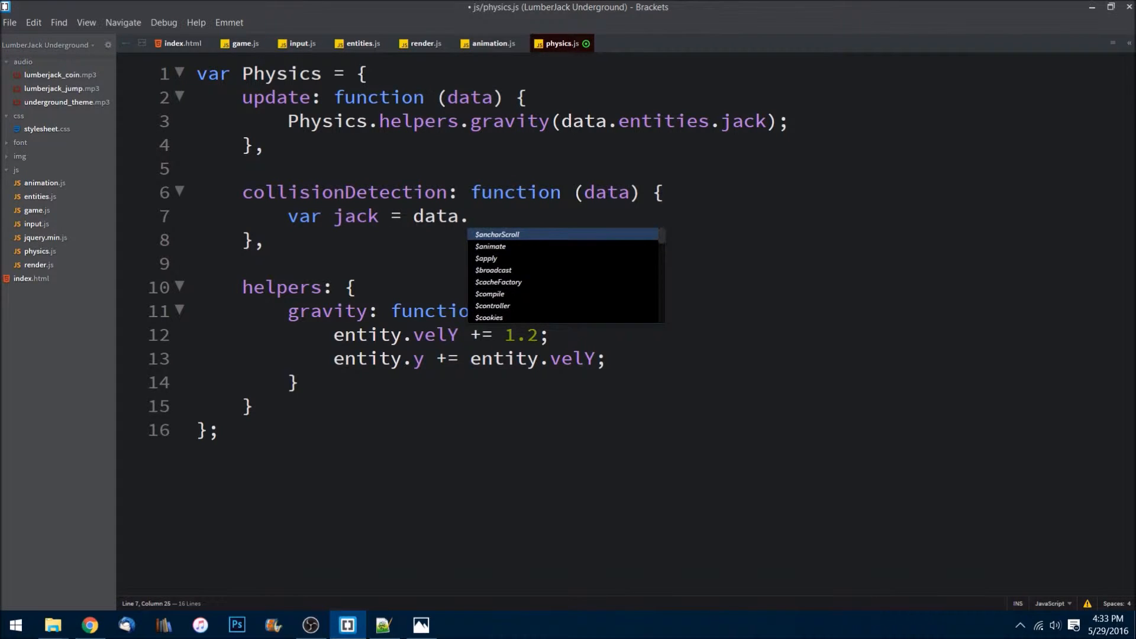
{"action": "type", "text": "entiite"}
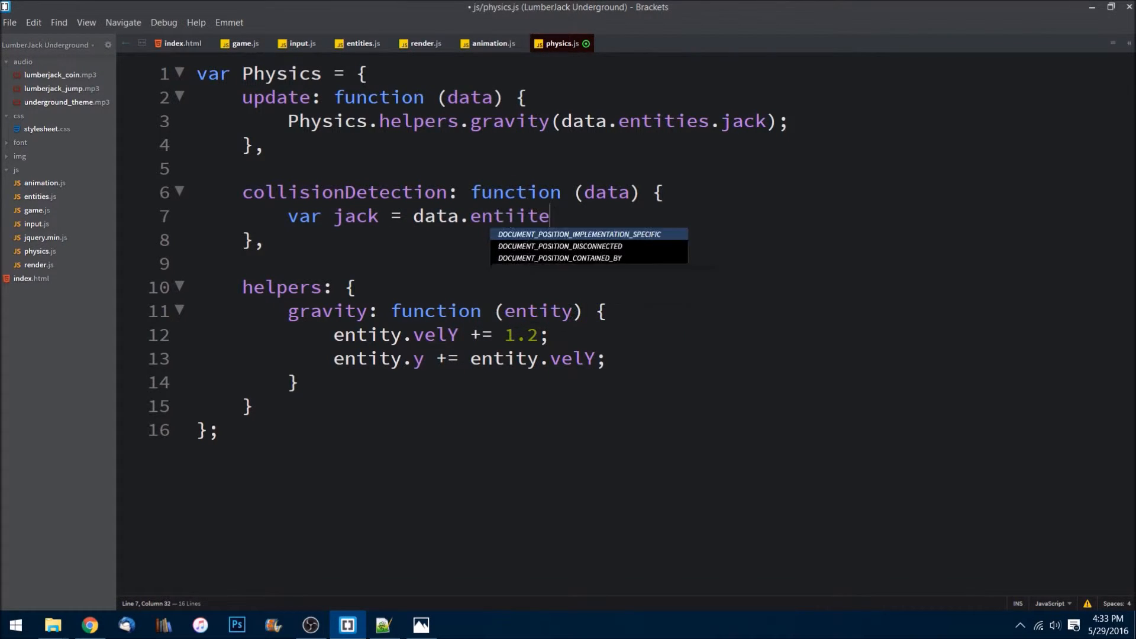
{"action": "type", "text": "it"}
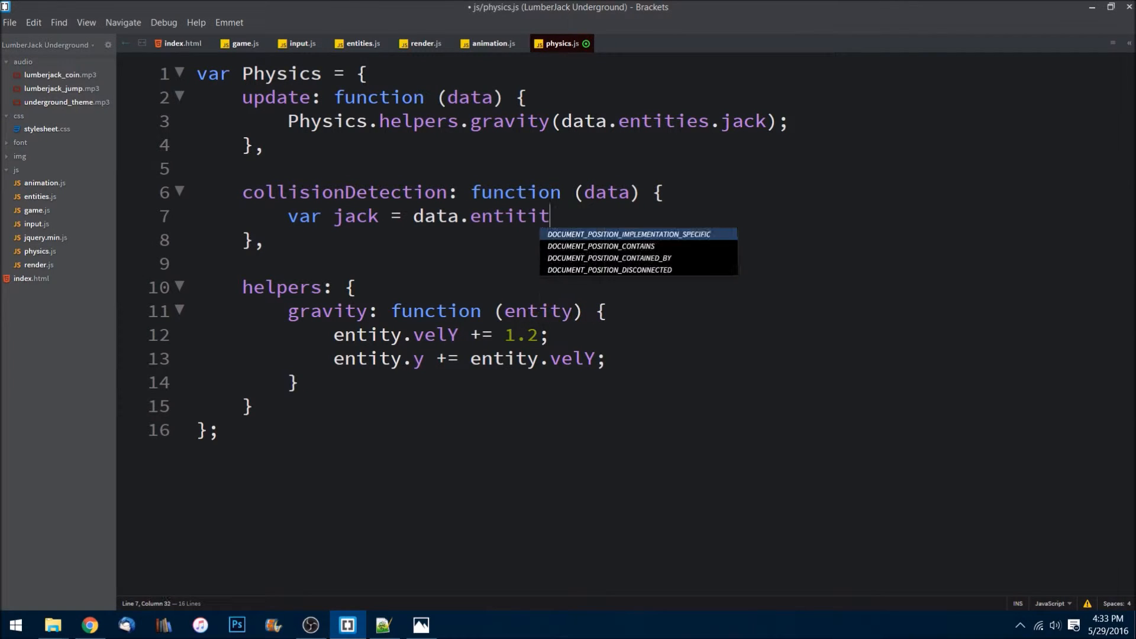
{"action": "type", "text": "ies.jack"}
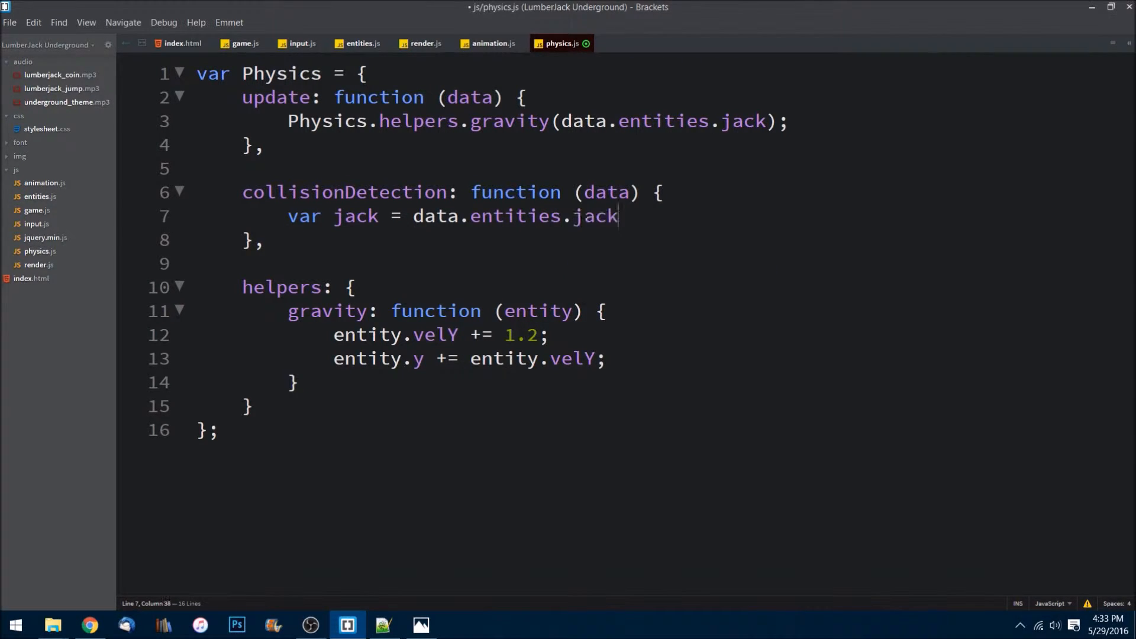
{"action": "type", "text": ";"}
{"action": "type", "text": "var"}
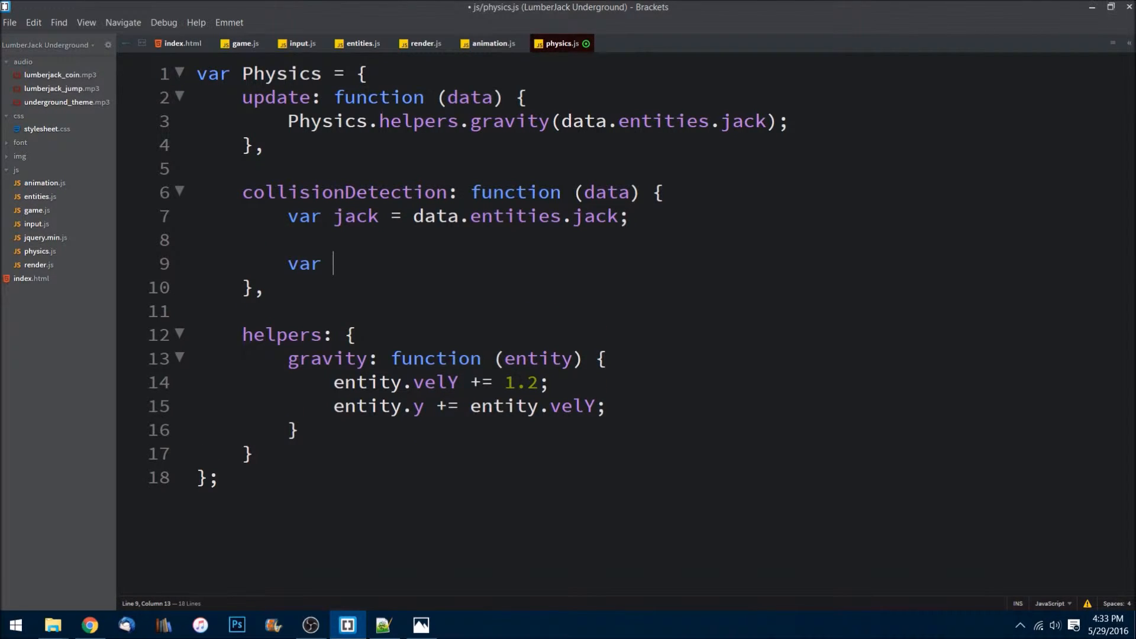
Add an empty var entityCollisionCheck = function (entity) { }, fixing the 'fucntion' typo
{"action": "type", "text": "en"}
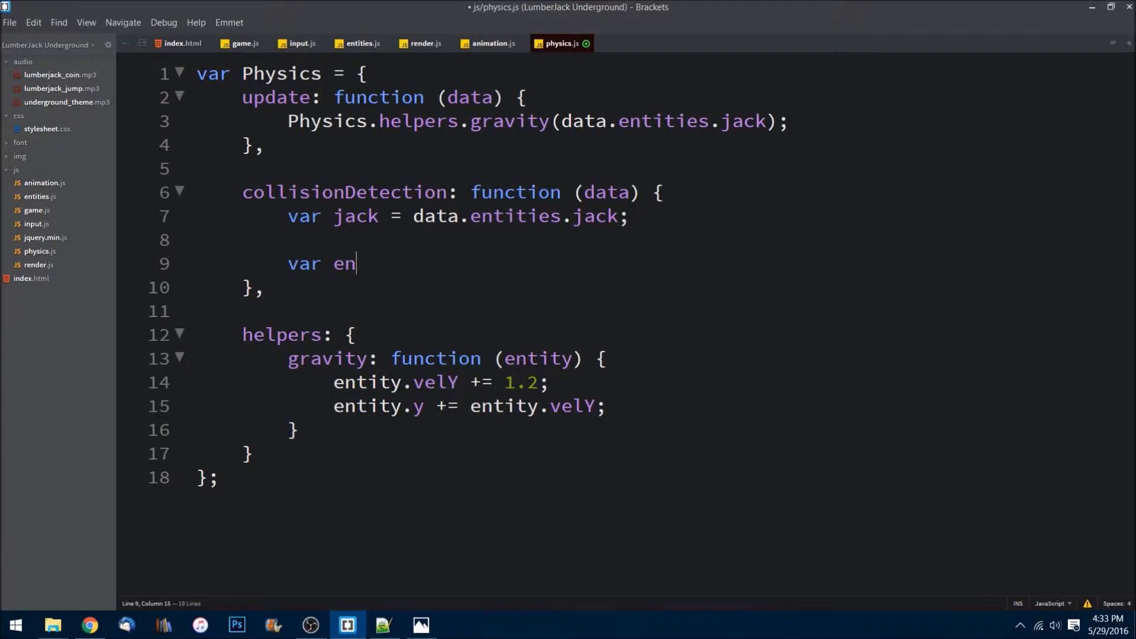
{"action": "type", "text": "it"}
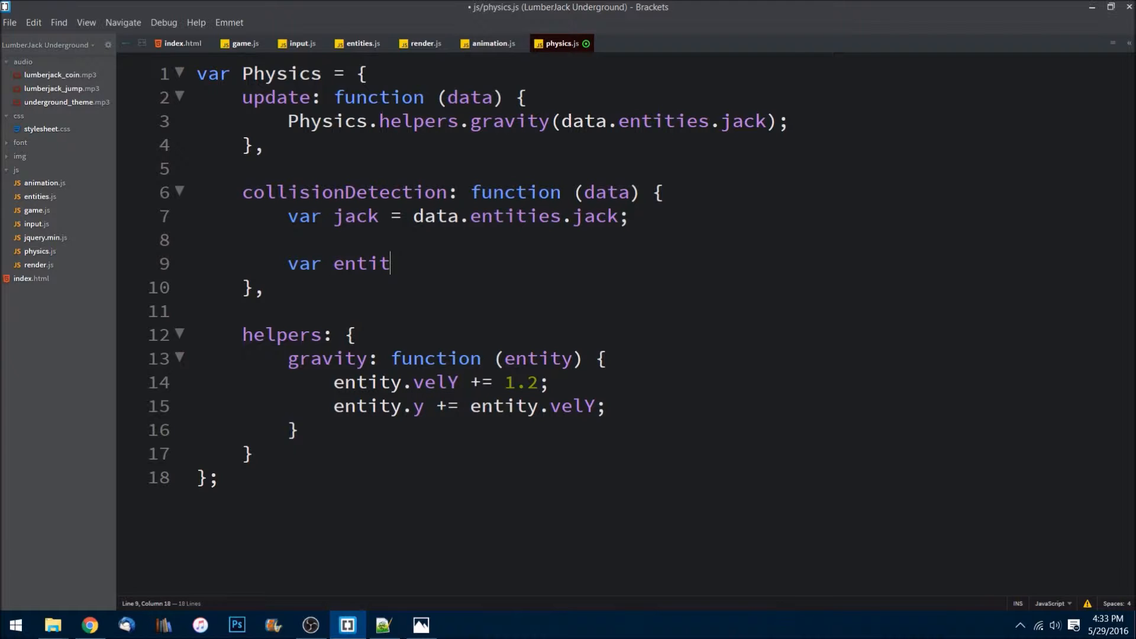
{"action": "type", "text": "y"}
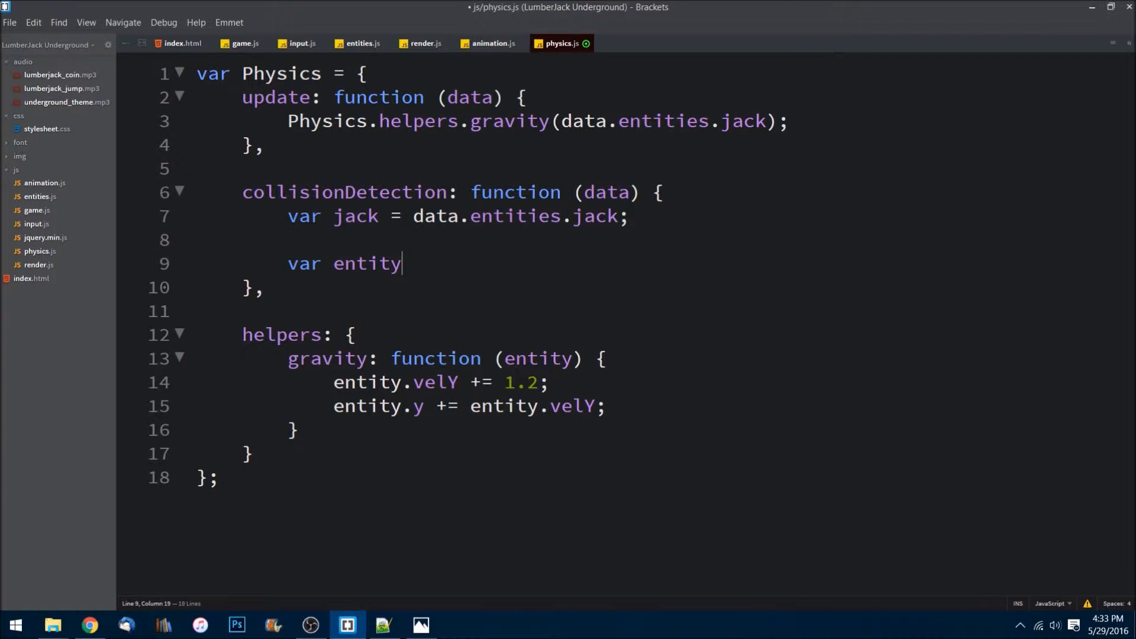
{"action": "type", "text": "CollisionChe"}
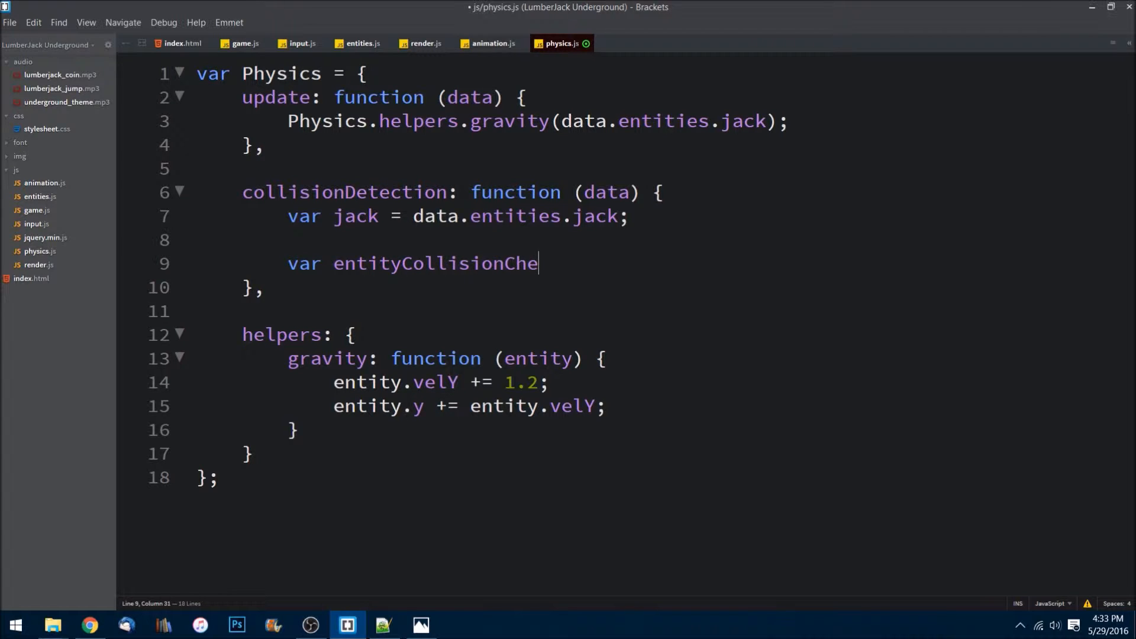
{"action": "type", "text": "ck = fucntio"}
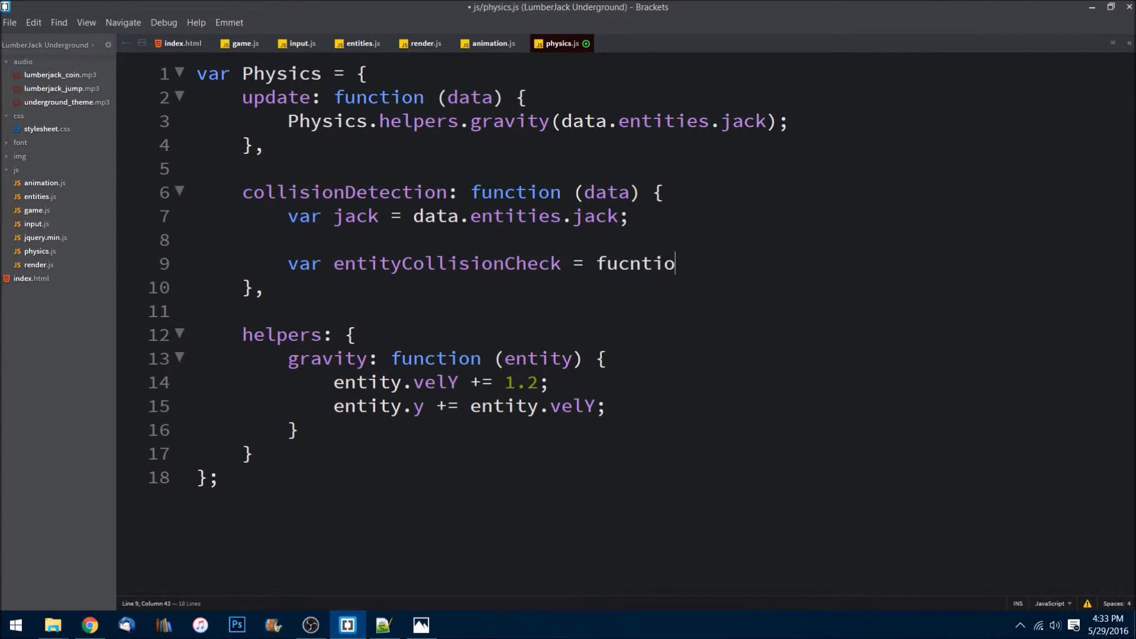
{"action": "key", "text": "BackSpace"}
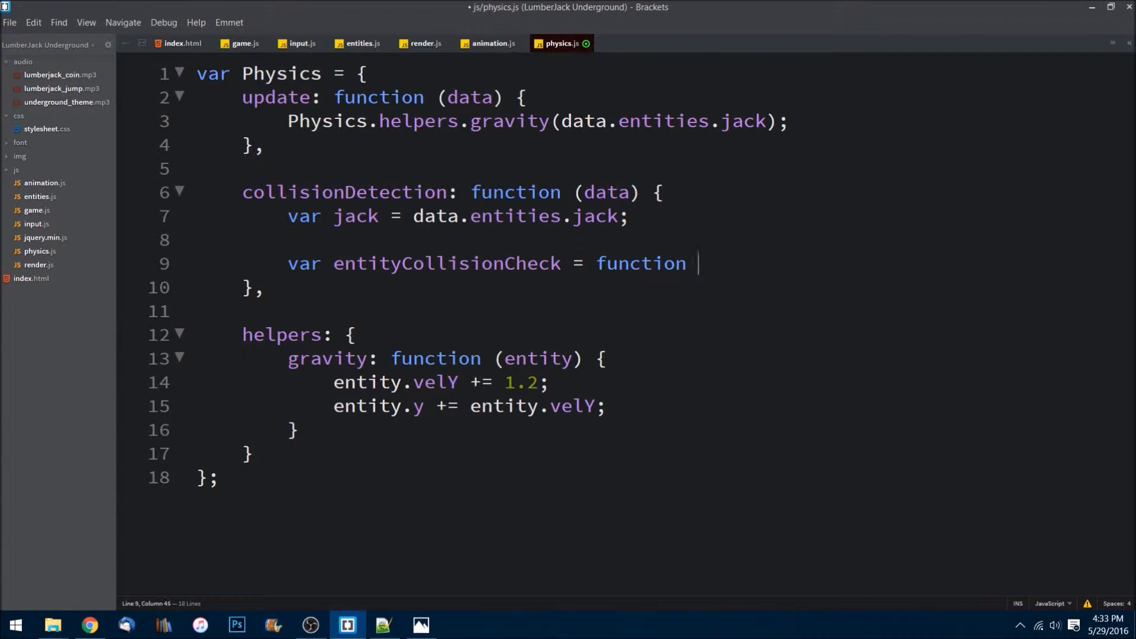
{"action": "type", "text": "(entity) {"}
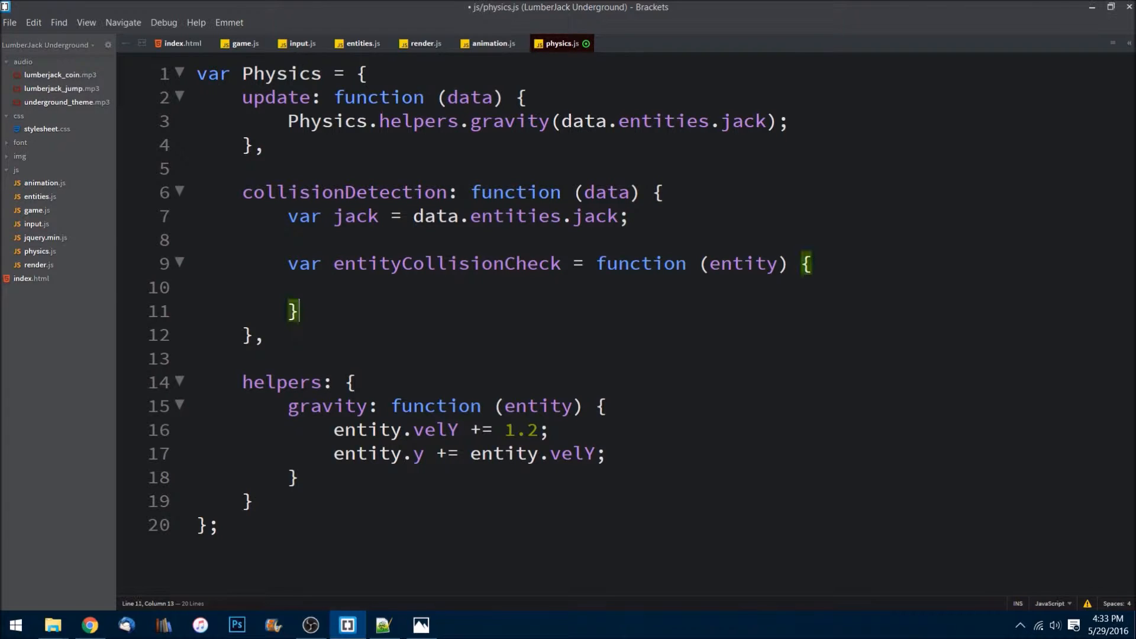
Start the if condition with jack.x < entity.x + entity.w &&
{"action": "type", "text": ";"}
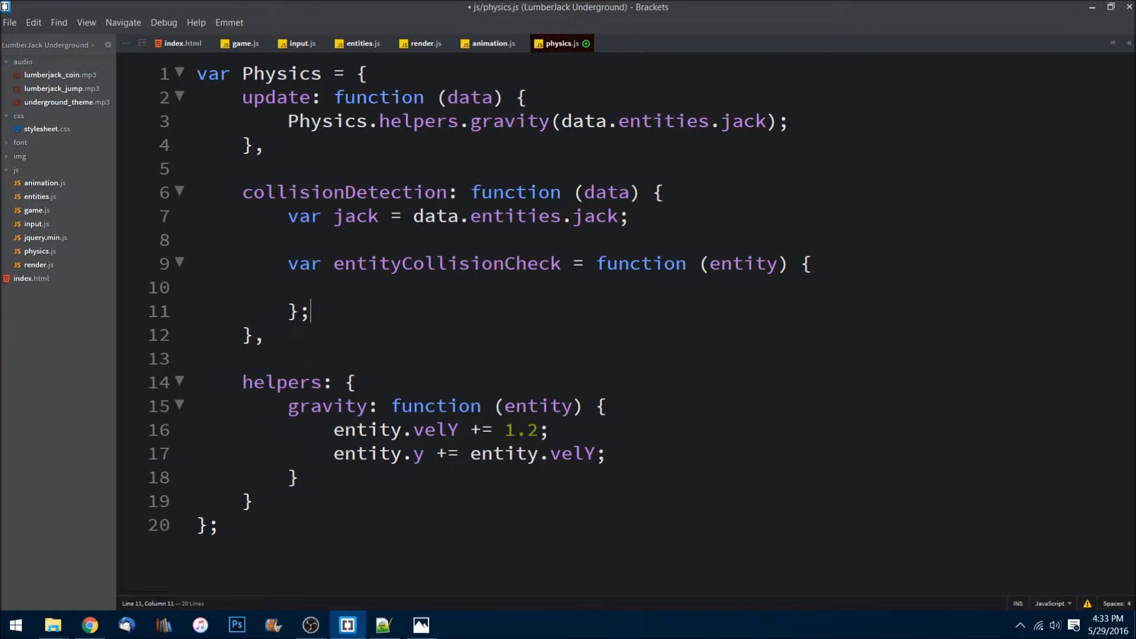
{"action": "left_click", "coordinate": [336, 287]}
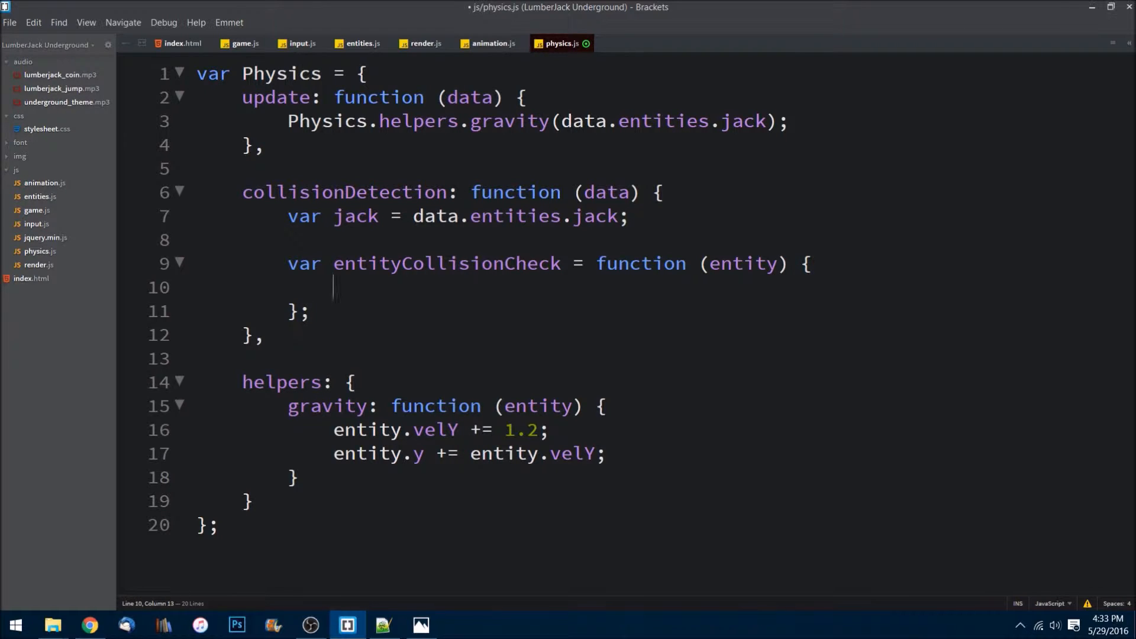
{"action": "type", "text": "i"}
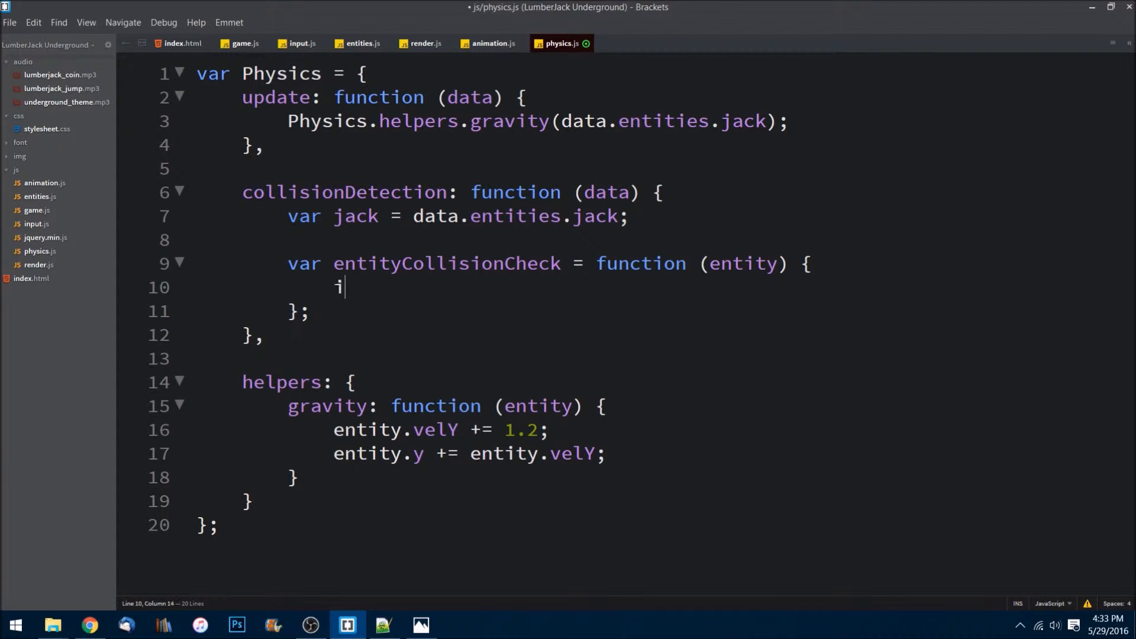
{"action": "type", "text": "f ()"}
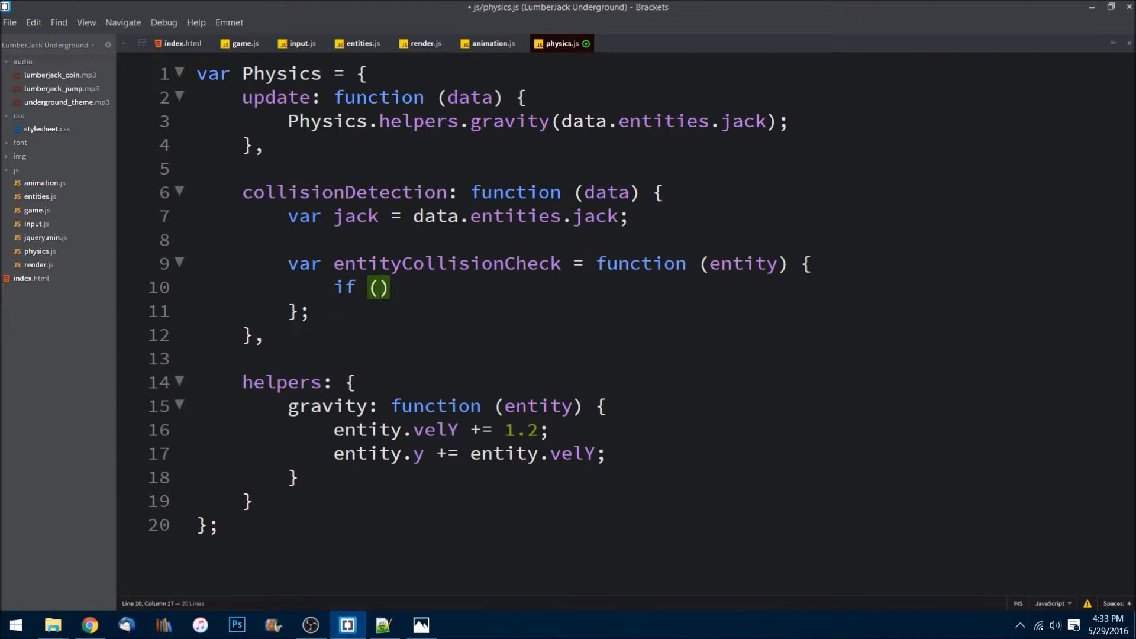
{"action": "type", "text": "jack."}
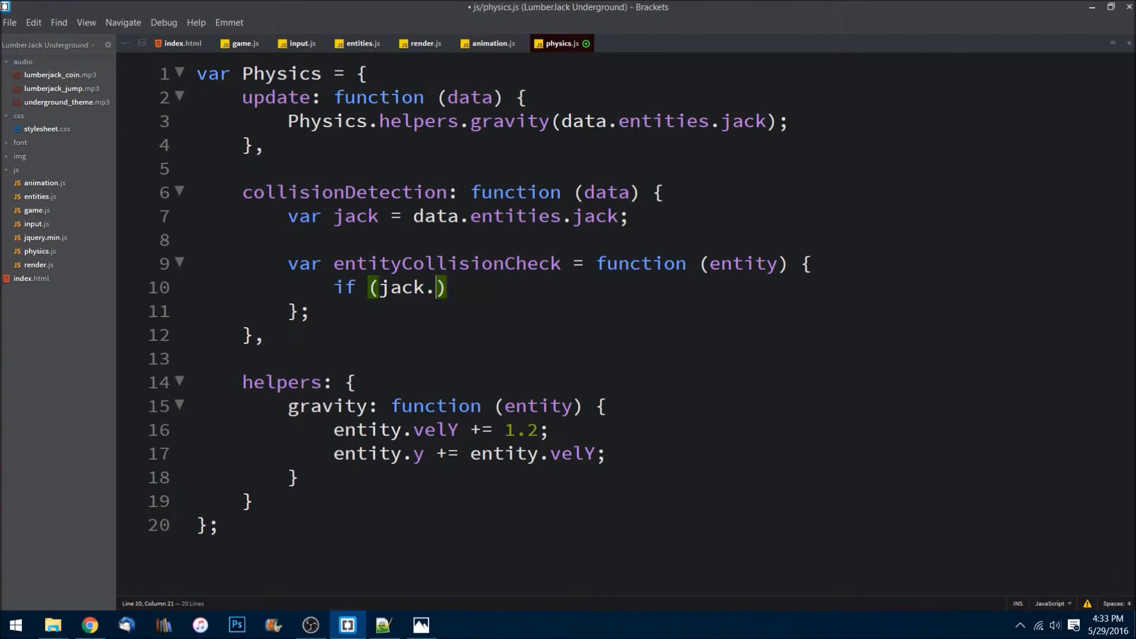
{"action": "type", "text": "x <"}
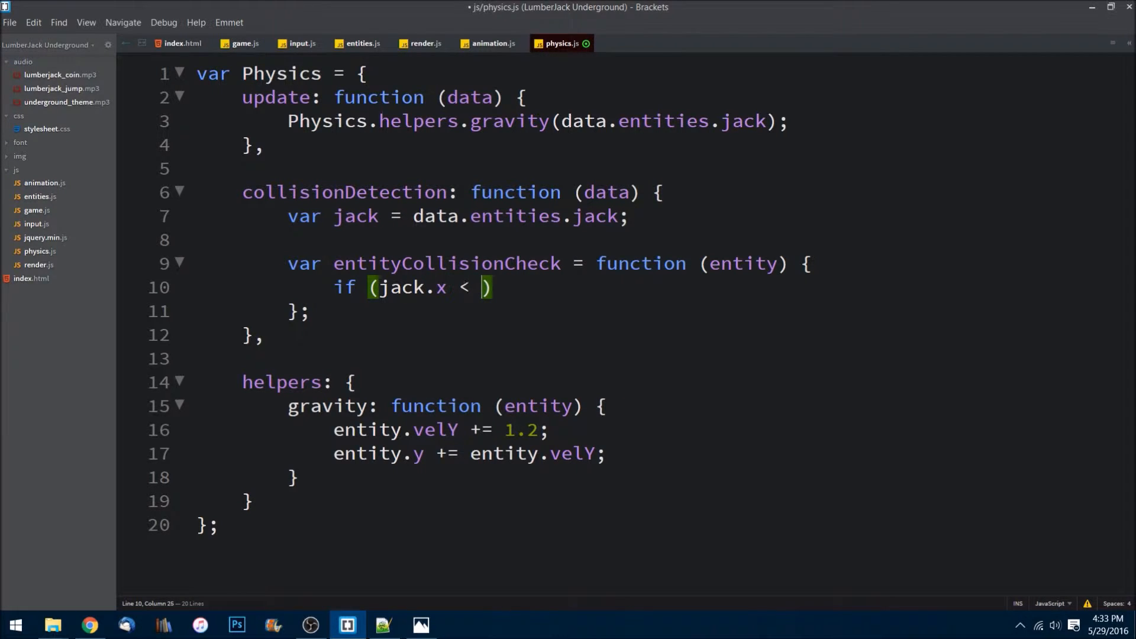
{"action": "type", "text": "entity"}
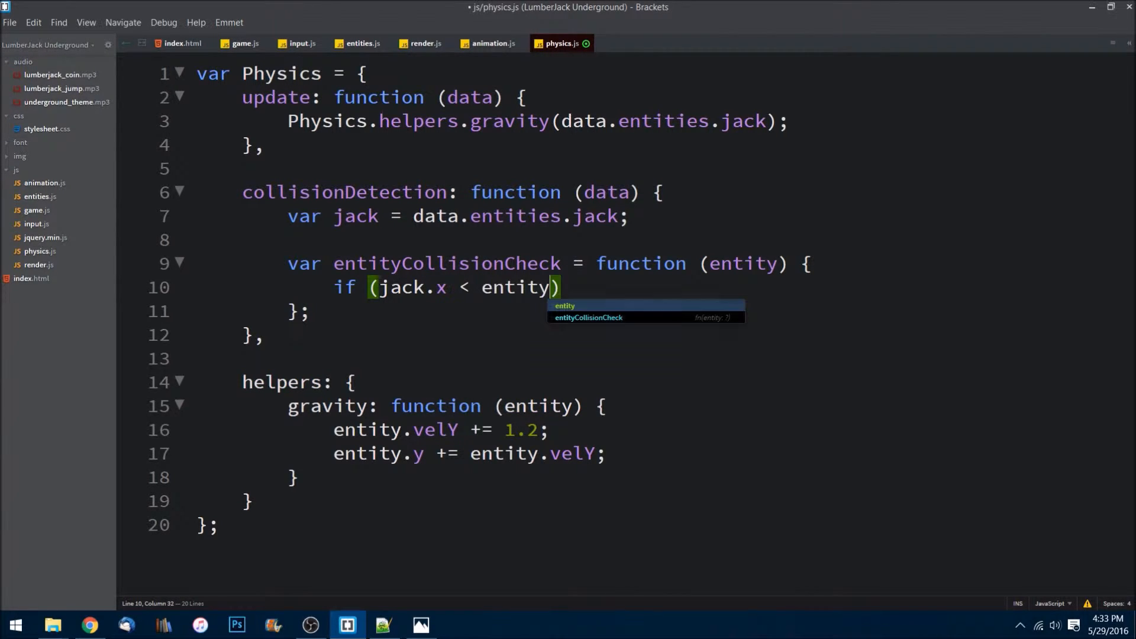
{"action": "type", "text": "."}
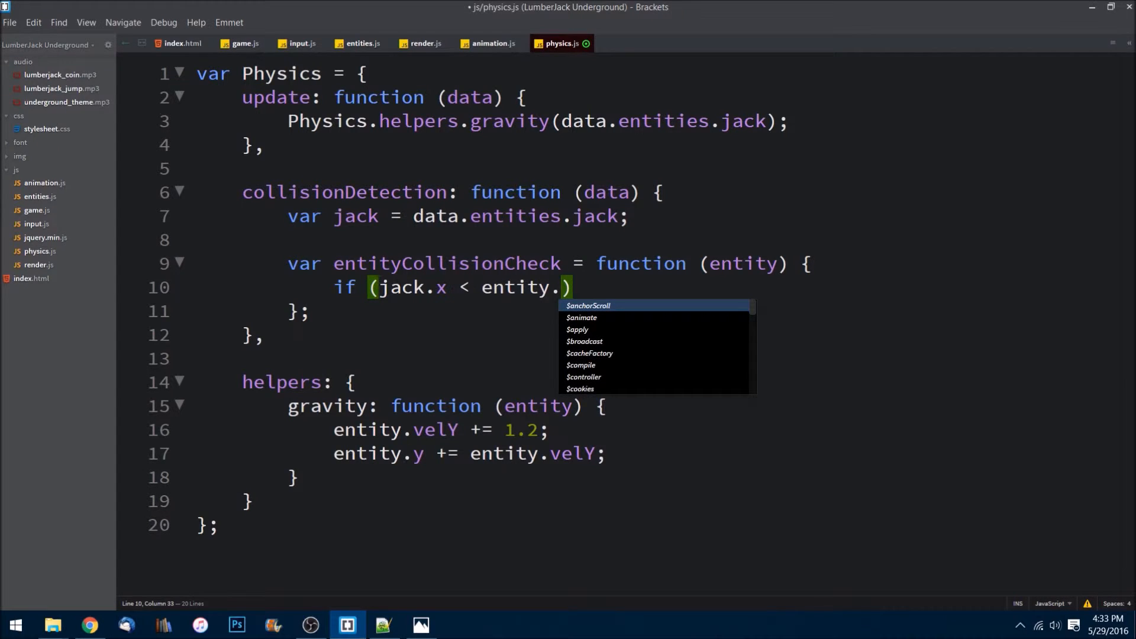
{"action": "type", "text": "x + e"}
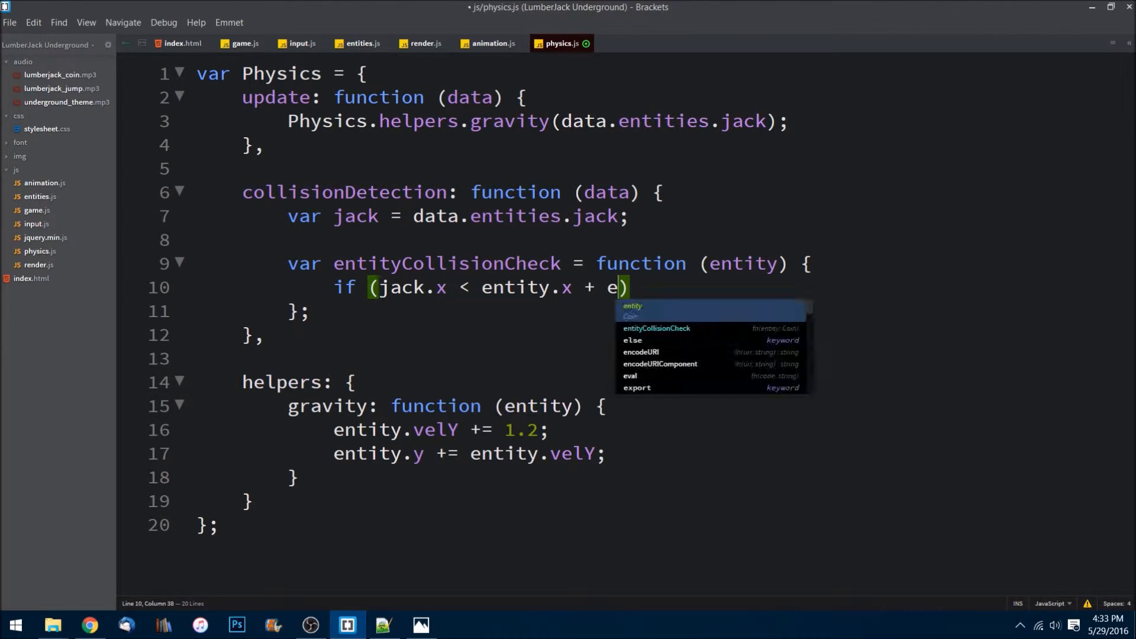
{"action": "type", "text": "ntity."}
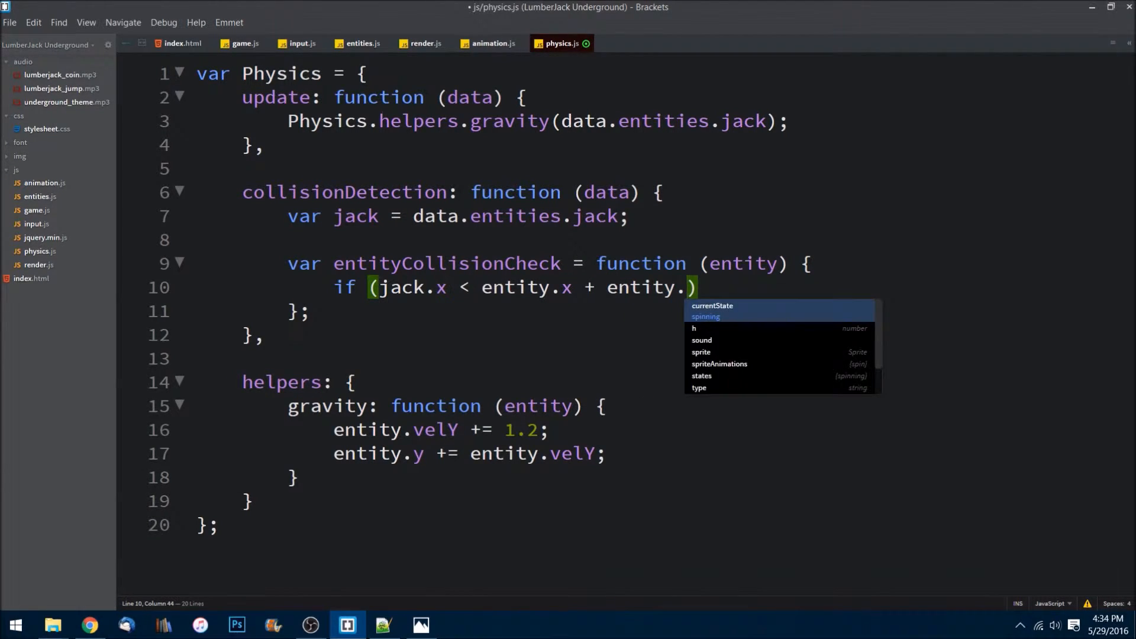
{"action": "type", "text": "w &&"}
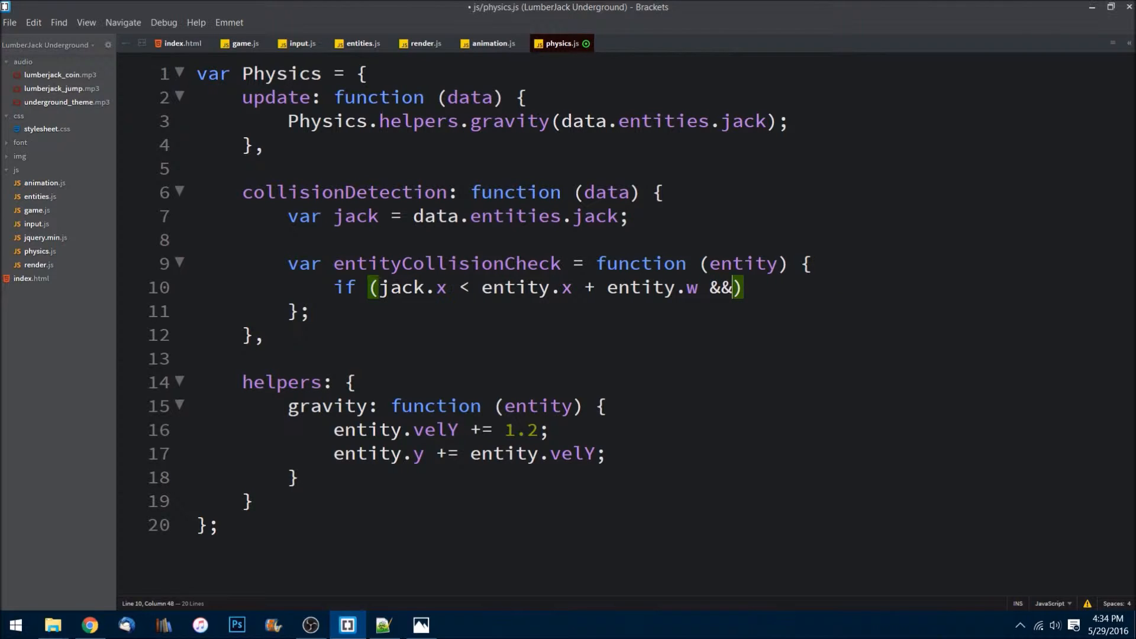
{"action": "key", "text": "Enter"}
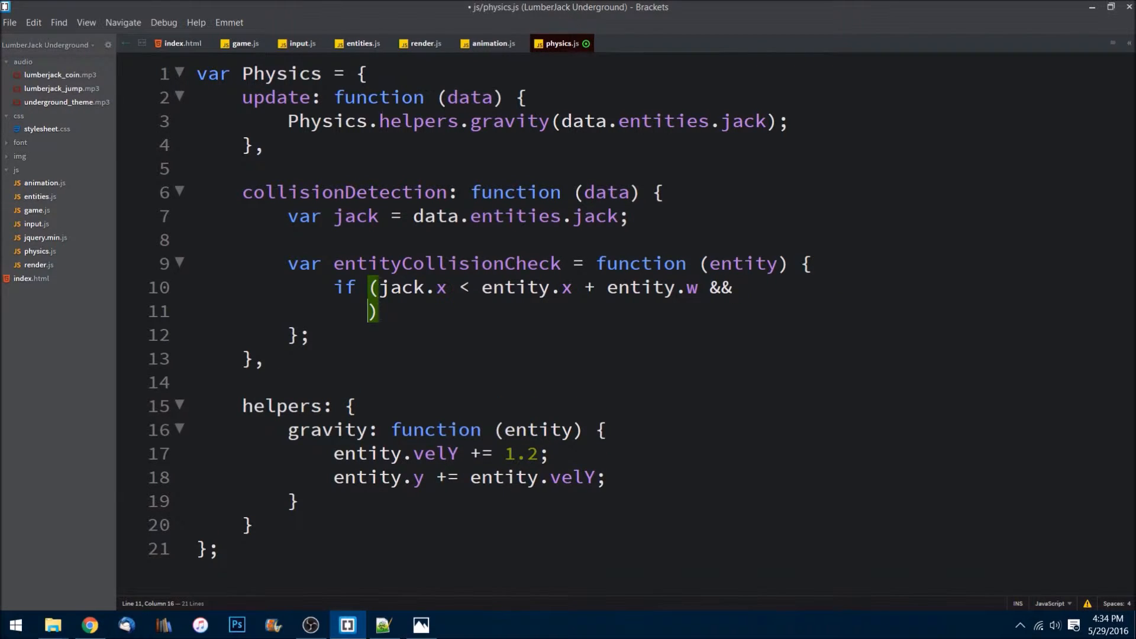
Add the second condition: jack.x + jack.w > entity.x &&
{"action": "type", "text": "jack"}
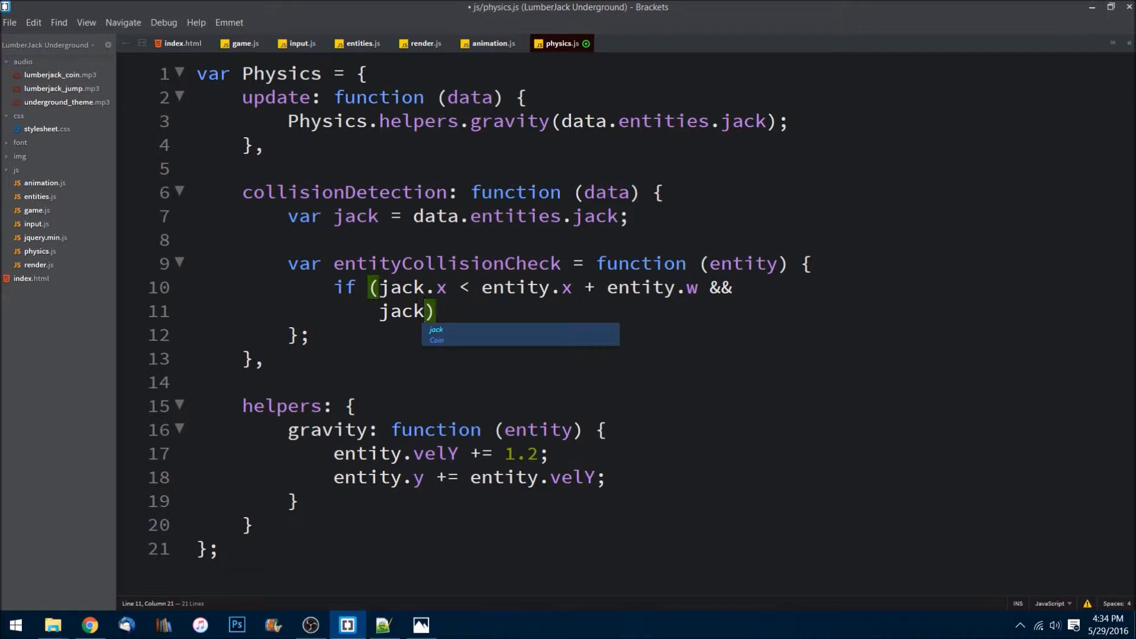
{"action": "type", "text": ".x"}
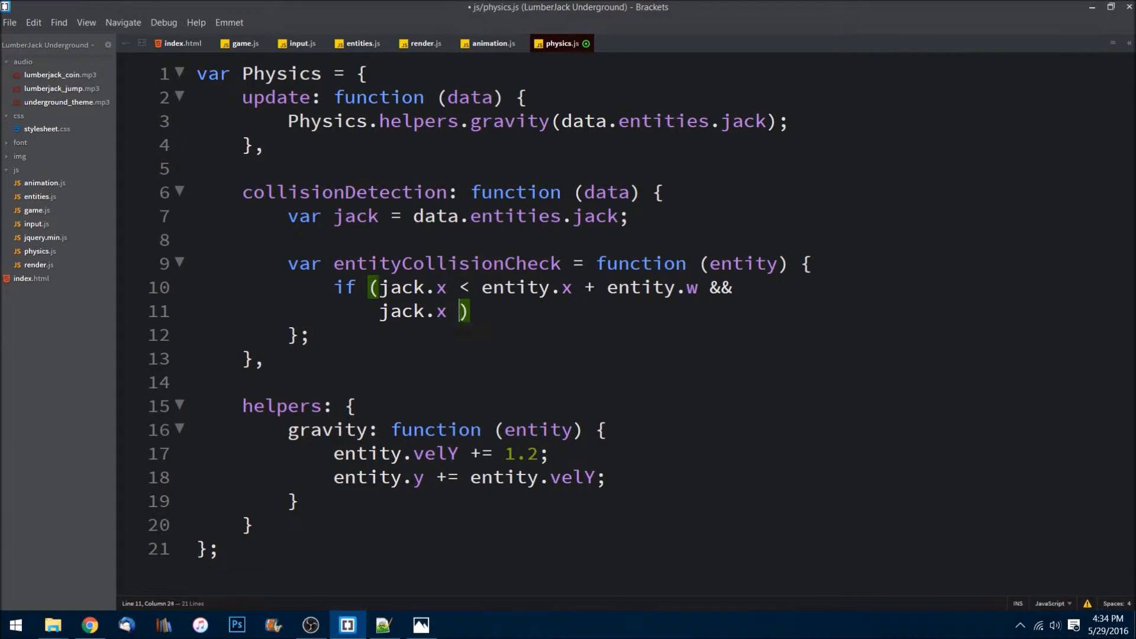
{"action": "type", "text": "+ jack"}
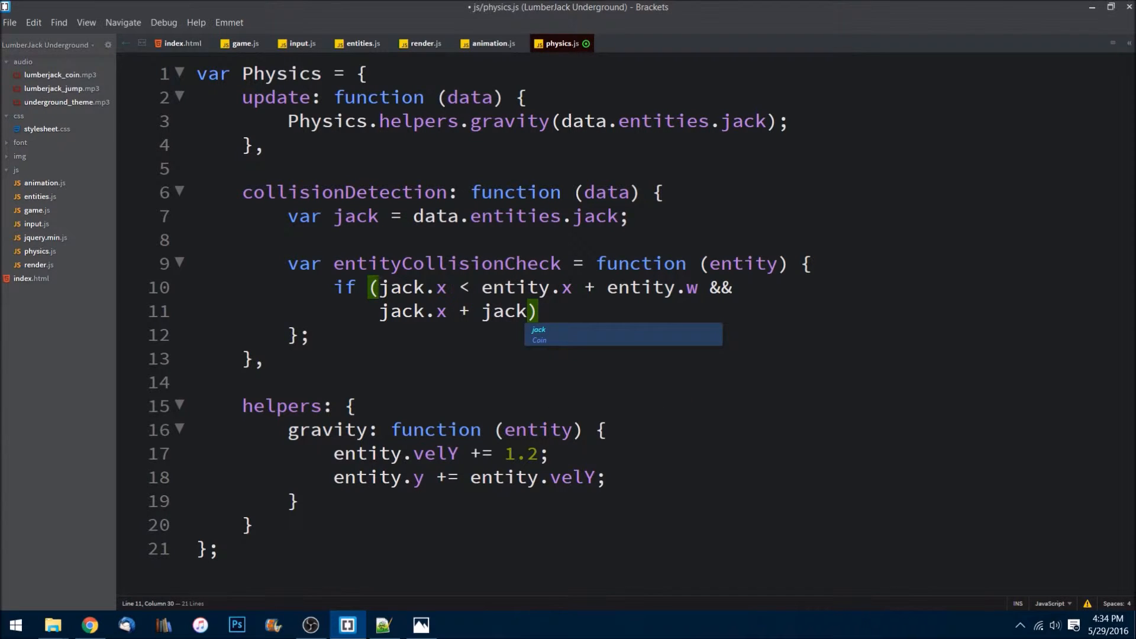
{"action": "type", "text": ".w >"}
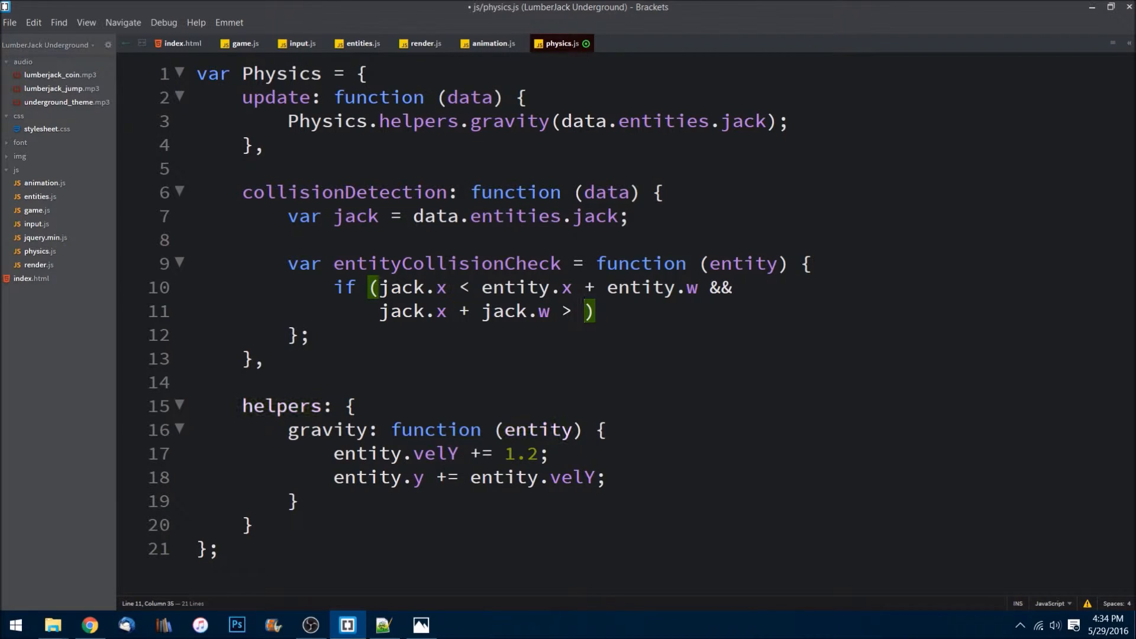
{"action": "type", "text": "entity.w"}
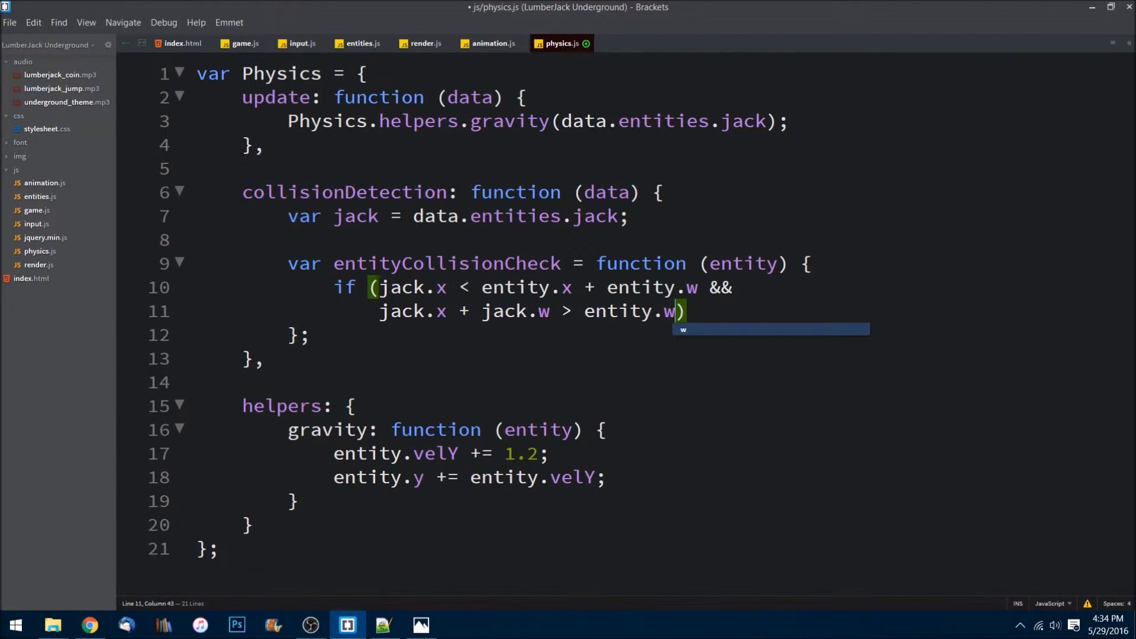
{"action": "type", "text": "x"}
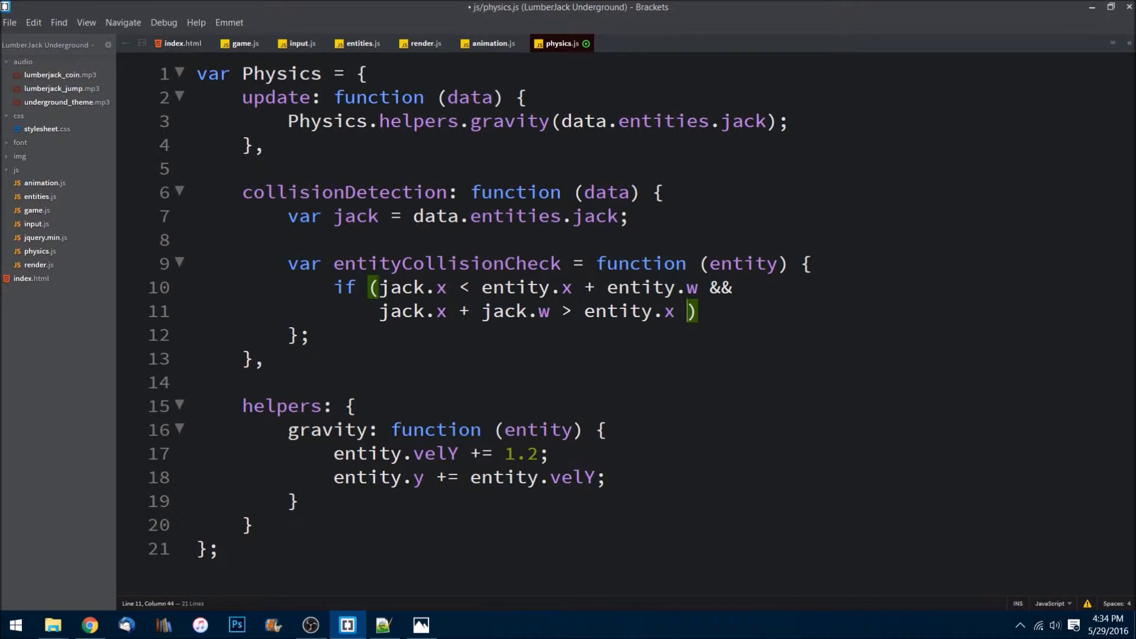
{"action": "type", "text": "&&"}
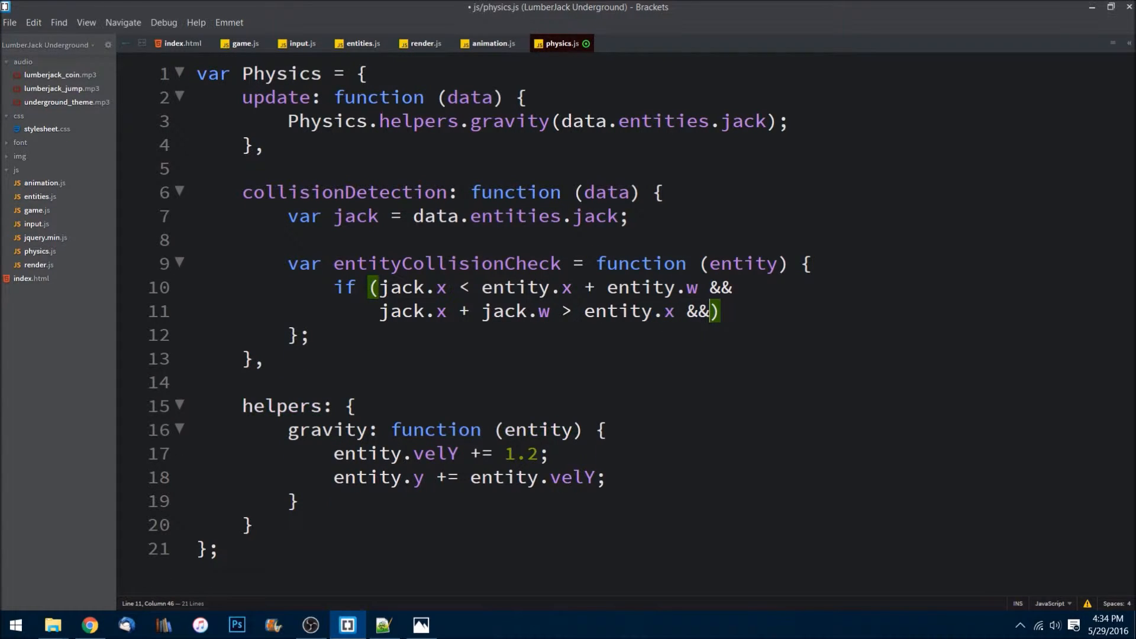
Add the third condition: jack.y < entity.y + entity.h
{"action": "type", "text": "jack)"}
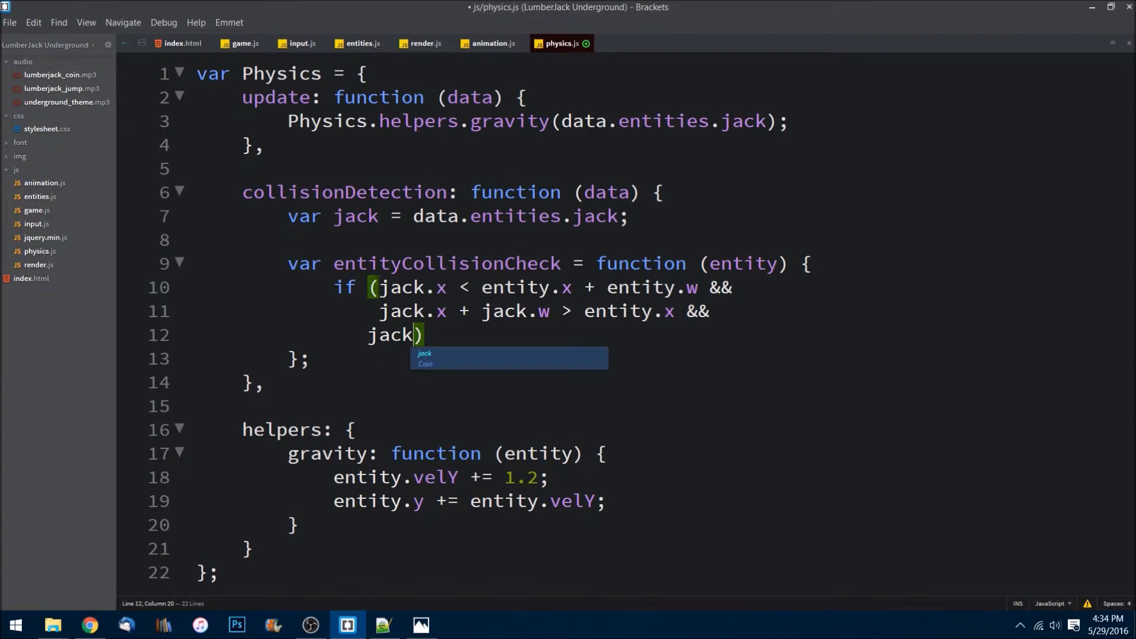
{"action": "type", "text": ".y"}
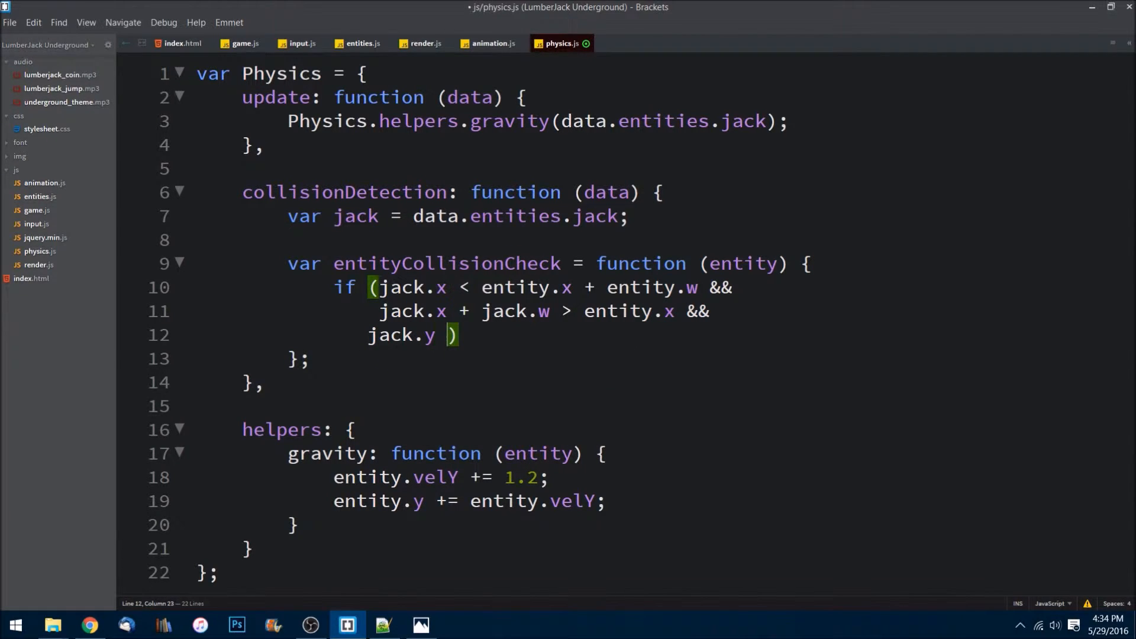
{"action": "type", "text": "< entity"}
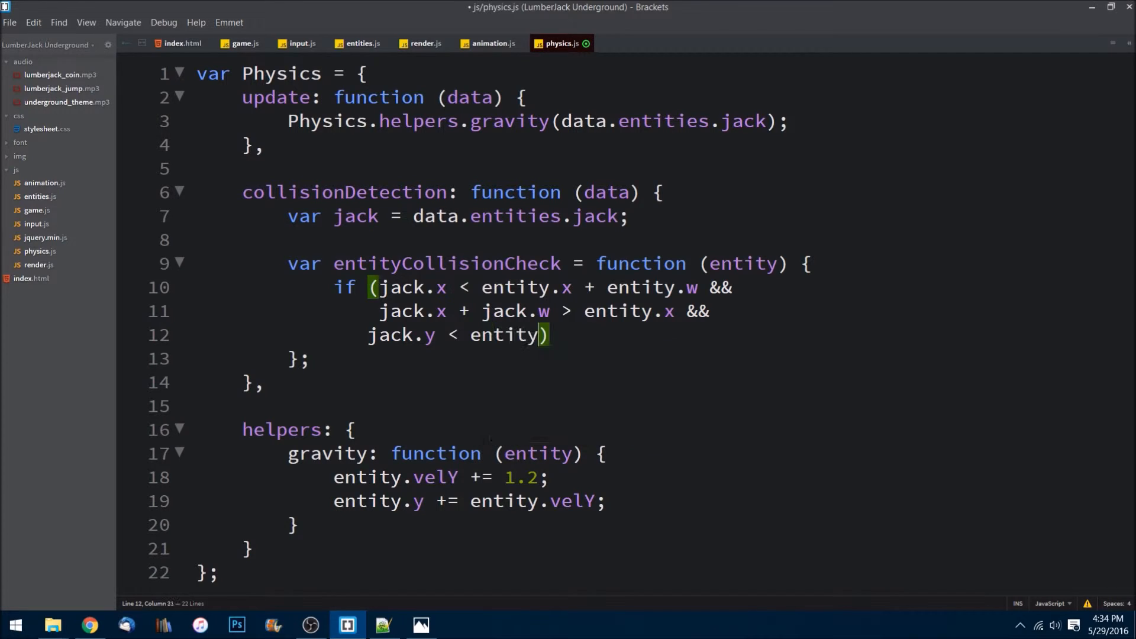
{"action": "type", "text": "y"}
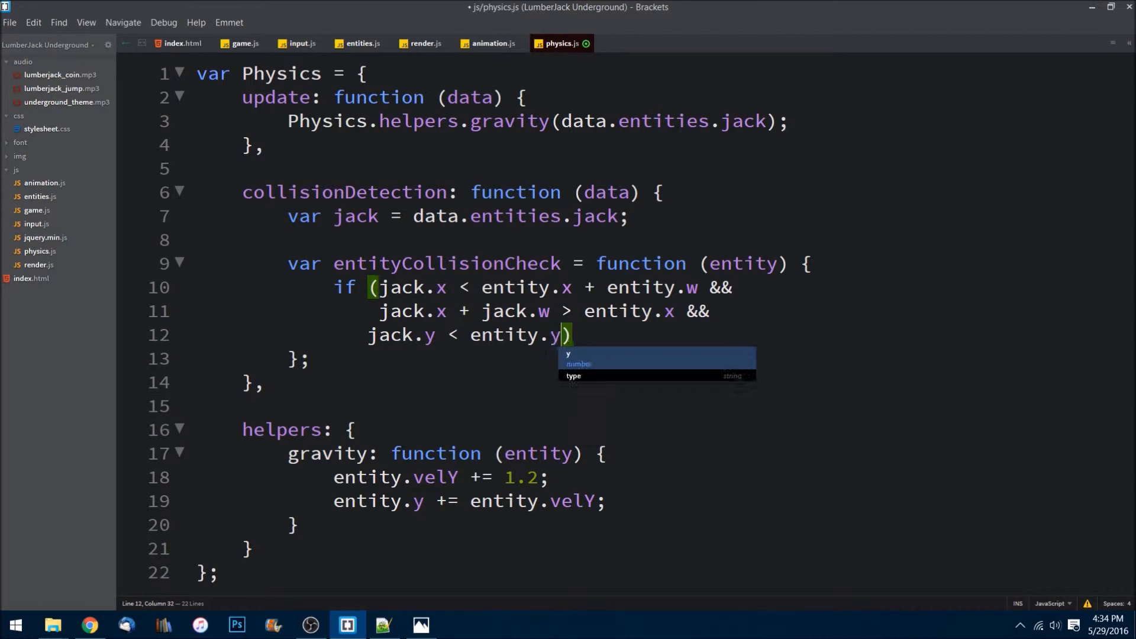
{"action": "type", "text": "+ e"}
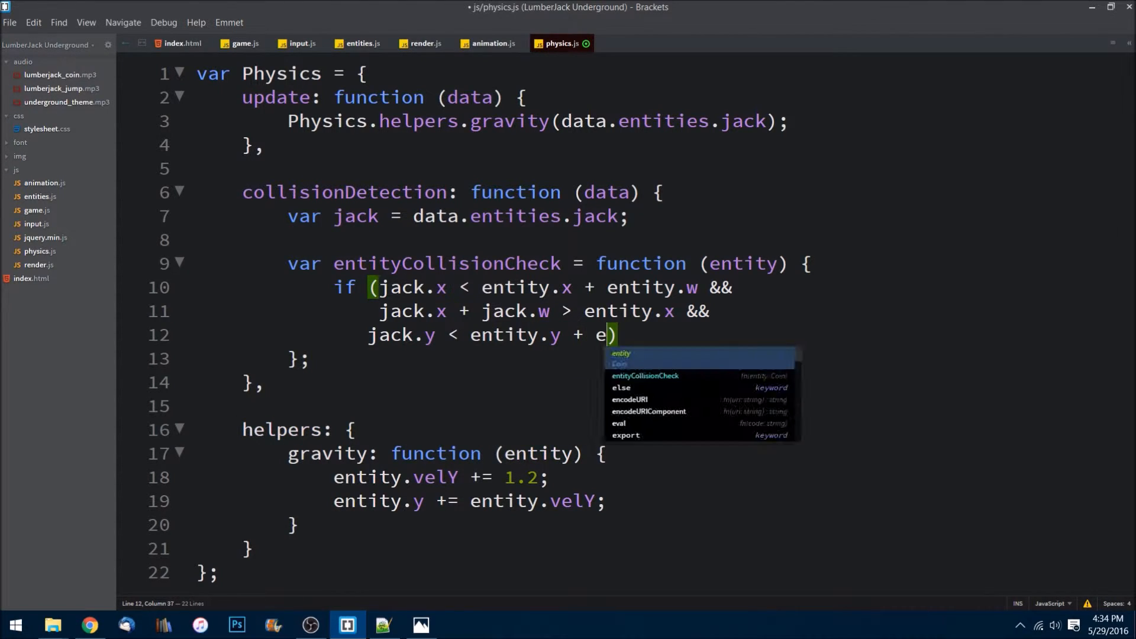
{"action": "type", "text": "ntity.h &&"}
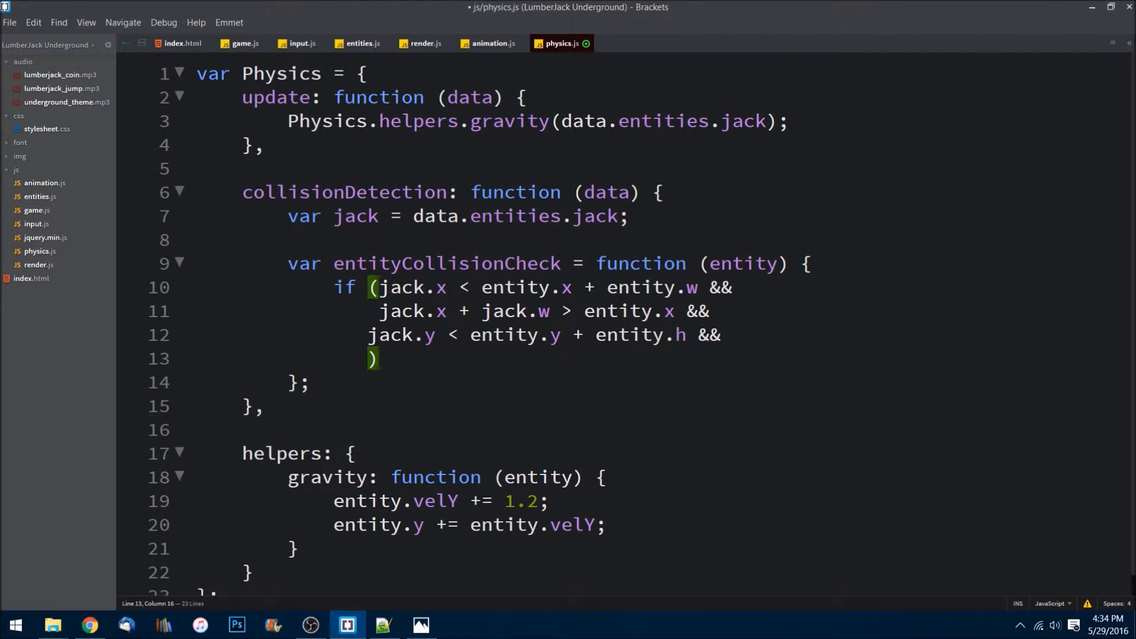
Add the final condition jack.y + jack.h > entity.y and open the empty if body
{"action": "type", "text": "jack"}
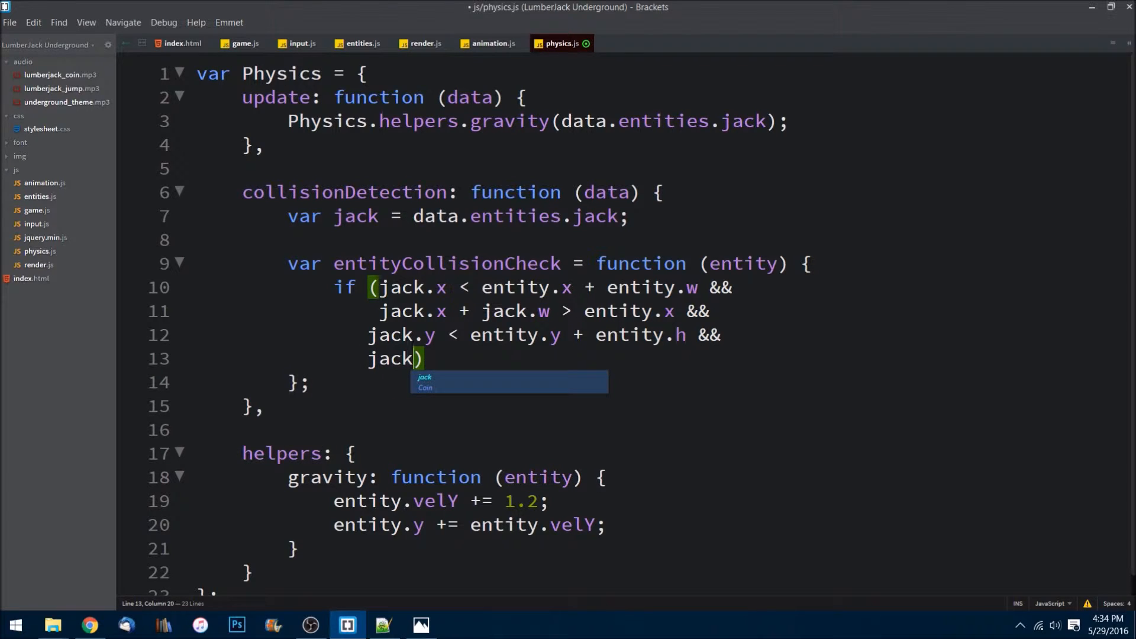
{"action": "type", "text": ".y"}
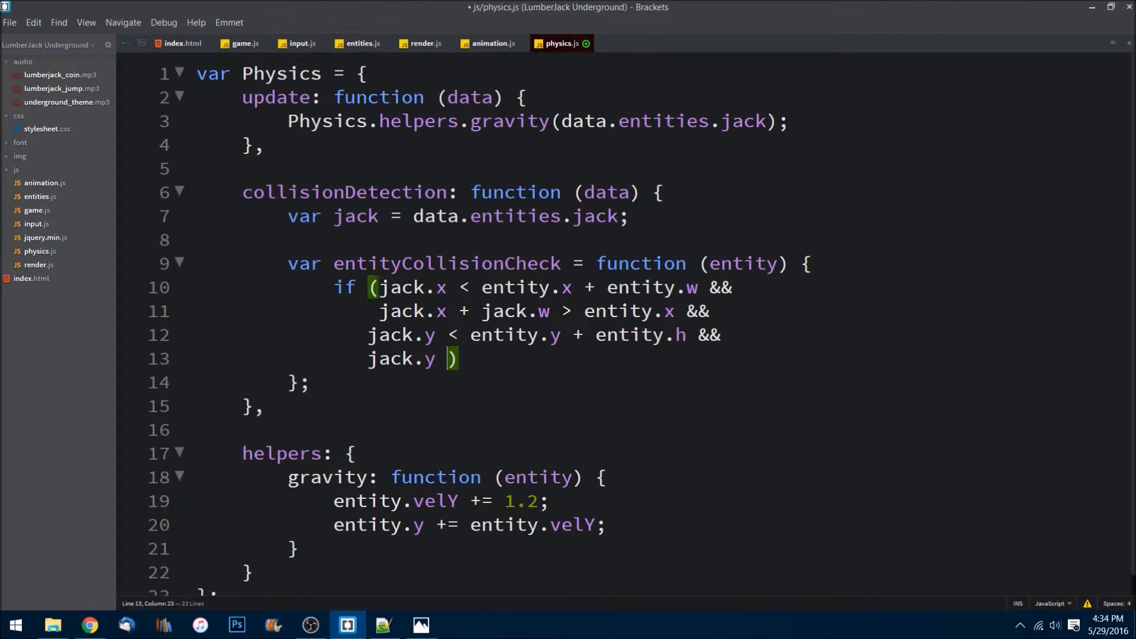
{"action": "type", "text": "+ jack"}
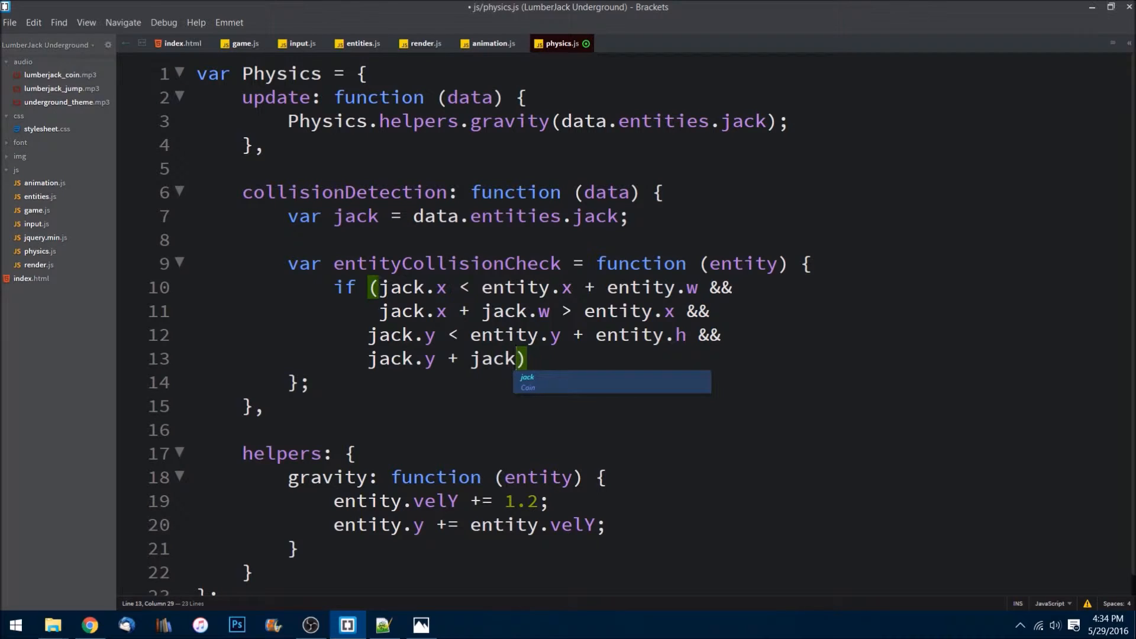
{"action": "type", "text": ".h"}
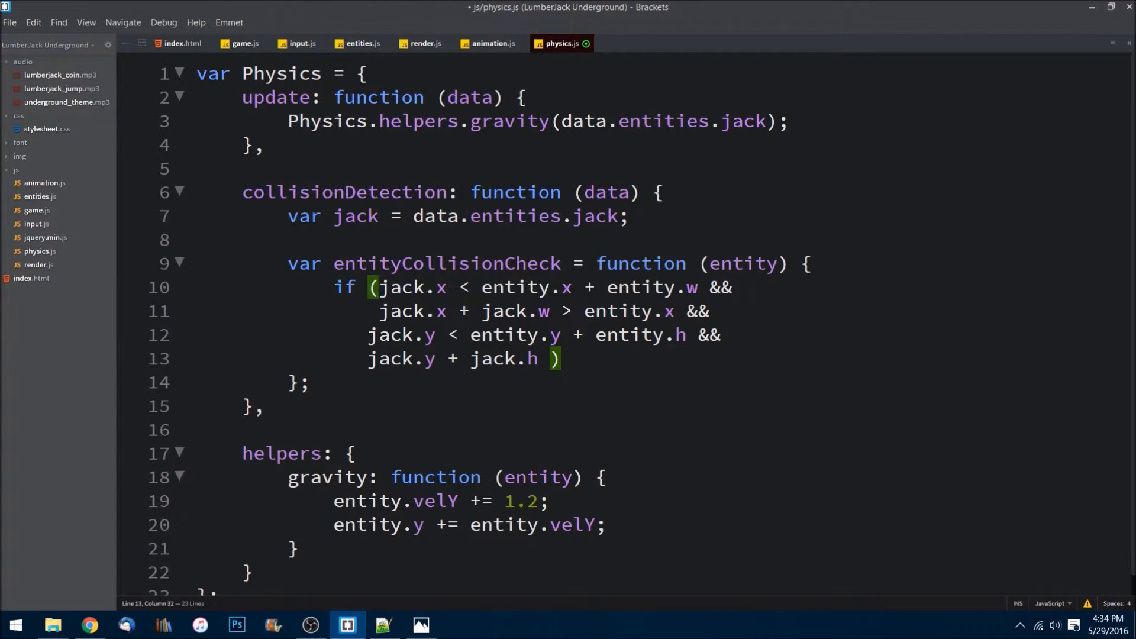
{"action": "type", "text": ">"}
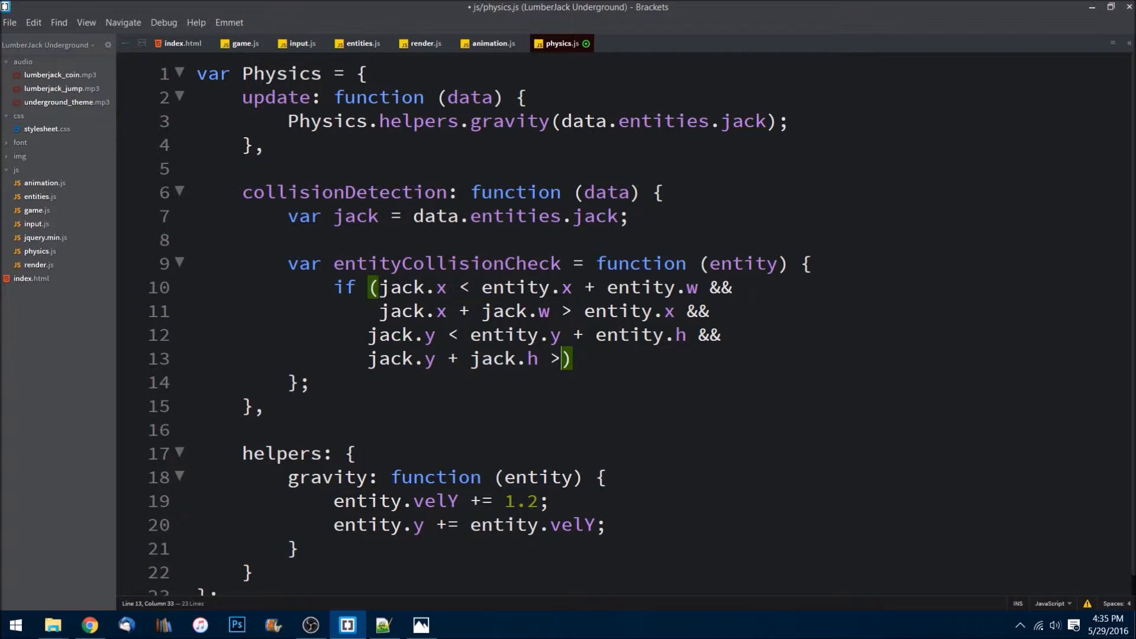
{"action": "type", "text": "h"}
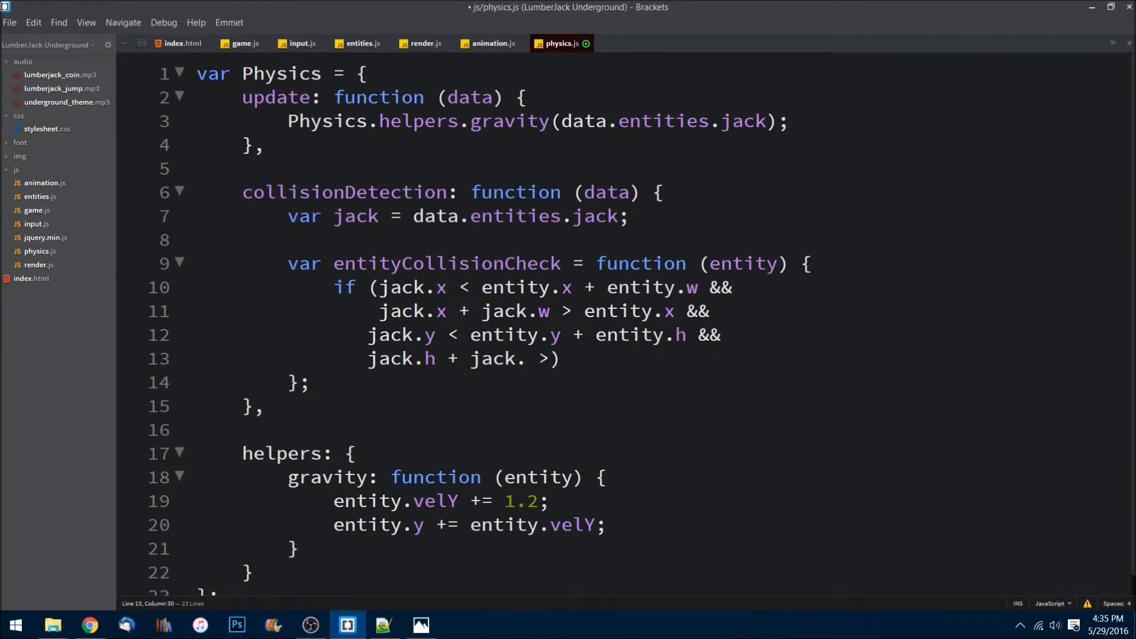
{"action": "type", "text": "y"}
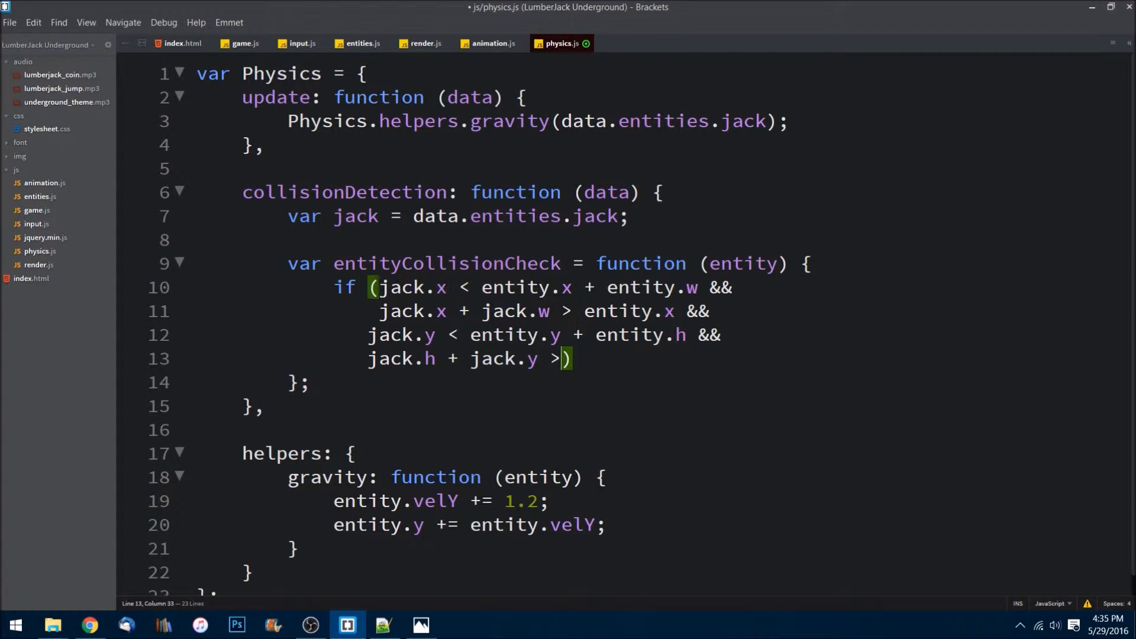
{"action": "type", "text": "e"}
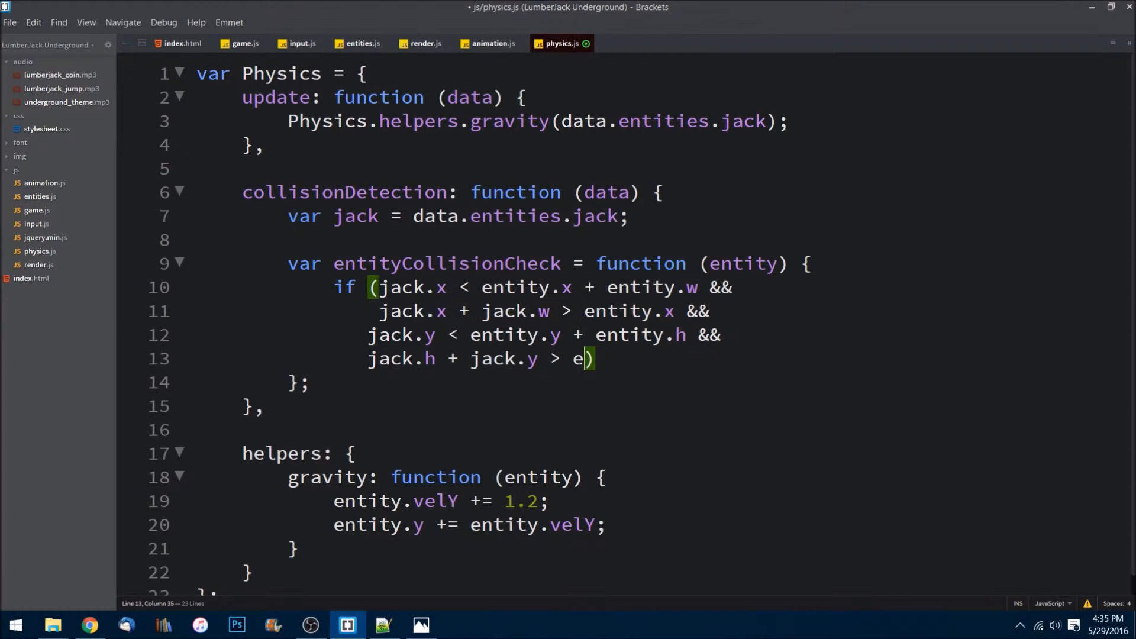
{"action": "type", "text": "ntity.y"}
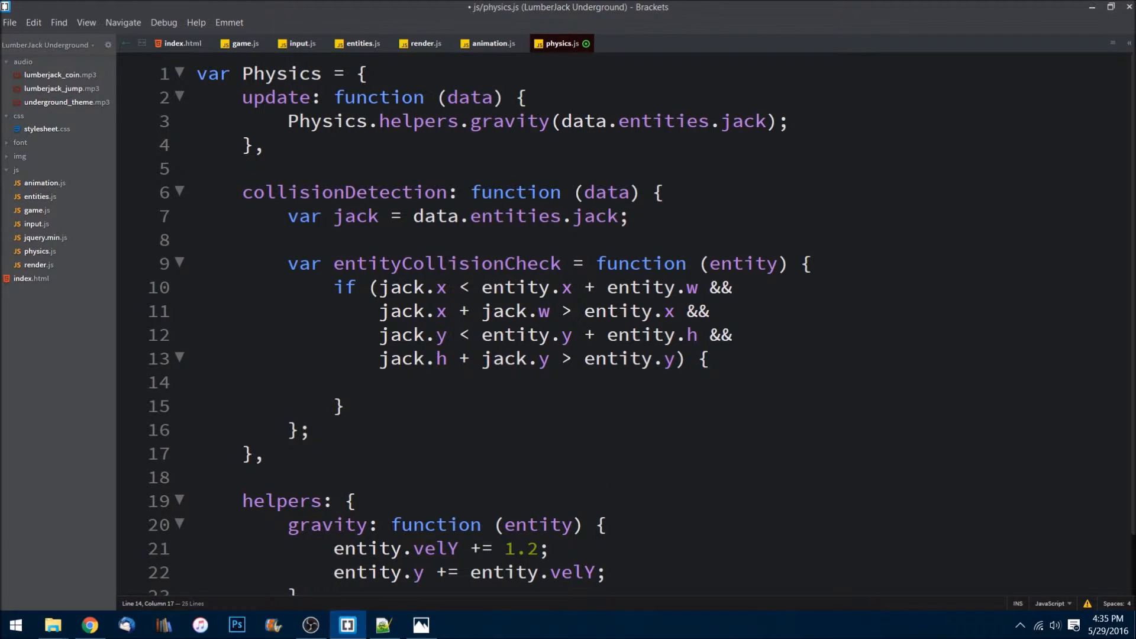
Add a '//Collision Occured' comment inside the if body
{"action": "type", "text": "//Collis"}
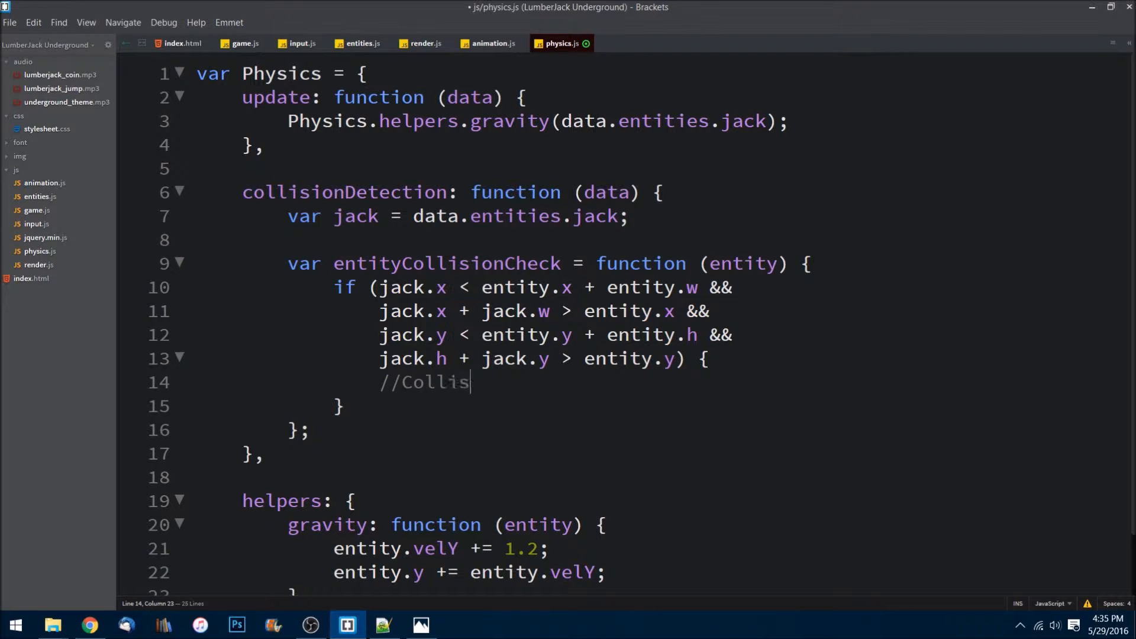
{"action": "type", "text": "ion"}
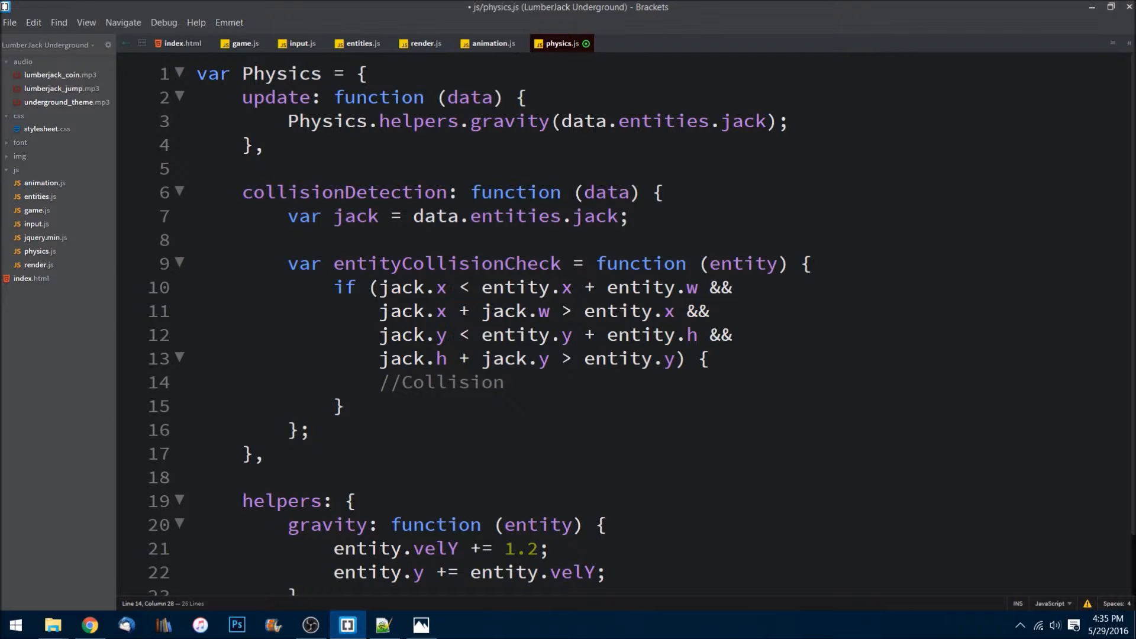
{"action": "type", "text": "Occured"}
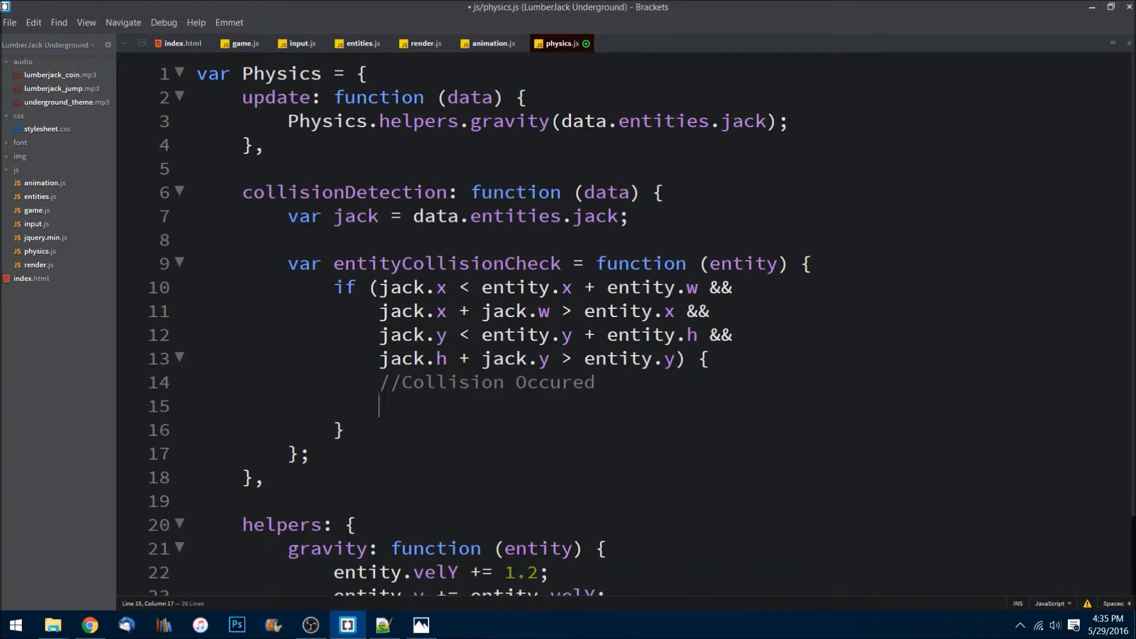
Call Physics.handleCollision(data, entity); in the collision branch
{"action": "type", "text": "P"}
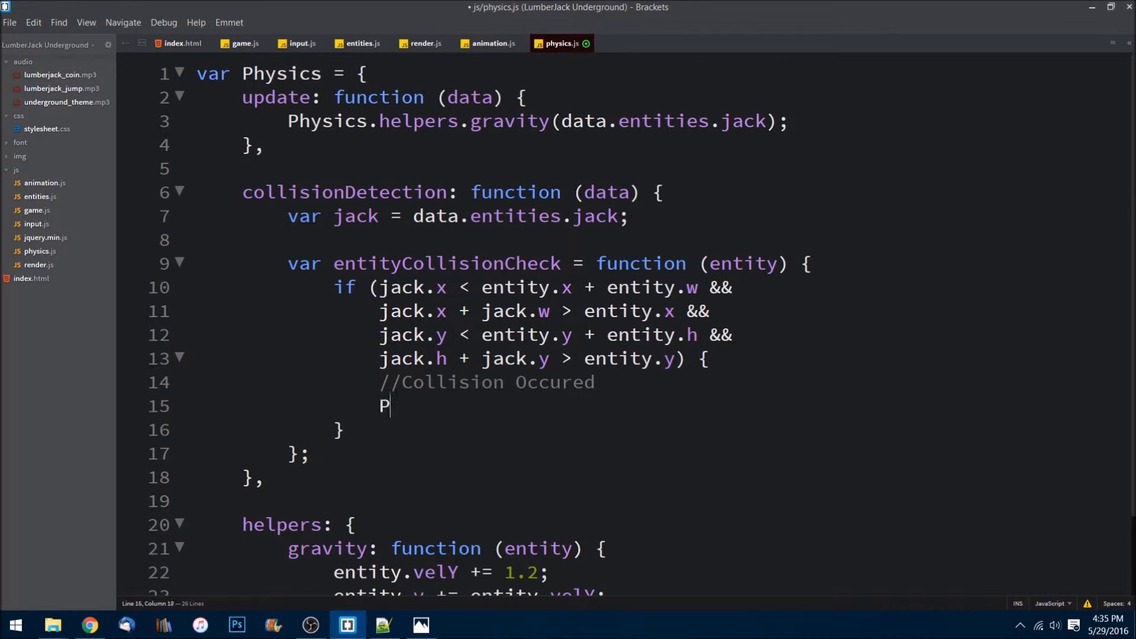
{"action": "type", "text": "hysics"}
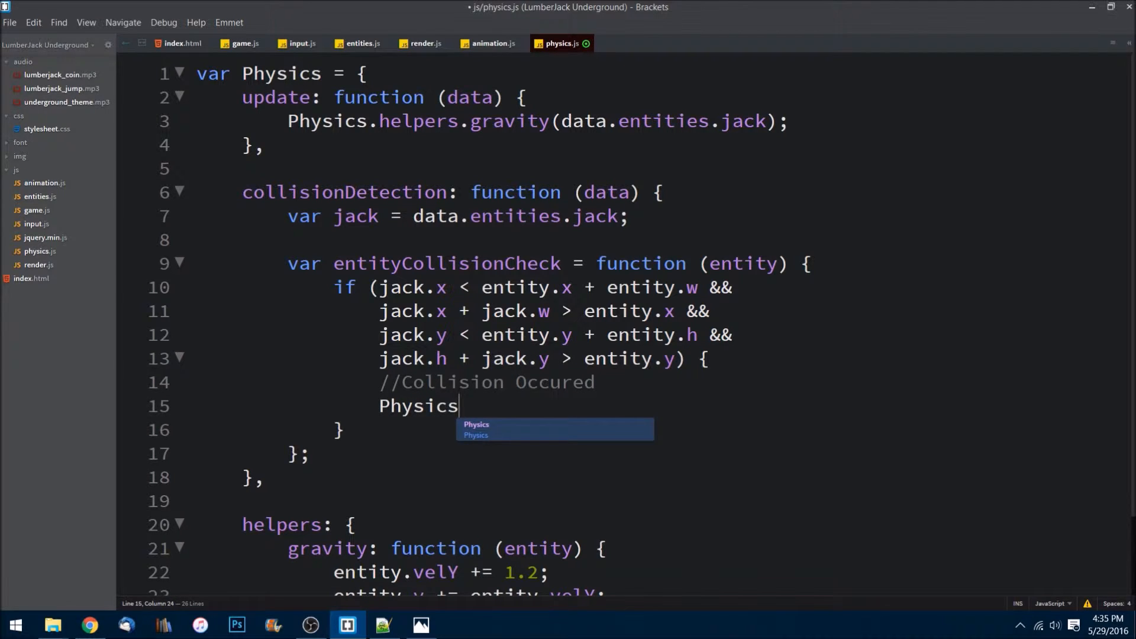
{"action": "type", "text": ","}
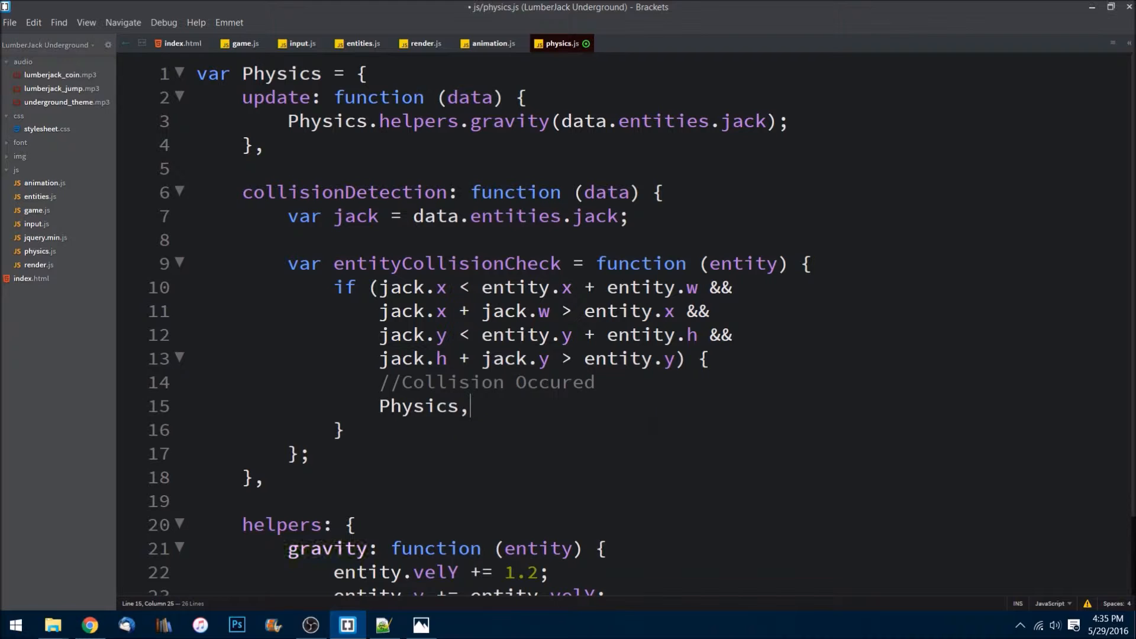
{"action": "type", "text": "h"}
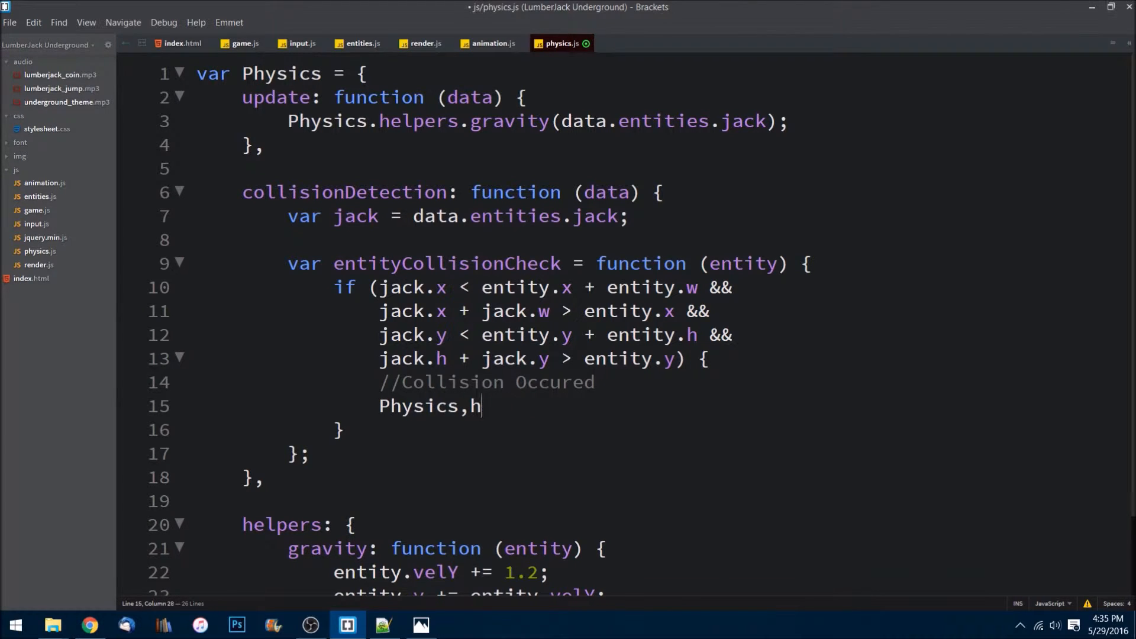
{"action": "type", "text": "."}
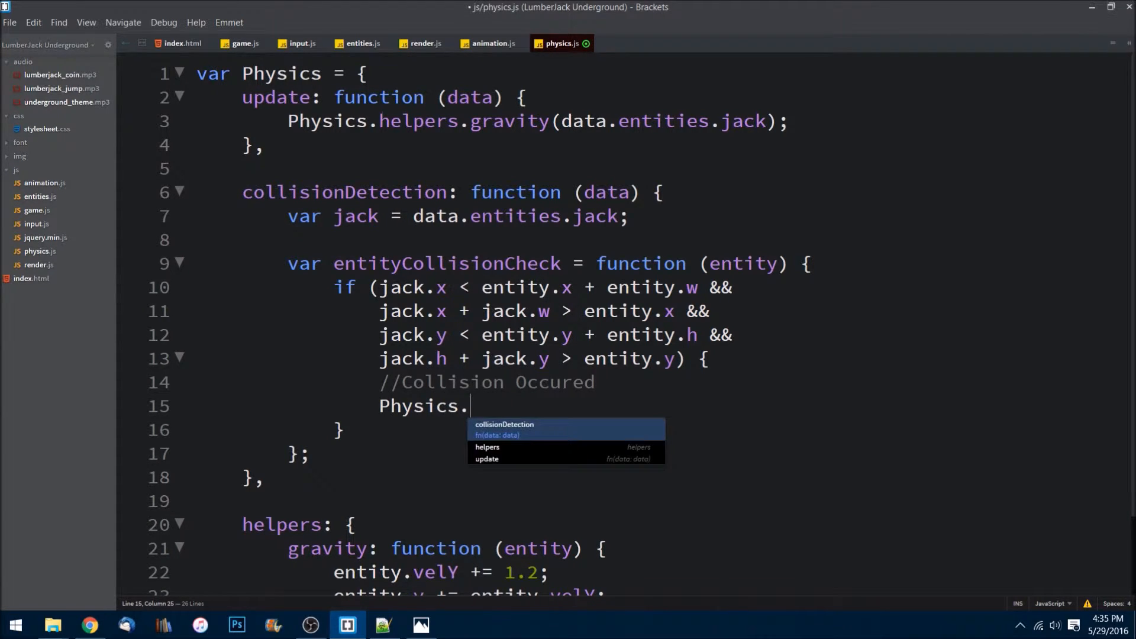
{"action": "type", "text": "handleCol"}
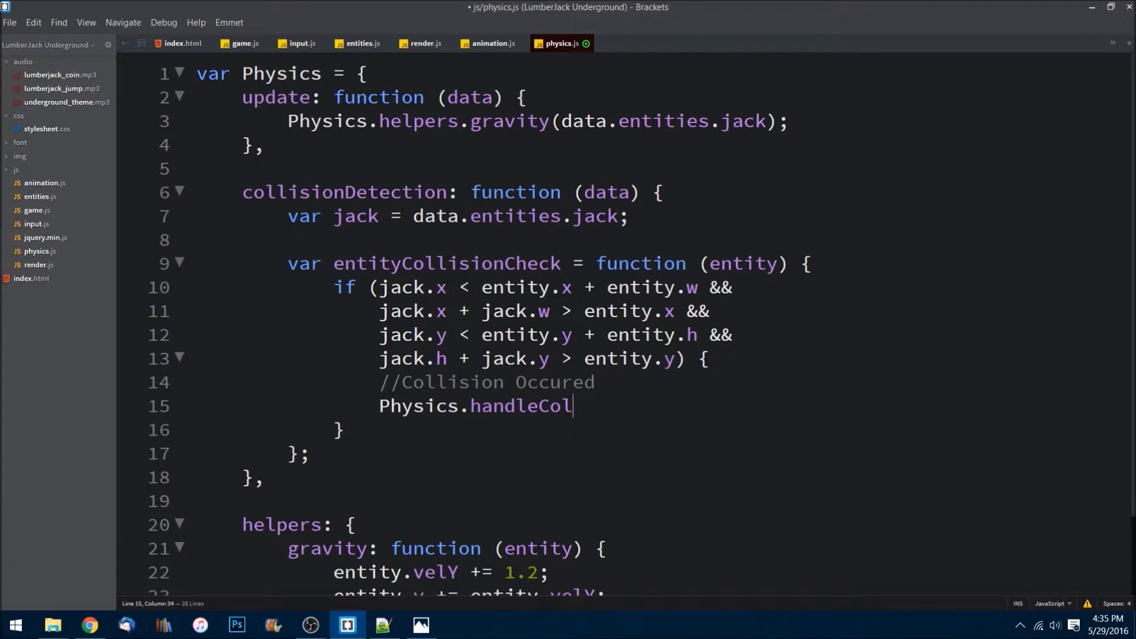
{"action": "type", "text": "lision"}
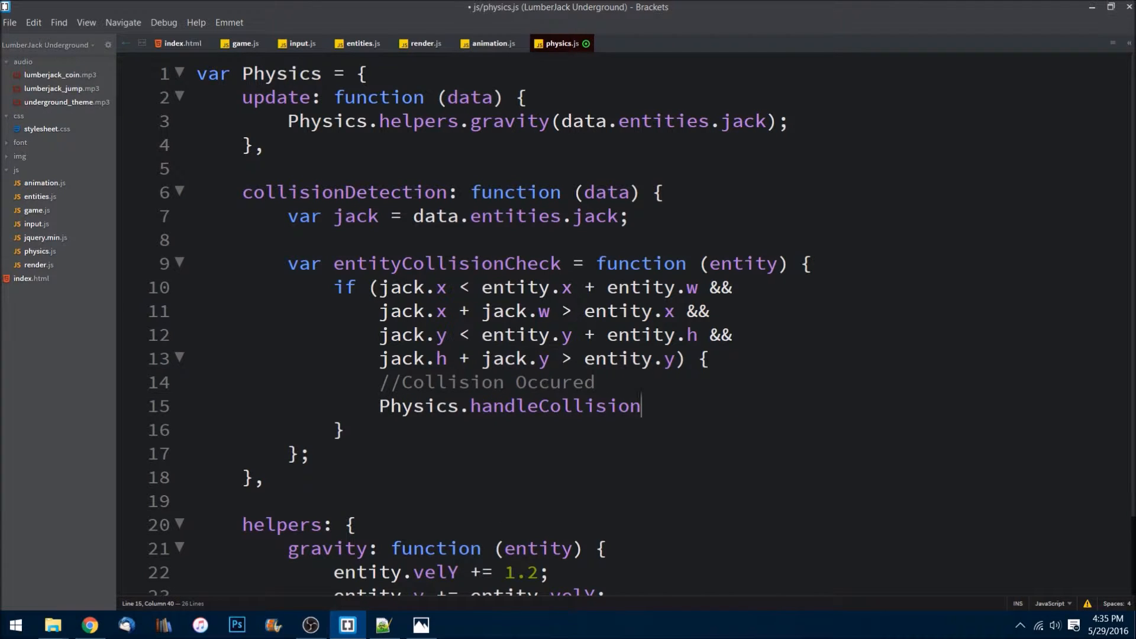
{"action": "type", "text": "(data."}
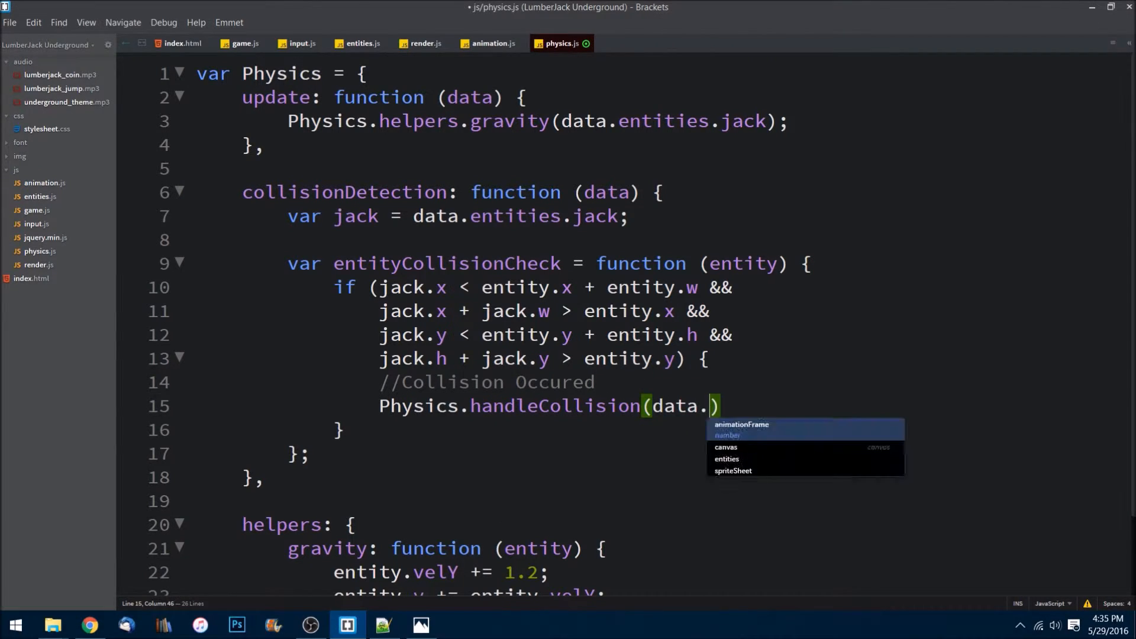
{"action": "type", "text": ", entity"}
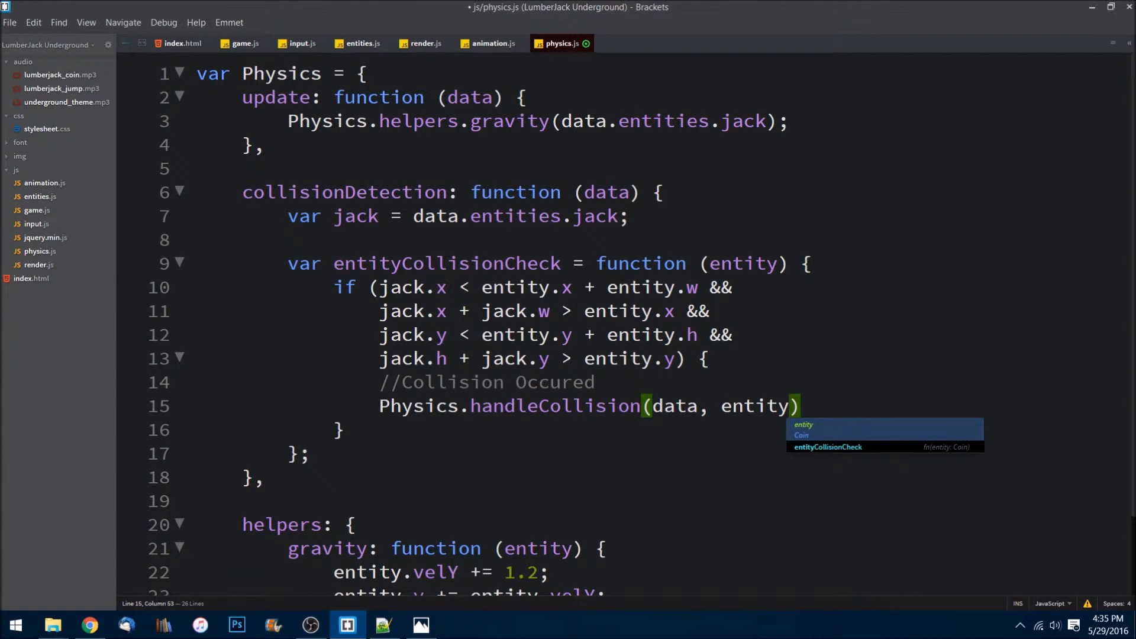
{"action": "type", "text": ";"}
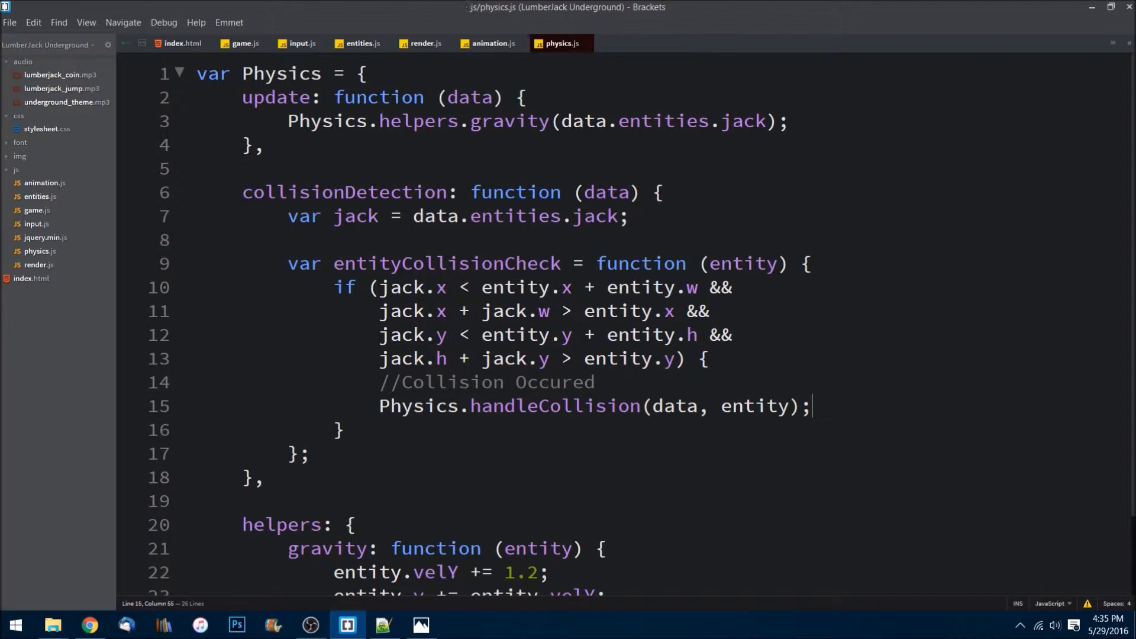
{"action": "double_click", "coordinate": [344, 193]}
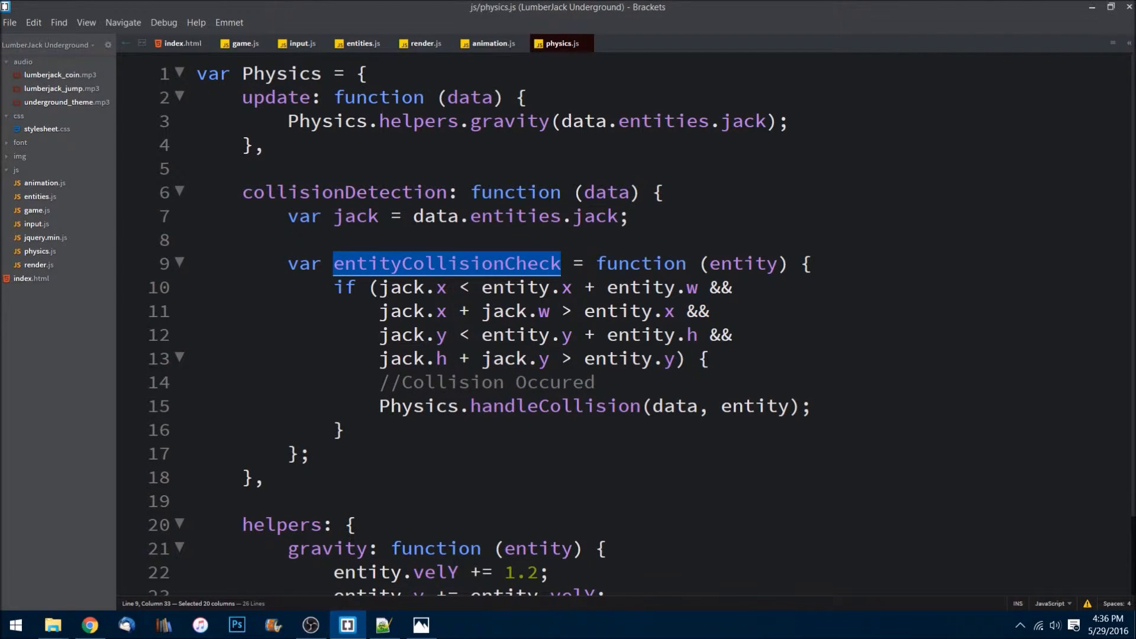
Write a data.entities.wallsArray.forEach(function (wall) { }) loop after entityCollisionCheck
{"action": "left_click", "coordinate": [310, 454]}
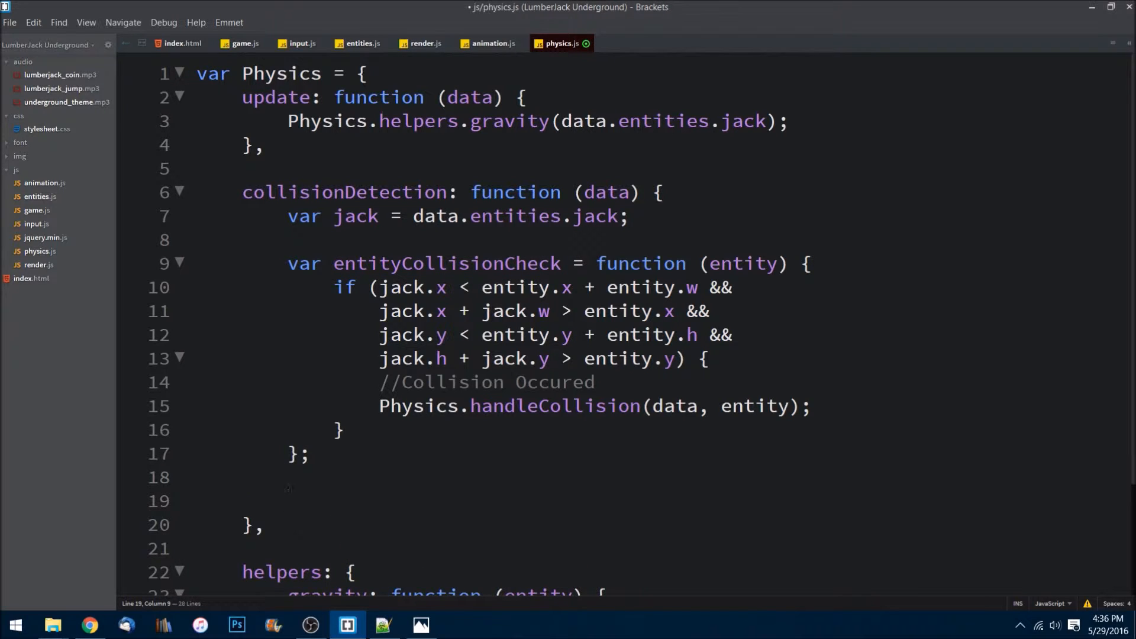
{"action": "left_click", "coordinate": [288, 501]}
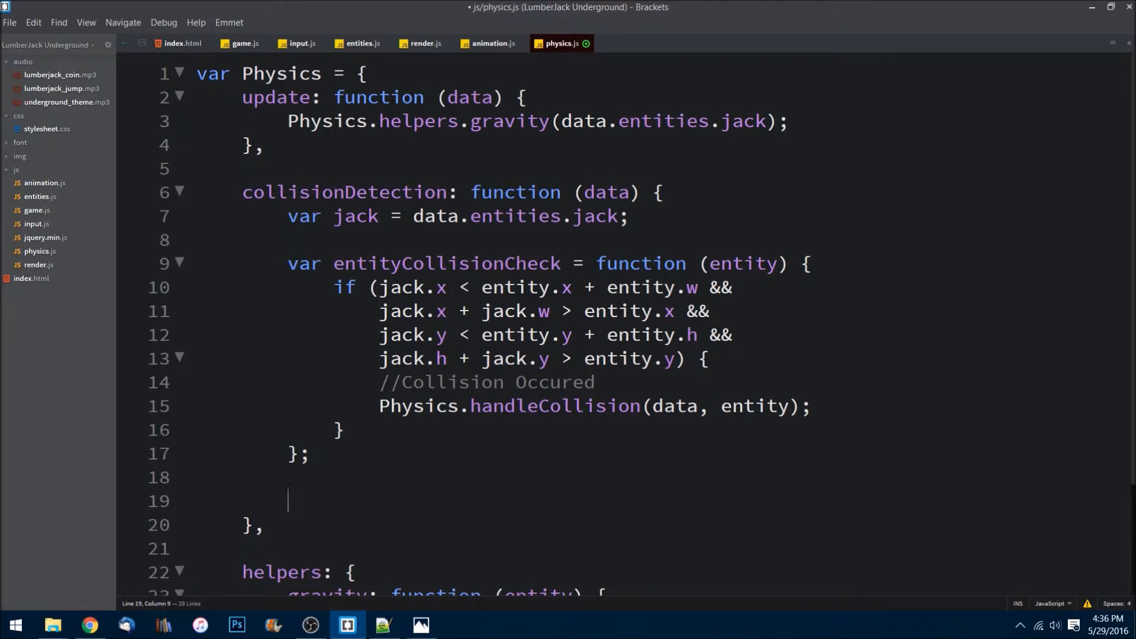
{"action": "type", "text": "d"}
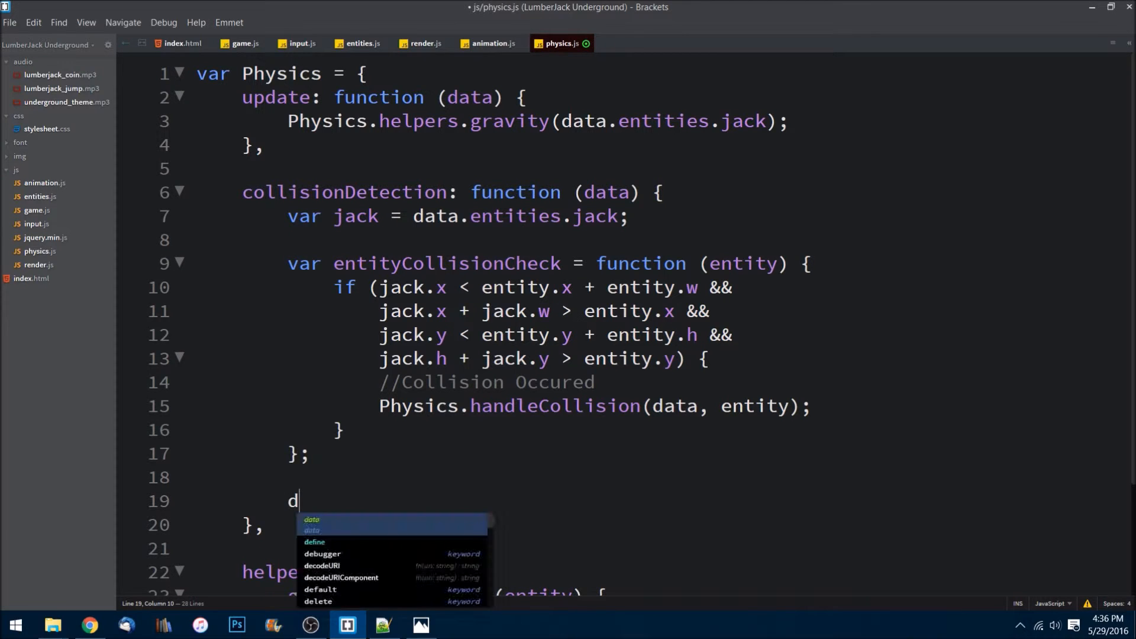
{"action": "type", "text": "ata.entities.wallsArray"}
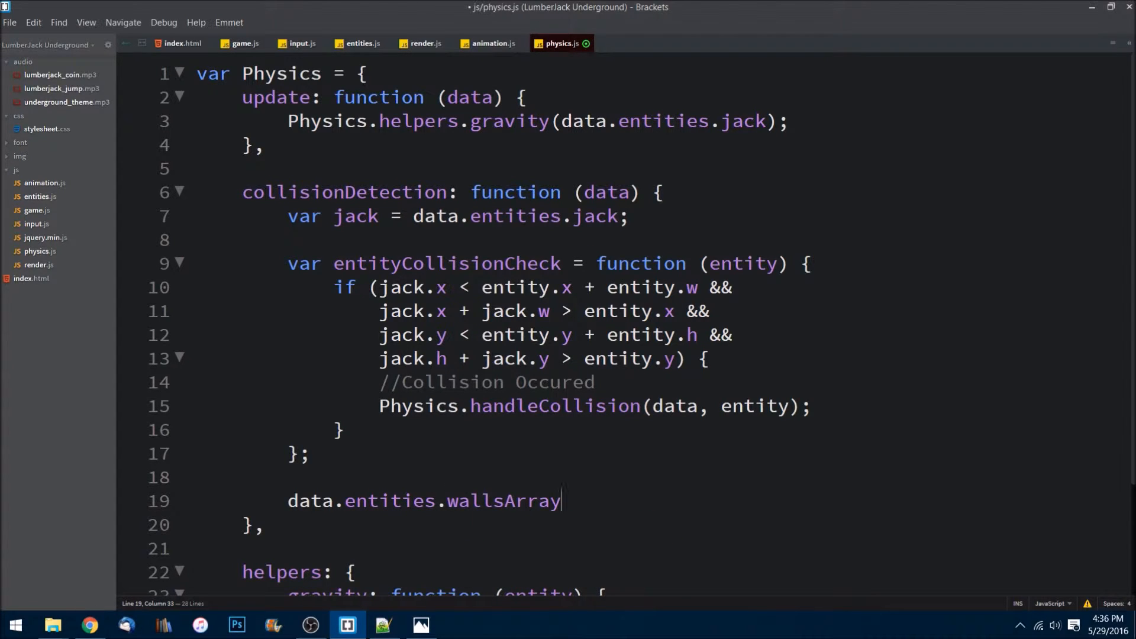
{"action": "type", "text": ".forEach(function ("}
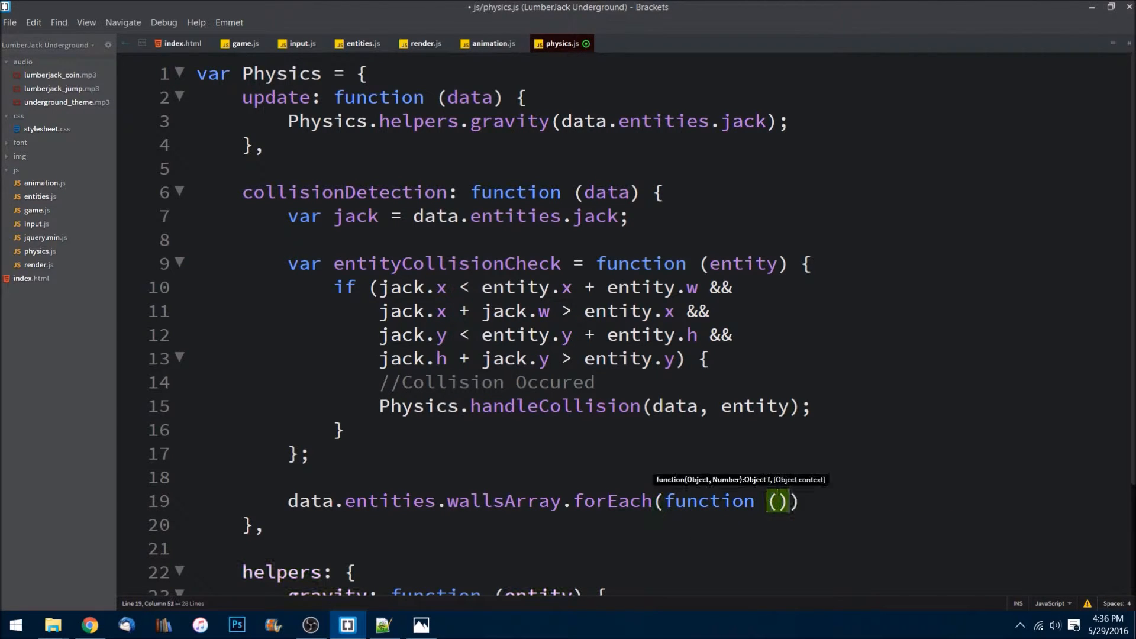
{"action": "type", "text": "{"}
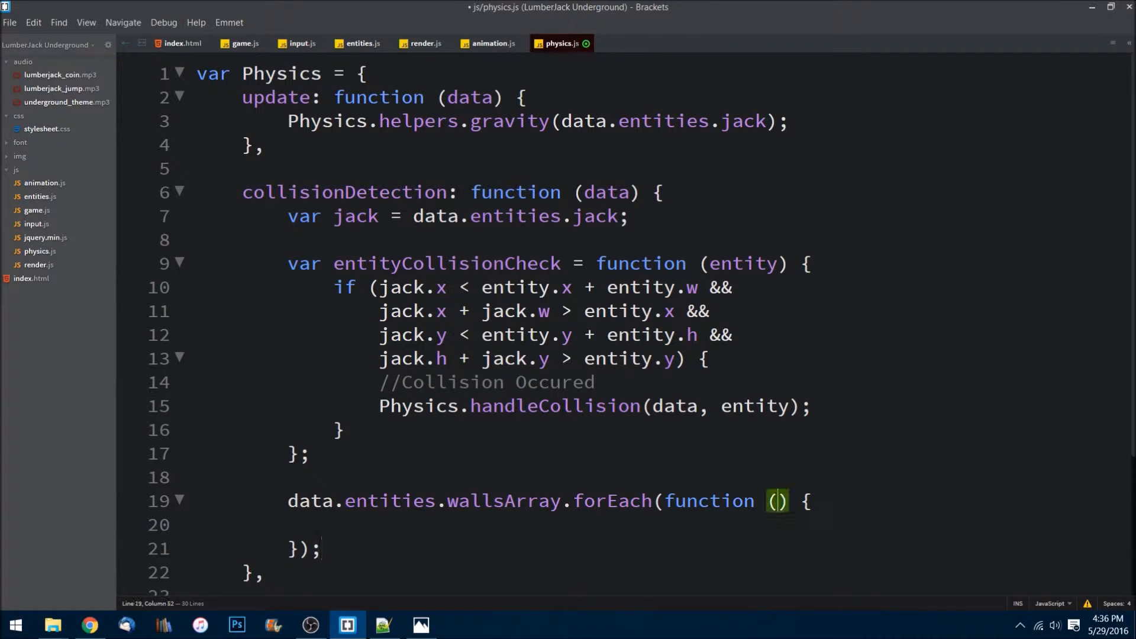
{"action": "type", "text": "wall"}
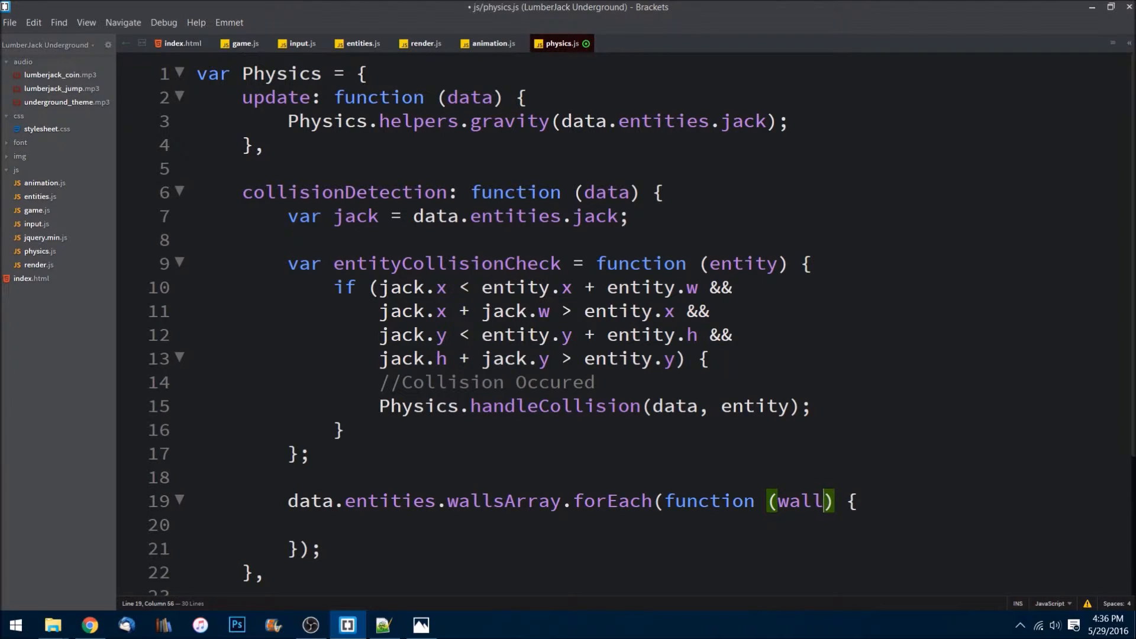
Call entityCollisionCheck(wall) inside the walls loop body
{"action": "double_click", "coordinate": [445, 263]}
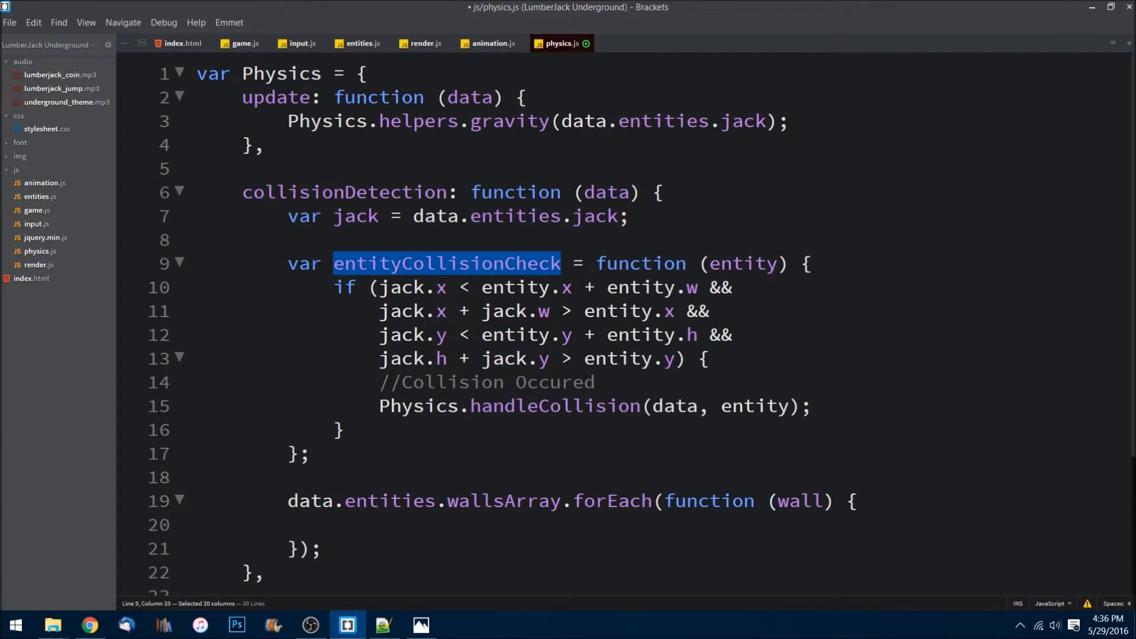
{"action": "left_click", "coordinate": [332, 525]}
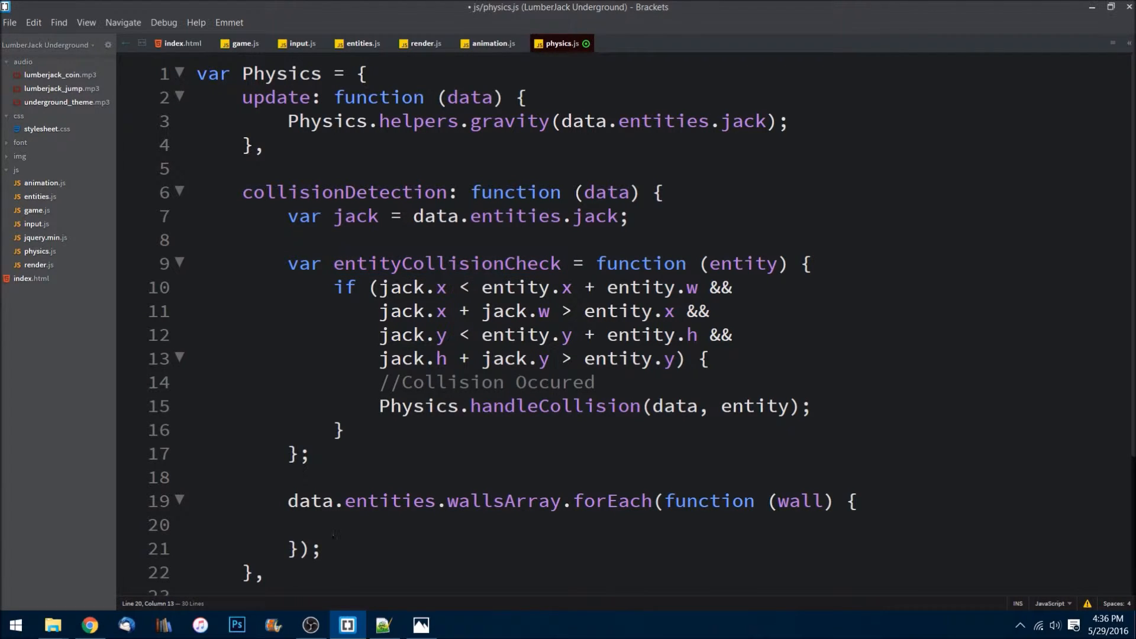
{"action": "type", "text": "entityCollisionCheck()"}
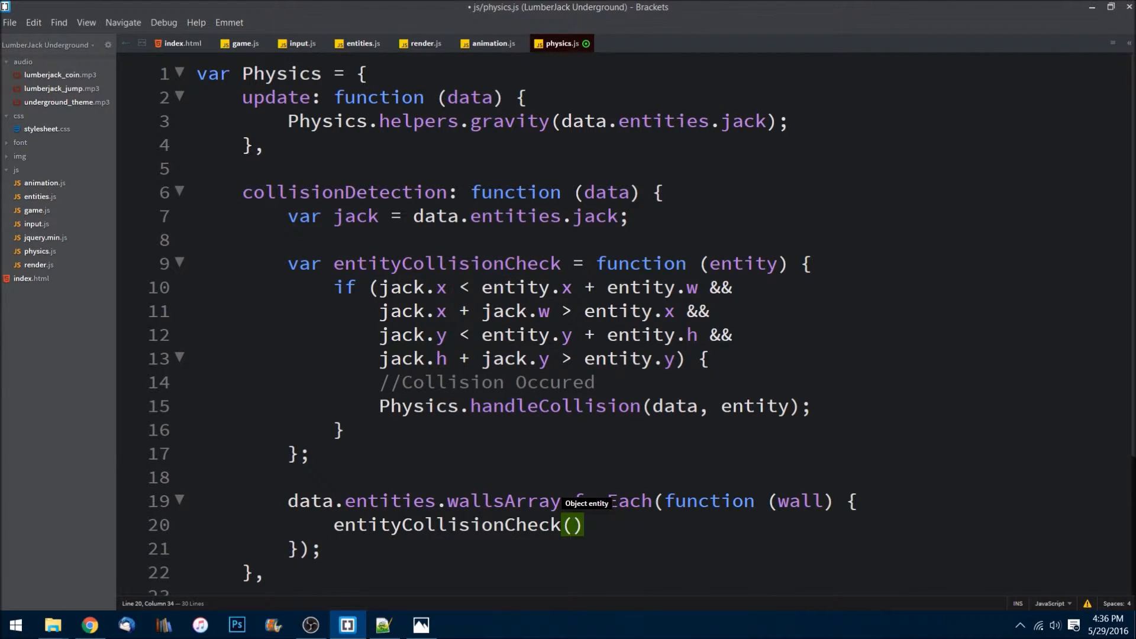
{"action": "type", "text": "wall"}
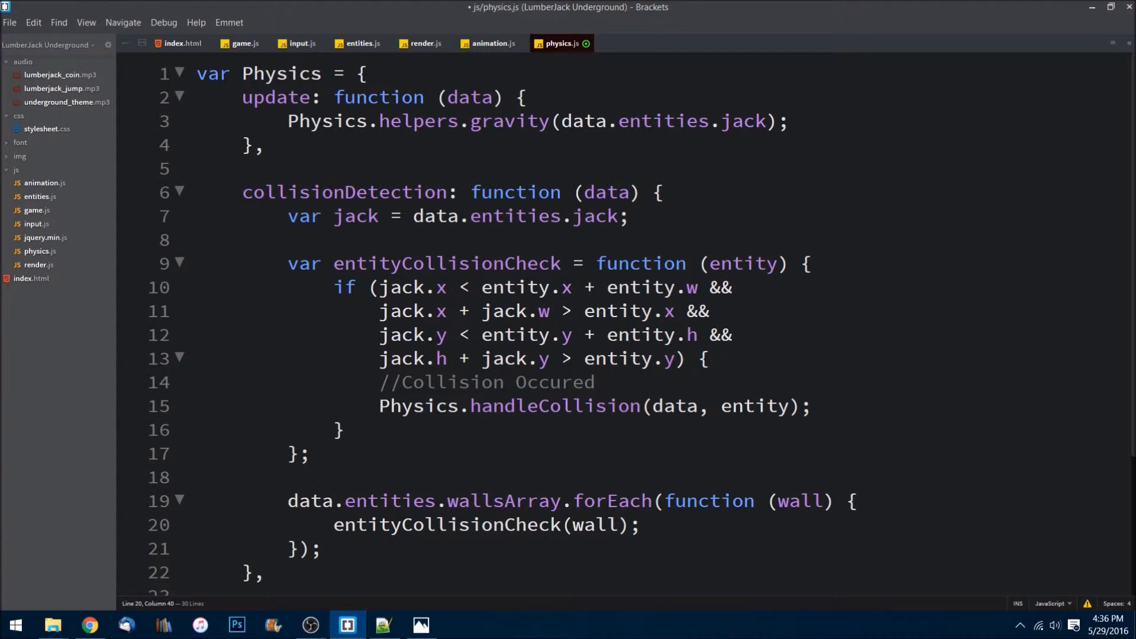
{"action": "key", "text": "enter"}
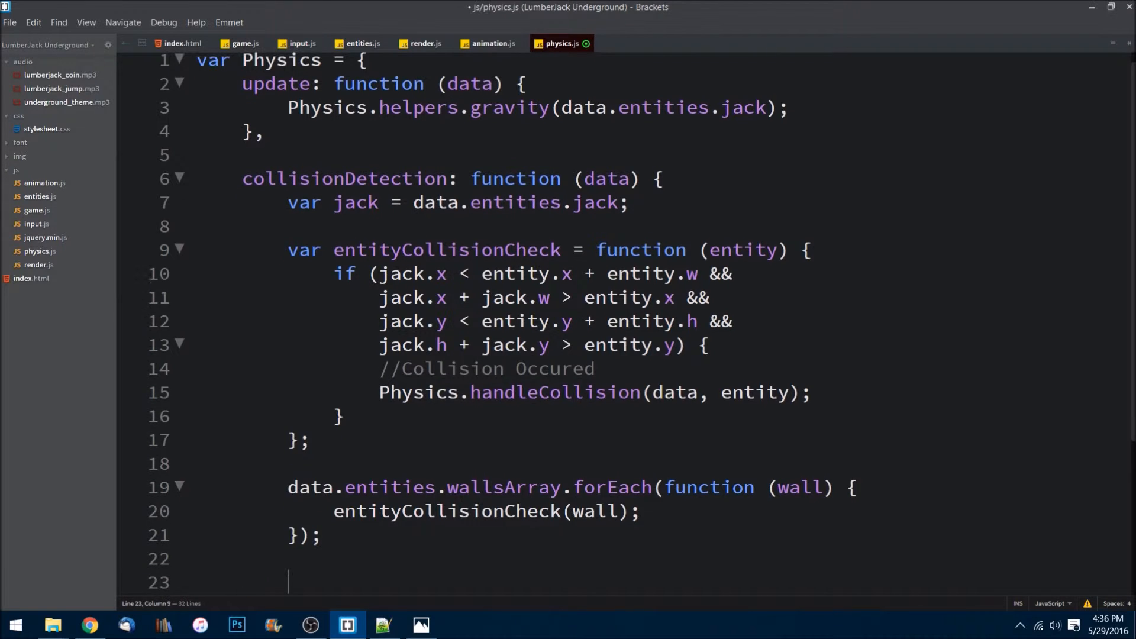
Delete the half-typed data.e line and extra blank lines, then save physics.js
{"action": "scroll", "scroll_direction": "down", "scroll_amount": 3}
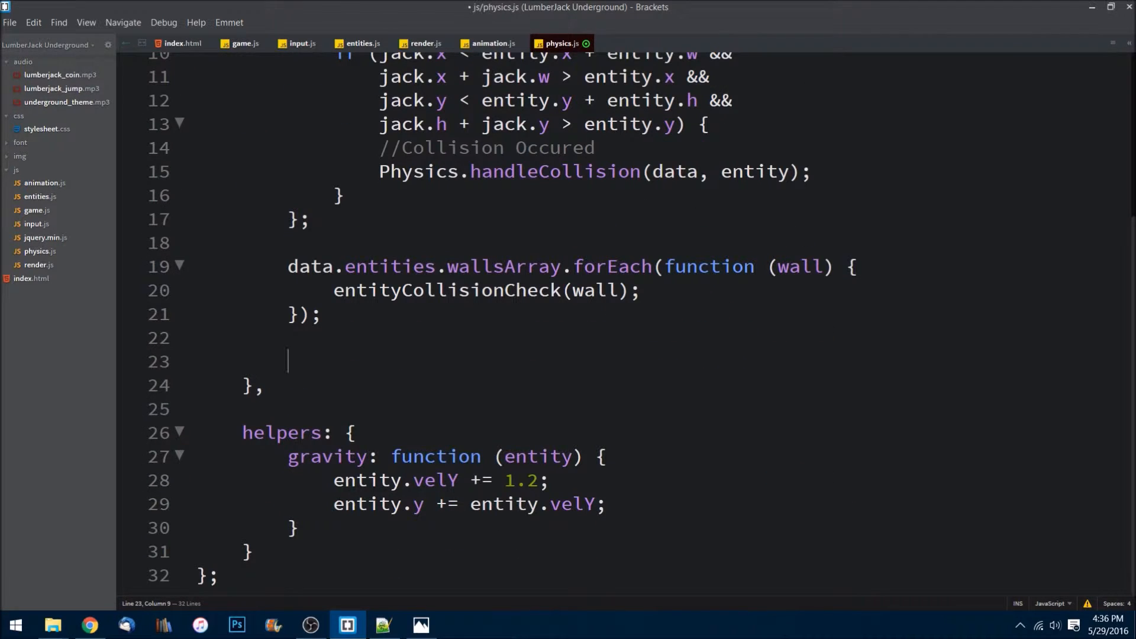
{"action": "type", "text": "data.e"}
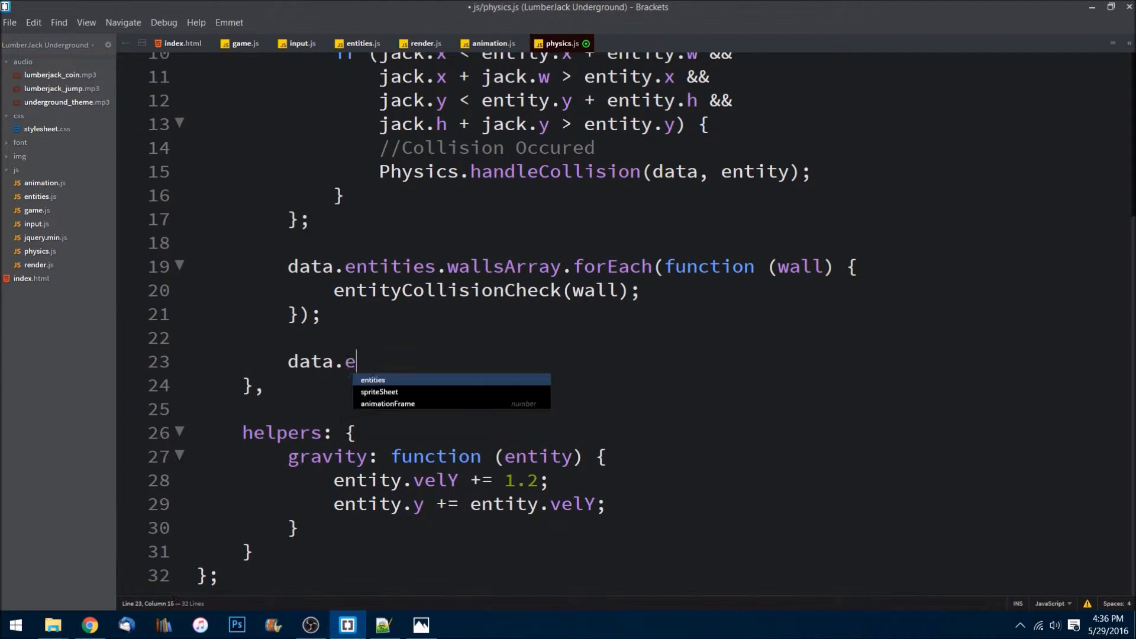
{"action": "key", "text": "BackSpace"}
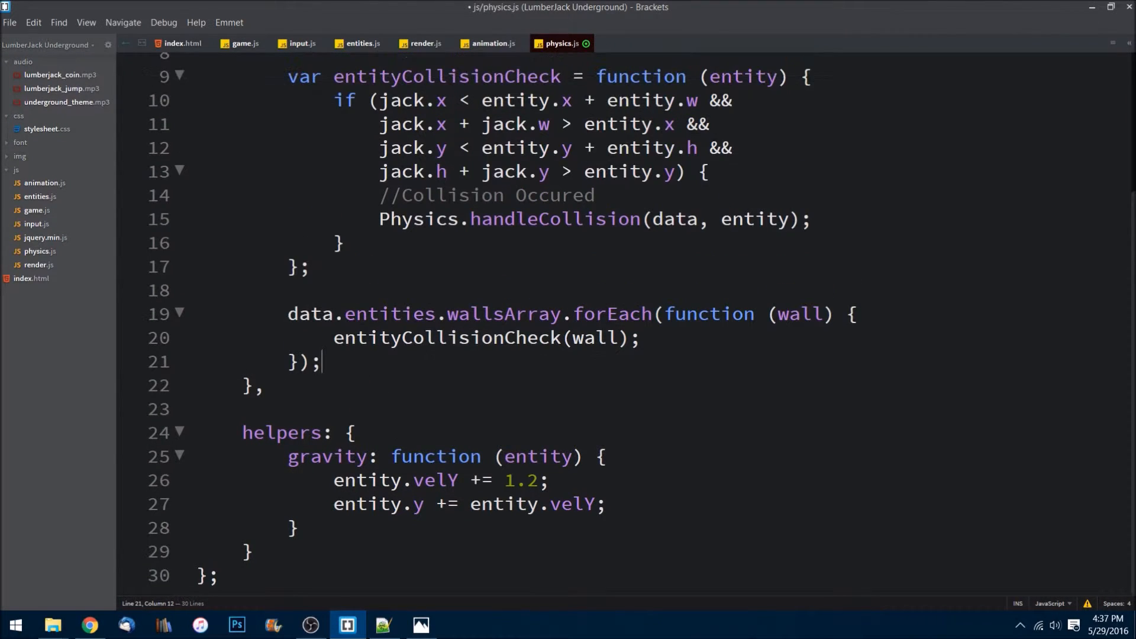
{"action": "key", "text": "ctrl+s"}
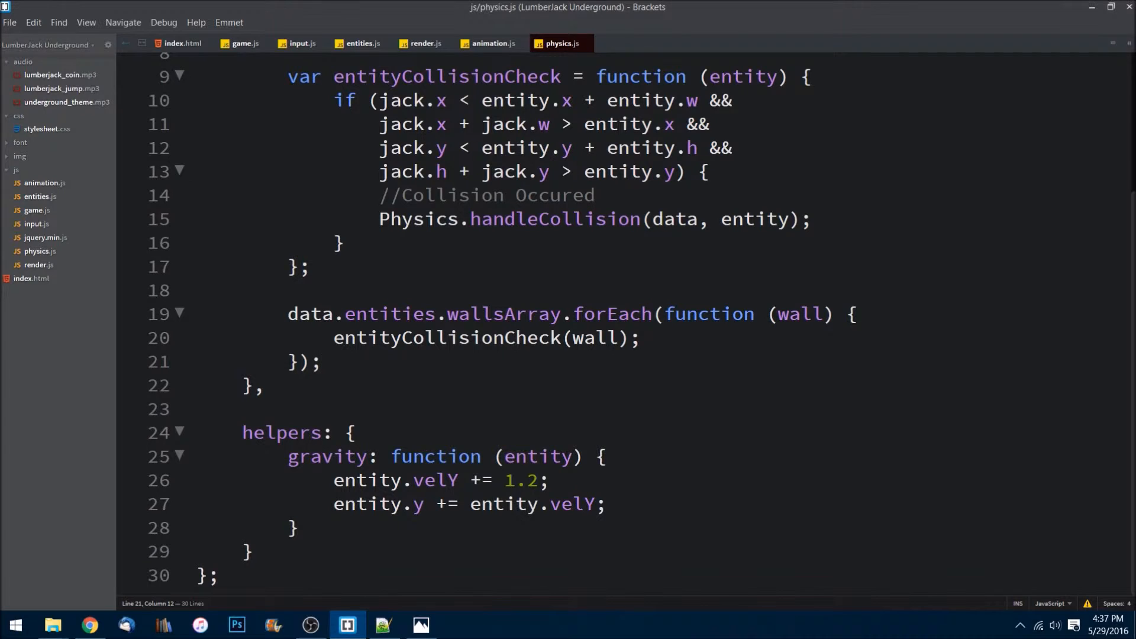
{"action": "double_click", "coordinate": [446, 337]}
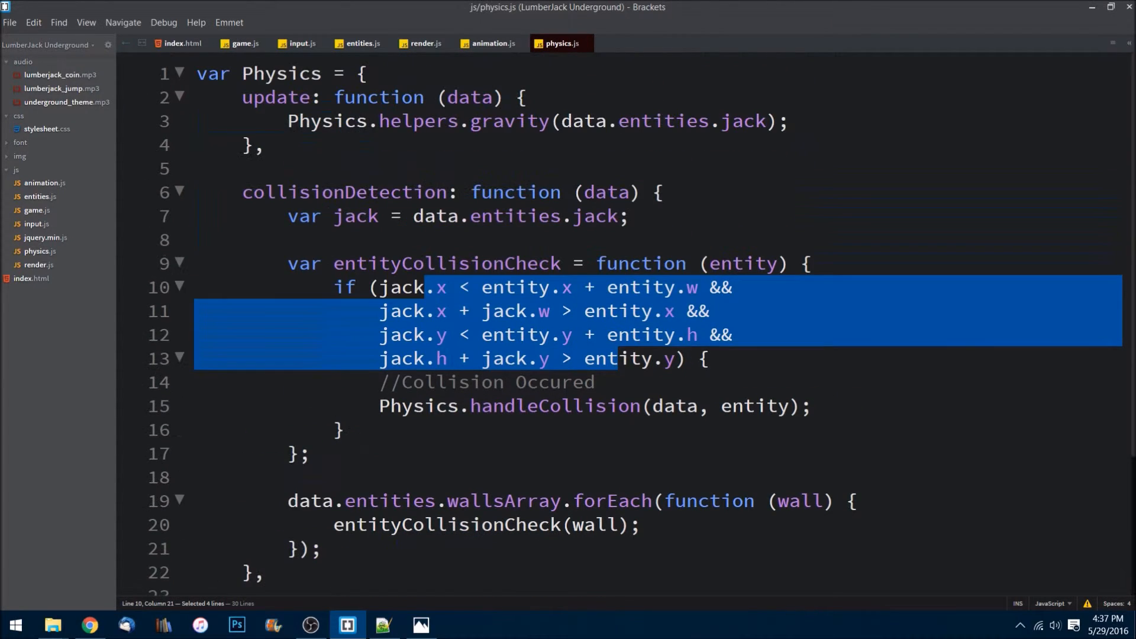
Add Physics.collisionDetection(data); after the gravity call in update and save
{"action": "key", "text": "enter"}
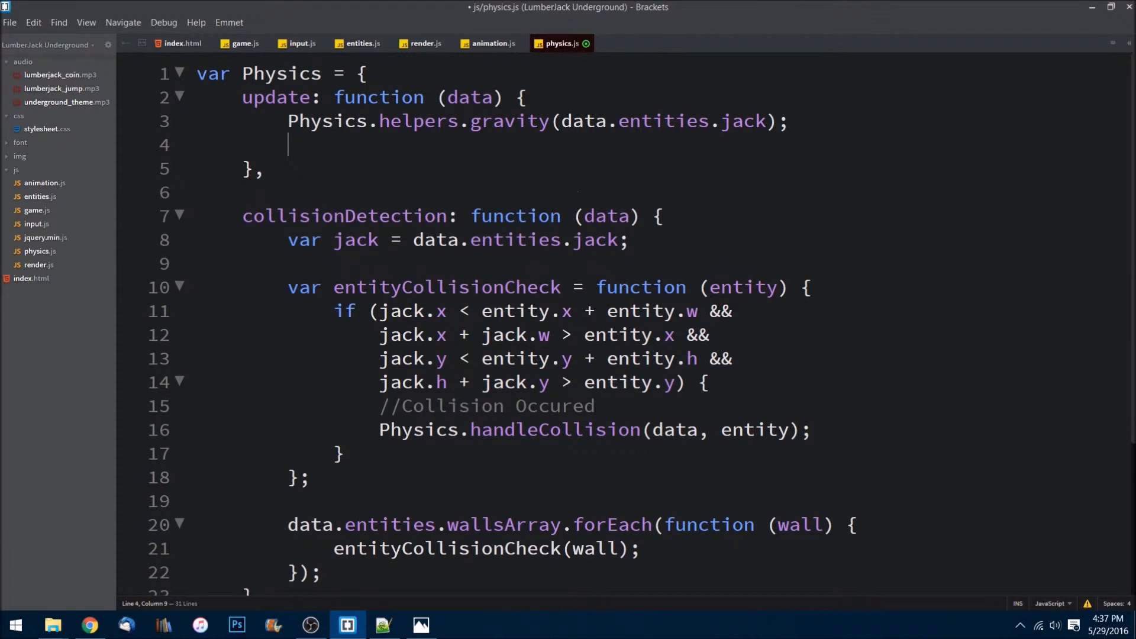
{"action": "type", "text": "Physics.collisionDetection("}
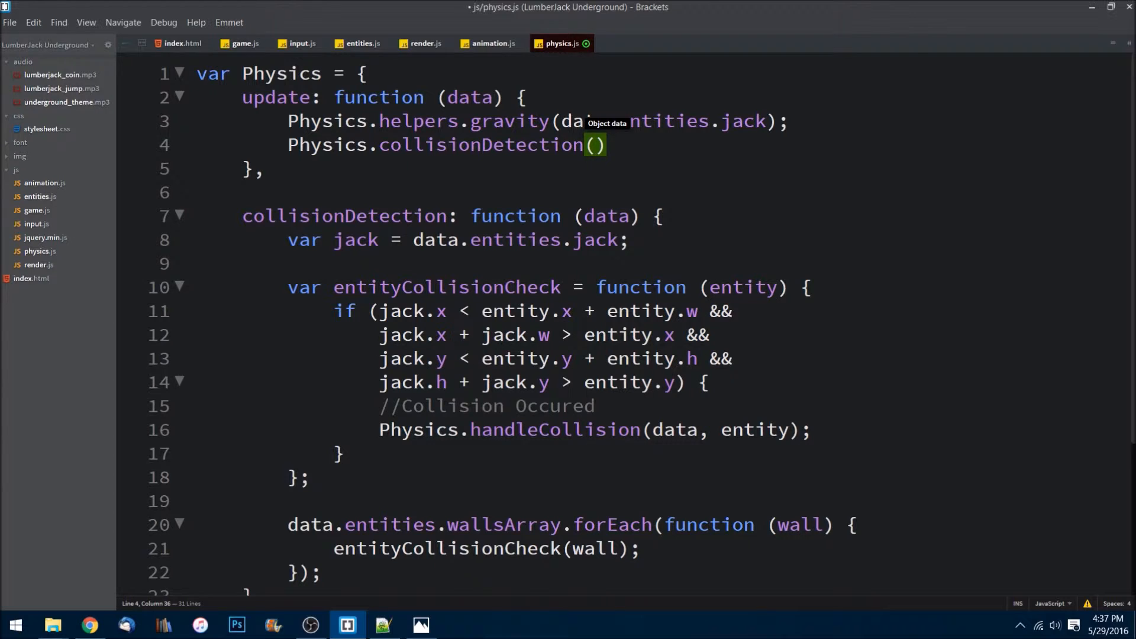
{"action": "type", "text": "data;"}
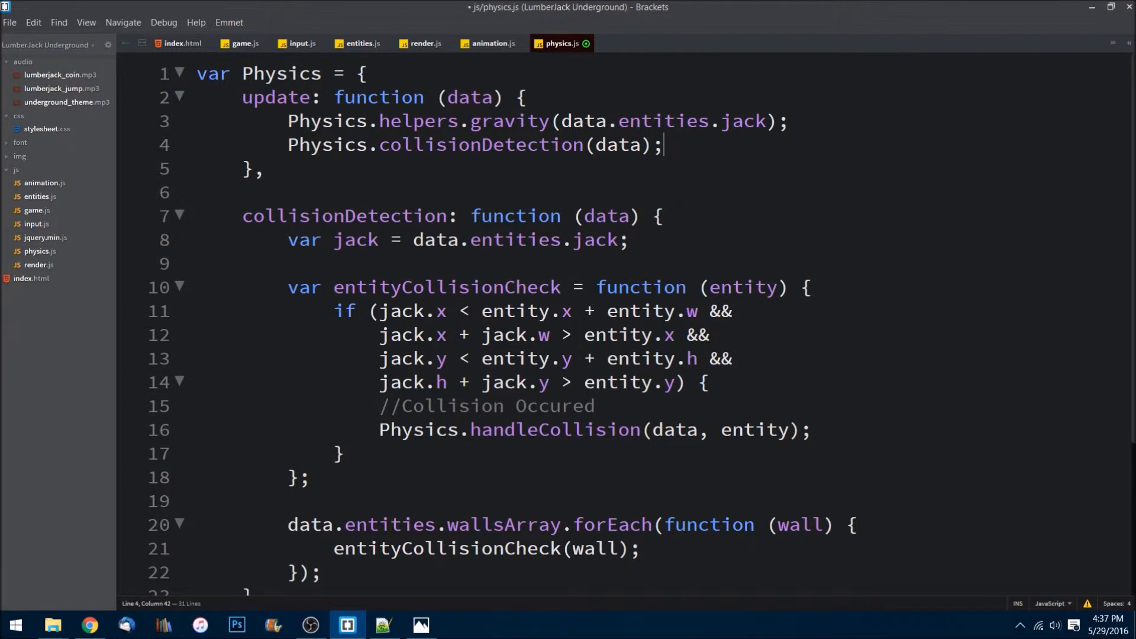
{"action": "key", "text": "ctrl+s"}
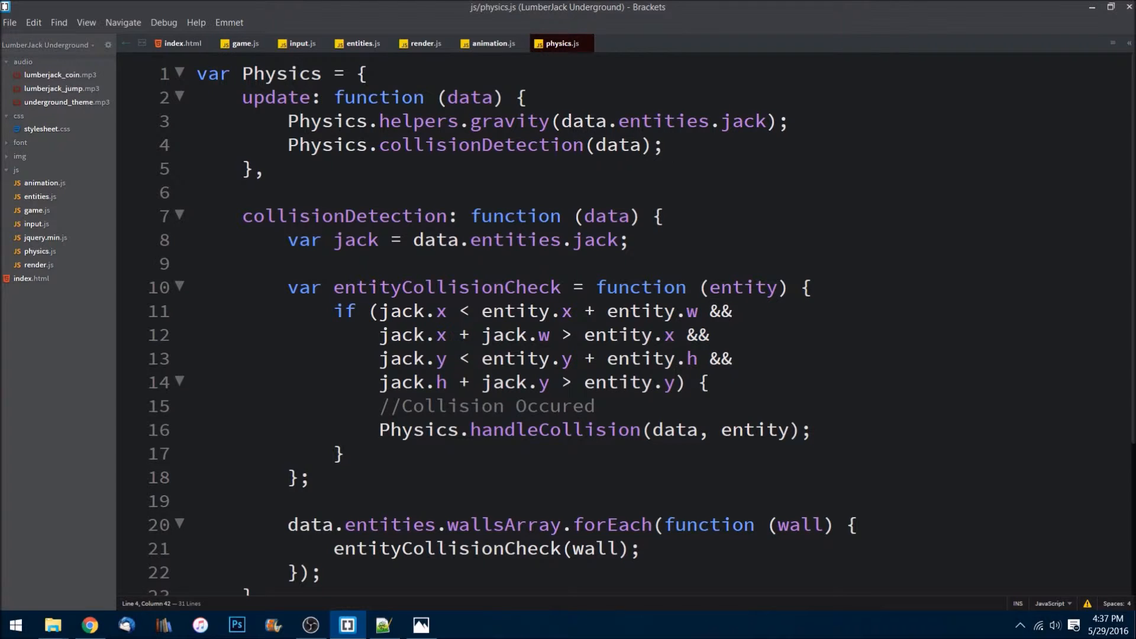
{"action": "left_click", "coordinate": [811, 429]}
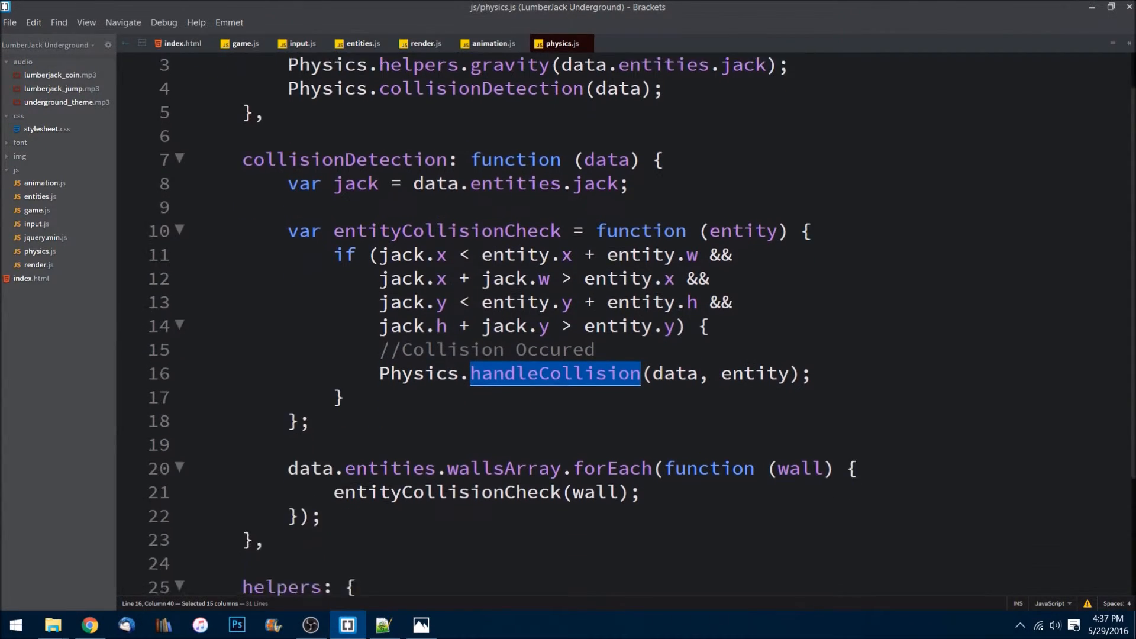
Add handleCollision: function (data, entity) after collisionDetection
{"action": "type", "text": "handleCollision"}
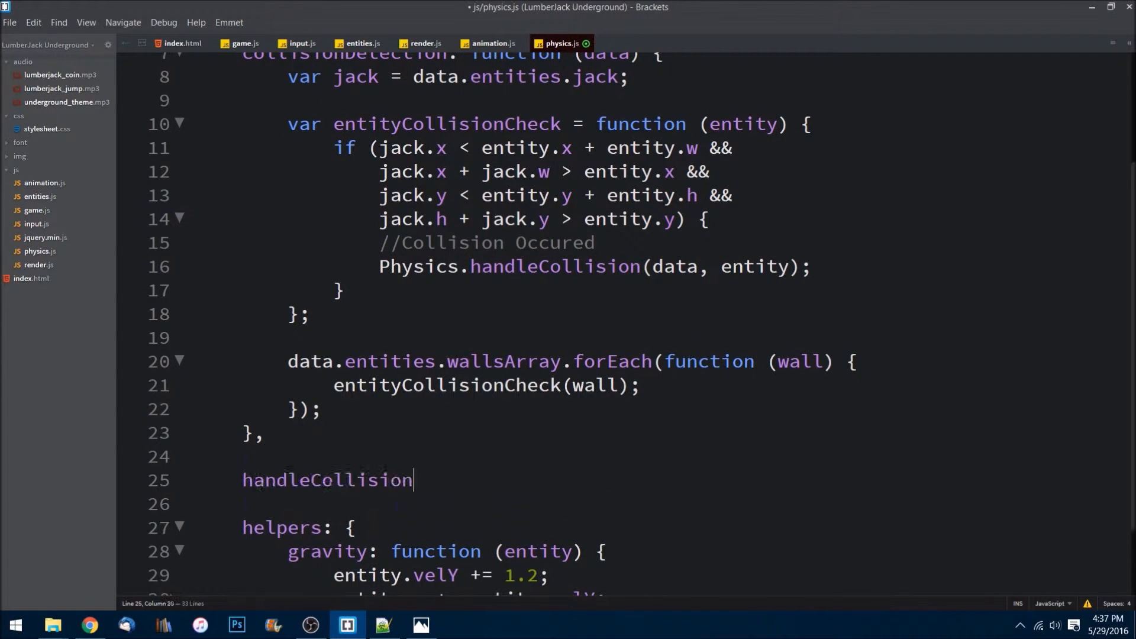
{"action": "type", "text": ": function () {"}
{"action": "type", "text": "},"}
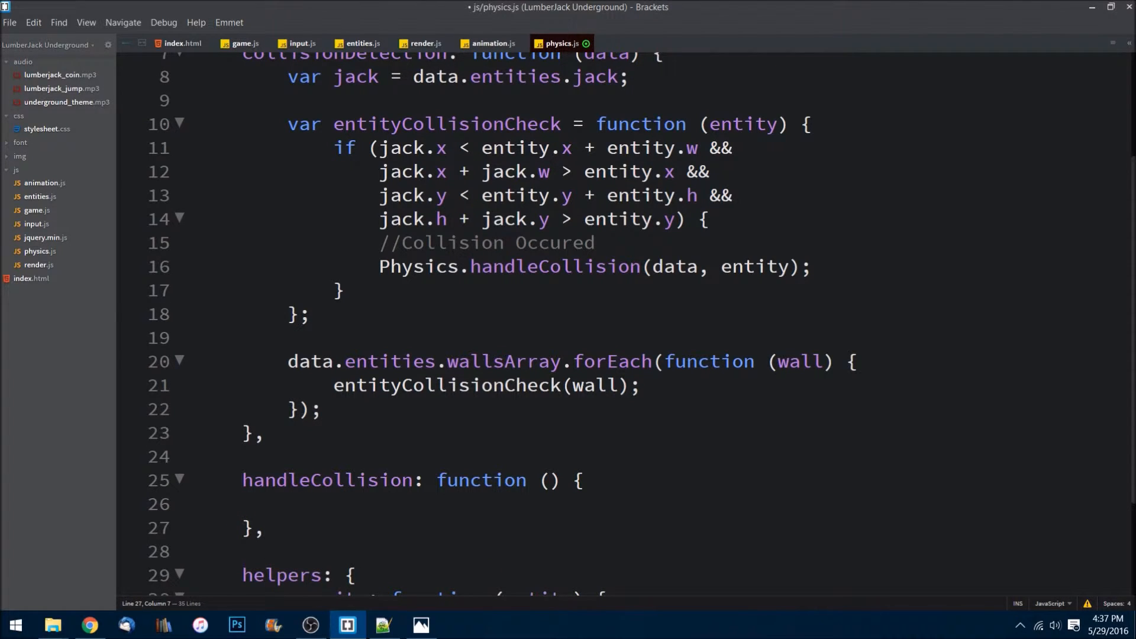
{"action": "left_click", "coordinate": [547, 479]}
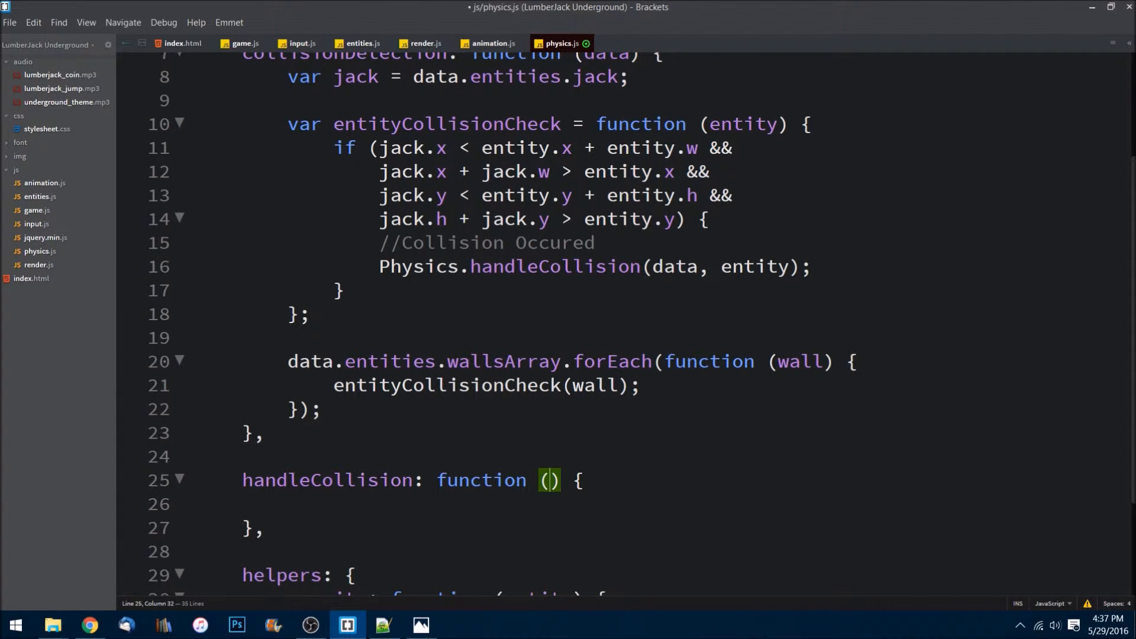
{"action": "type", "text": "data, en"}
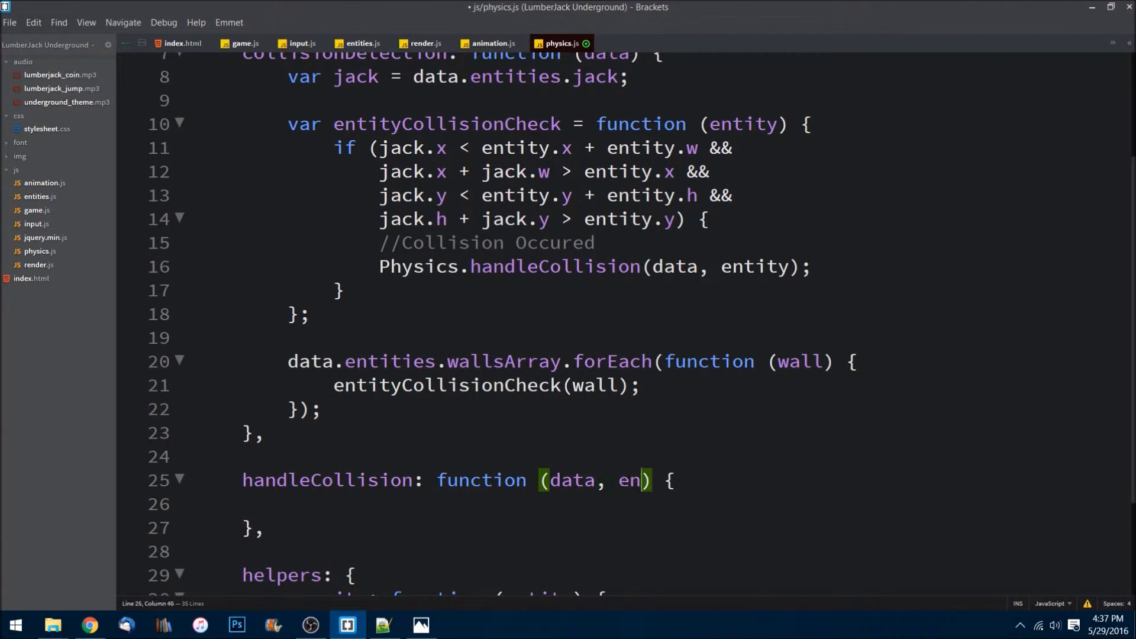
{"action": "type", "text": "ity"}
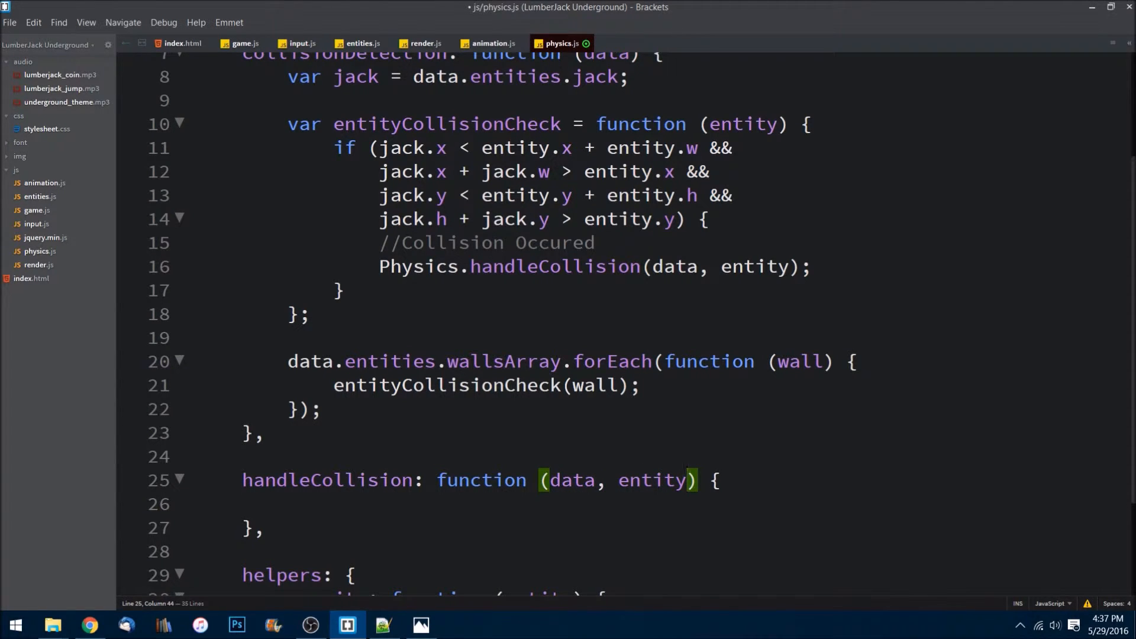
Inside handleCollision, define var jack = data.entities.jack; and add blank lines
{"action": "left_click", "coordinate": [290, 504]}
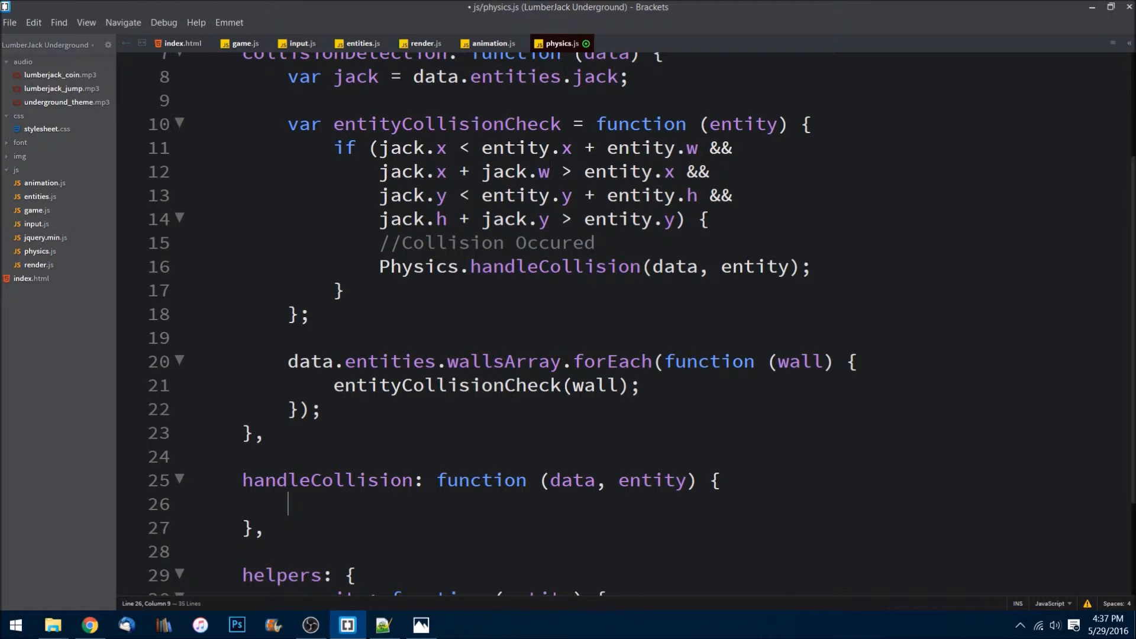
{"action": "type", "text": "v"}
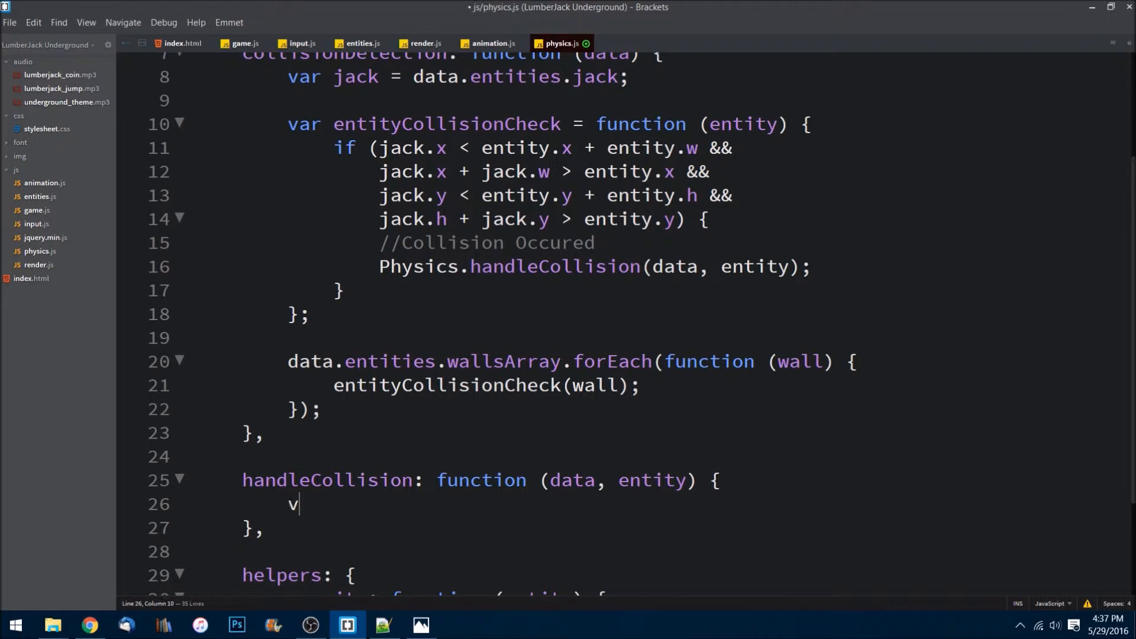
{"action": "type", "text": "ar jack"}
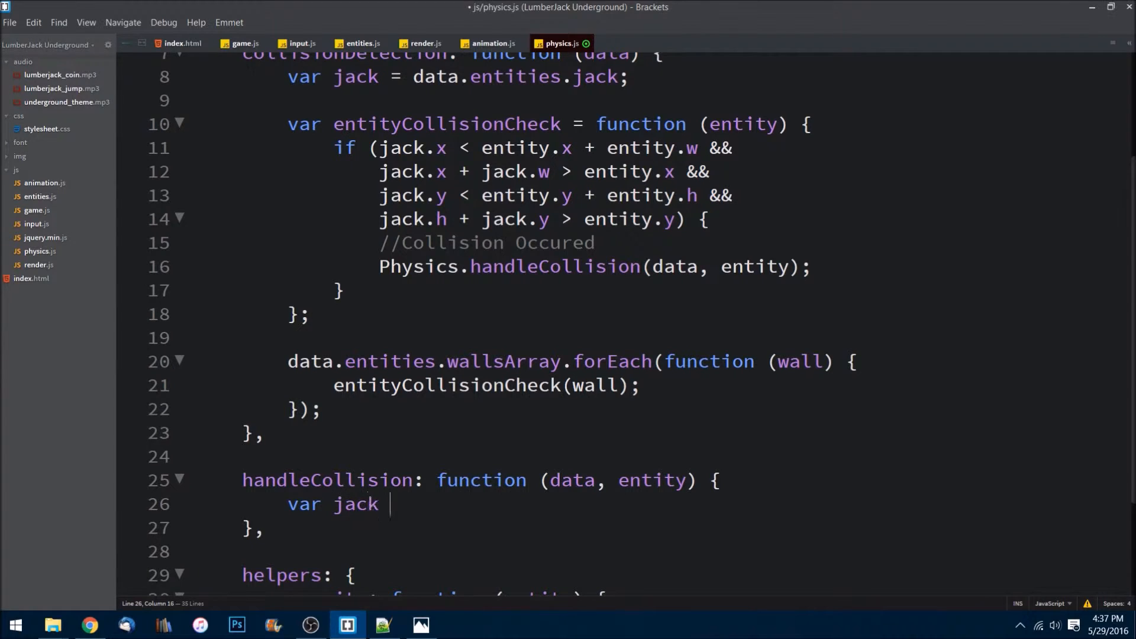
{"action": "type", "text": "= data"}
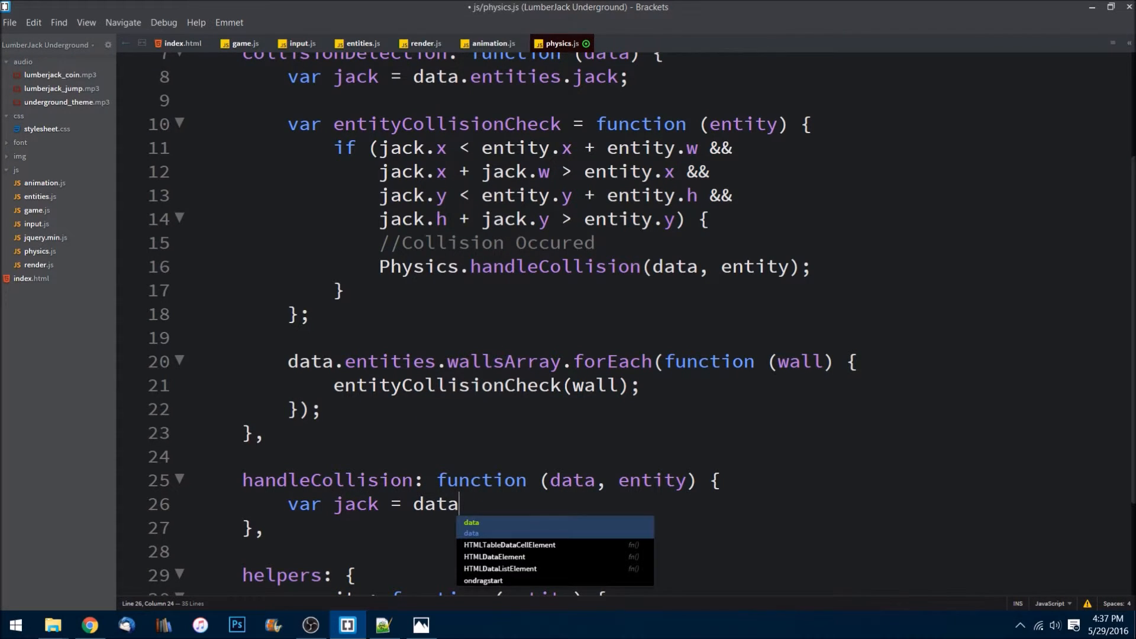
{"action": "type", "text": ".entities.jack;"}
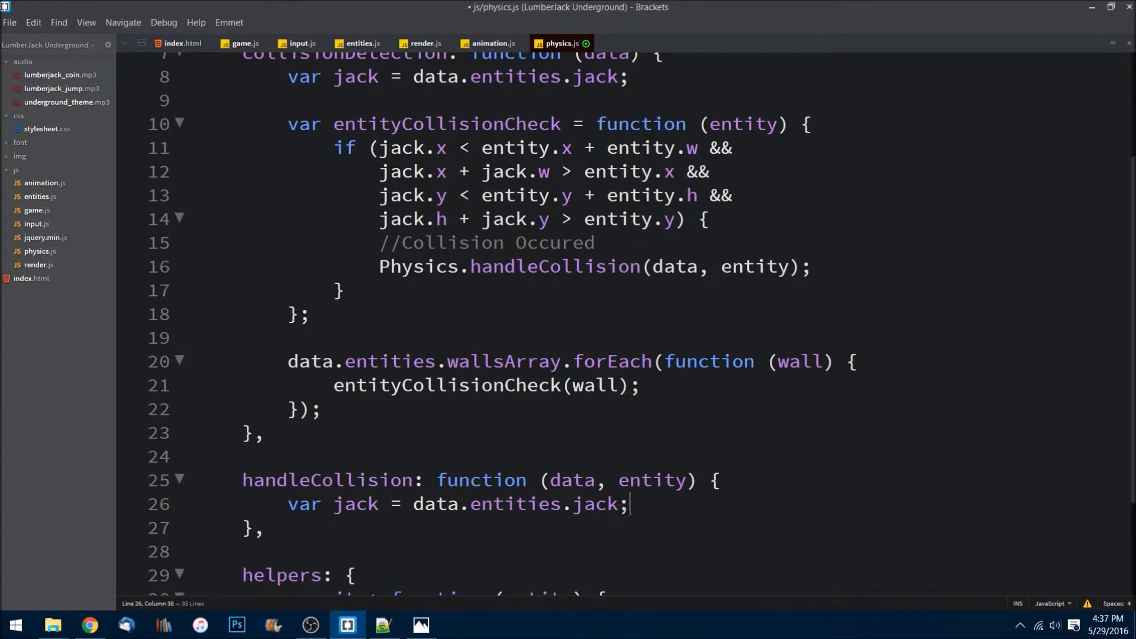
{"action": "key", "text": "enter"}
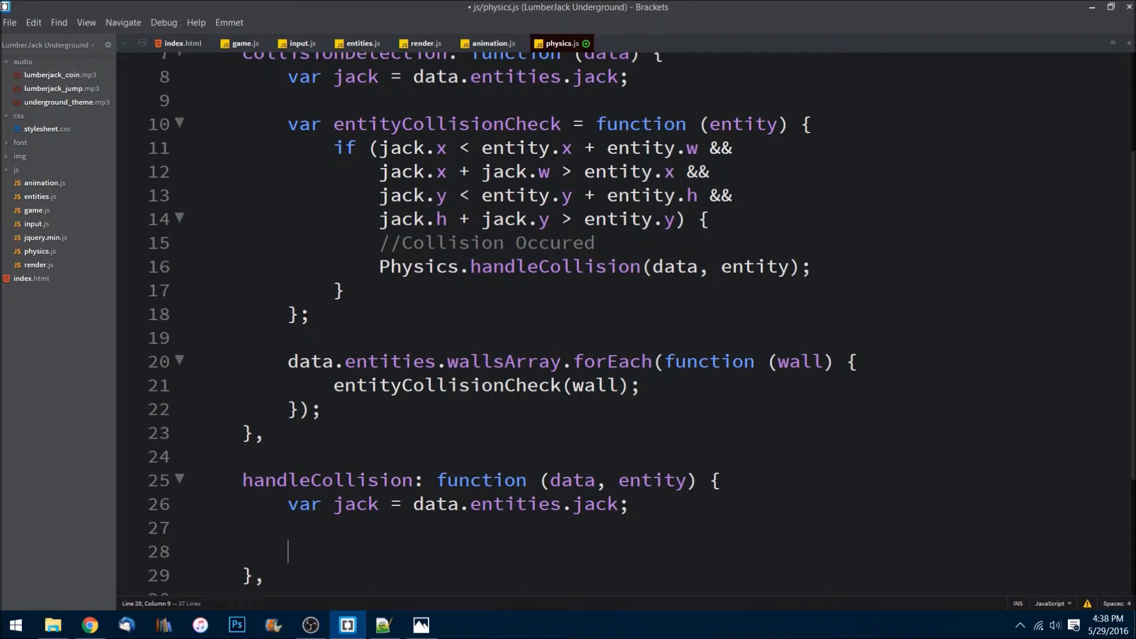
Add if (entity.type === "wall") { } inside handleCollision
{"action": "type", "text": "if"}
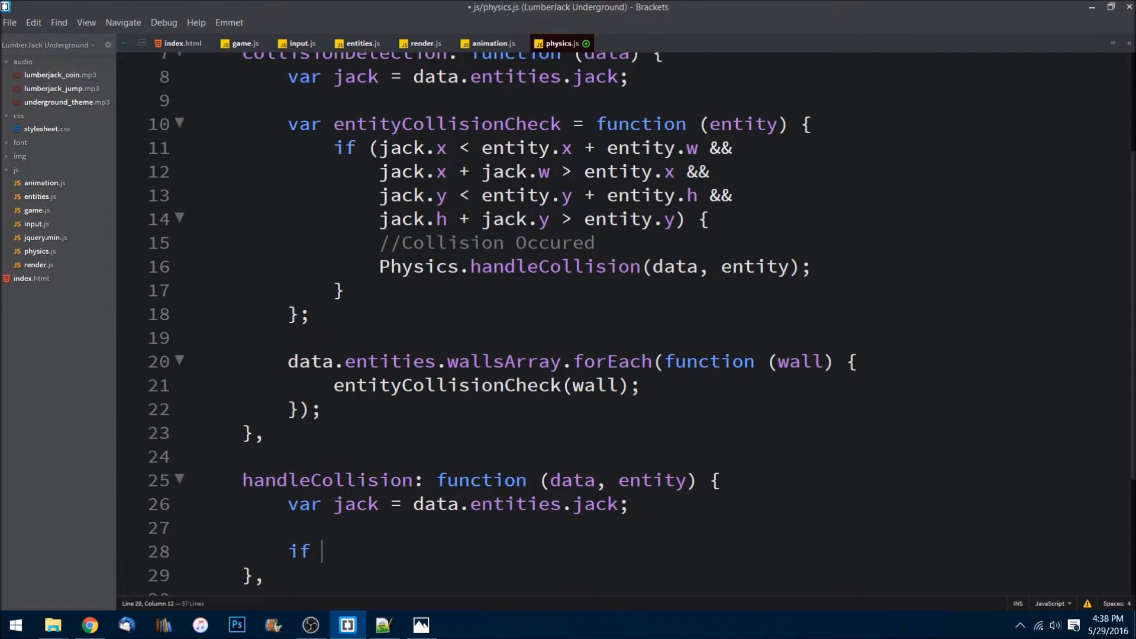
{"action": "type", "text": "("}
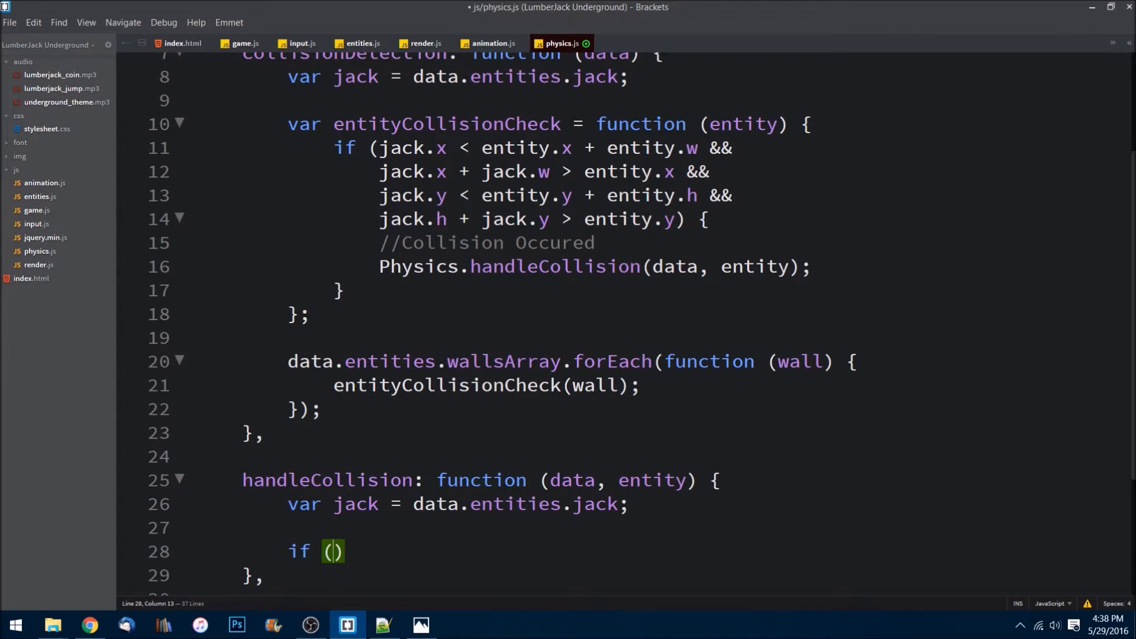
{"action": "type", "text": "entity"}
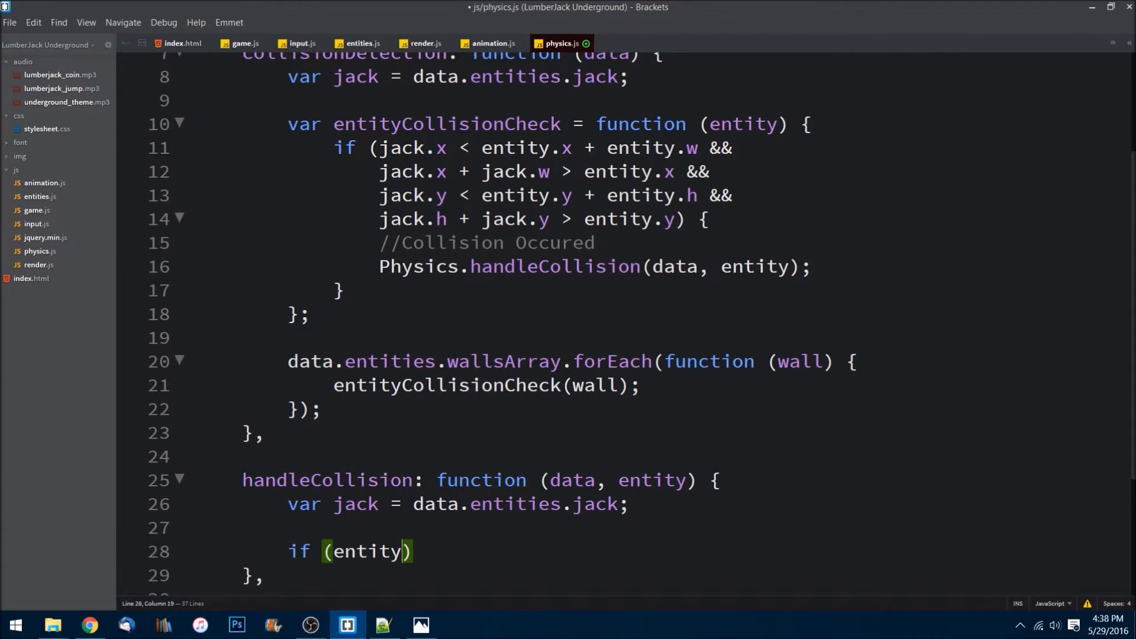
{"action": "type", "text": ".type === \""}
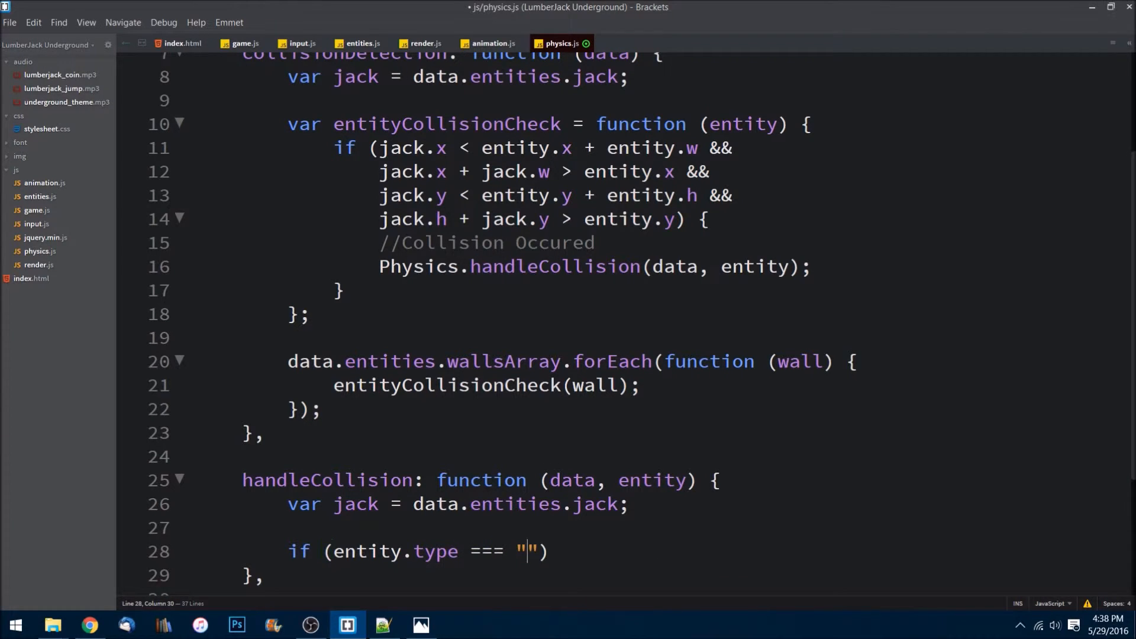
{"action": "type", "text": "wall"}
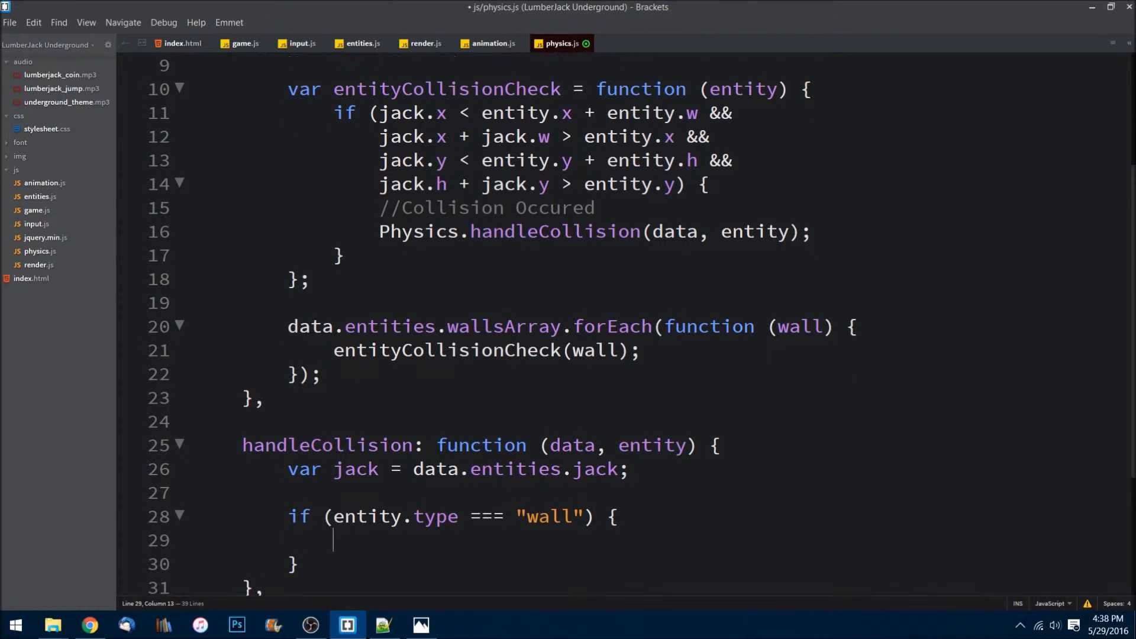
{"action": "scroll", "scroll_direction": "down", "scroll_amount": 3}
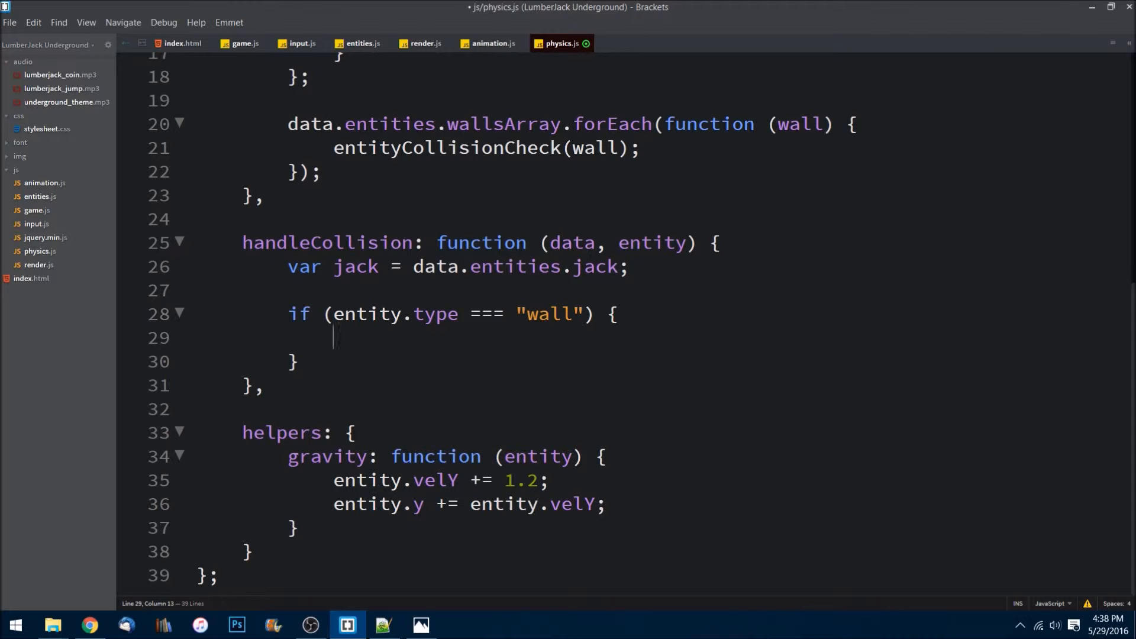
Add a //Left Wall comment and an if condition comparing jack's and the wall's positions
{"action": "type", "text": "//Lef5t"}
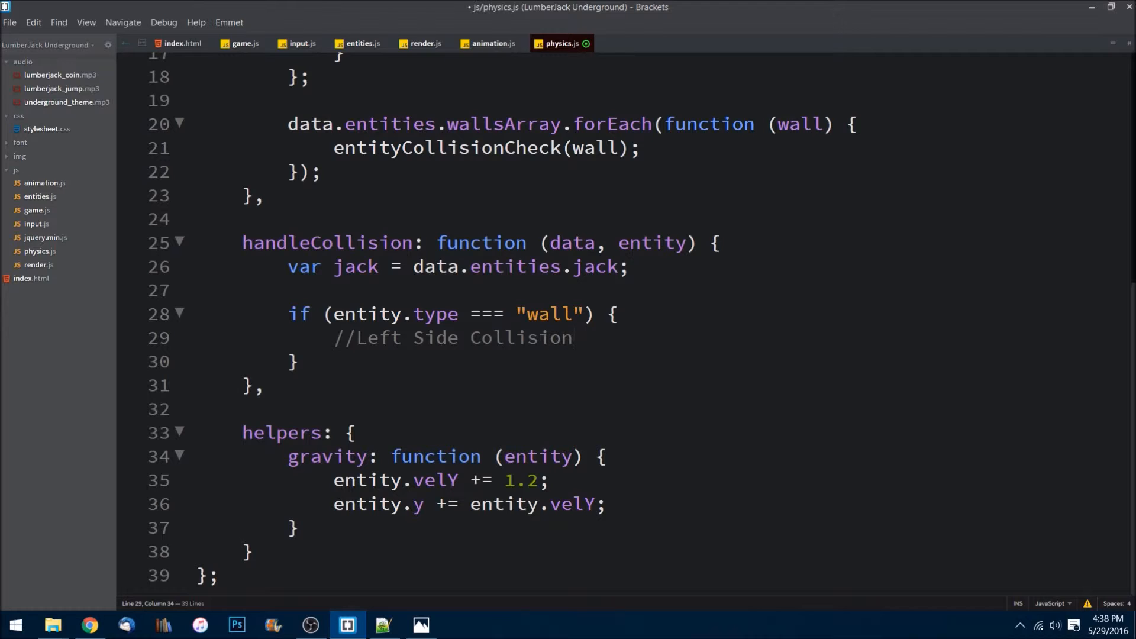
{"action": "type", "text": "Wall"}
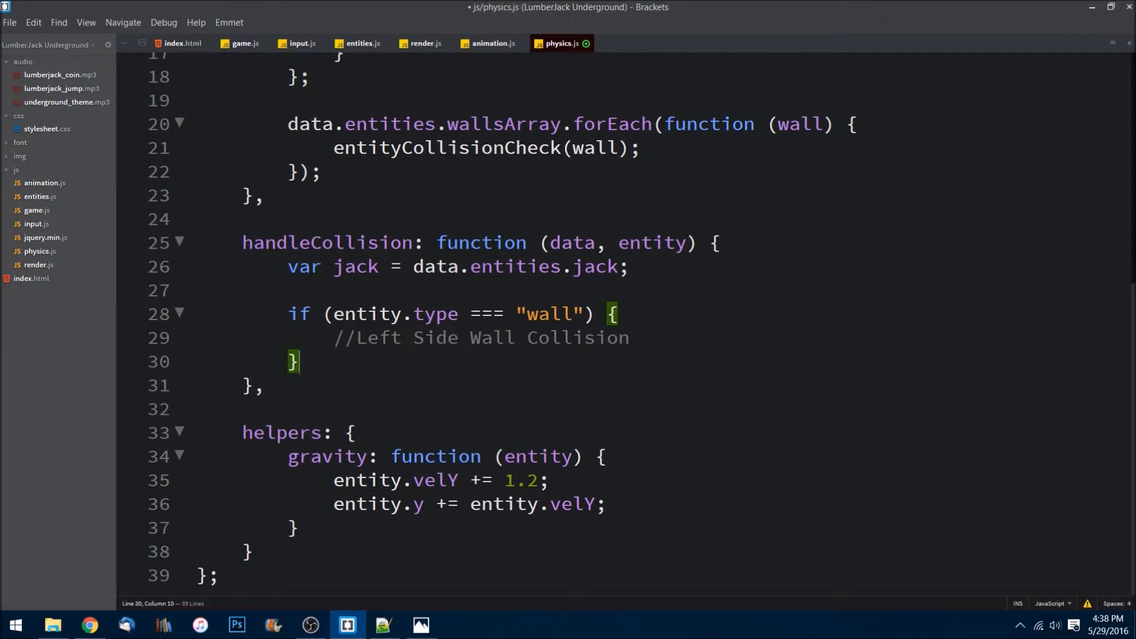
{"action": "key", "text": "Enter"}
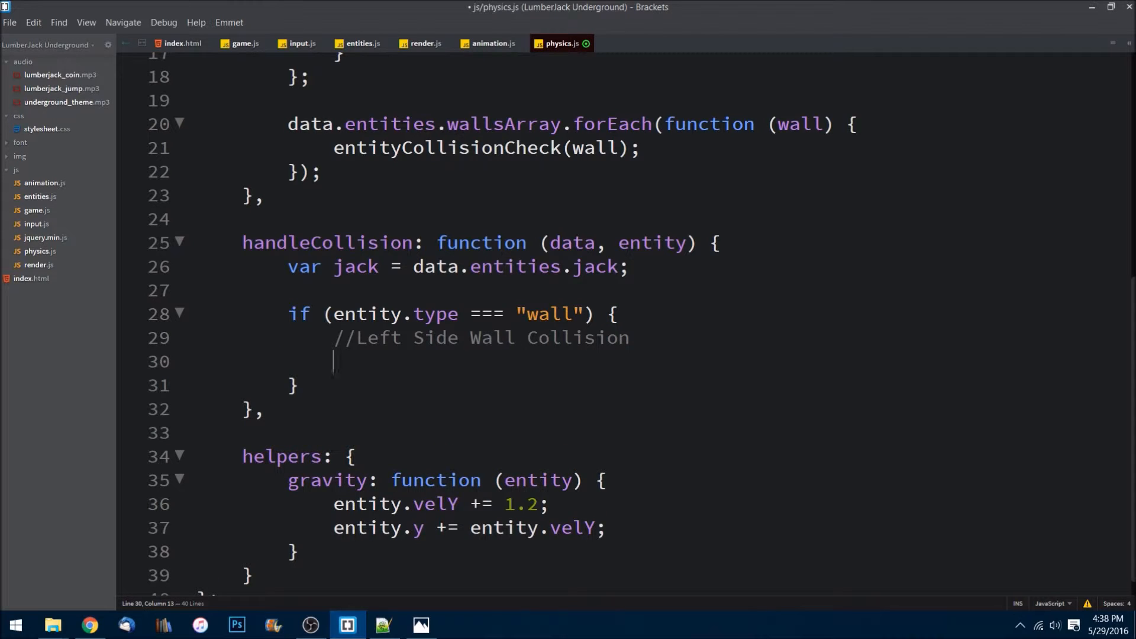
{"action": "type", "text": "if"}
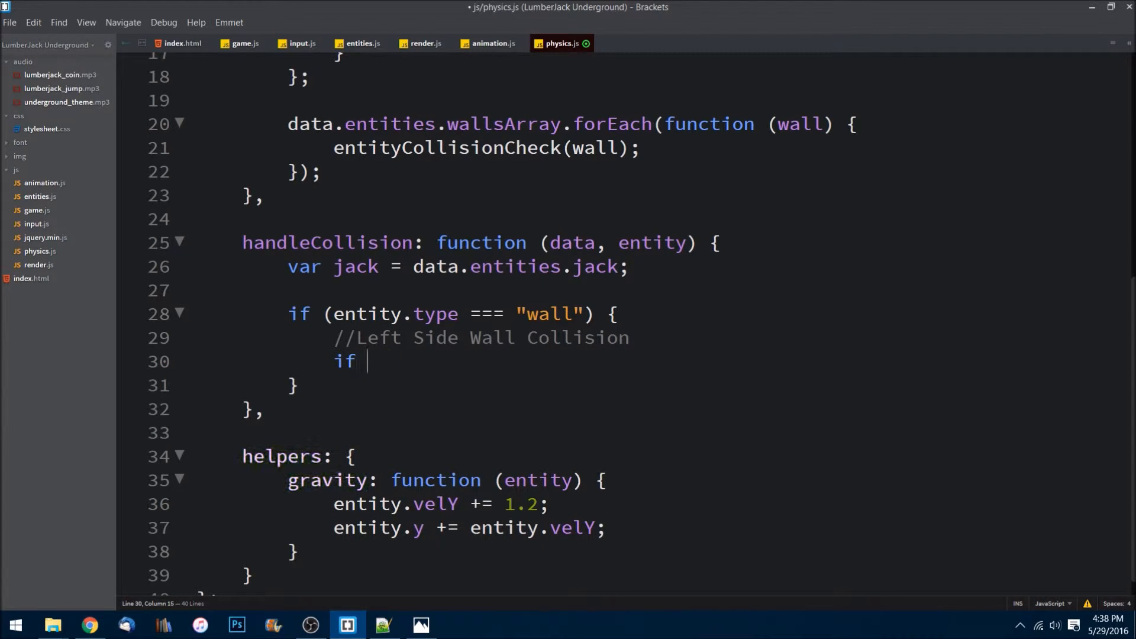
{"action": "type", "text": "(jack.x <"}
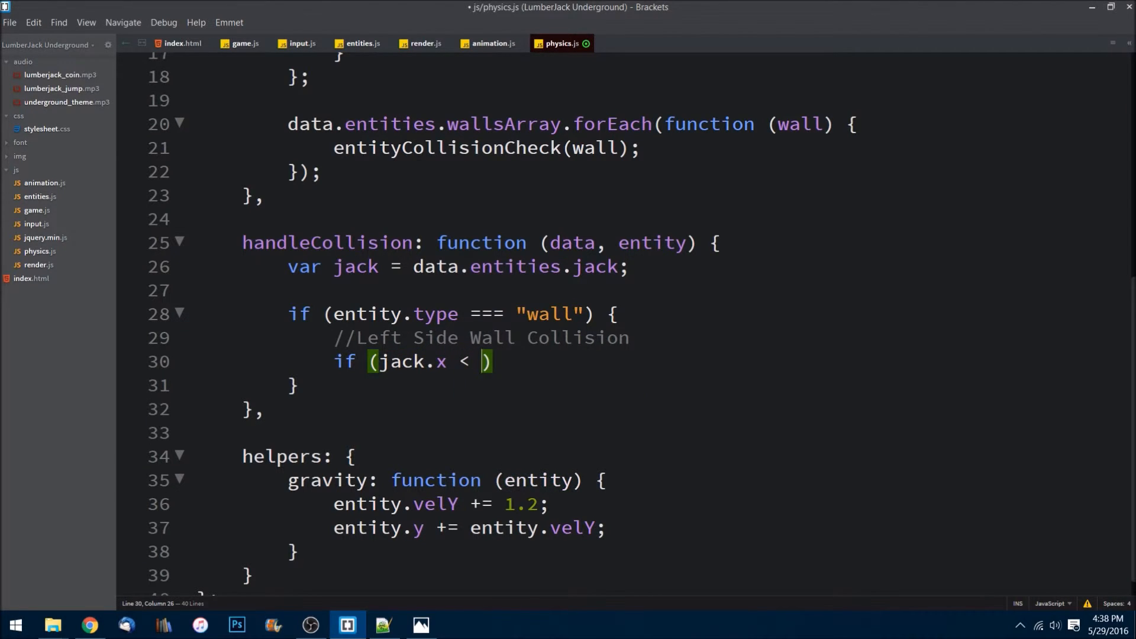
{"action": "type", "text": "entity.x"}
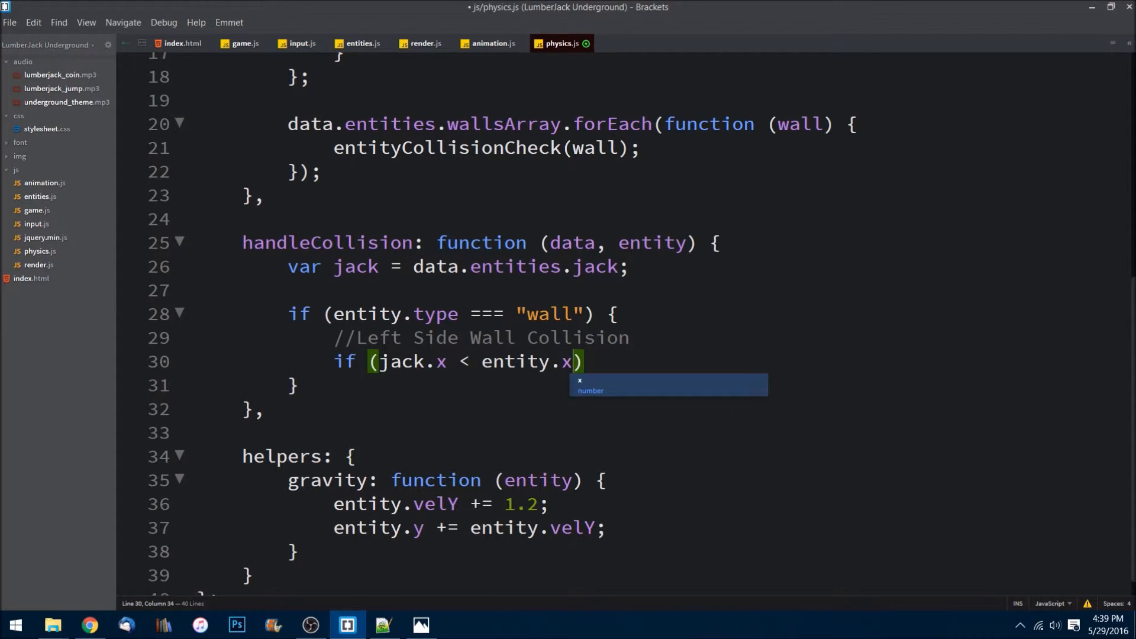
{"action": "type", "text": "&&"}
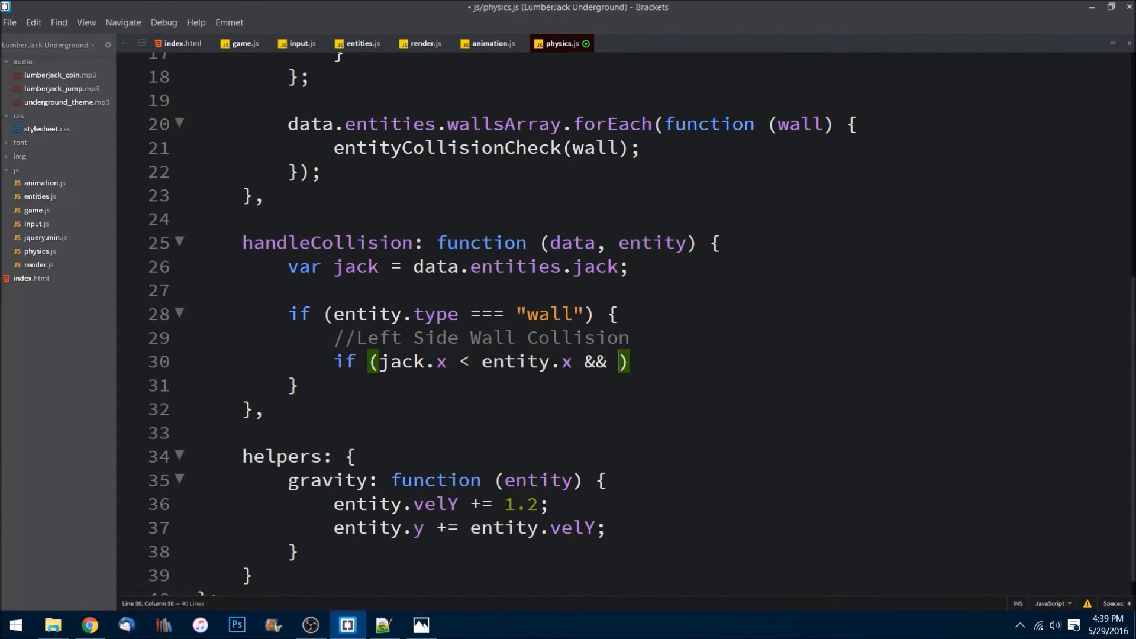
{"action": "type", "text": "jack."}
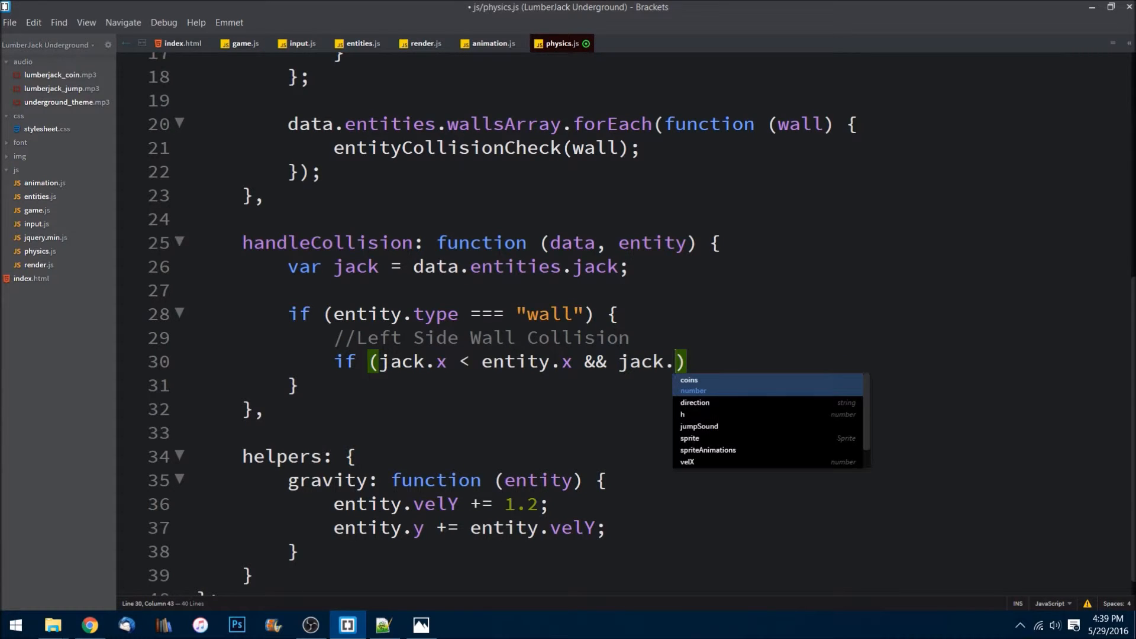
{"action": "type", "text": "y >+"}
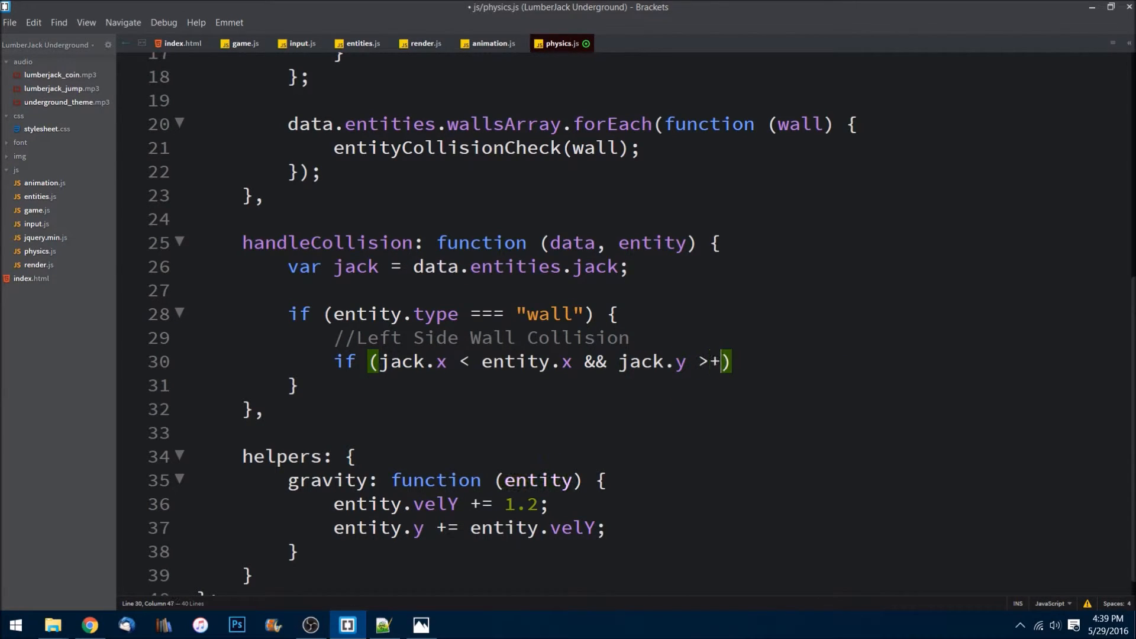
{"action": "type", "text": "="}
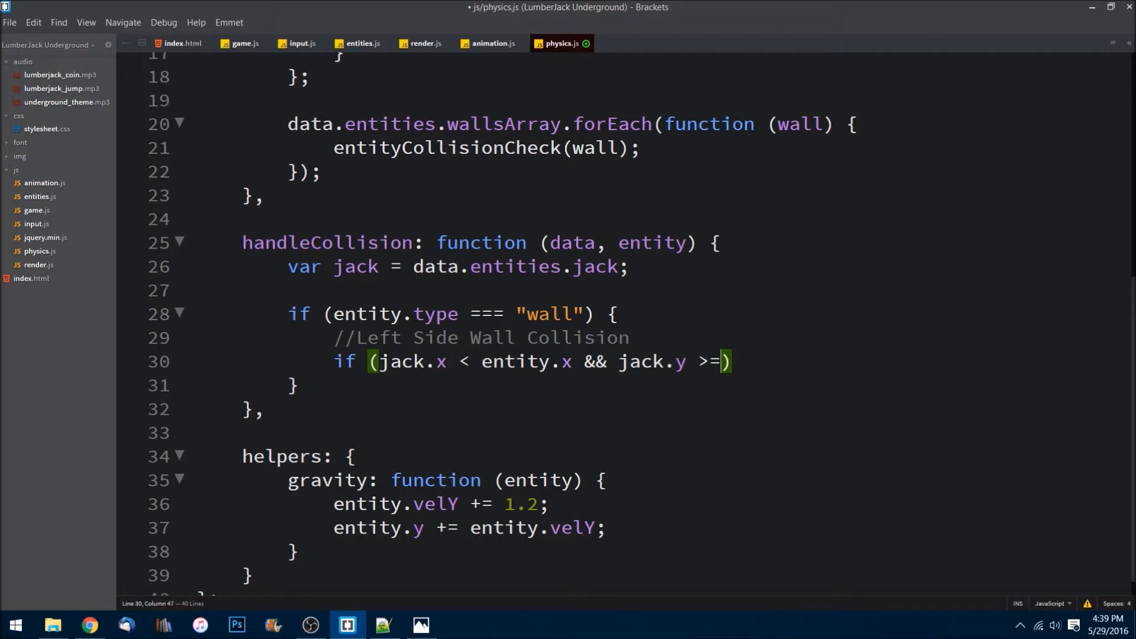
{"action": "type", "text": "entity.y"}
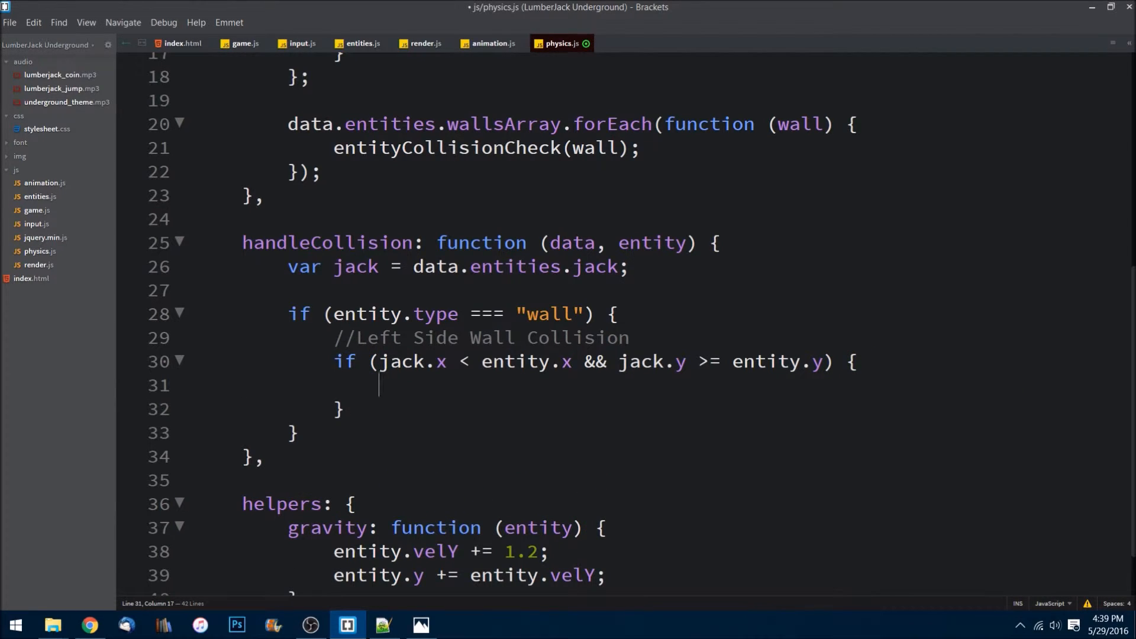
Inside the left-wall block, set jack.x = entity.x - jack.w; and add new lines
{"action": "type", "text": "jack."}
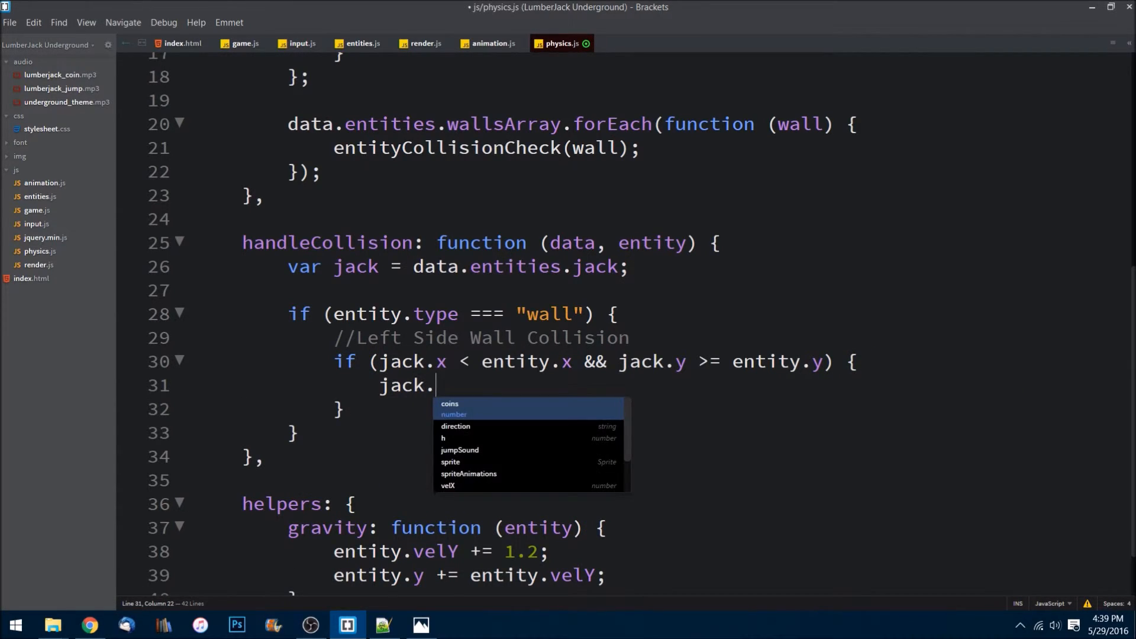
{"action": "type", "text": "x"}
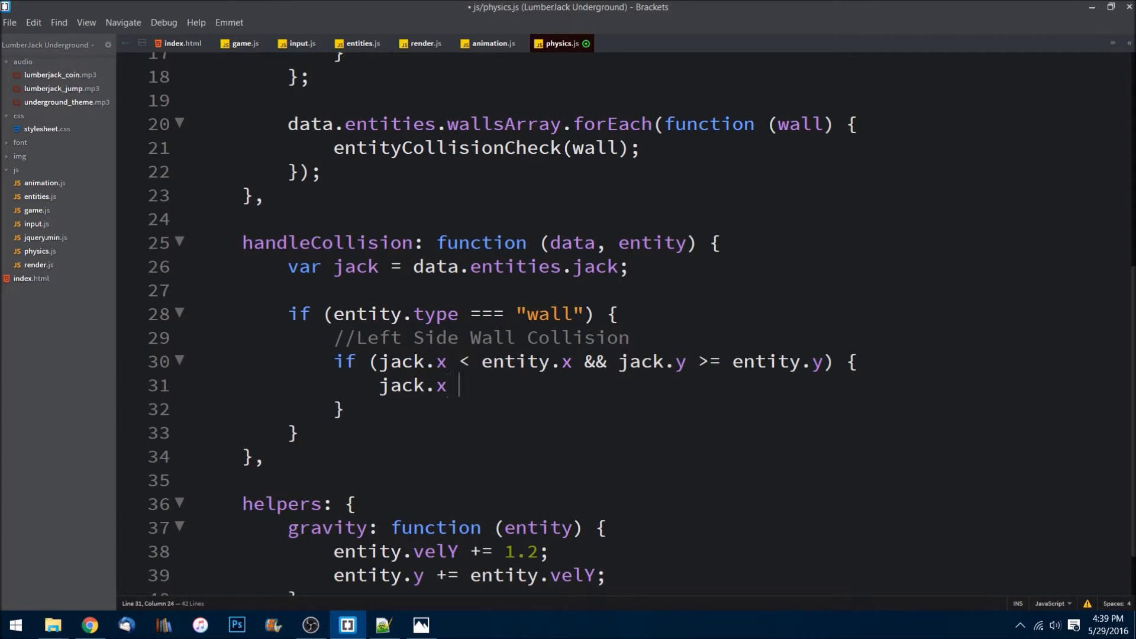
{"action": "type", "text": "= entity"}
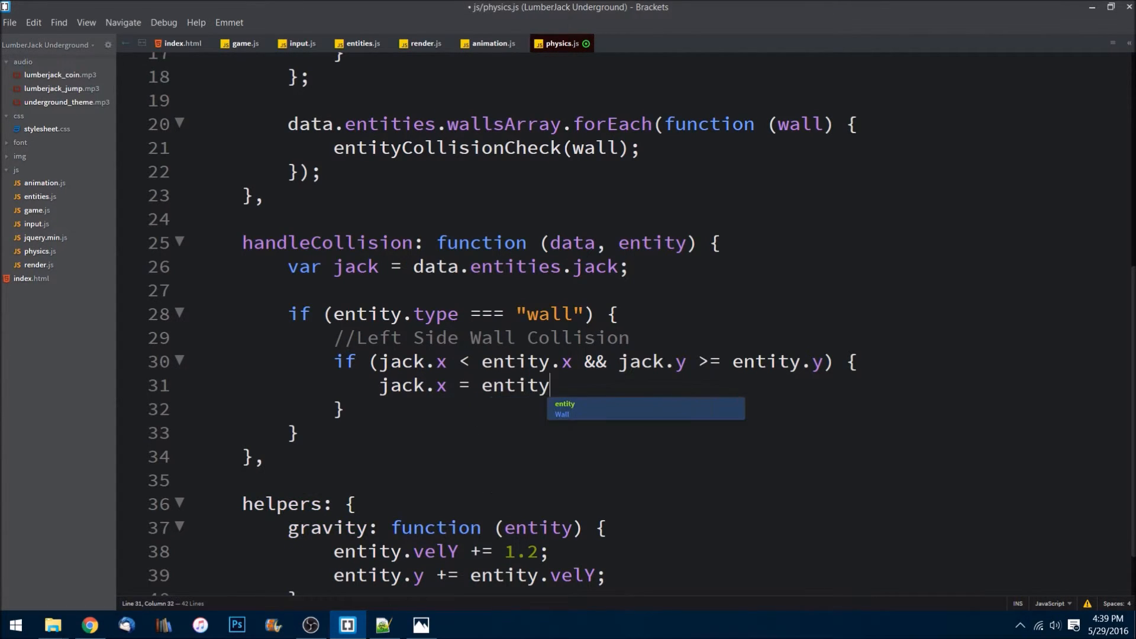
{"action": "type", "text": ".x"}
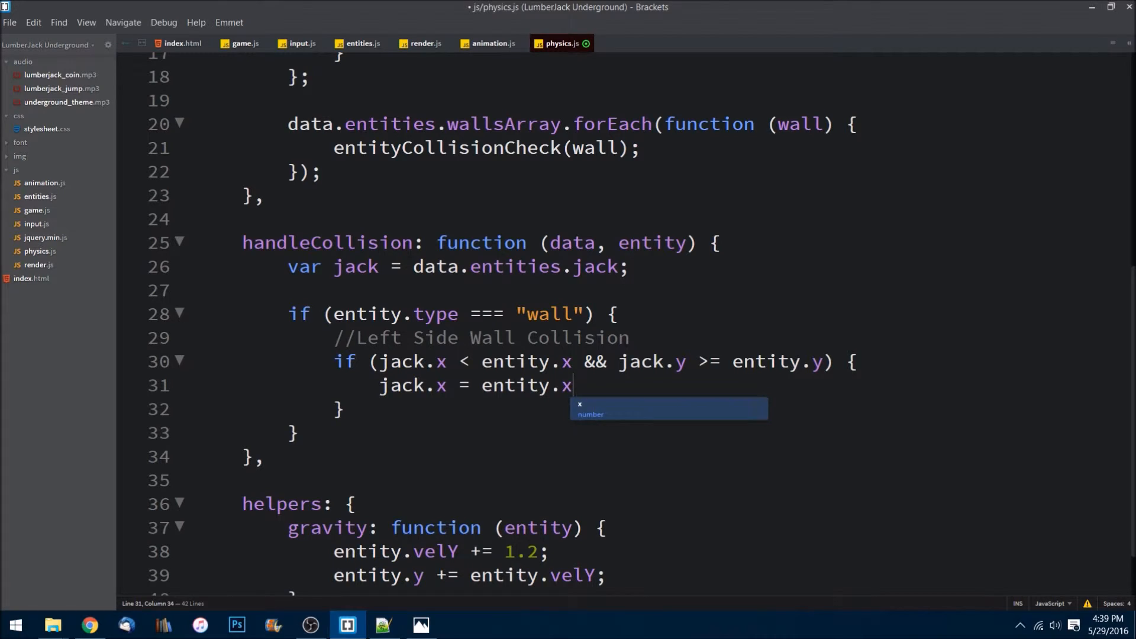
{"action": "type", "text": "0"}
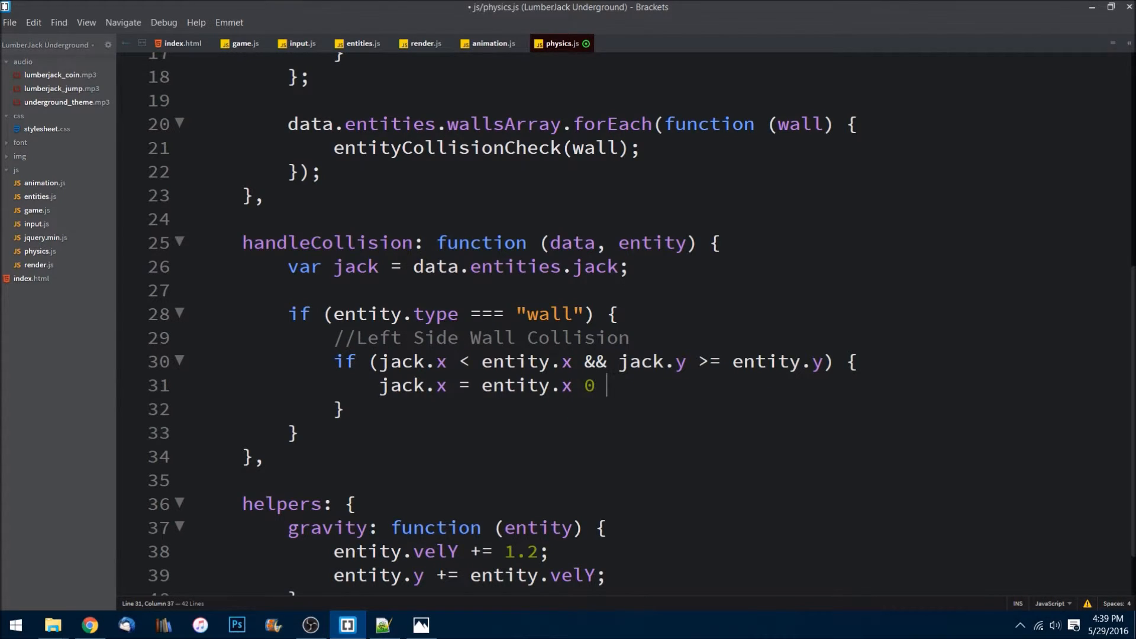
{"action": "key", "text": "backspace"}
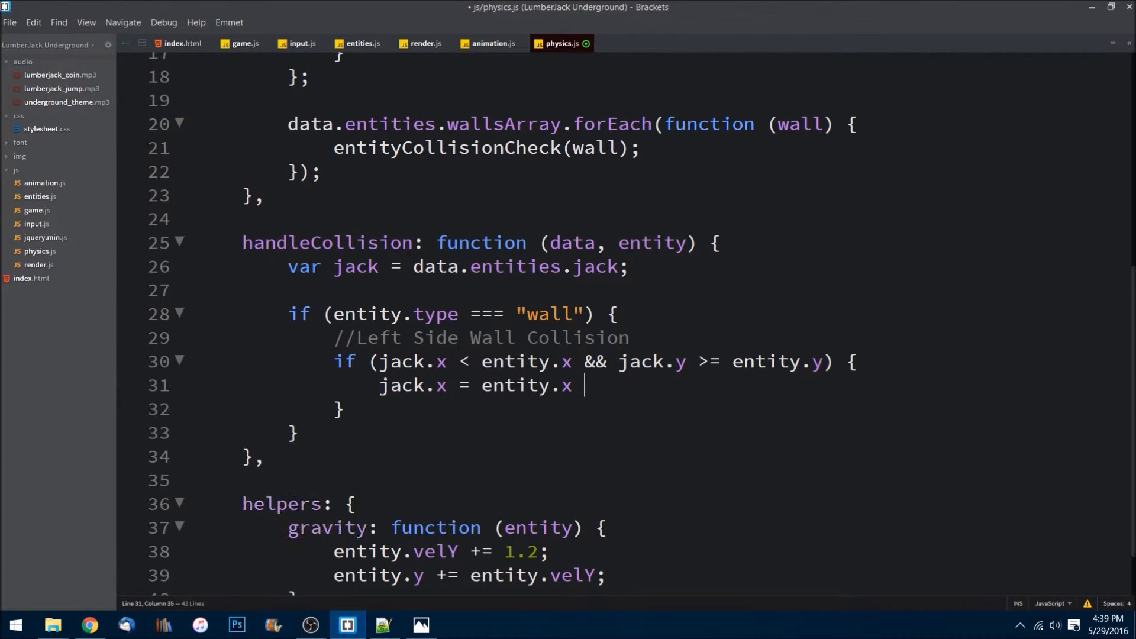
{"action": "type", "text": "-"}
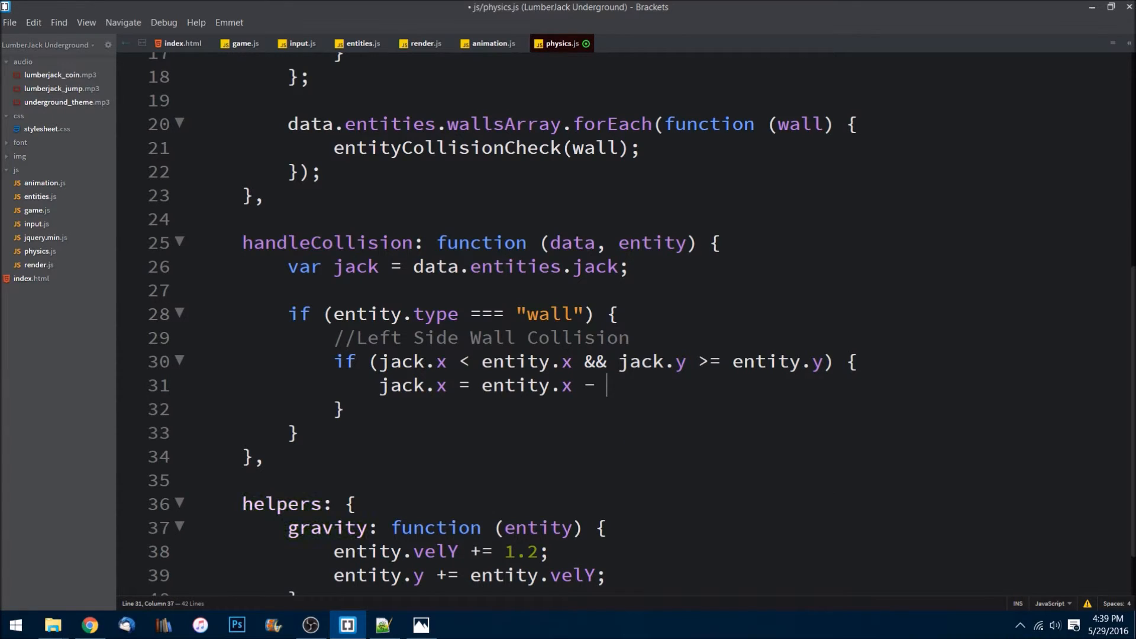
{"action": "type", "text": "jack."}
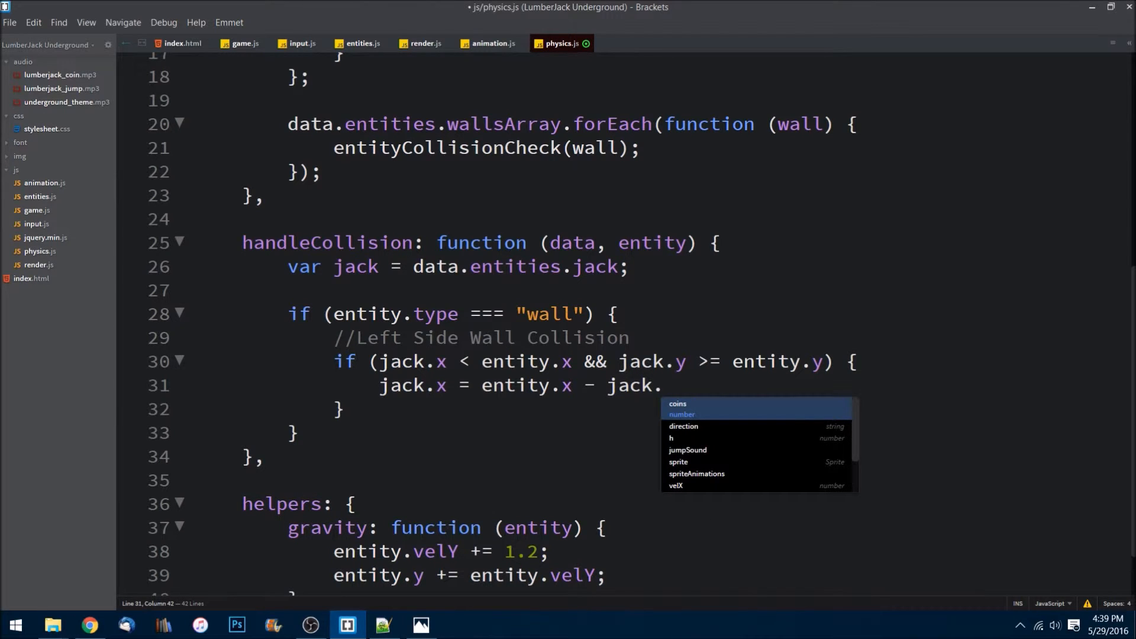
{"action": "type", "text": "w"}
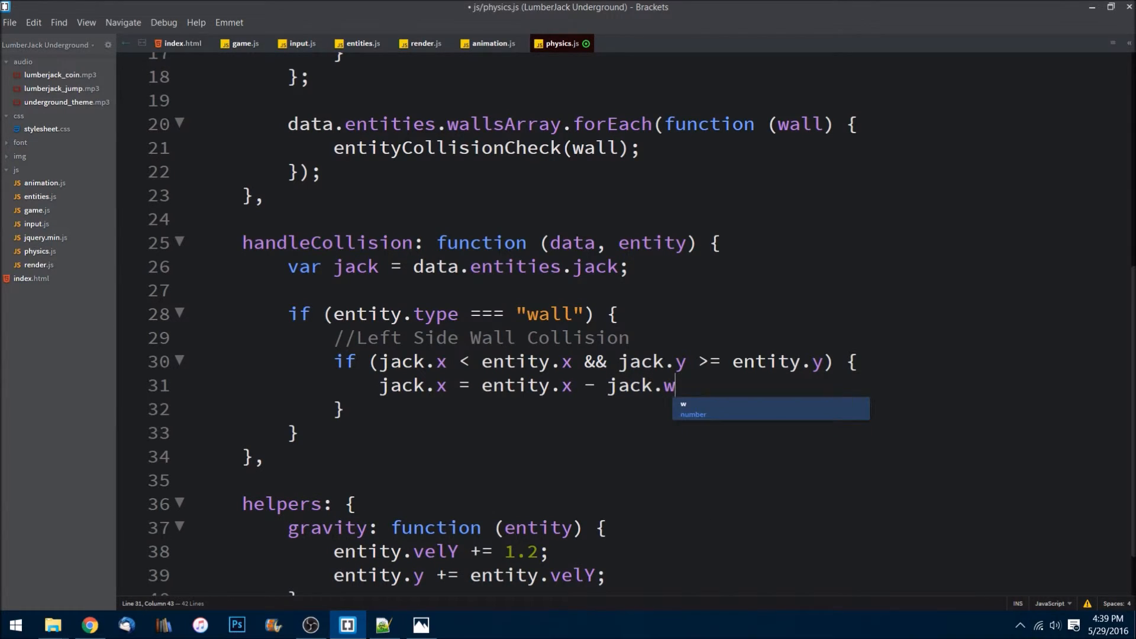
{"action": "type", "text": ";"}
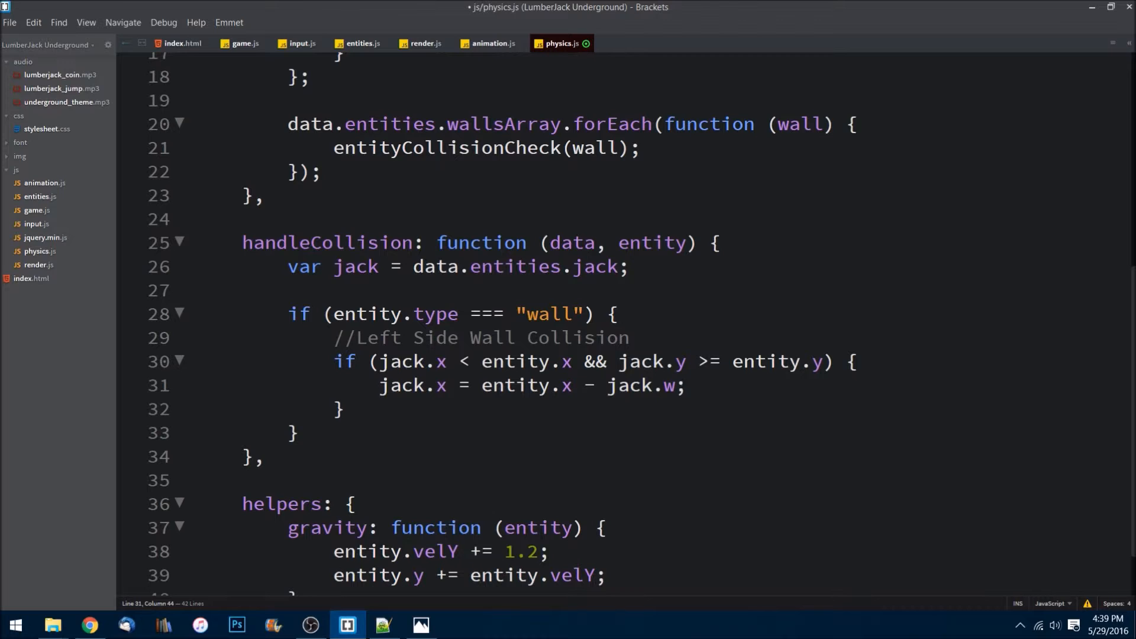
{"action": "left_click", "coordinate": [685, 384]}
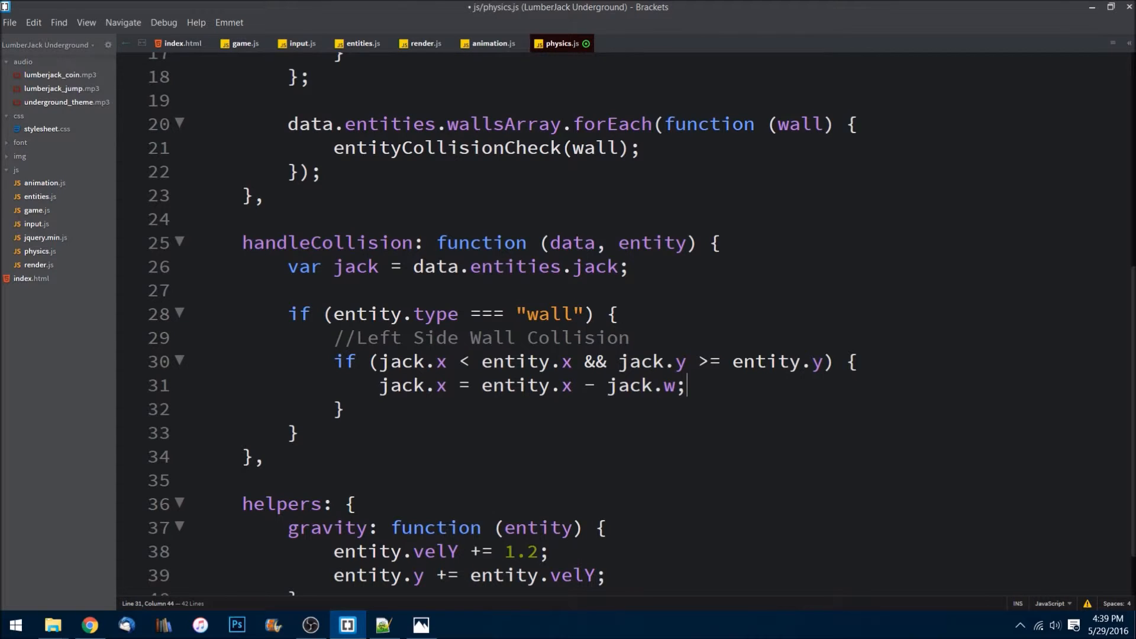
{"action": "key", "text": "enter"}
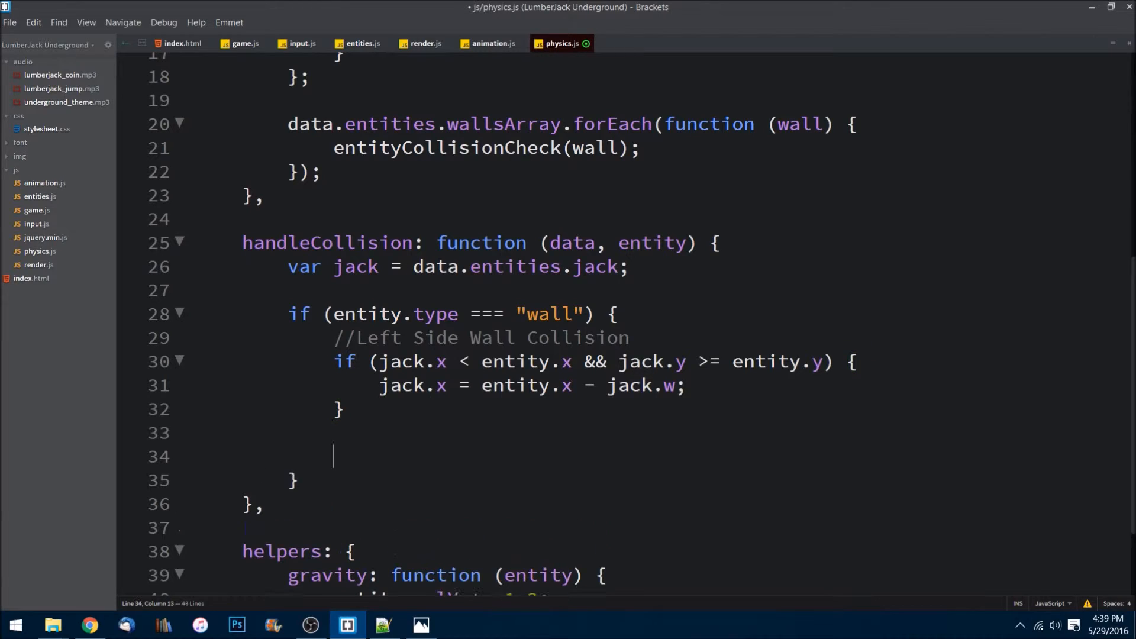
Add a //Right Side Wall Collision comment, fixing the word casing
{"action": "type", "text": "//Right side"}
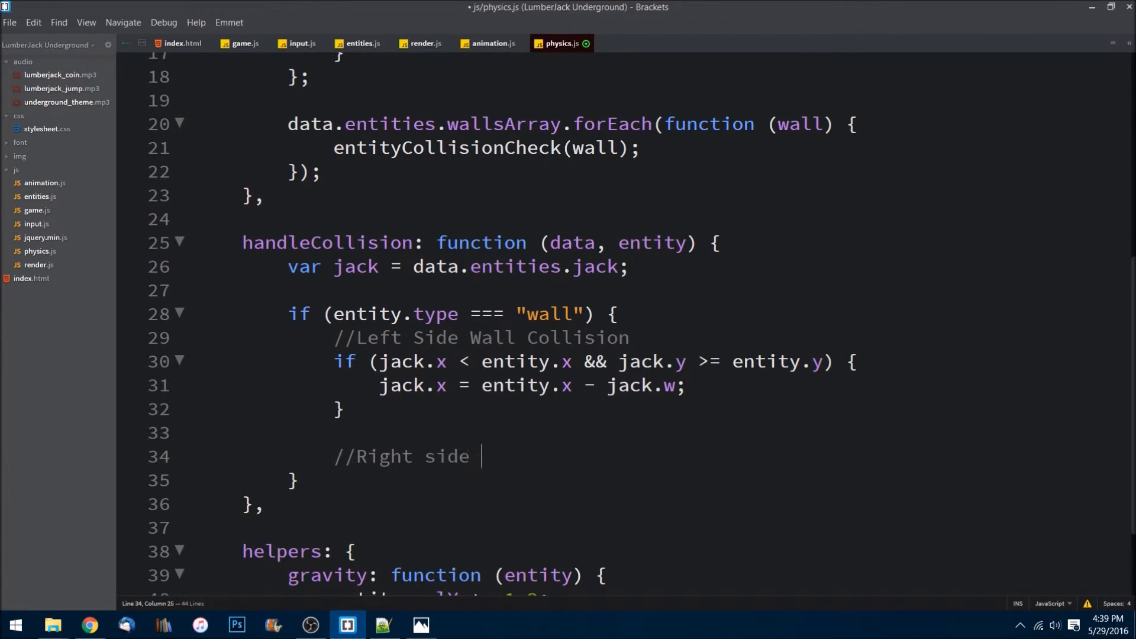
{"action": "key", "text": "BackSpace"}
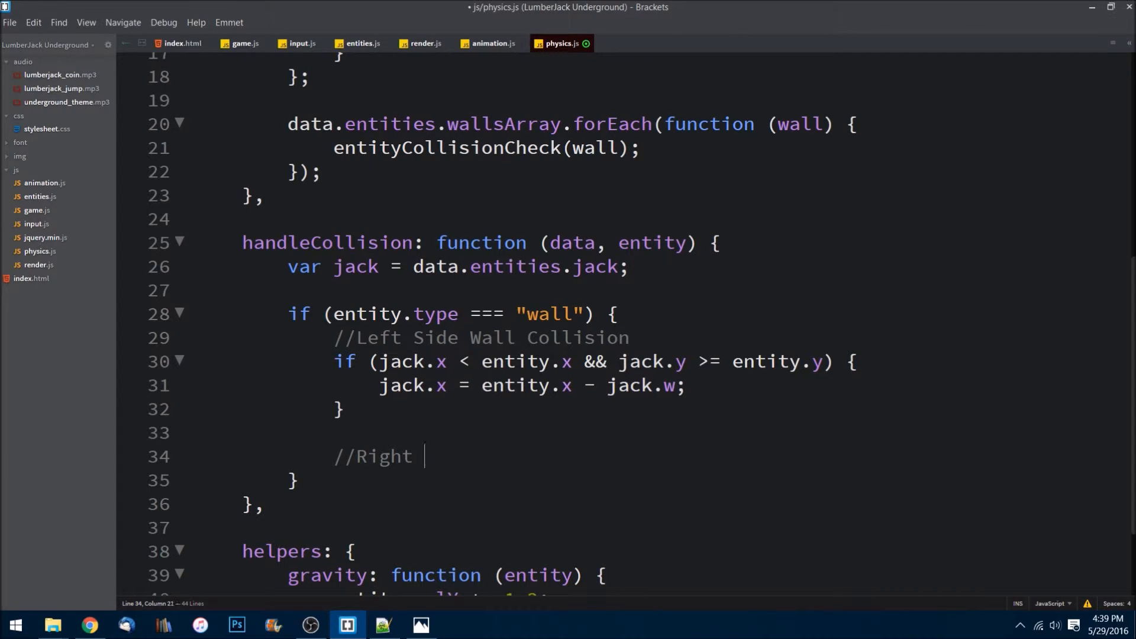
{"action": "type", "text": "Side Wall"}
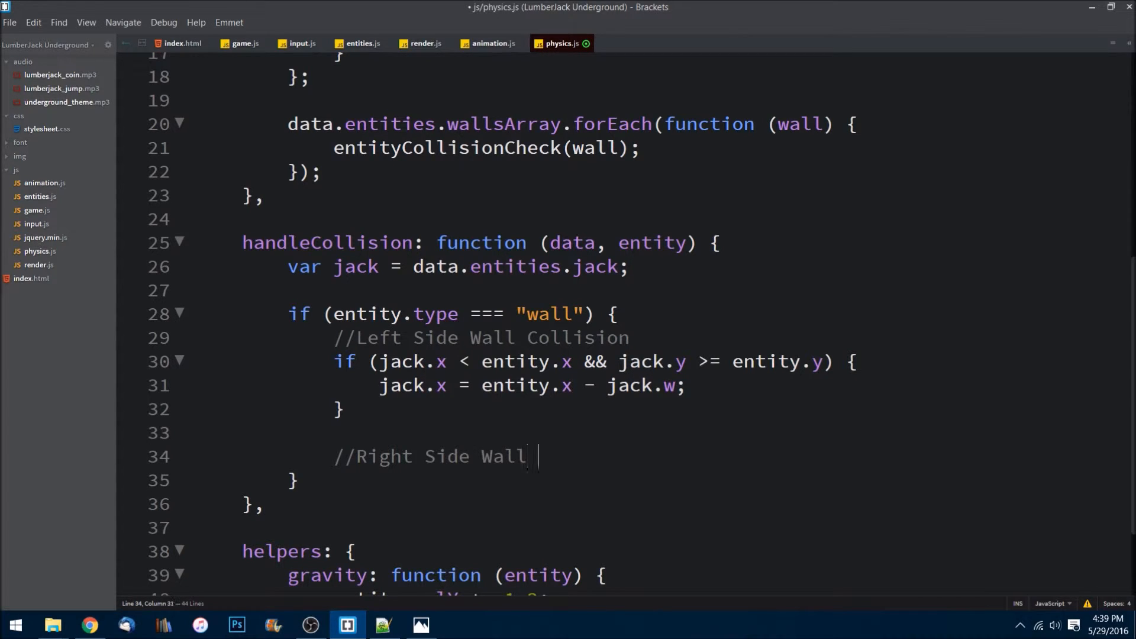
{"action": "type", "text": "Collision"}
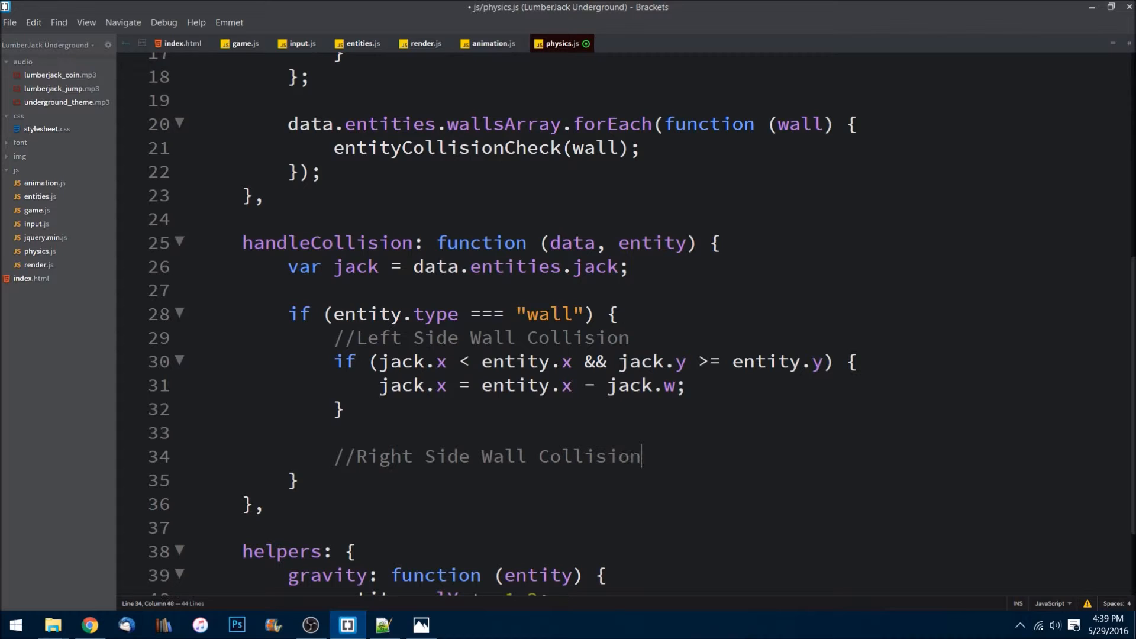
Write an empty if block checking jack.x > entity.x && jack.y >= entity.y
{"action": "type", "text": "i"}
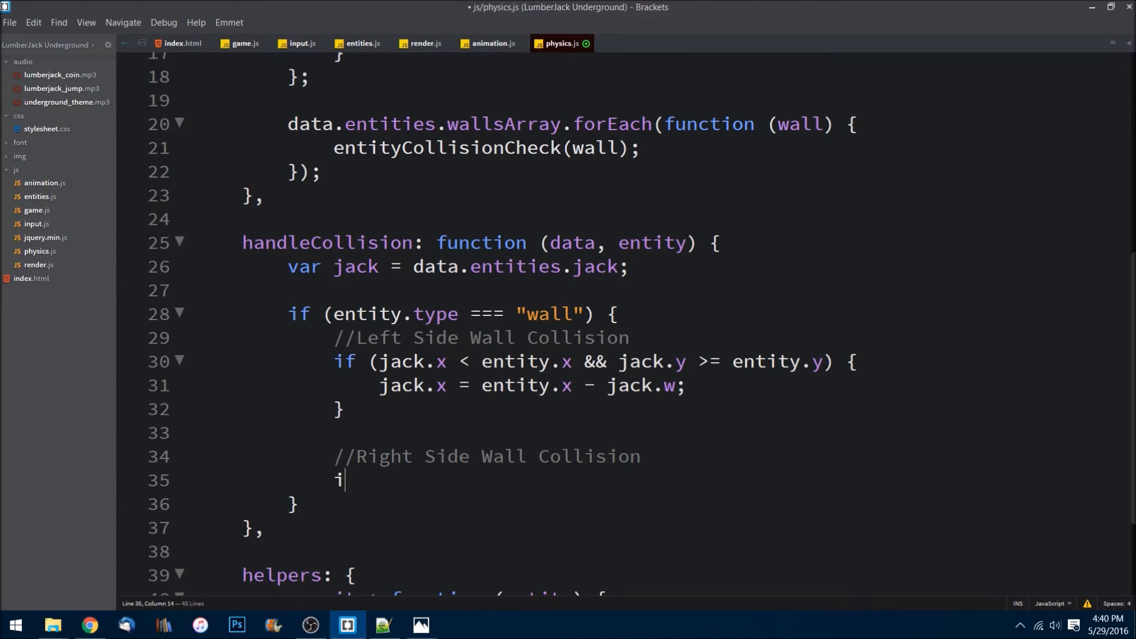
{"action": "type", "text": "f ()"}
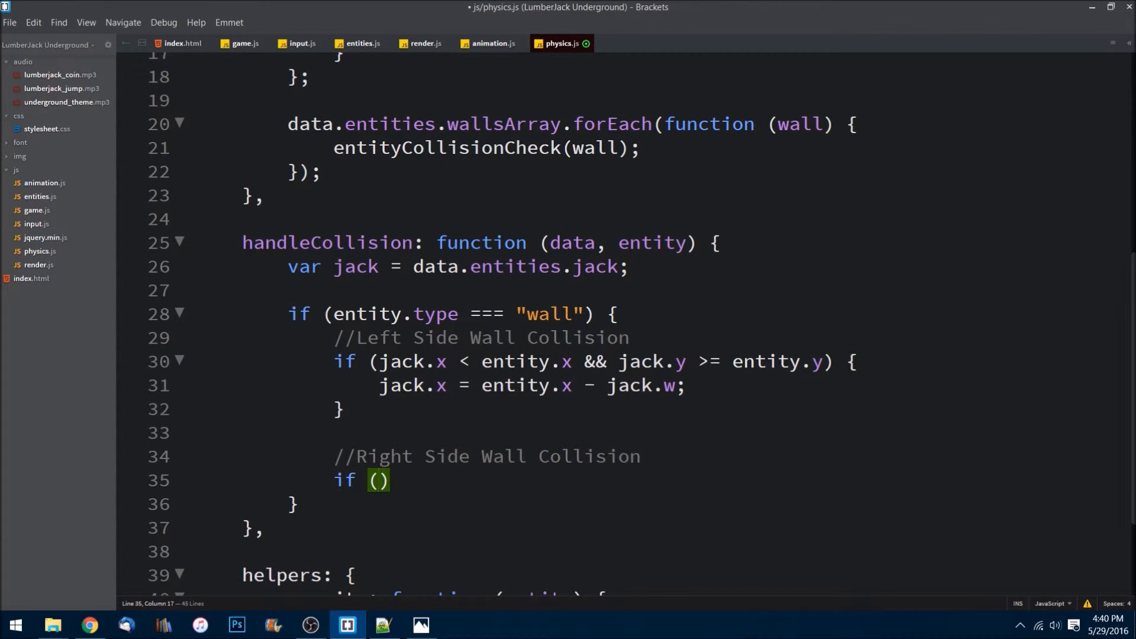
{"action": "type", "text": "j"}
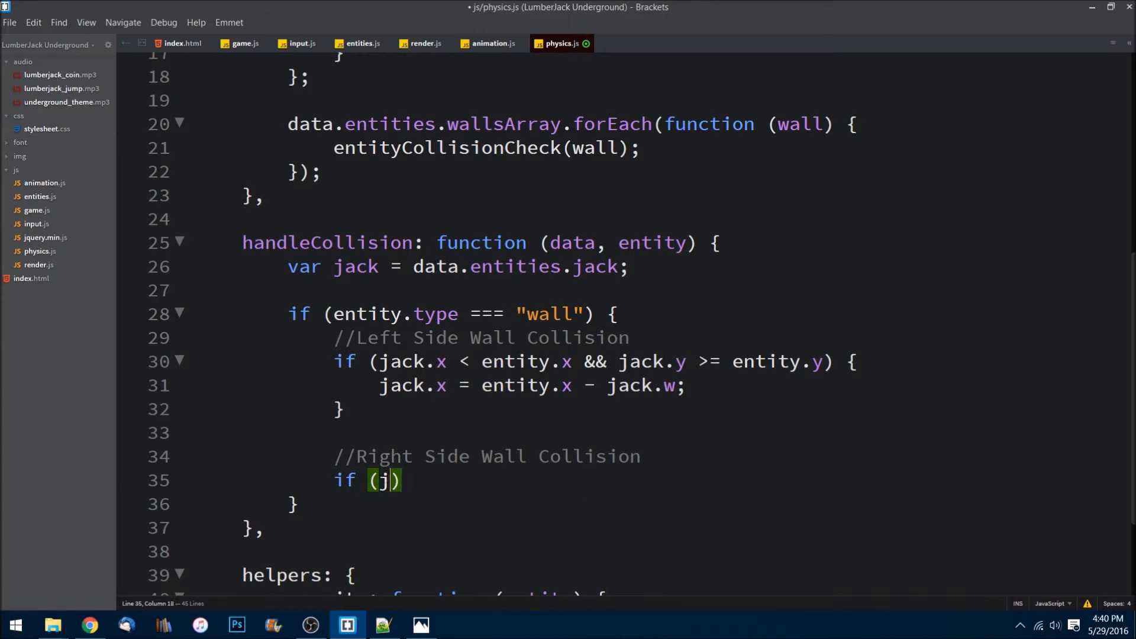
{"action": "type", "text": "ack.x"}
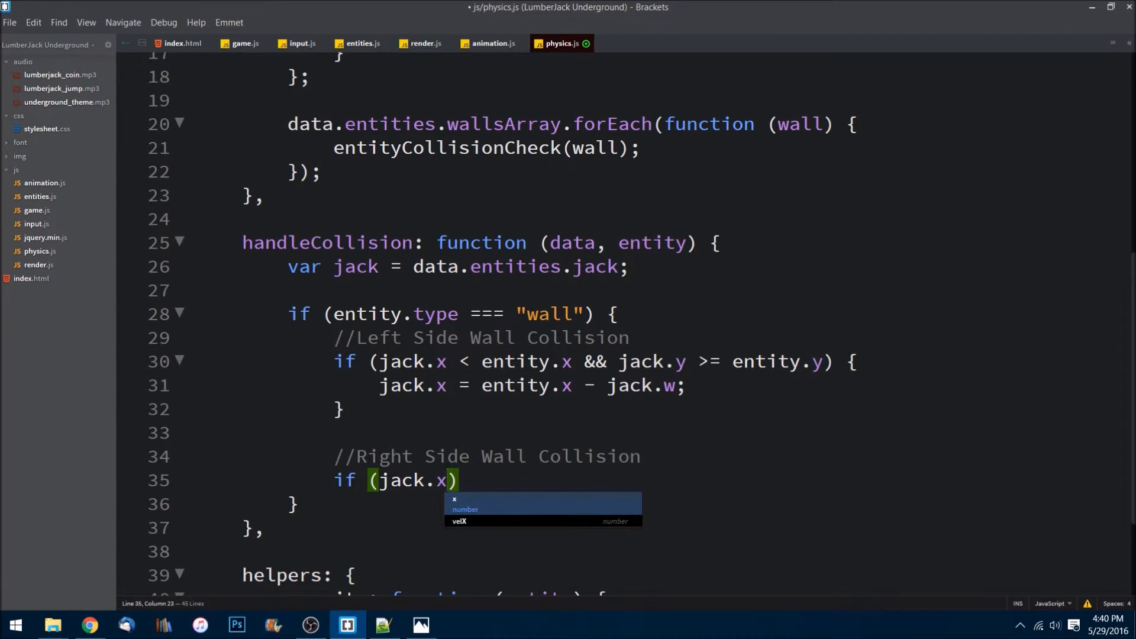
{"action": "type", "text": "> e"}
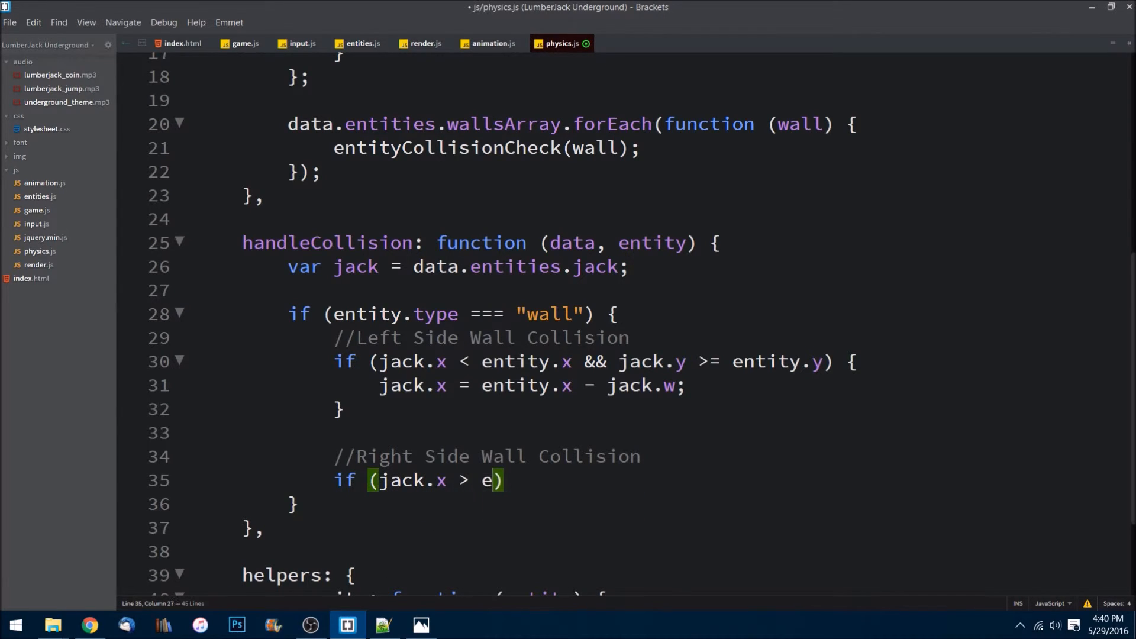
{"action": "type", "text": "ntity.x"}
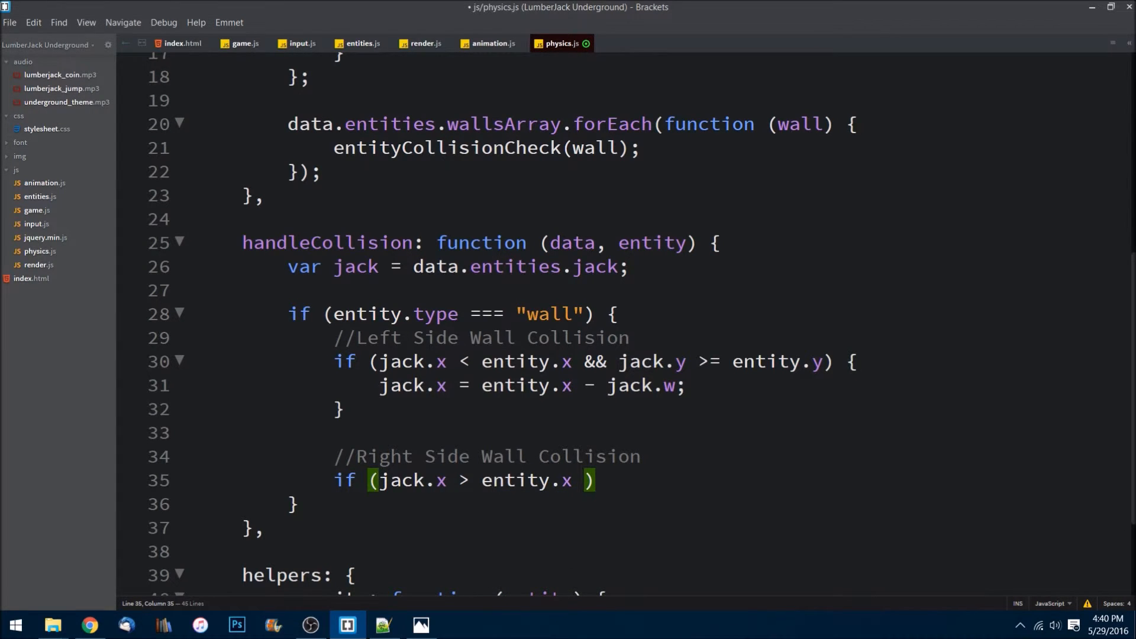
{"action": "type", "text": "&&"}
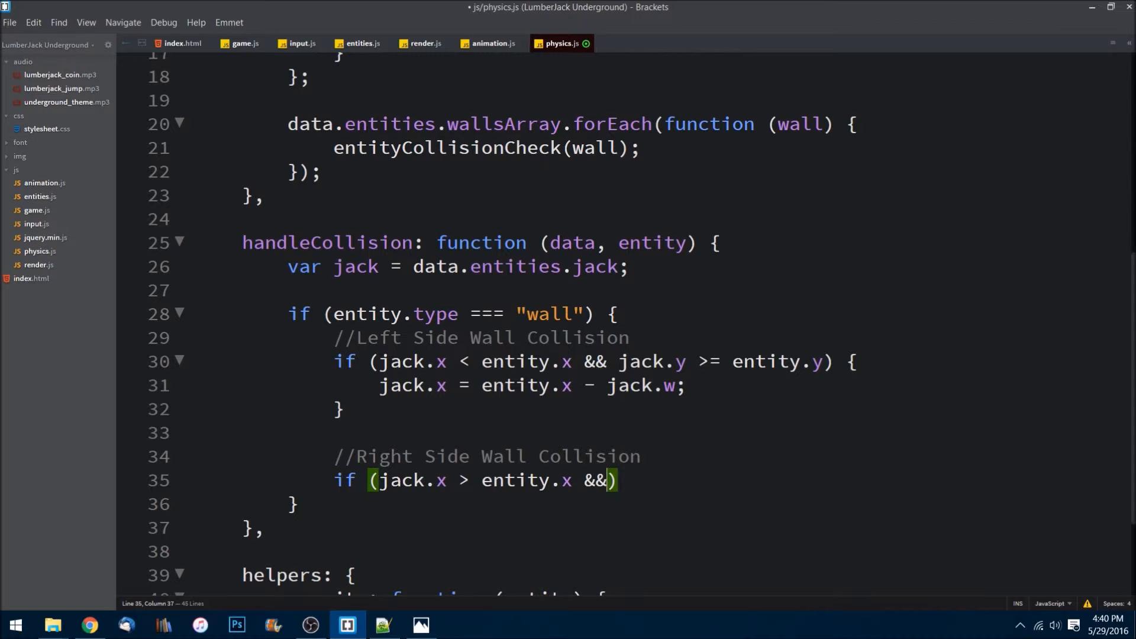
{"action": "type", "text": "jack.y >"}
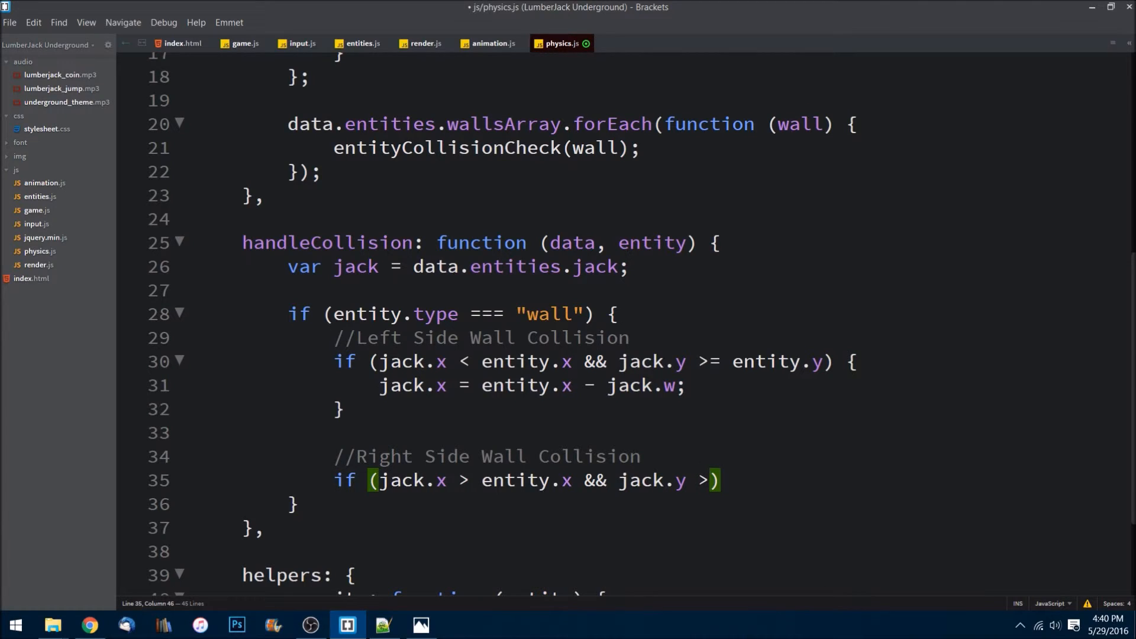
{"action": "type", "text": "="}
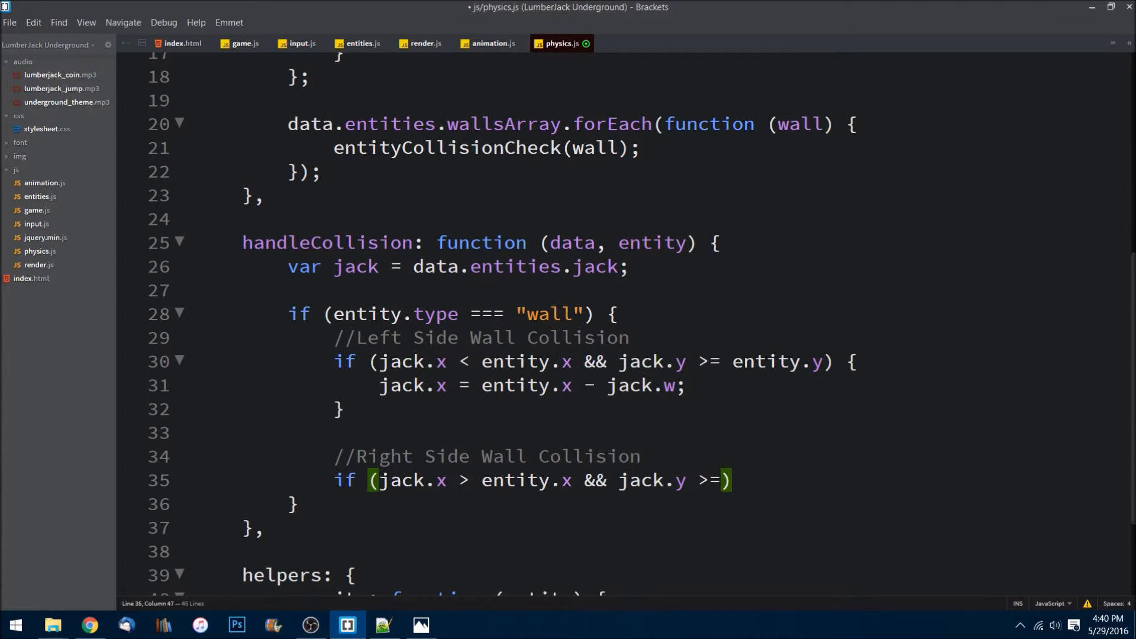
{"action": "type", "text": "e"}
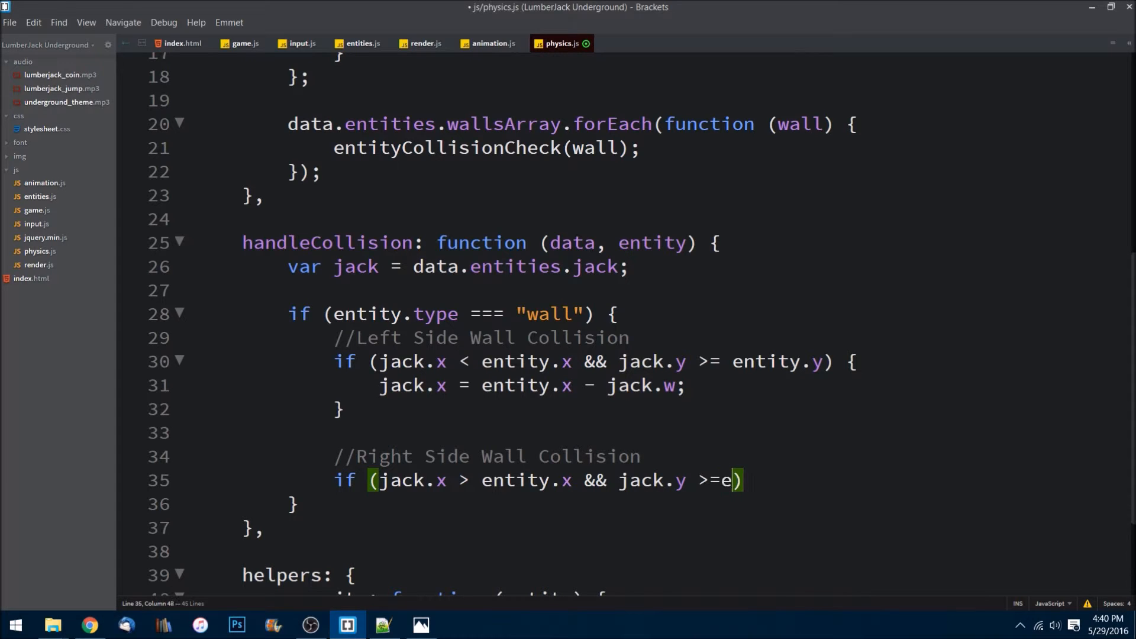
{"action": "type", "text": "ntity.y"}
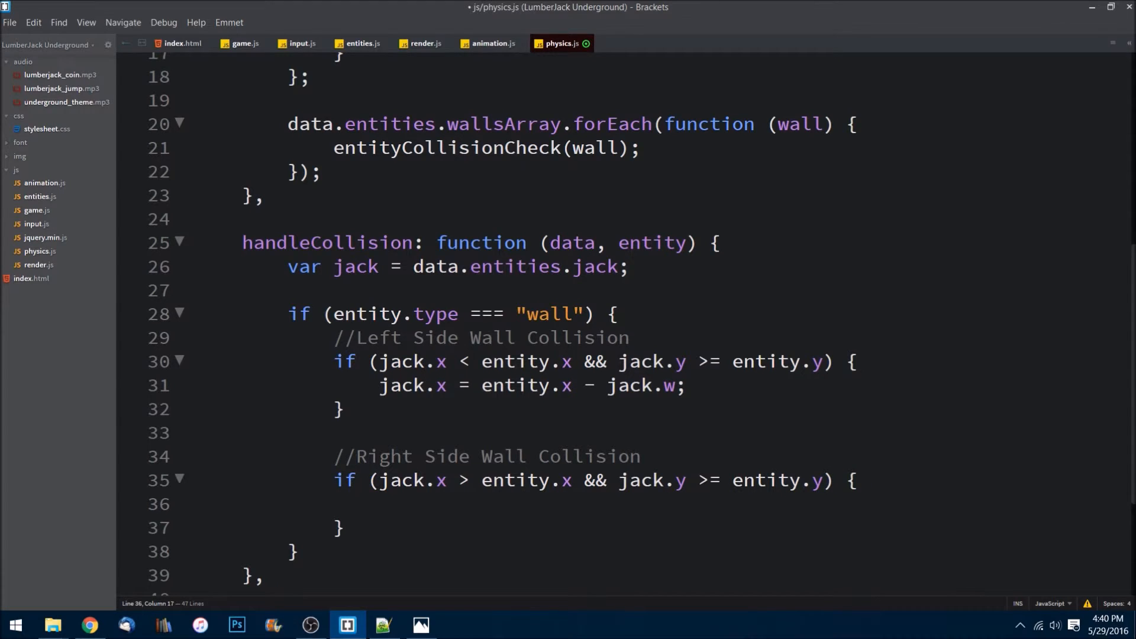
{"action": "scroll", "scroll_direction": "down", "scroll_amount": 3}
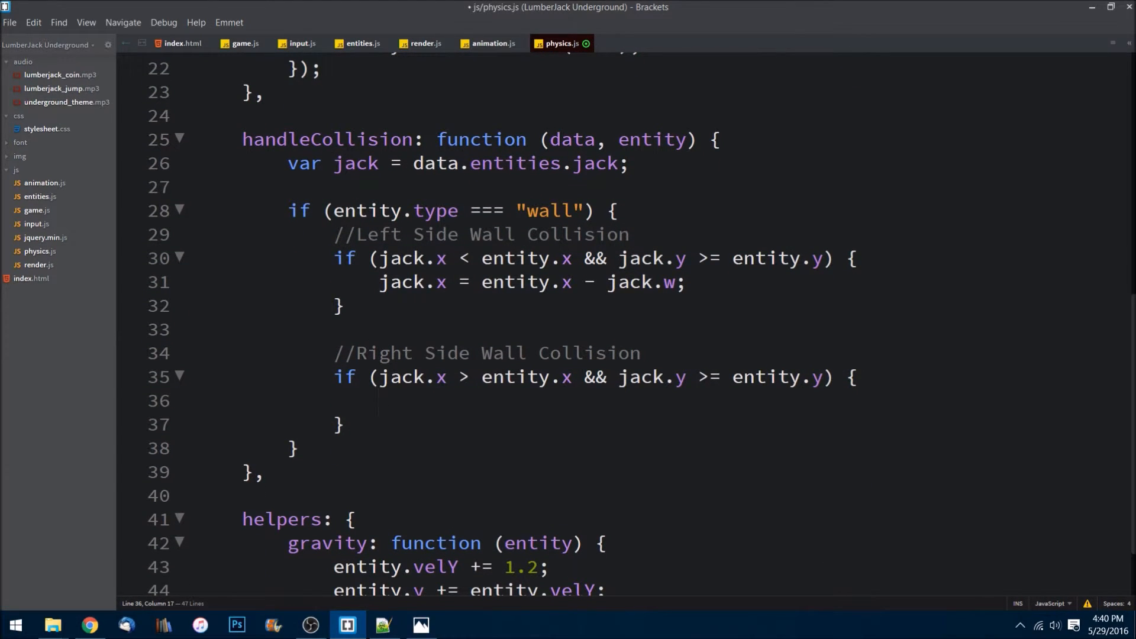
Set jack.x = entity.x + entity.w in the right-side check and add a line after it
{"action": "type", "text": "jack"}
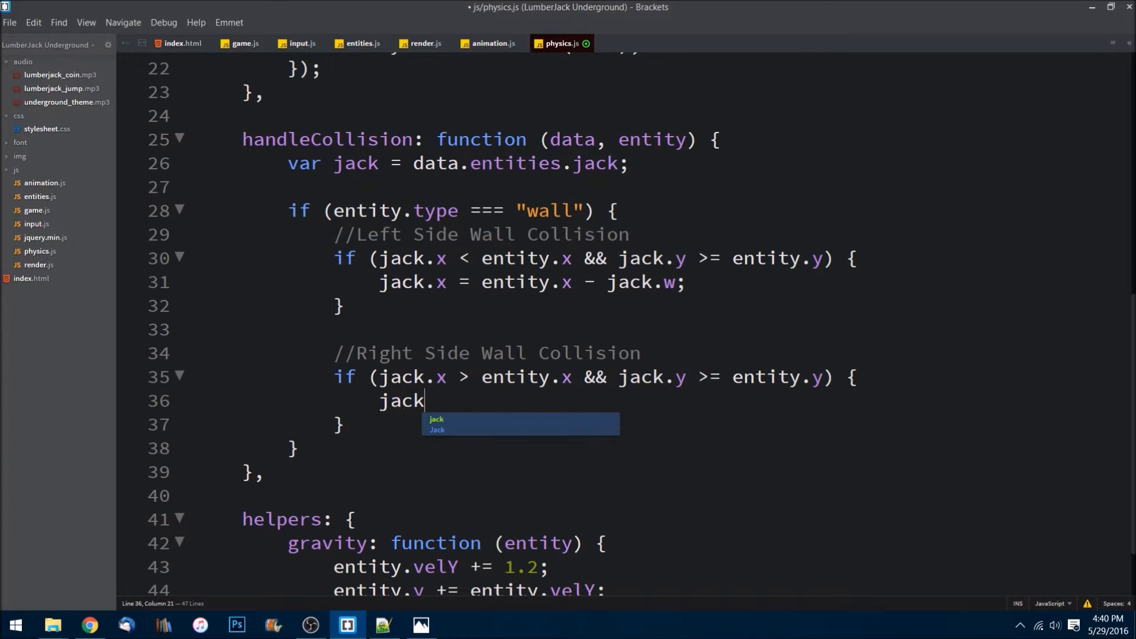
{"action": "type", "text": ".x ="}
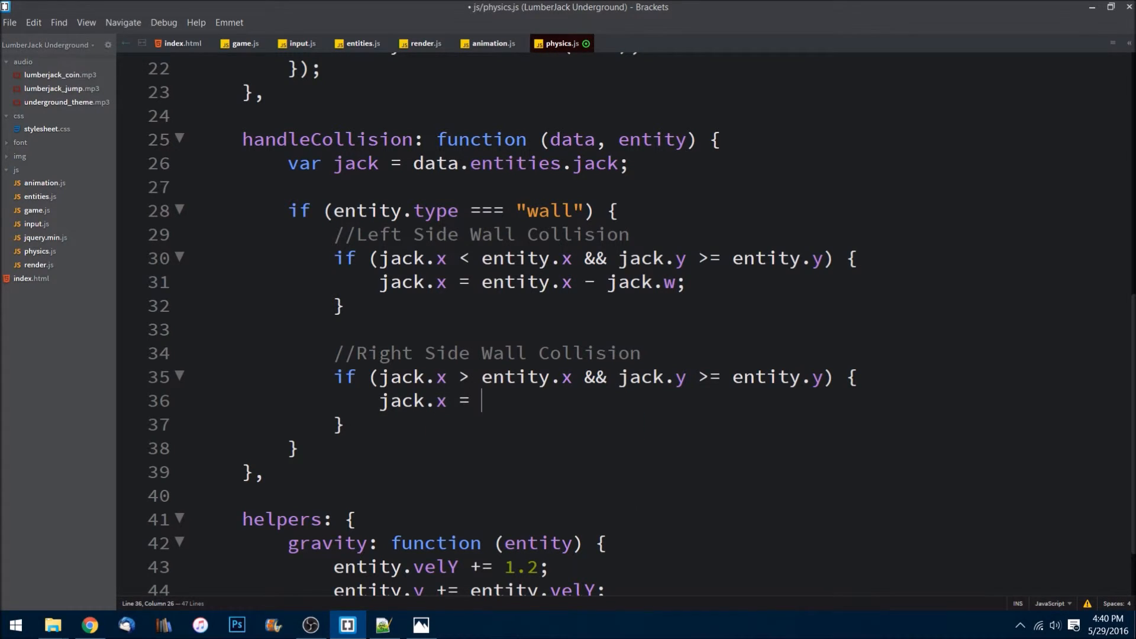
{"action": "type", "text": "entity.x"}
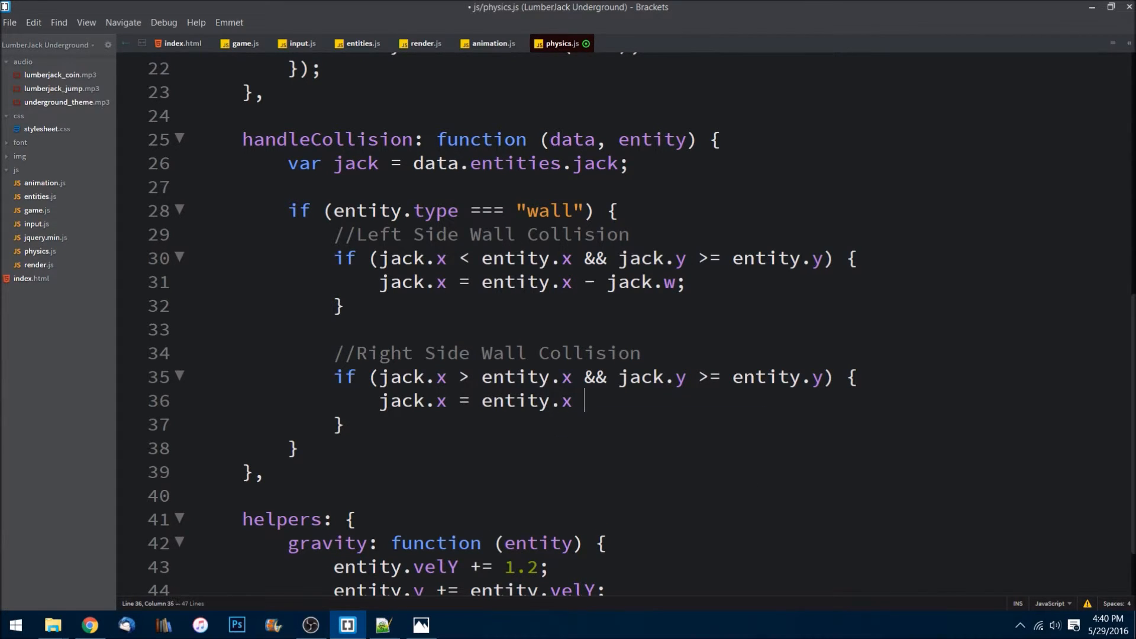
{"action": "type", "text": "+"}
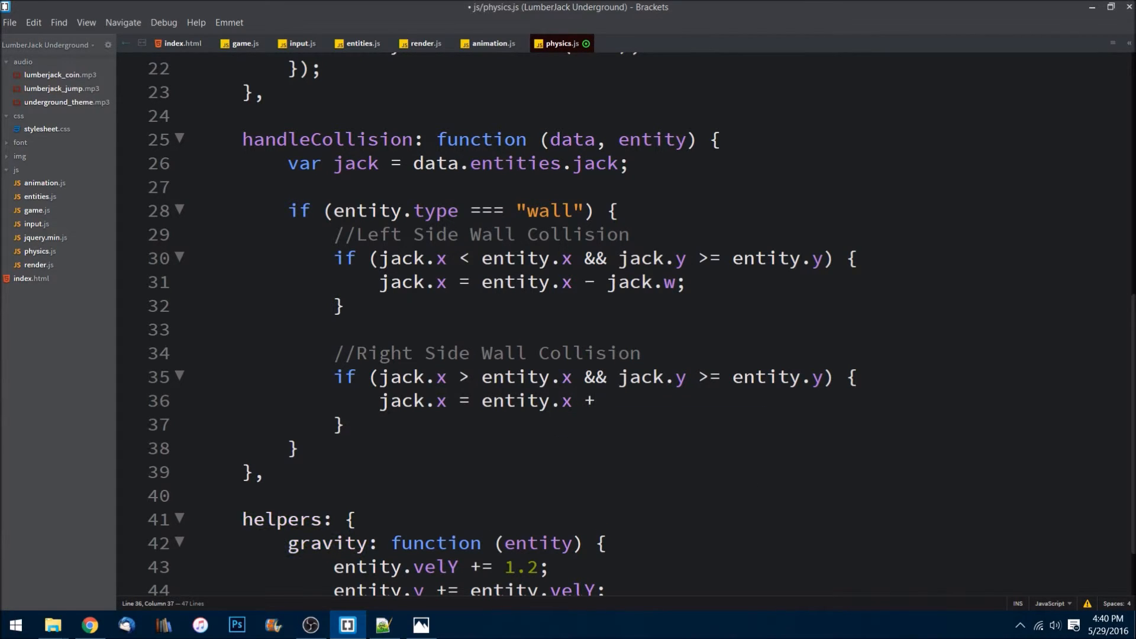
{"action": "type", "text": "entity.w;"}
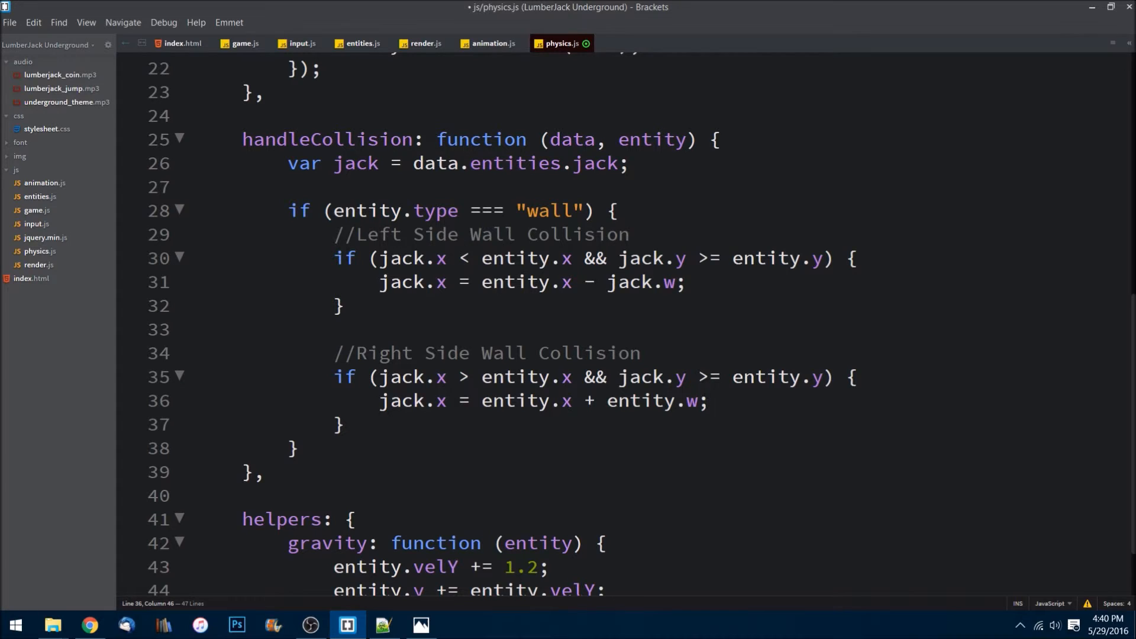
{"action": "left_click", "coordinate": [342, 425]}
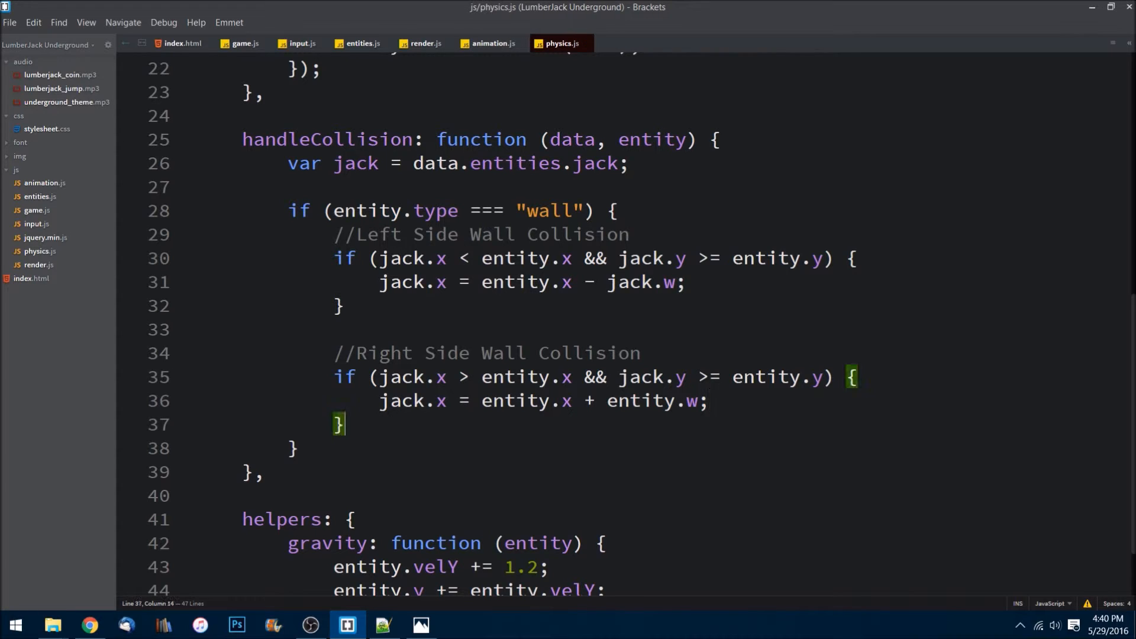
{"action": "key", "text": "enter"}
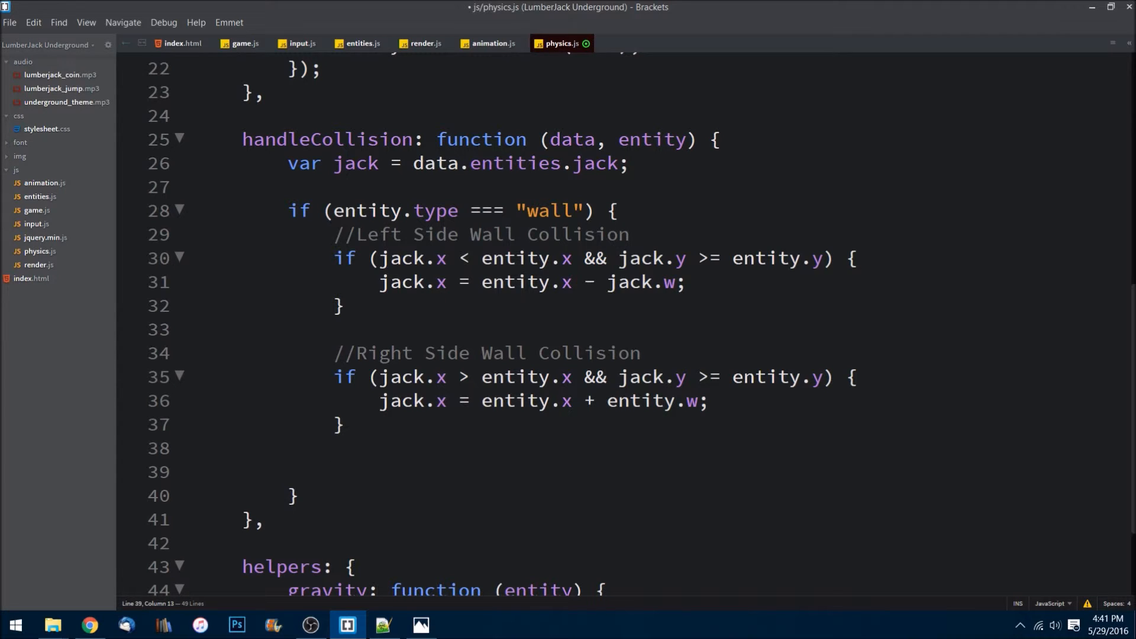
{"action": "left_click", "coordinate": [420, 624]}
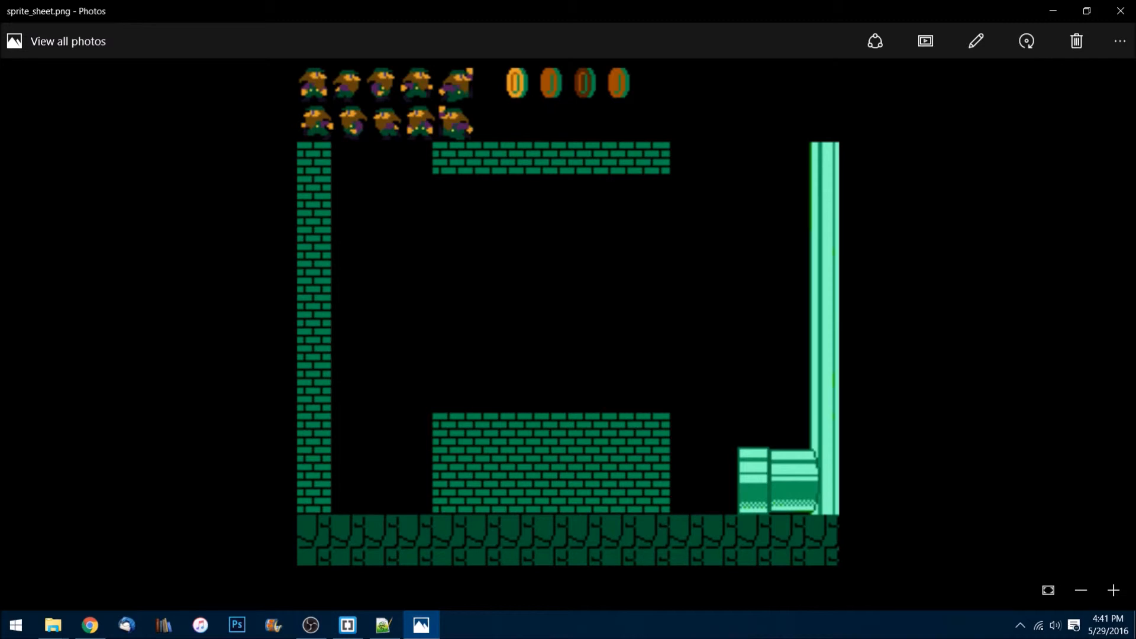
{"action": "left_click", "coordinate": [346, 629]}
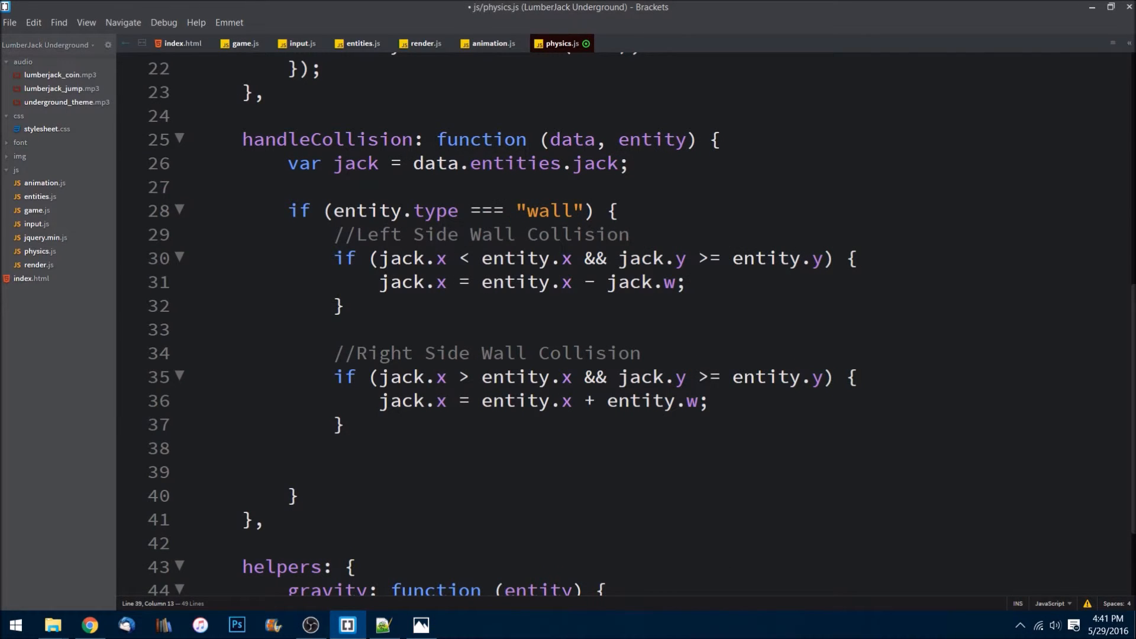
Add a //Top of Wall Collision comment followed by a new line
{"action": "type", "text": "//"}
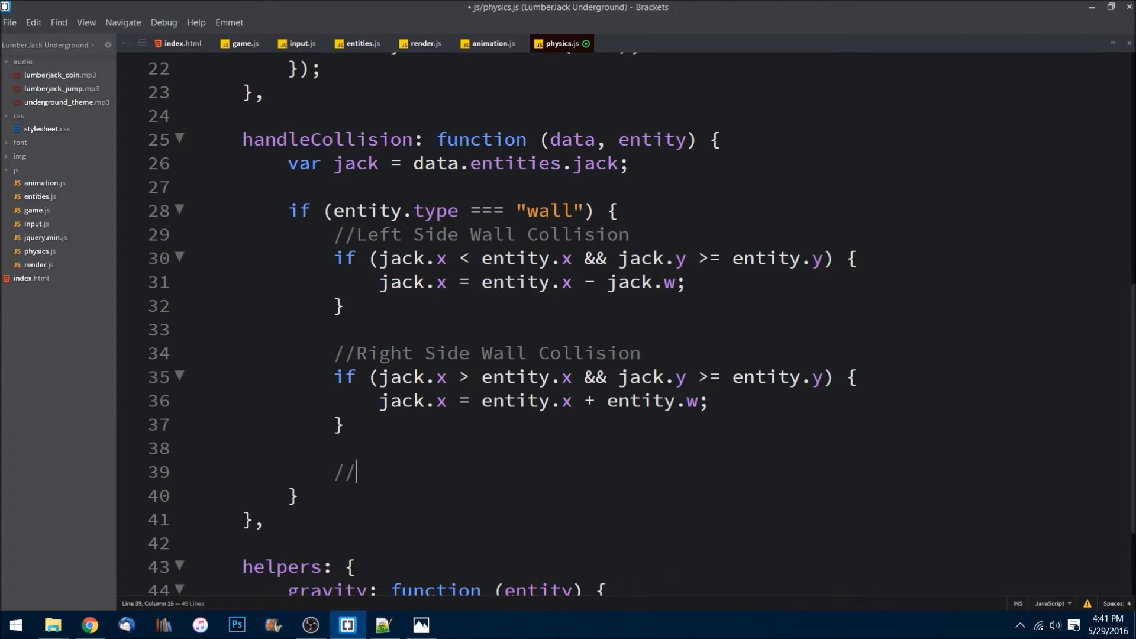
{"action": "type", "text": "Top o"}
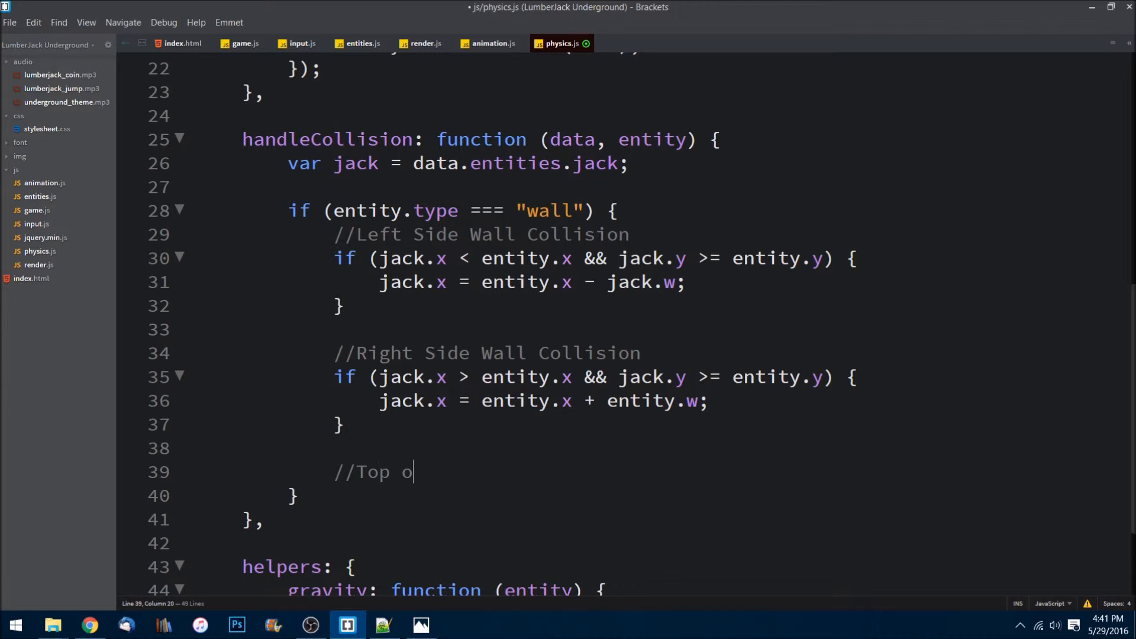
{"action": "type", "text": "f Wall"}
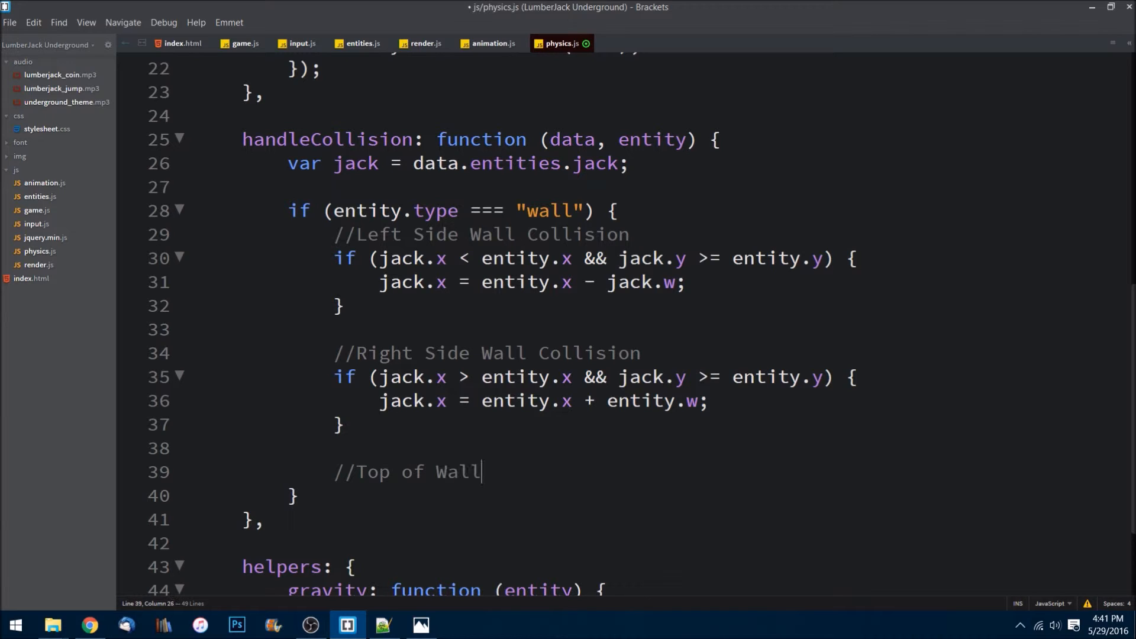
{"action": "type", "text": "Co"}
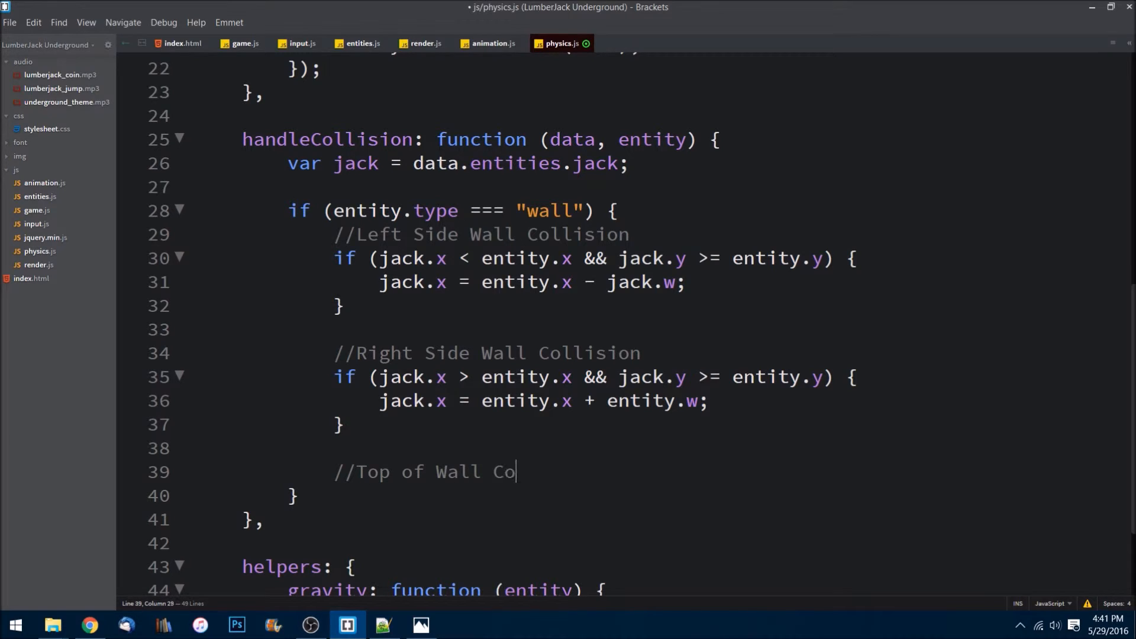
{"action": "type", "text": "lliso"}
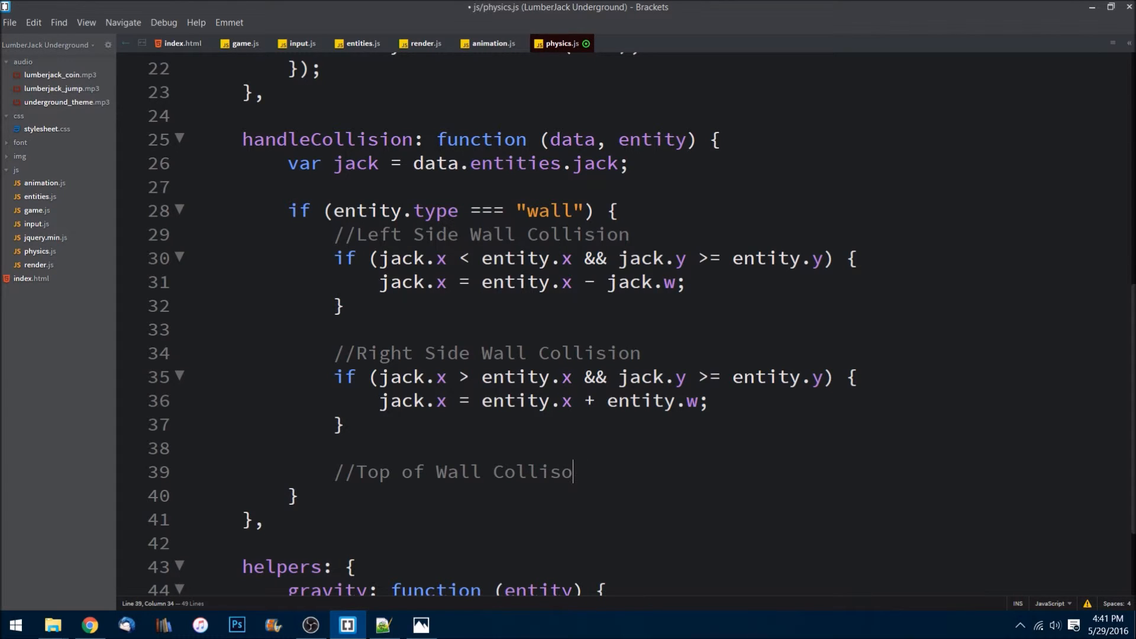
{"action": "type", "text": "ion"}
{"action": "key", "text": "enter"}
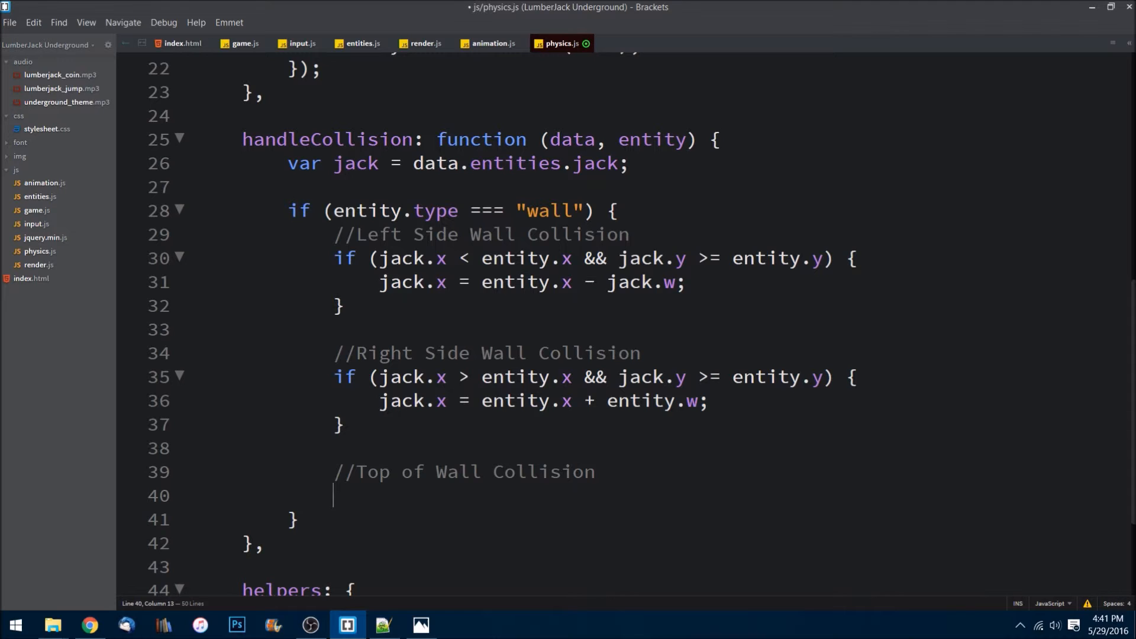
Start the top-of-wall if condition: jack.y < entity.y && jack.x + jack.w > entity
{"action": "type", "text": "if ("}
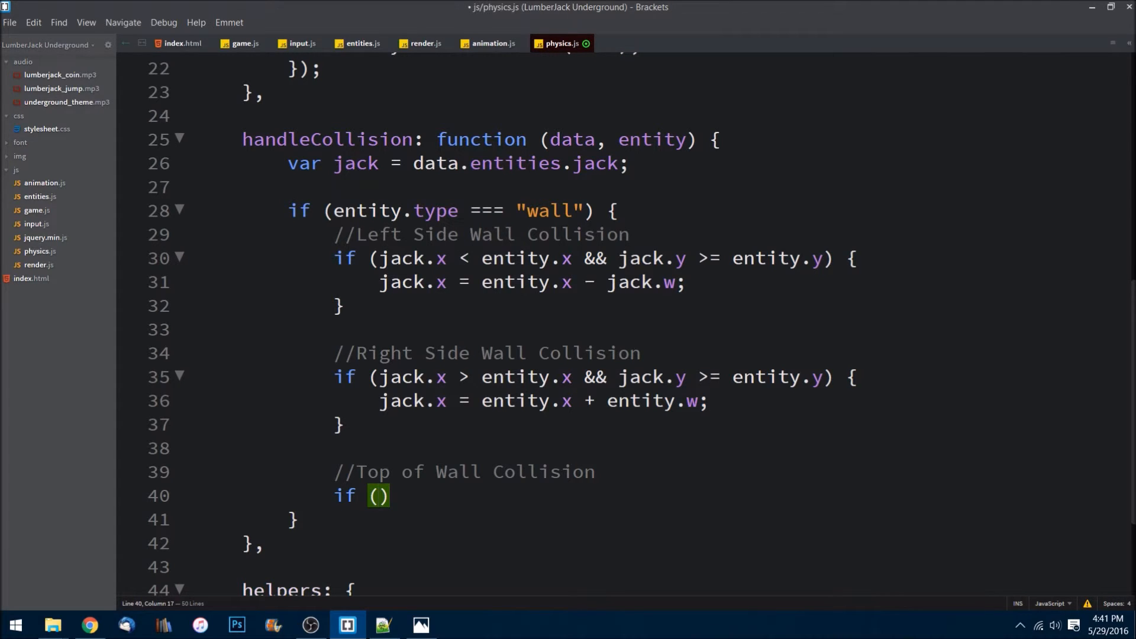
{"action": "type", "text": "jack."}
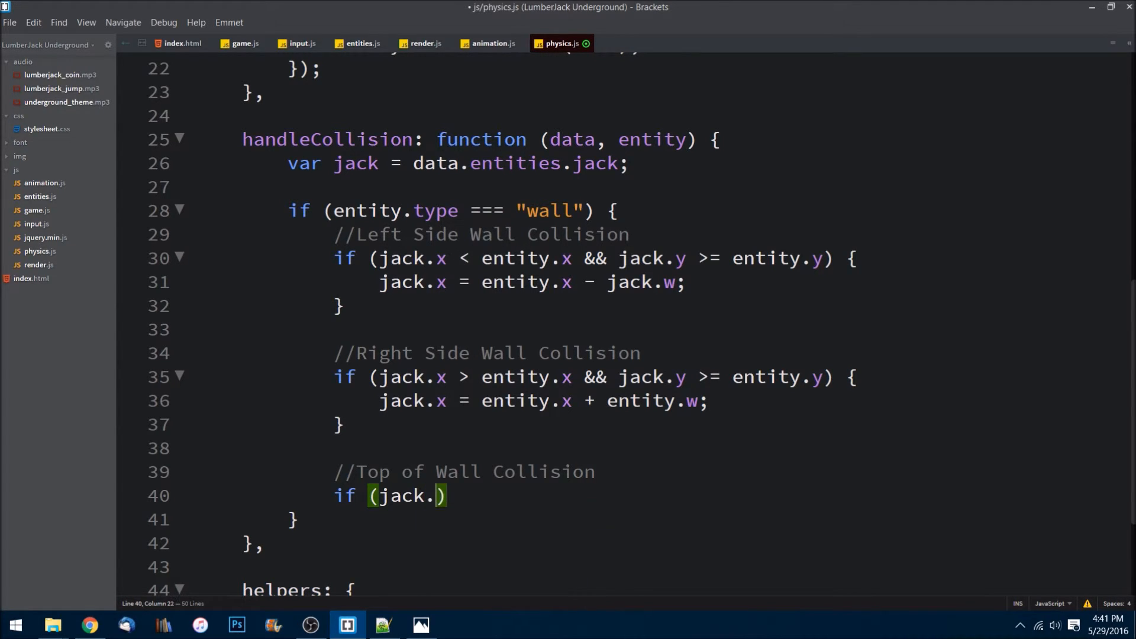
{"action": "type", "text": "y"}
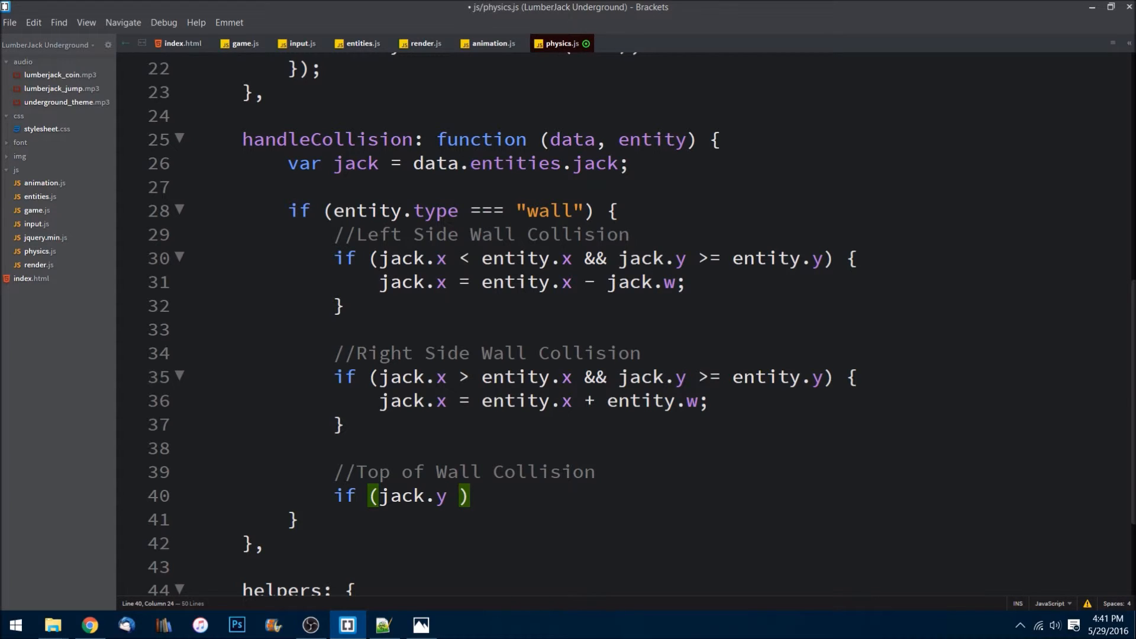
{"action": "type", "text": "< entity"}
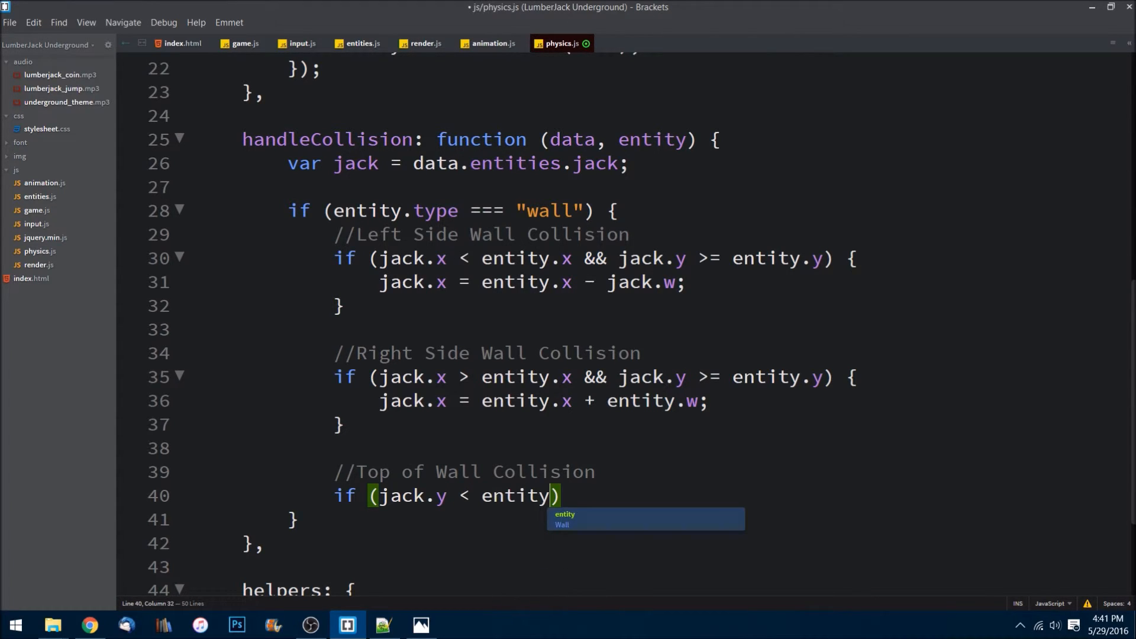
{"action": "type", "text": "."}
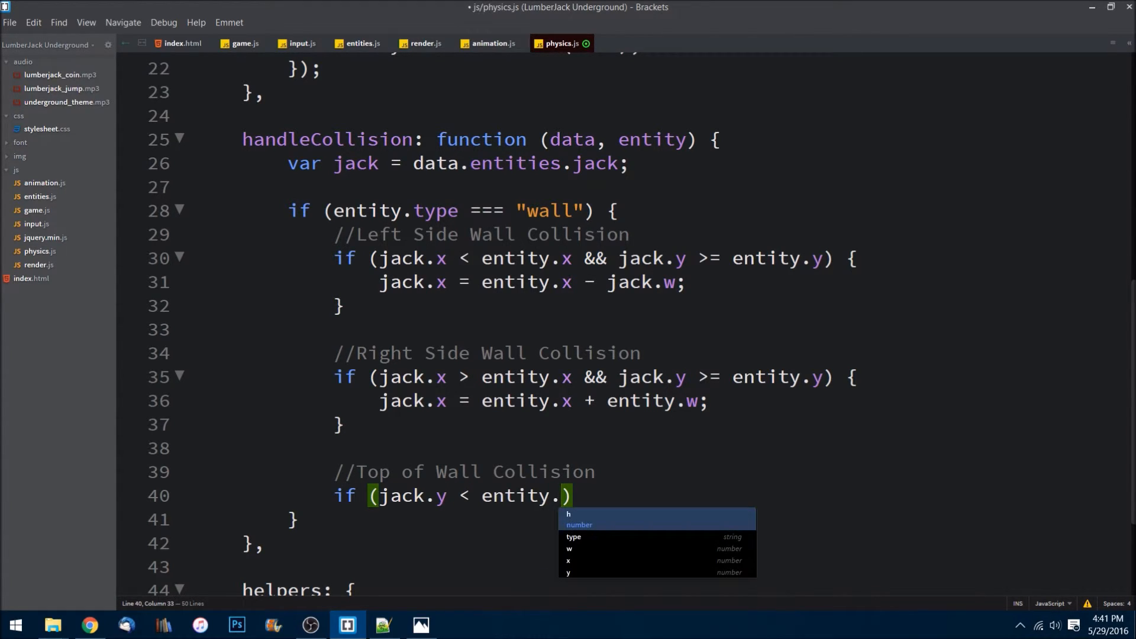
{"action": "type", "text": "y &&"}
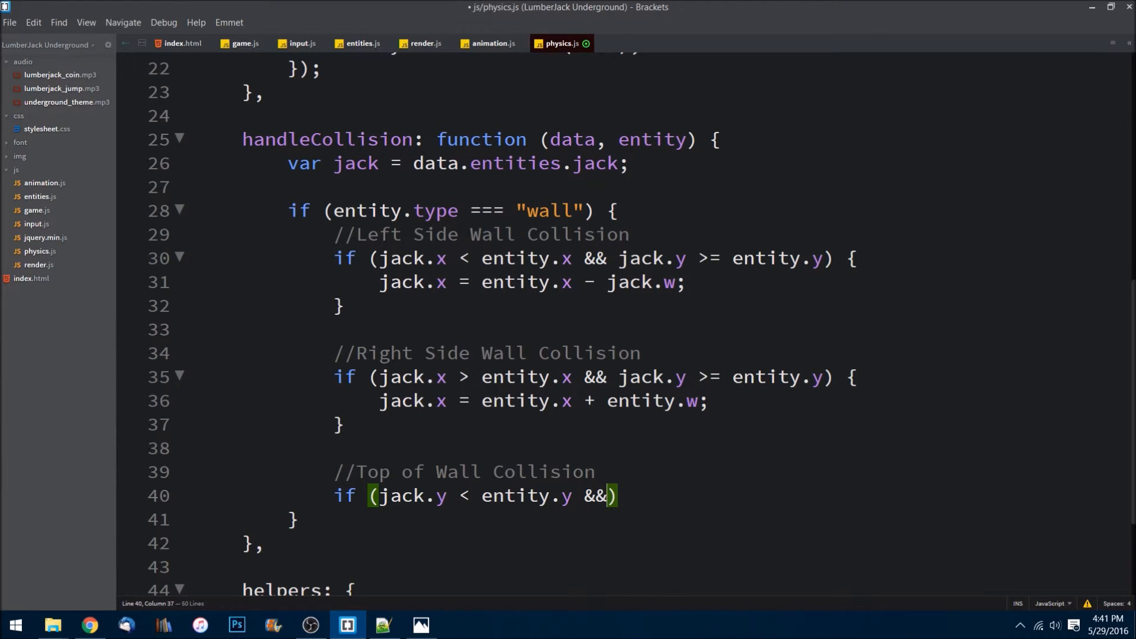
{"action": "type", "text": "("}
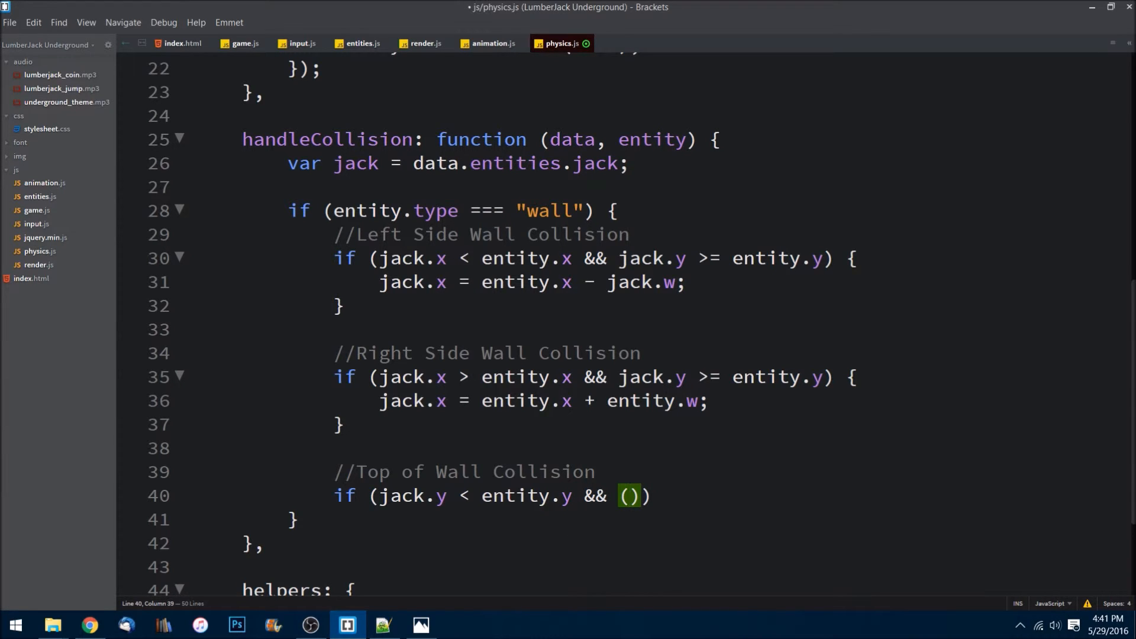
{"action": "type", "text": "jack.c"}
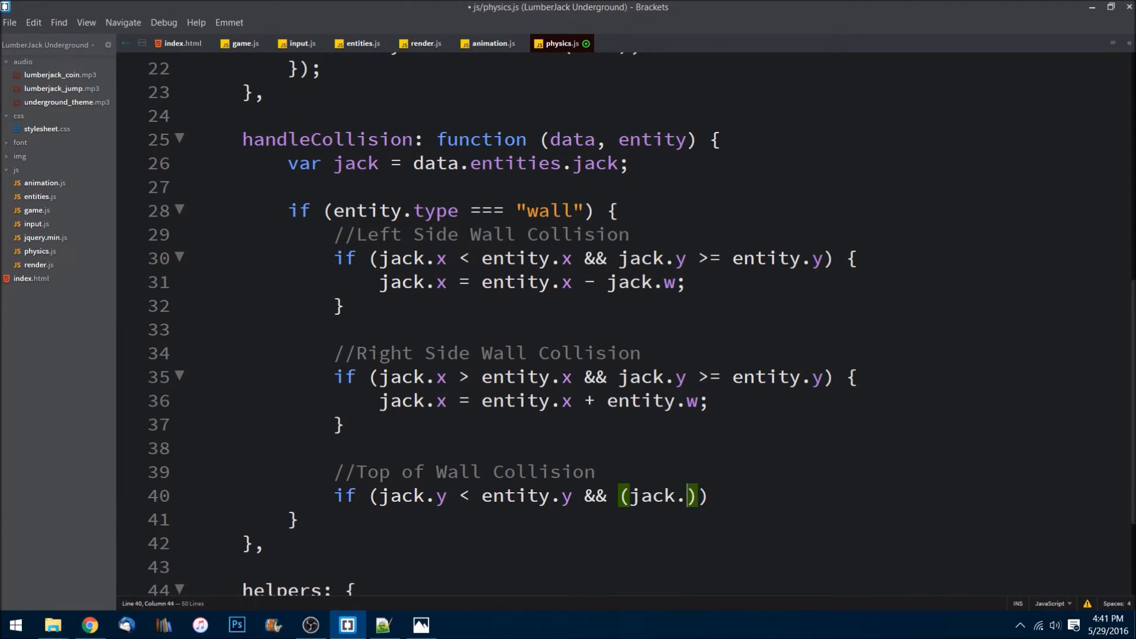
{"action": "type", "text": "x"}
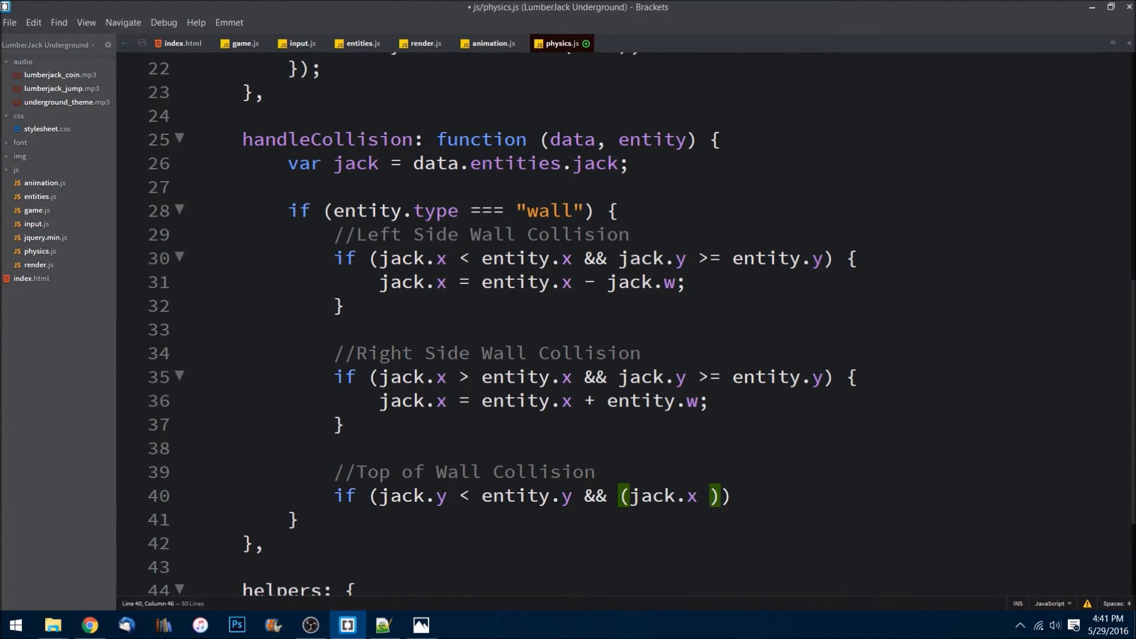
{"action": "type", "text": "+ jack,"}
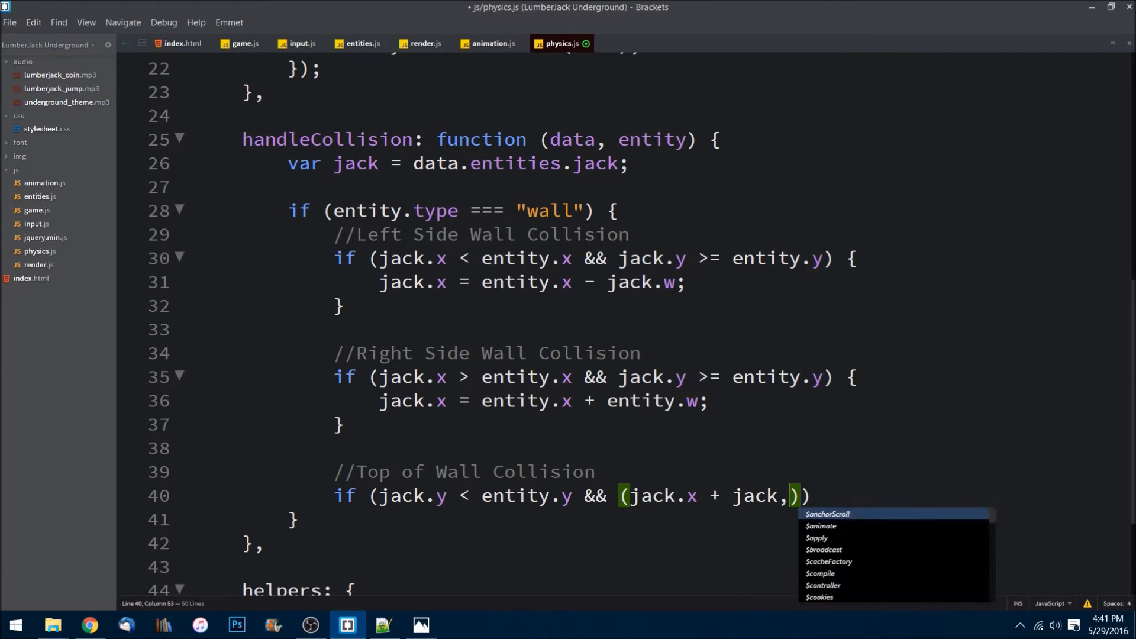
{"action": "type", "text": ".w"}
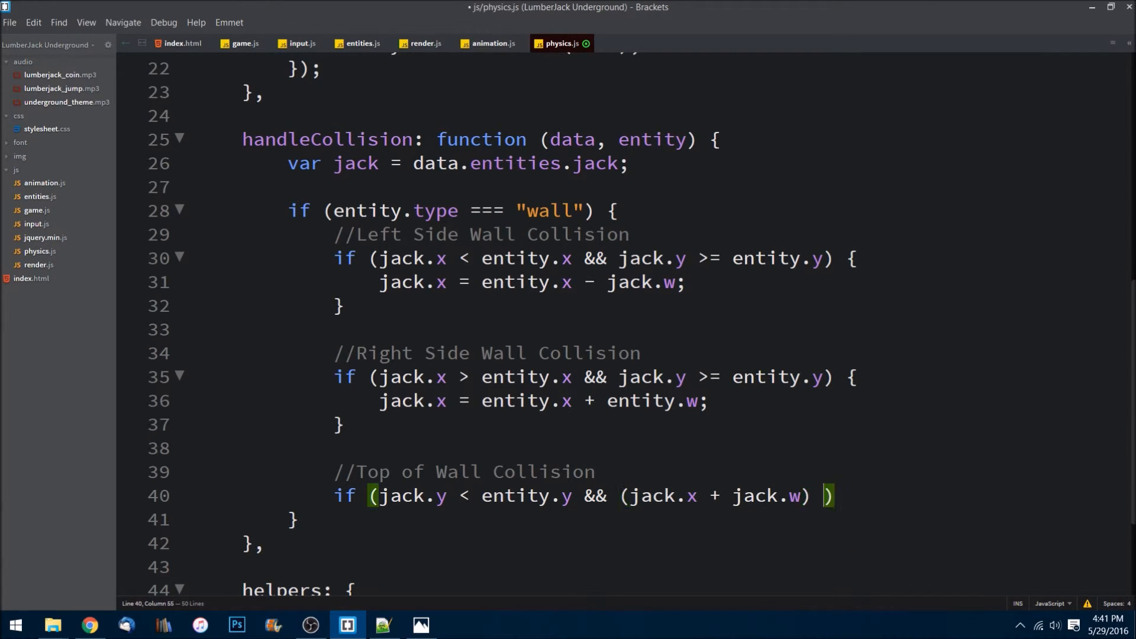
{"action": "type", "text": ">"}
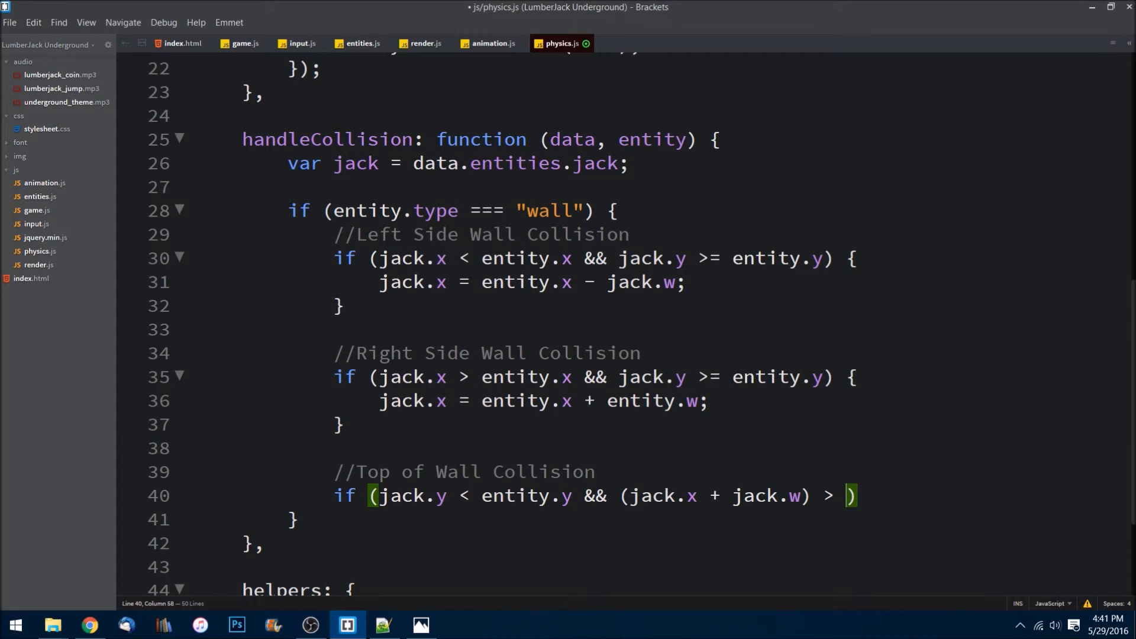
{"action": "type", "text": "entity.x +"}
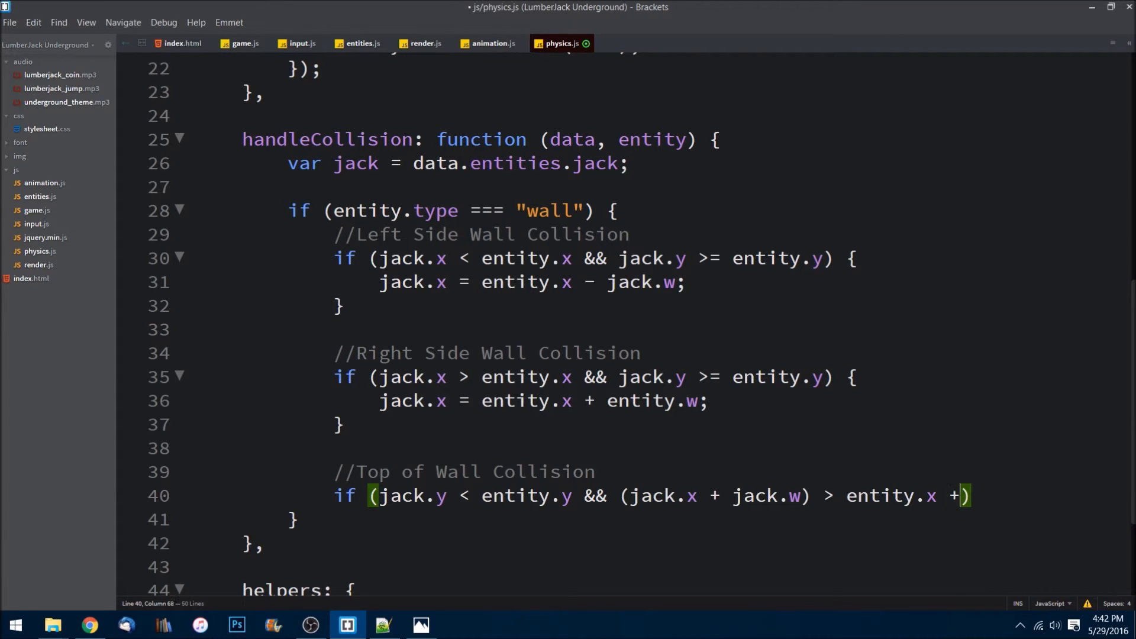
{"action": "type", "text": "10"}
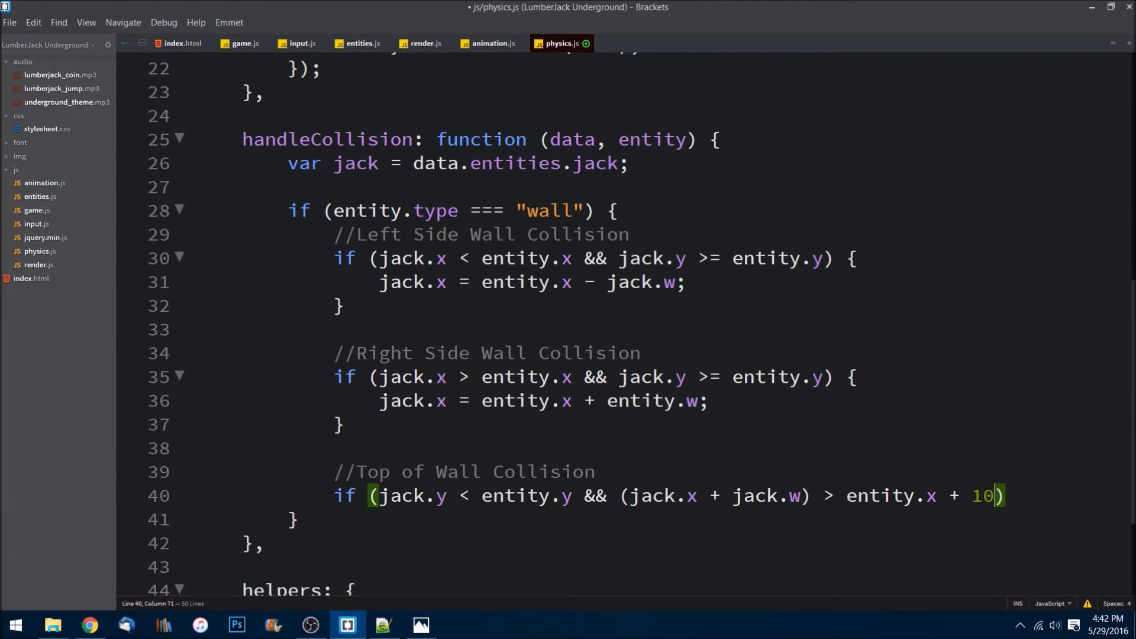
{"action": "type", "text": "&&"}
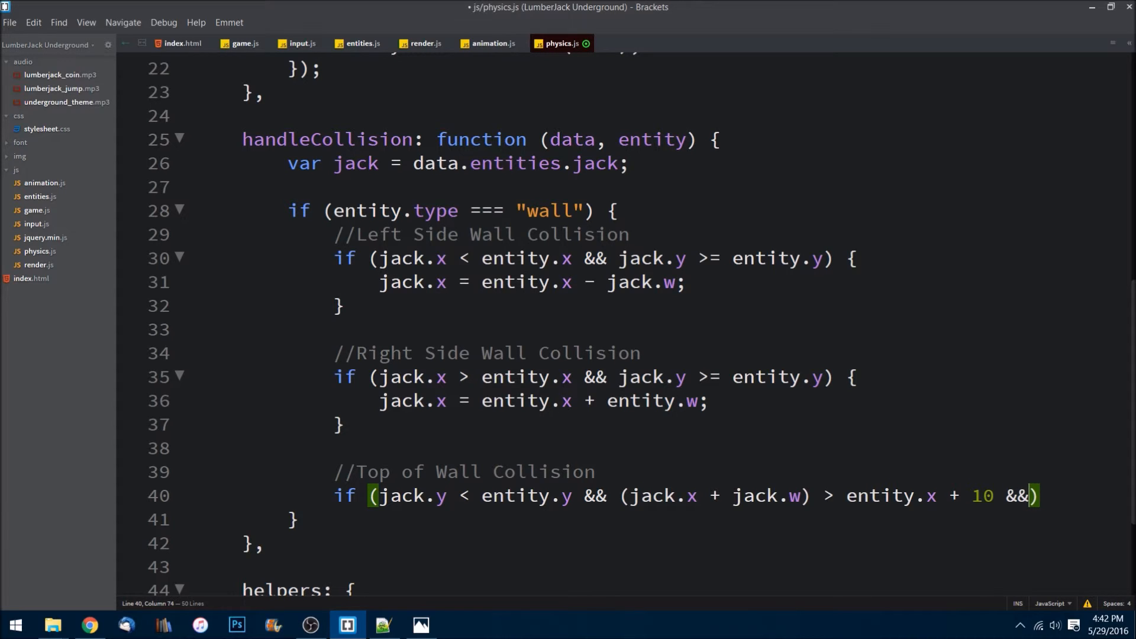
{"action": "key", "text": "Enter"}
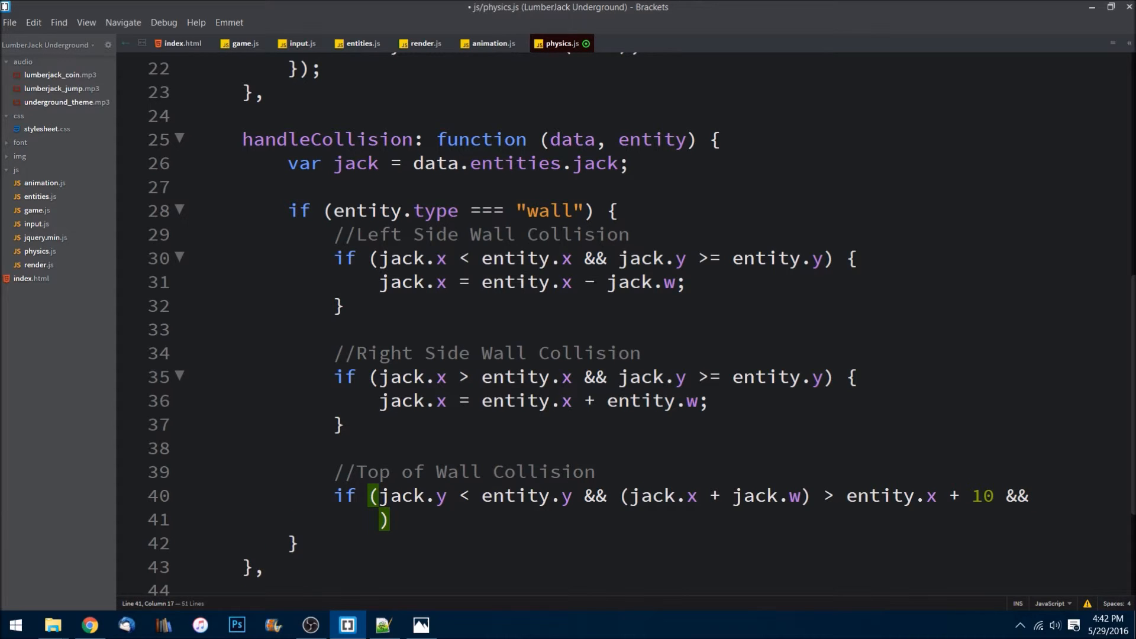
Continue the condition with jack.x against entity.x + entity.w and jack.velY >= 0
{"action": "type", "text": "jack.x <"}
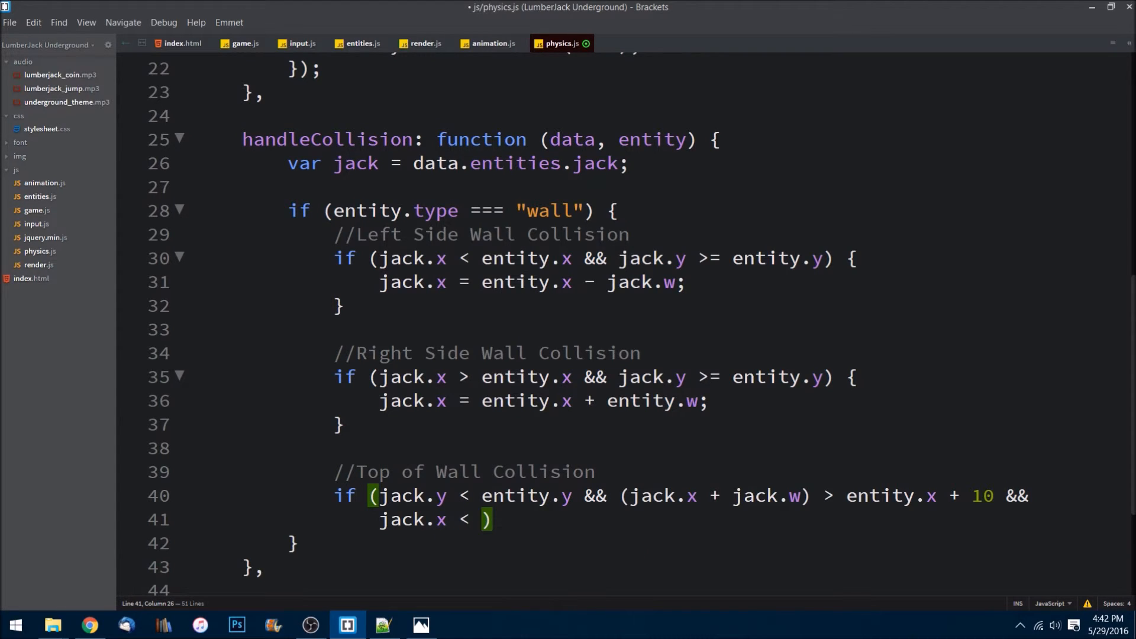
{"action": "type", "text": "("}
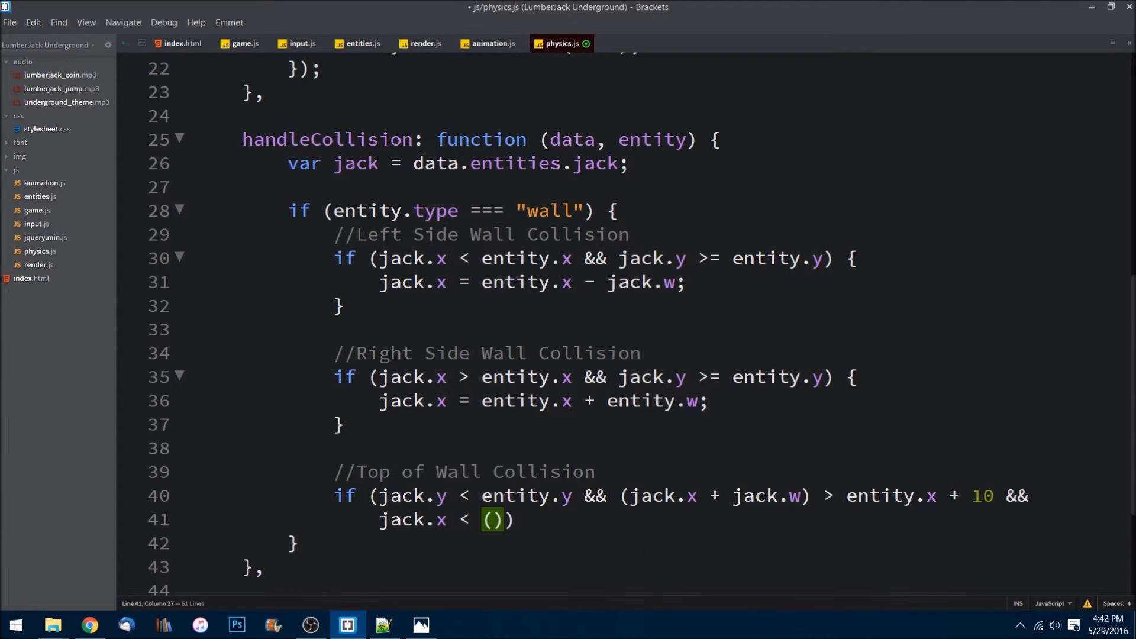
{"action": "type", "text": "entity"}
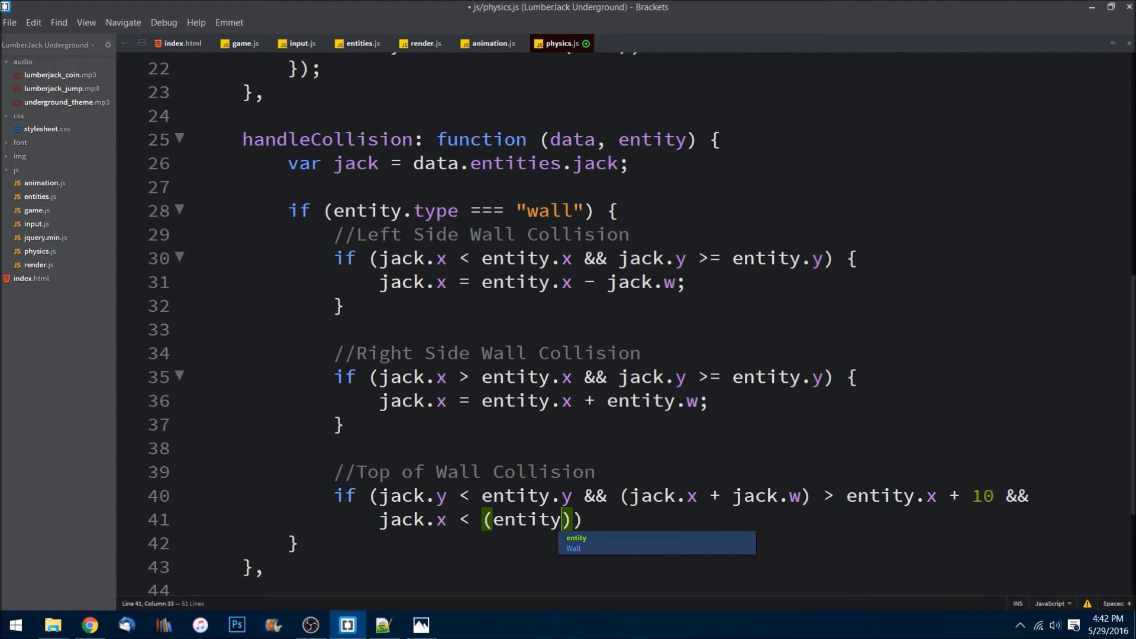
{"action": "type", "text": ".x + e"}
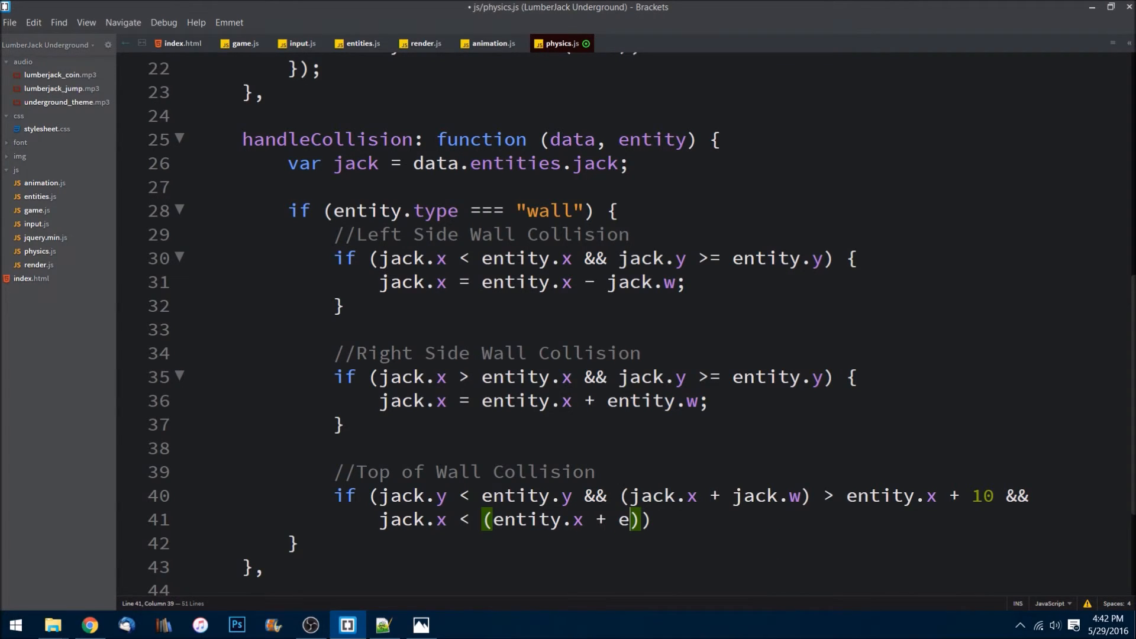
{"action": "type", "text": "e"}
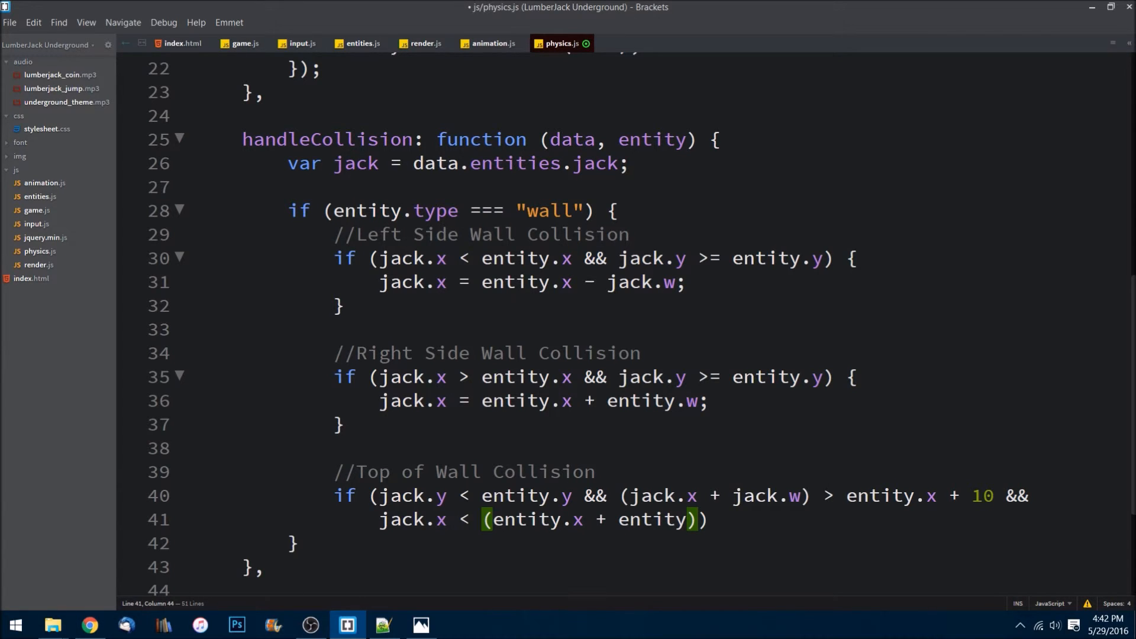
{"action": "type", "text": ".w"}
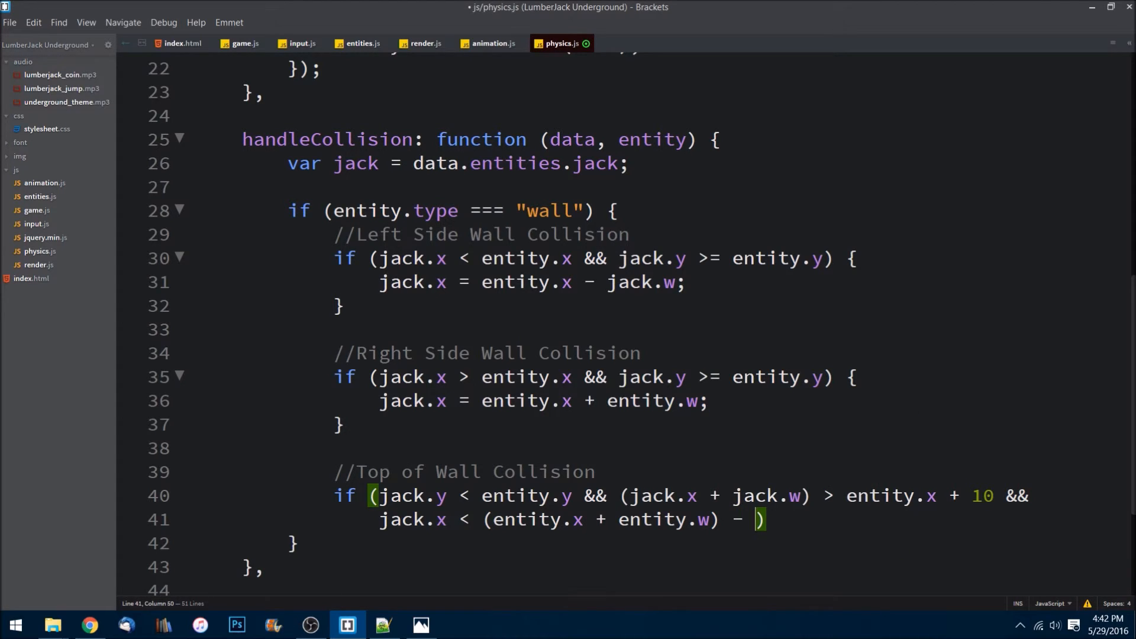
{"action": "type", "text": "10"}
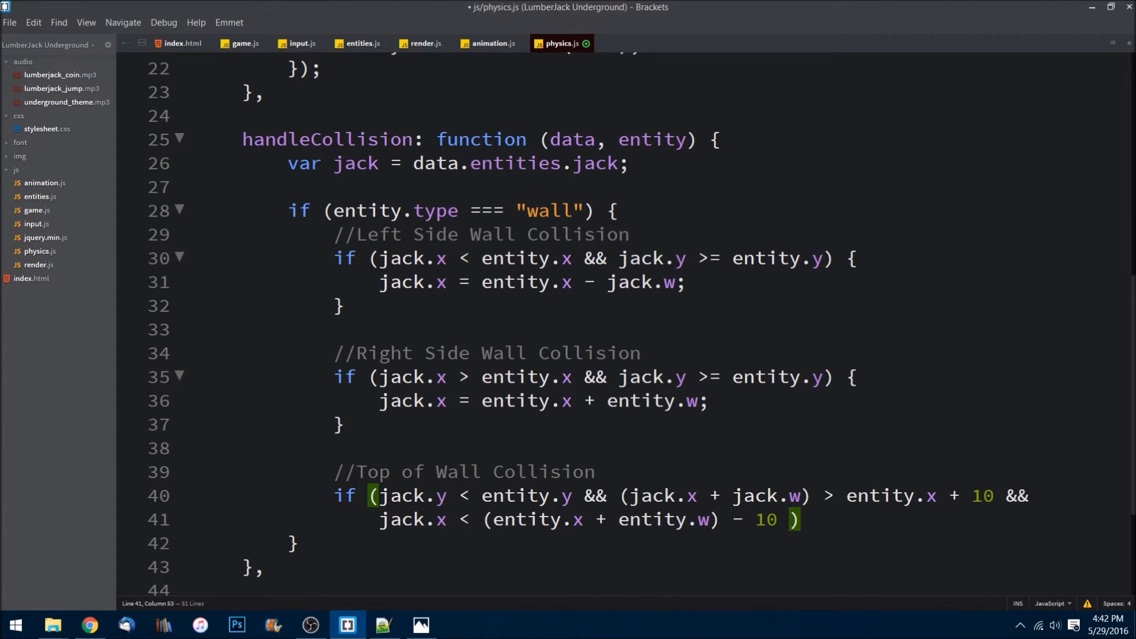
{"action": "type", "text": "&&"}
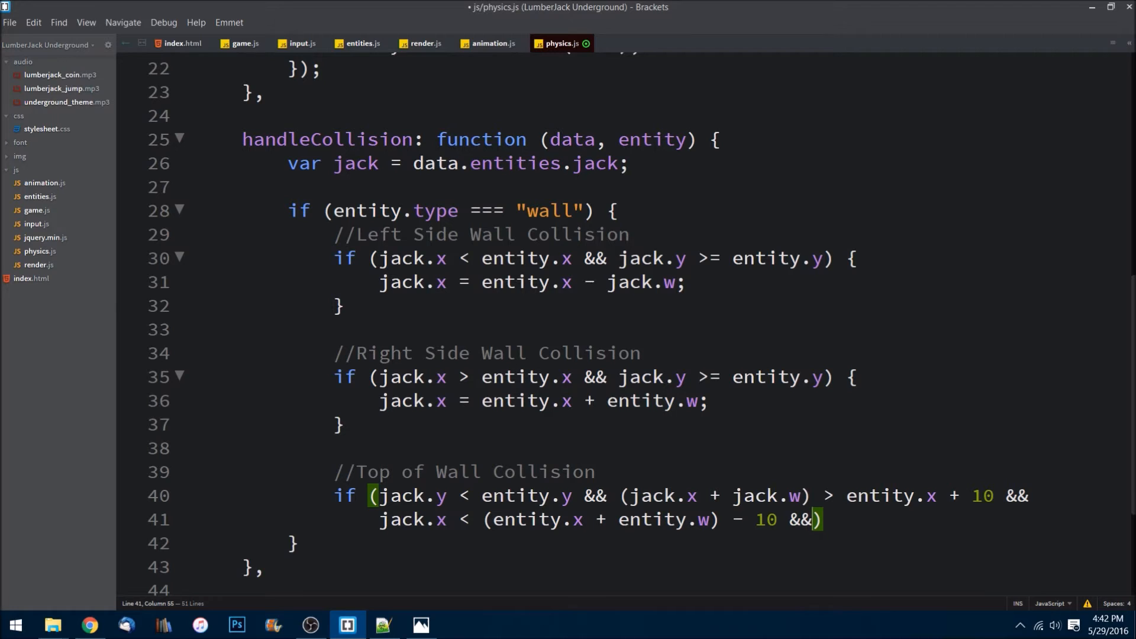
{"action": "type", "text": "jack.c"}
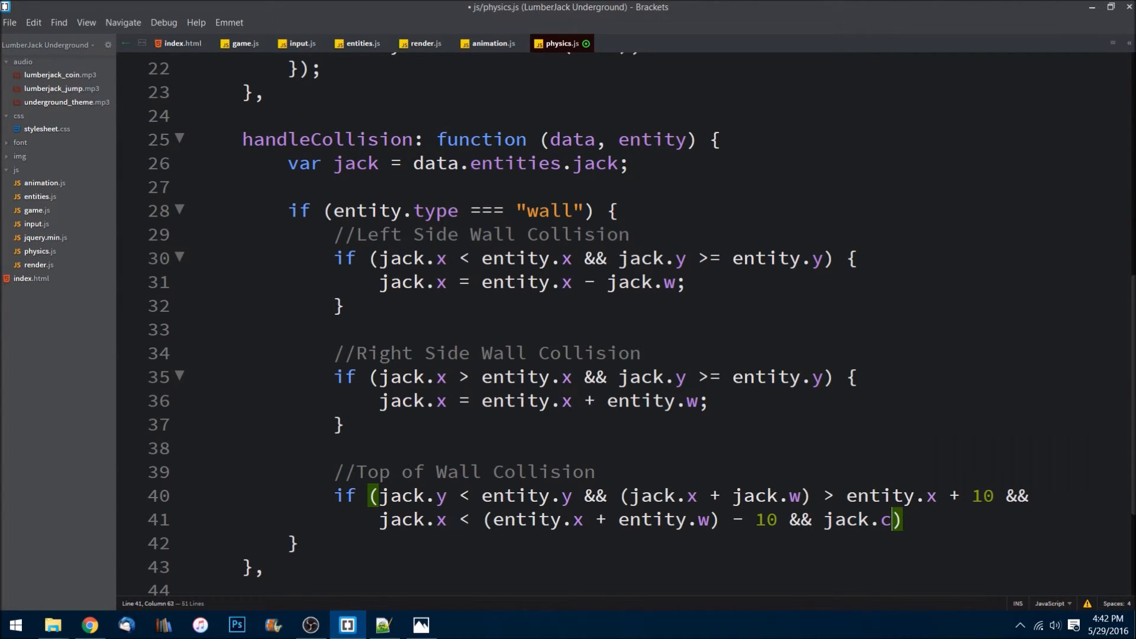
{"action": "type", "text": "el"}
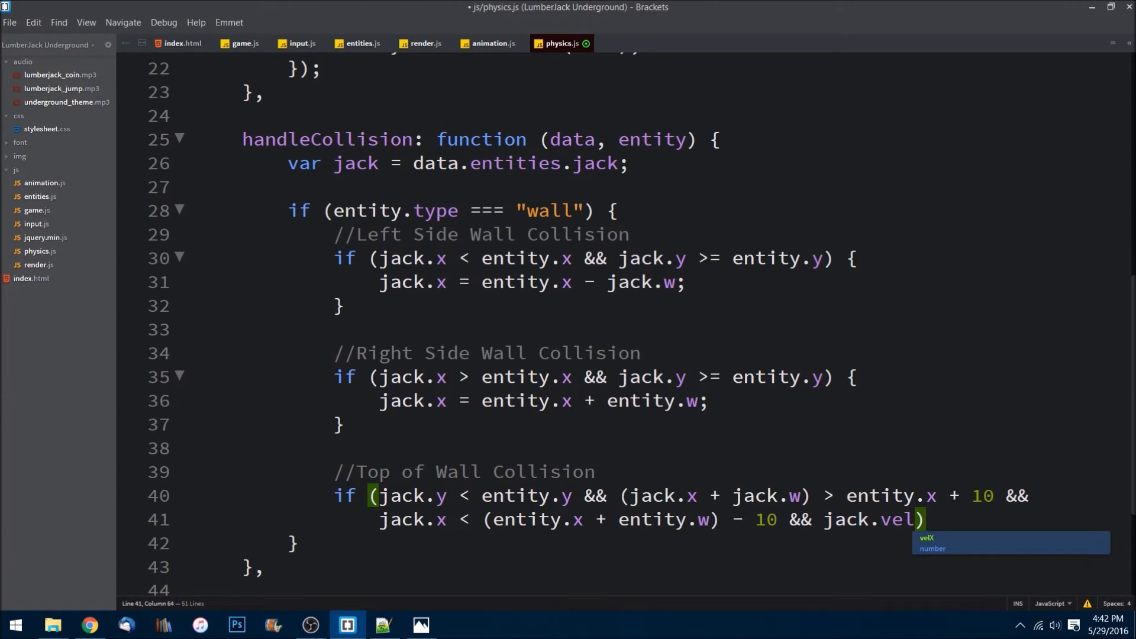
{"action": "type", "text": "Y"}
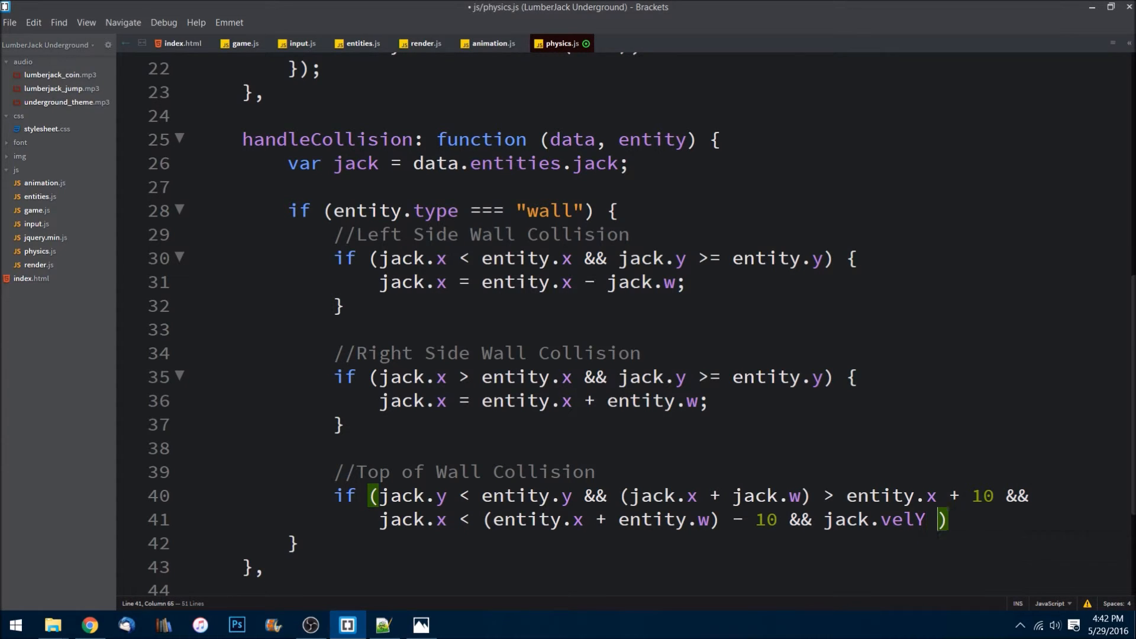
{"action": "type", "text": ">="}
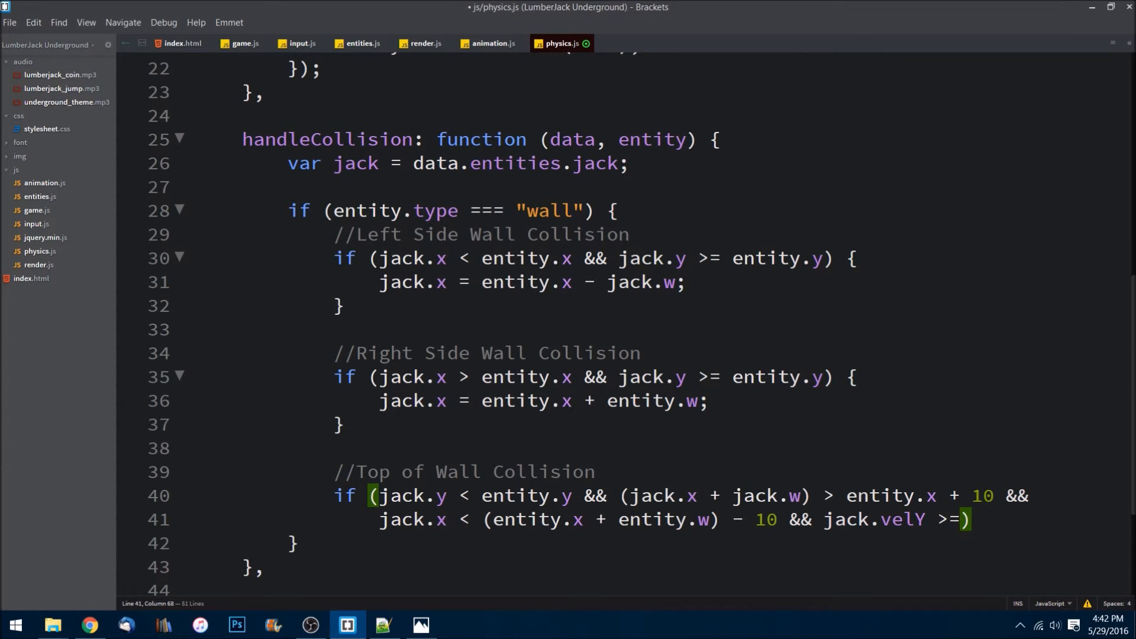
{"action": "type", "text": "0"}
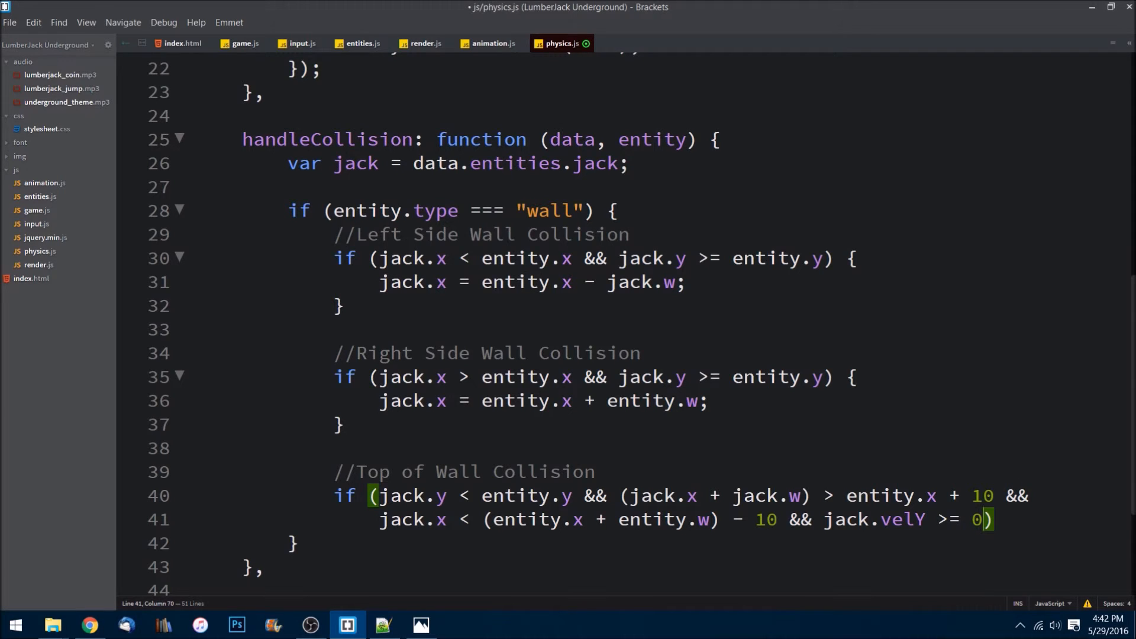
{"action": "key", "text": "right"}
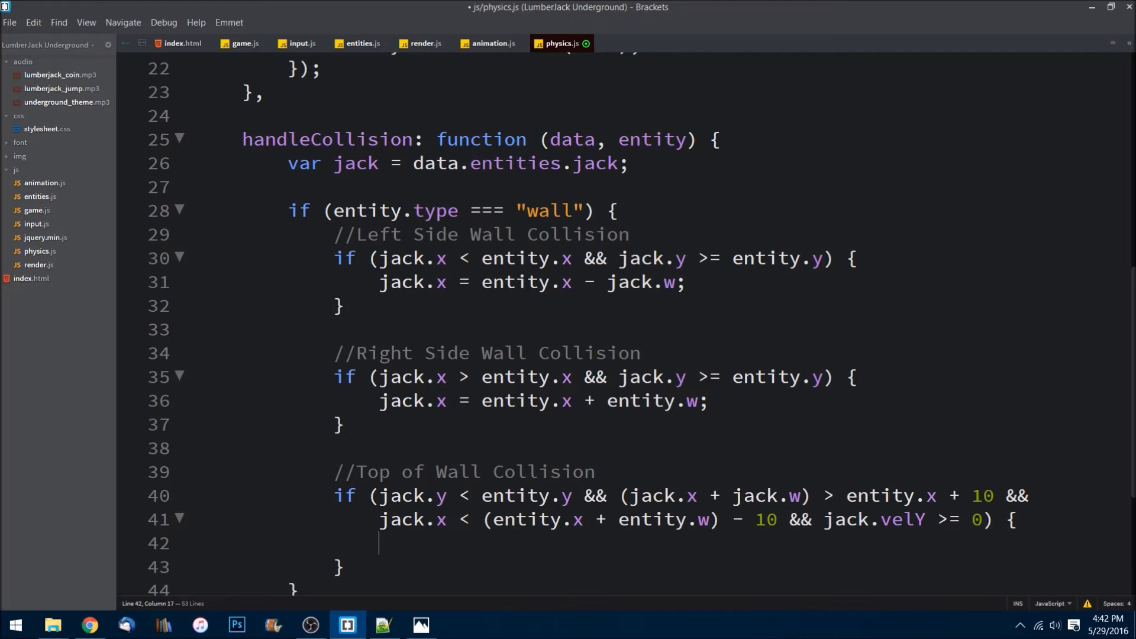
Add jack.currentState = jack.states.standing and comment it out
{"action": "type", "text": "ja"}
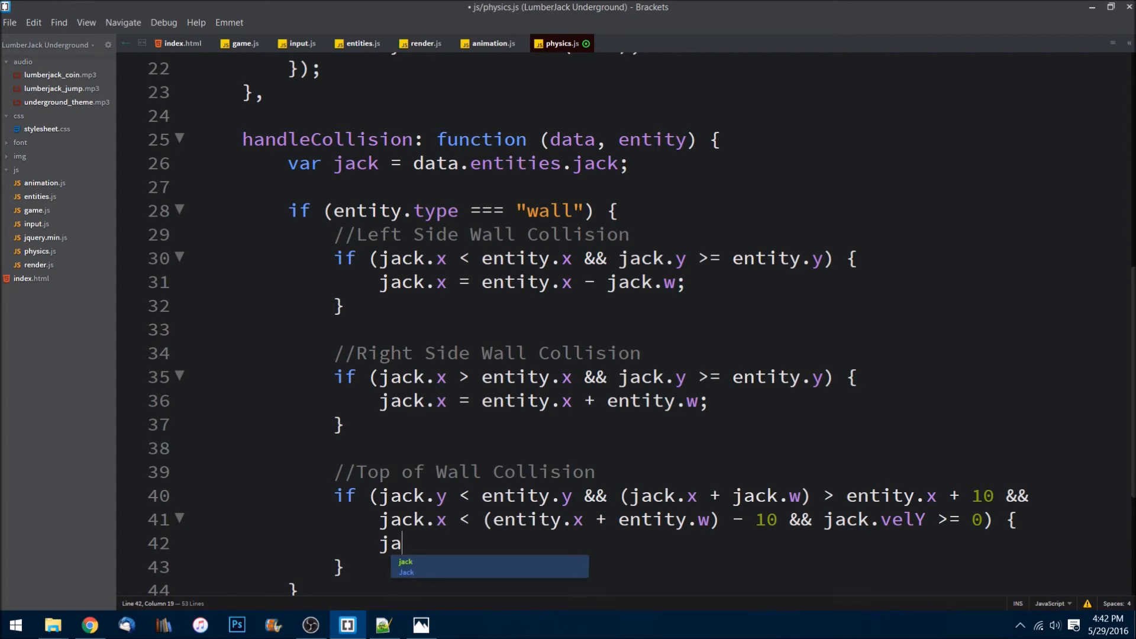
{"action": "type", "text": "ck.currentState"}
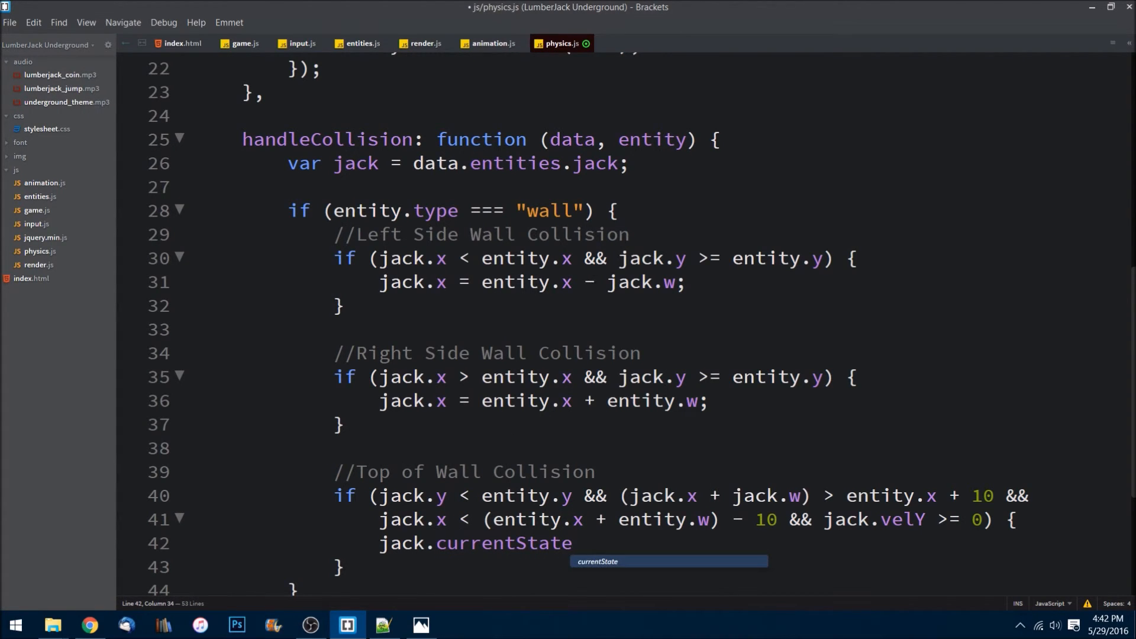
{"action": "type", "text": "="}
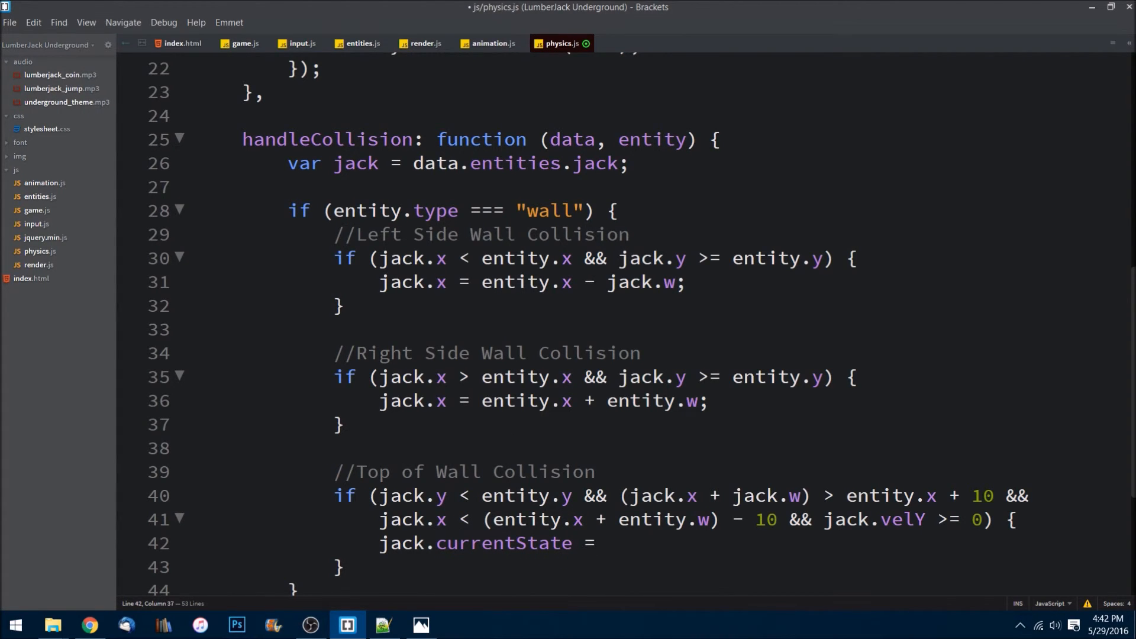
{"action": "type", "text": "jack."}
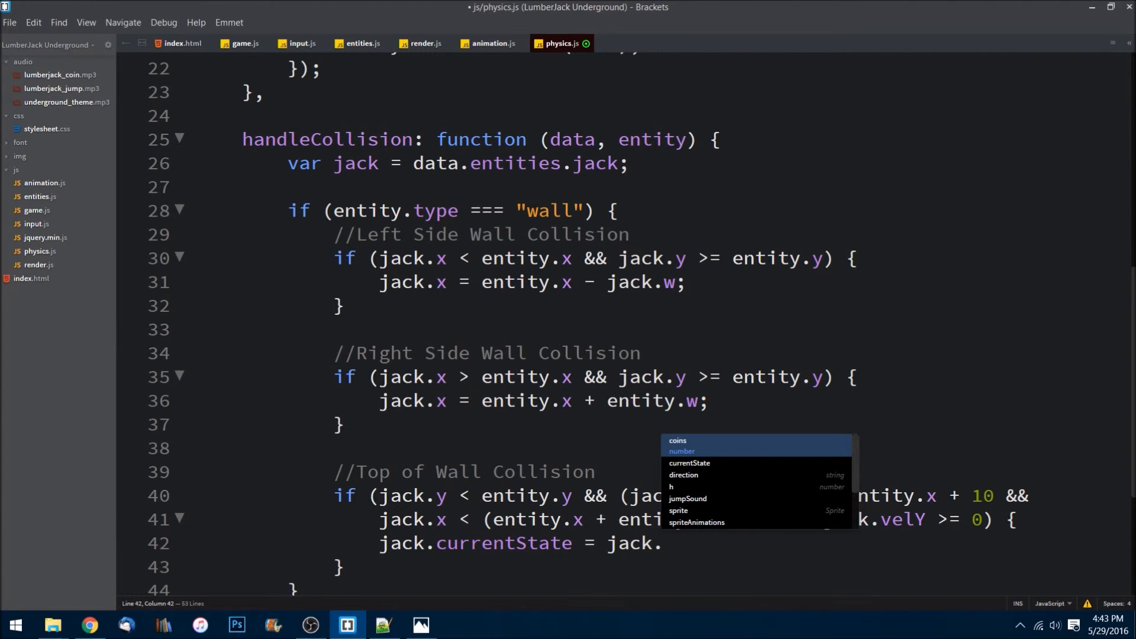
{"action": "type", "text": "states."}
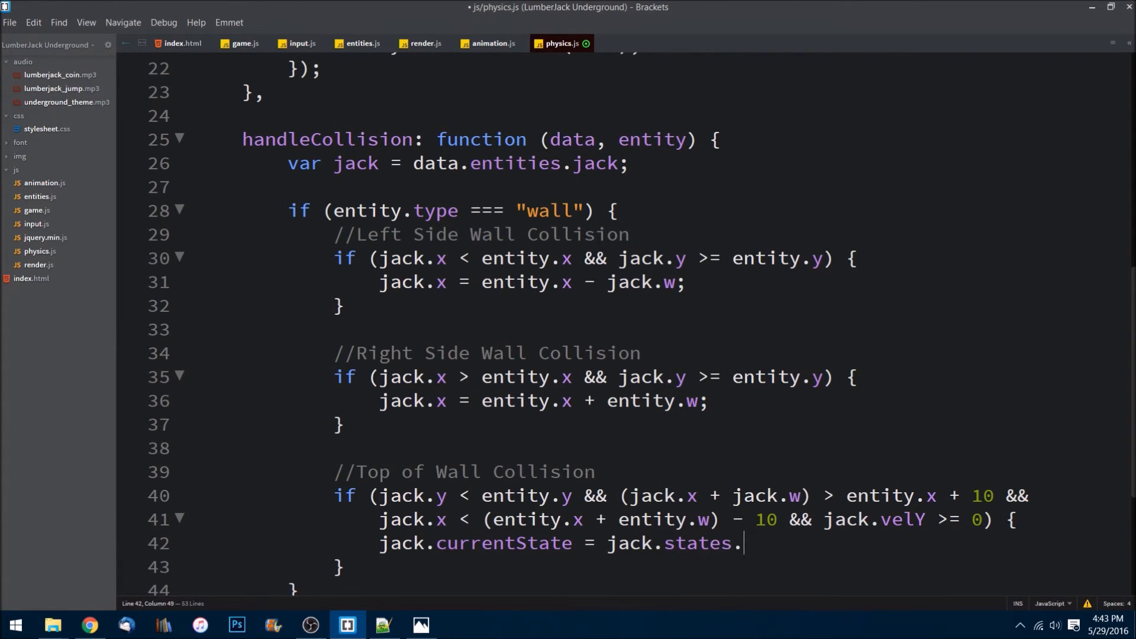
{"action": "type", "text": "standing"}
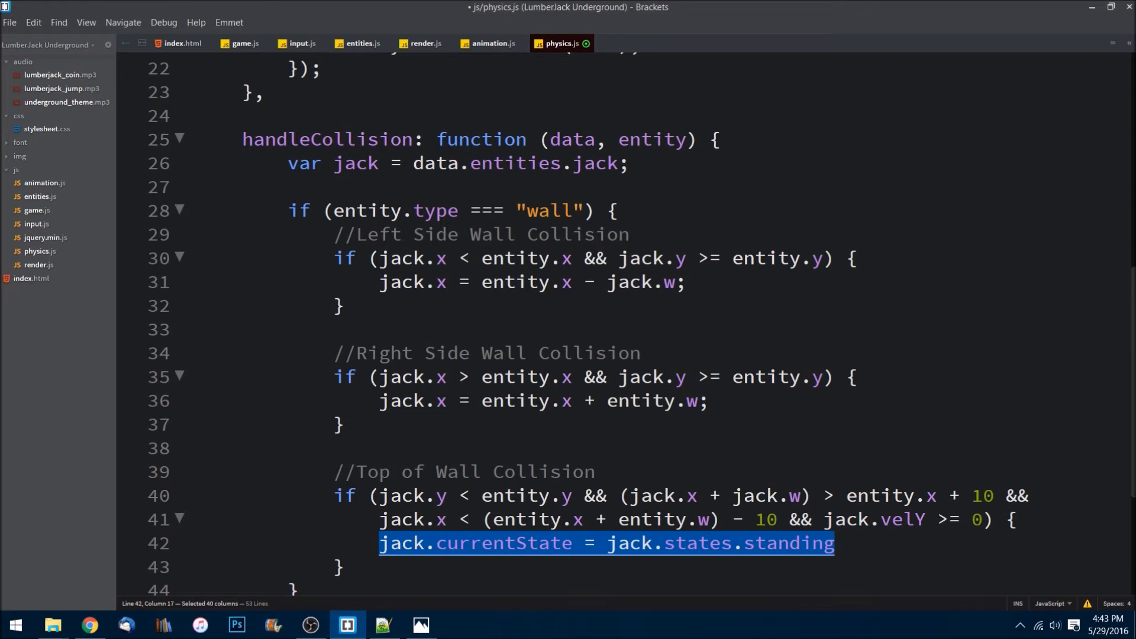
{"action": "key", "text": "ctrl+/"}
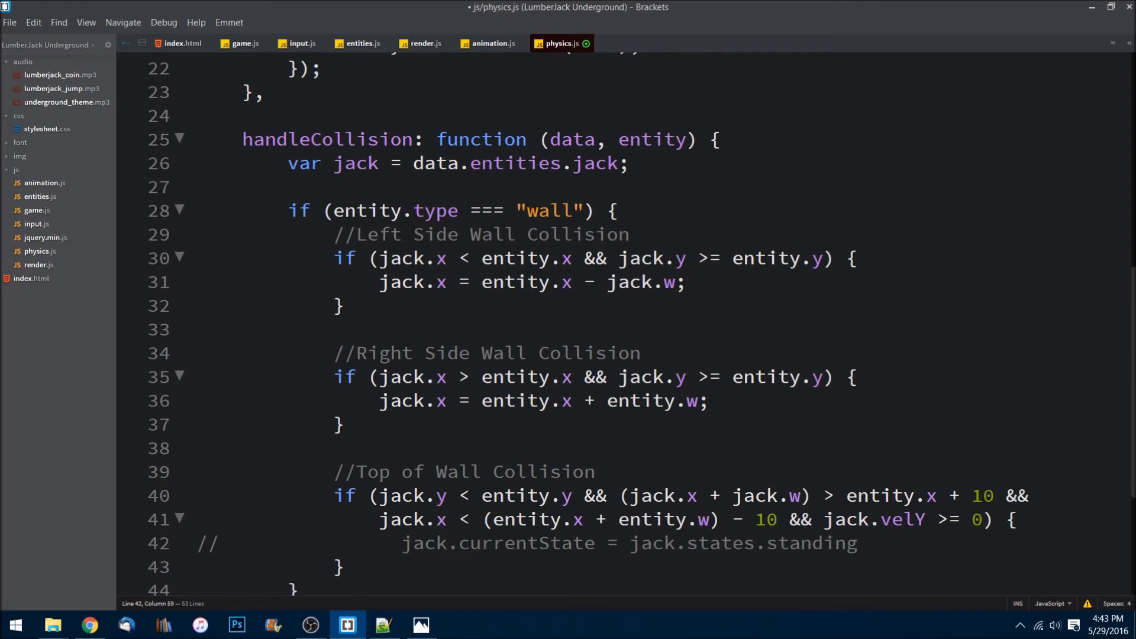
Set jack.y to entity.y - jack.h and jack.velY to 0 inside the block
{"action": "key", "text": "enter"}
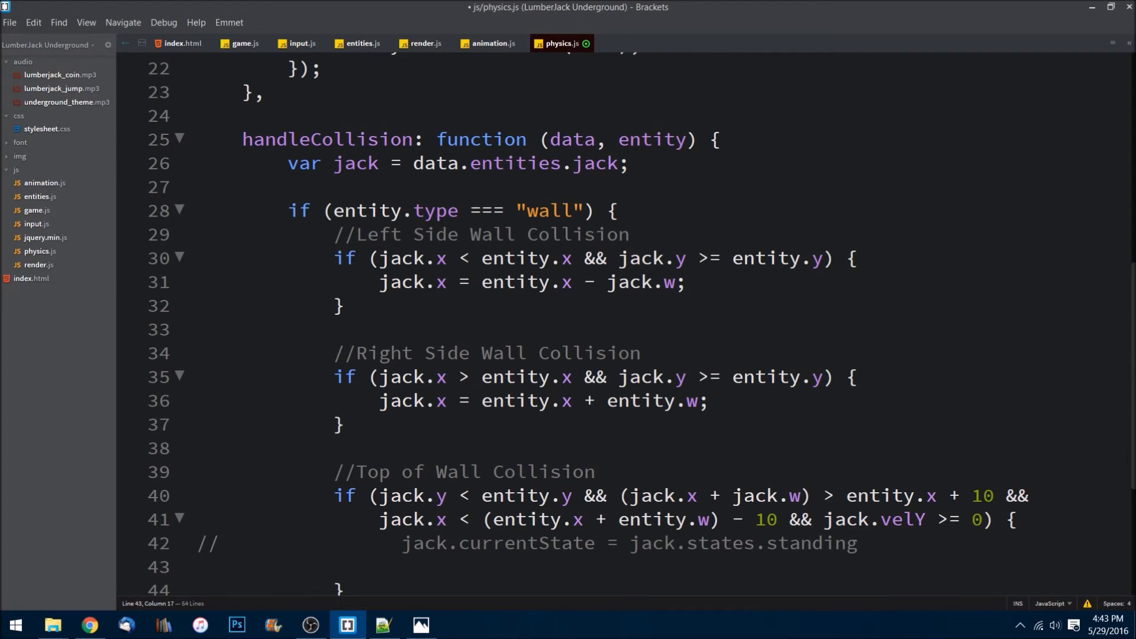
{"action": "type", "text": "jack.y ="}
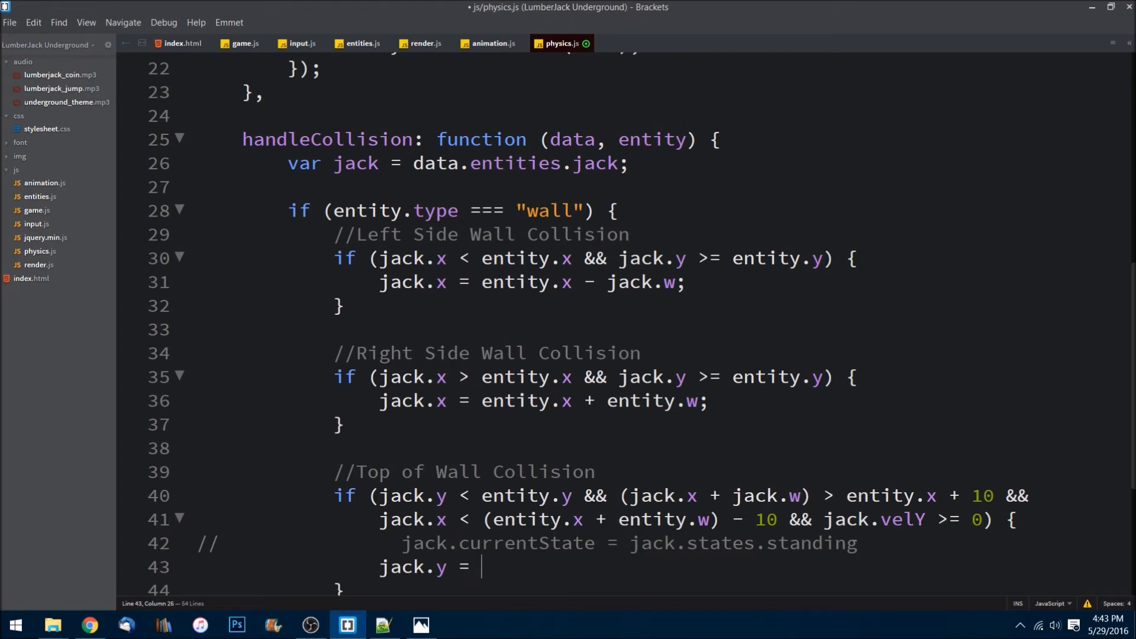
{"action": "type", "text": "entity.y - jack.h;"}
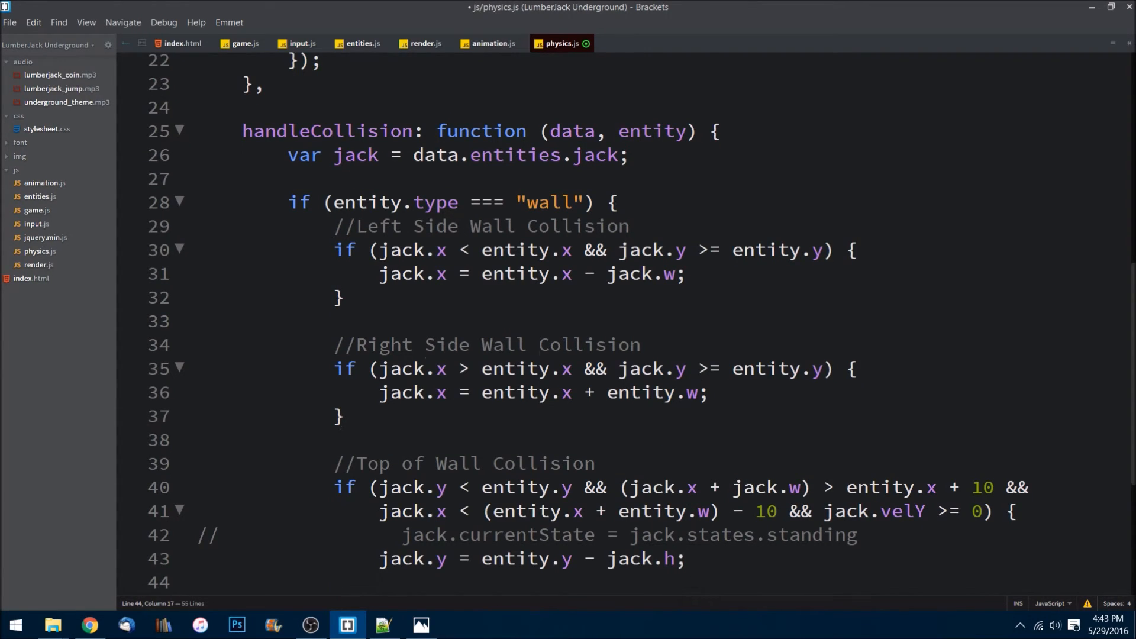
{"action": "type", "text": "jack"}
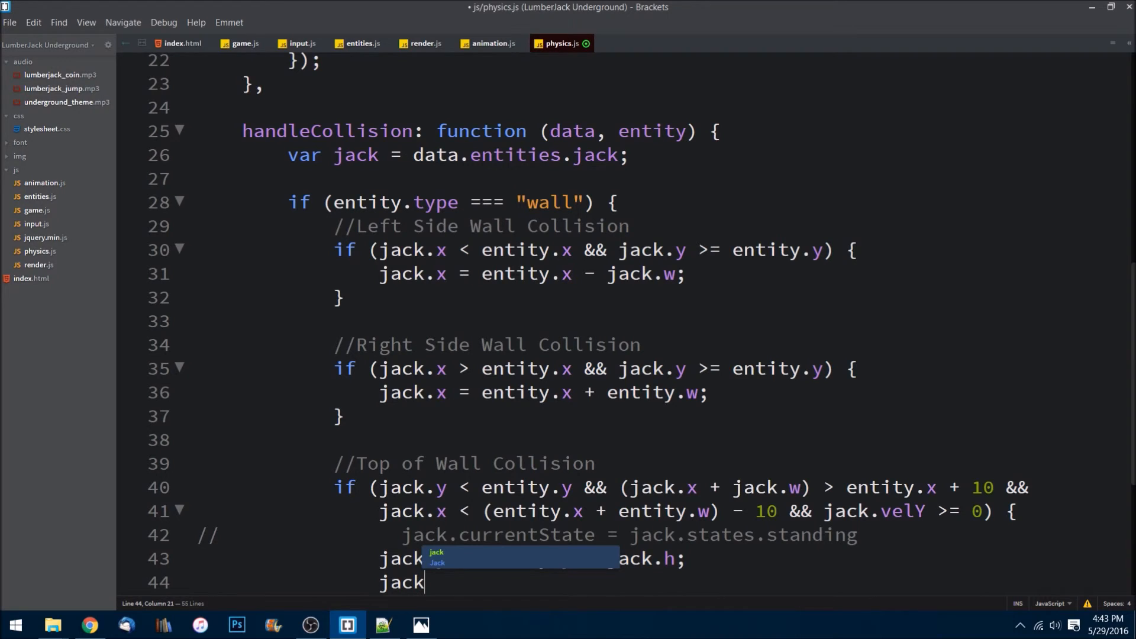
{"action": "type", "text": ".velY"}
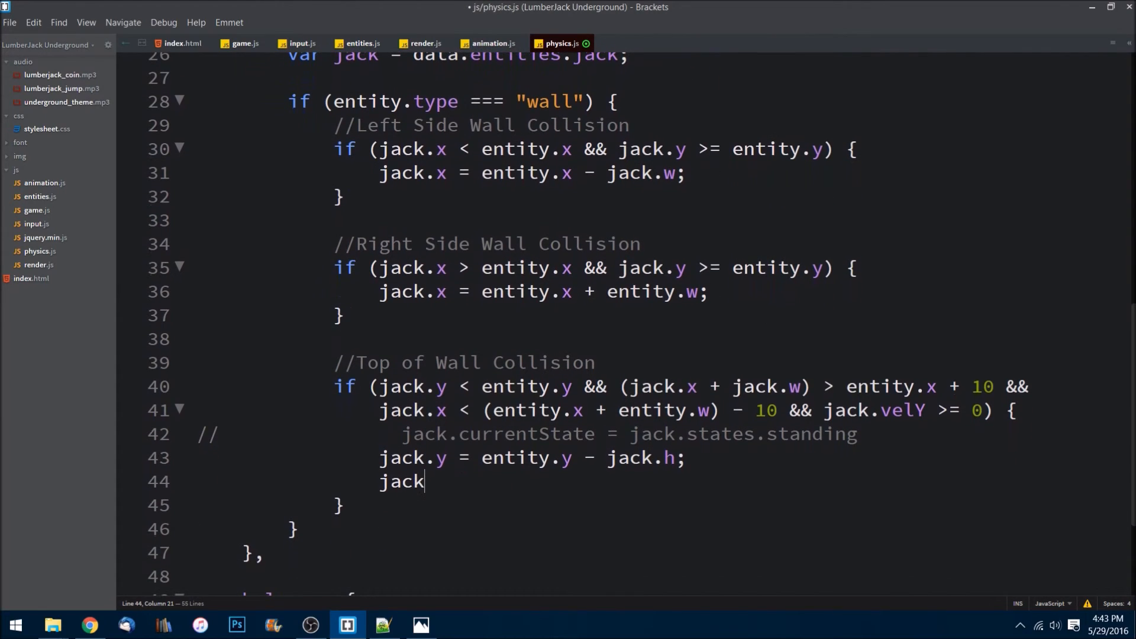
{"action": "type", "text": ".velY = 0;"}
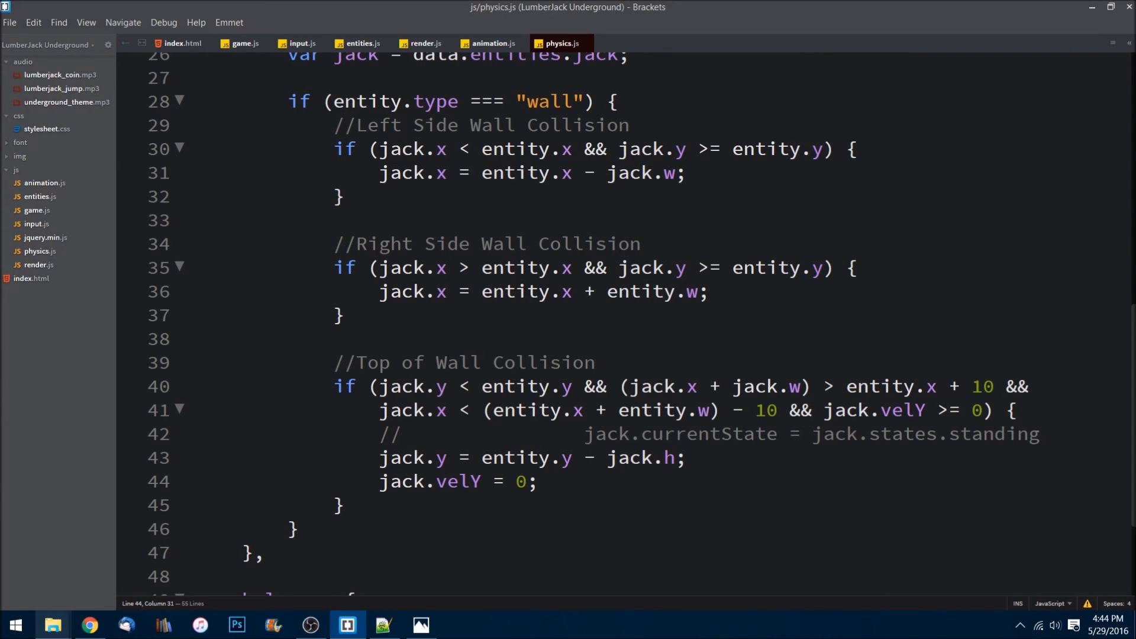
Open index.html from File Explorer in Chrome and maximize the window
{"action": "left_click", "coordinate": [51, 624]}
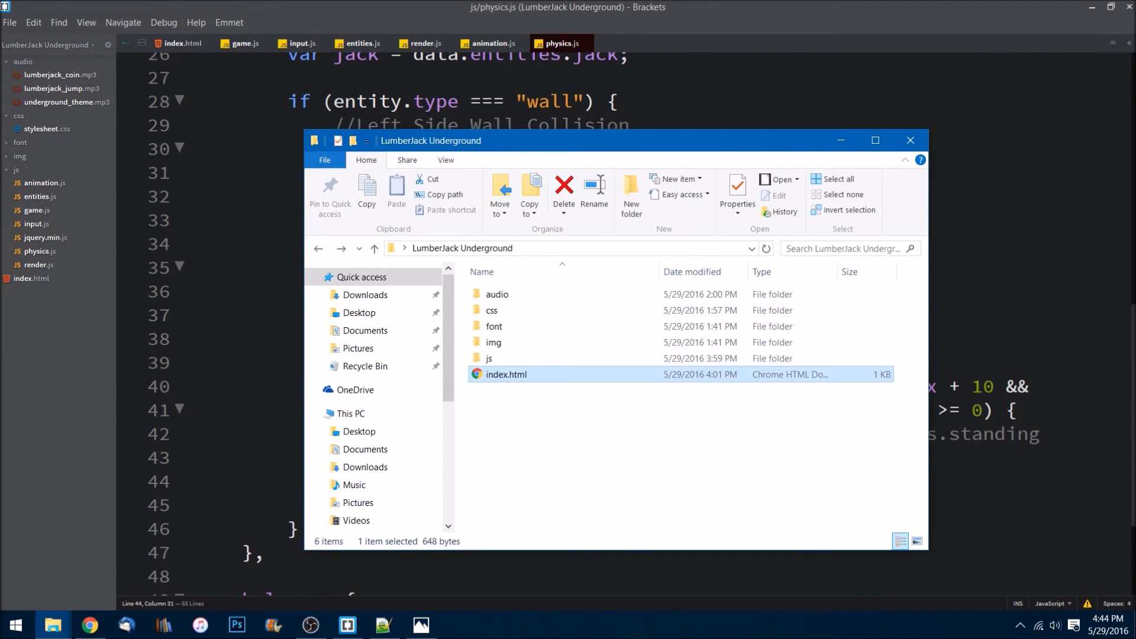
{"action": "double_click", "coordinate": [504, 374]}
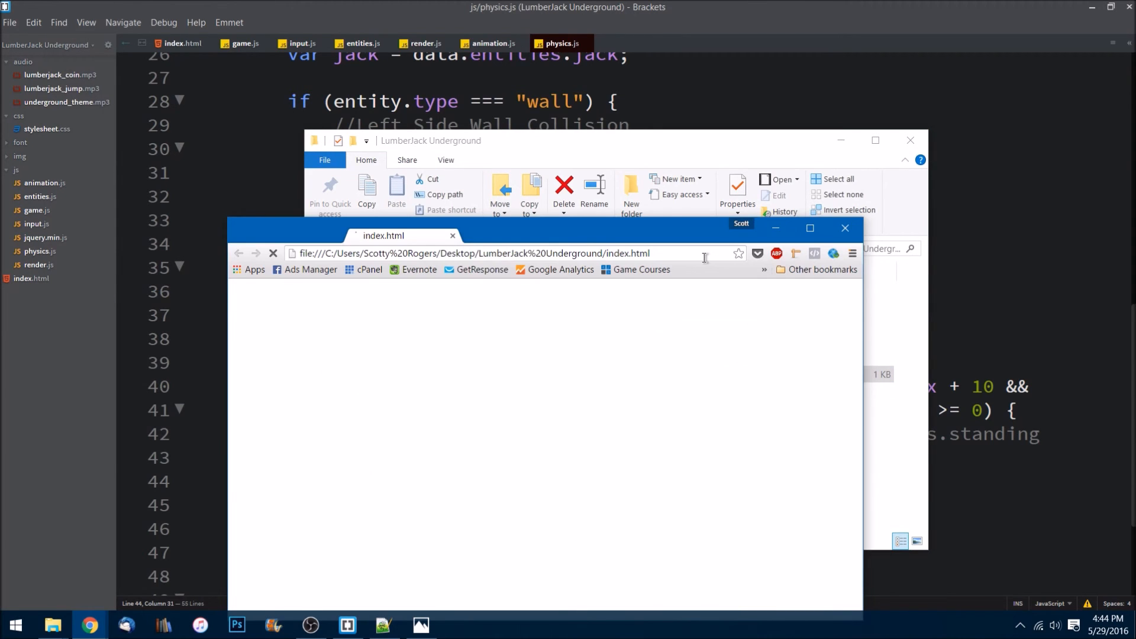
{"action": "left_click", "coordinate": [810, 228]}
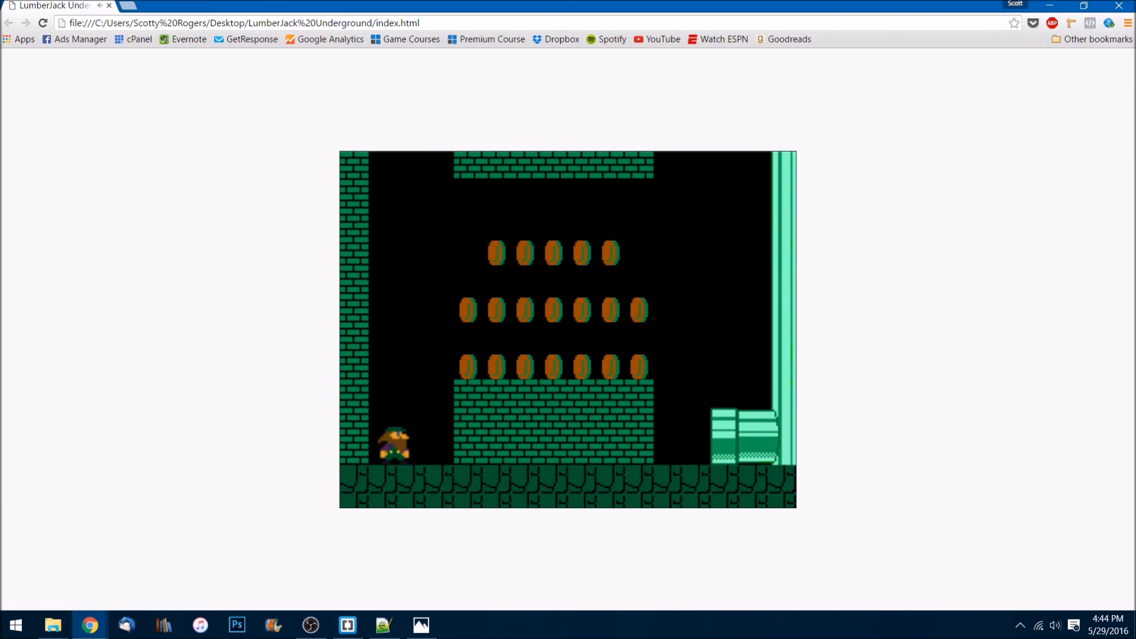
{"action": "mouse_move", "coordinate": [42, 22]}
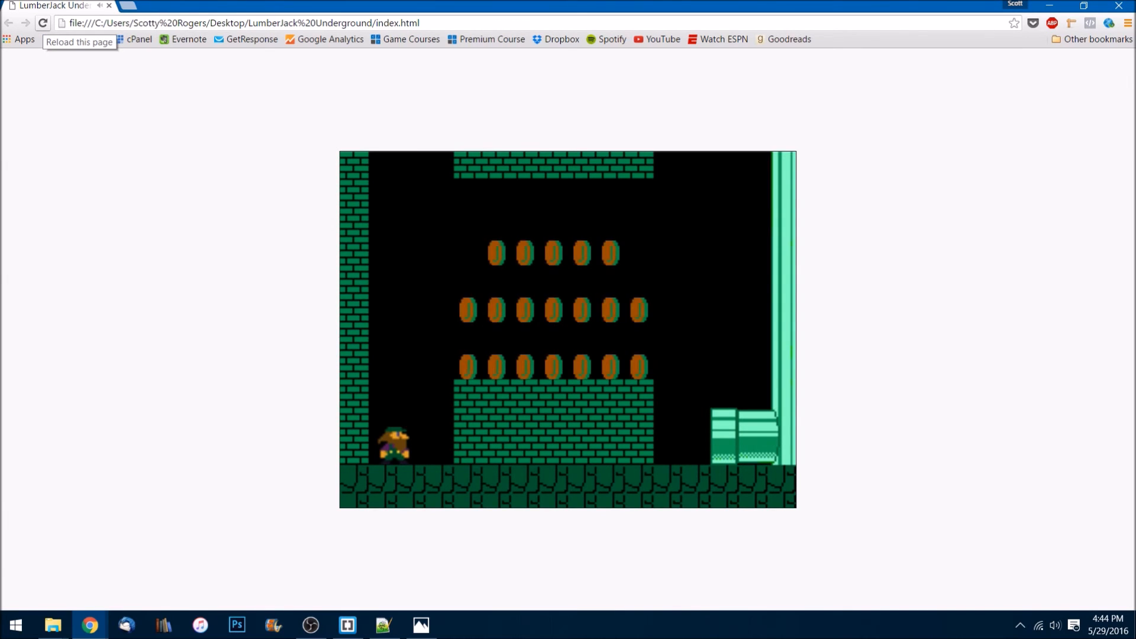